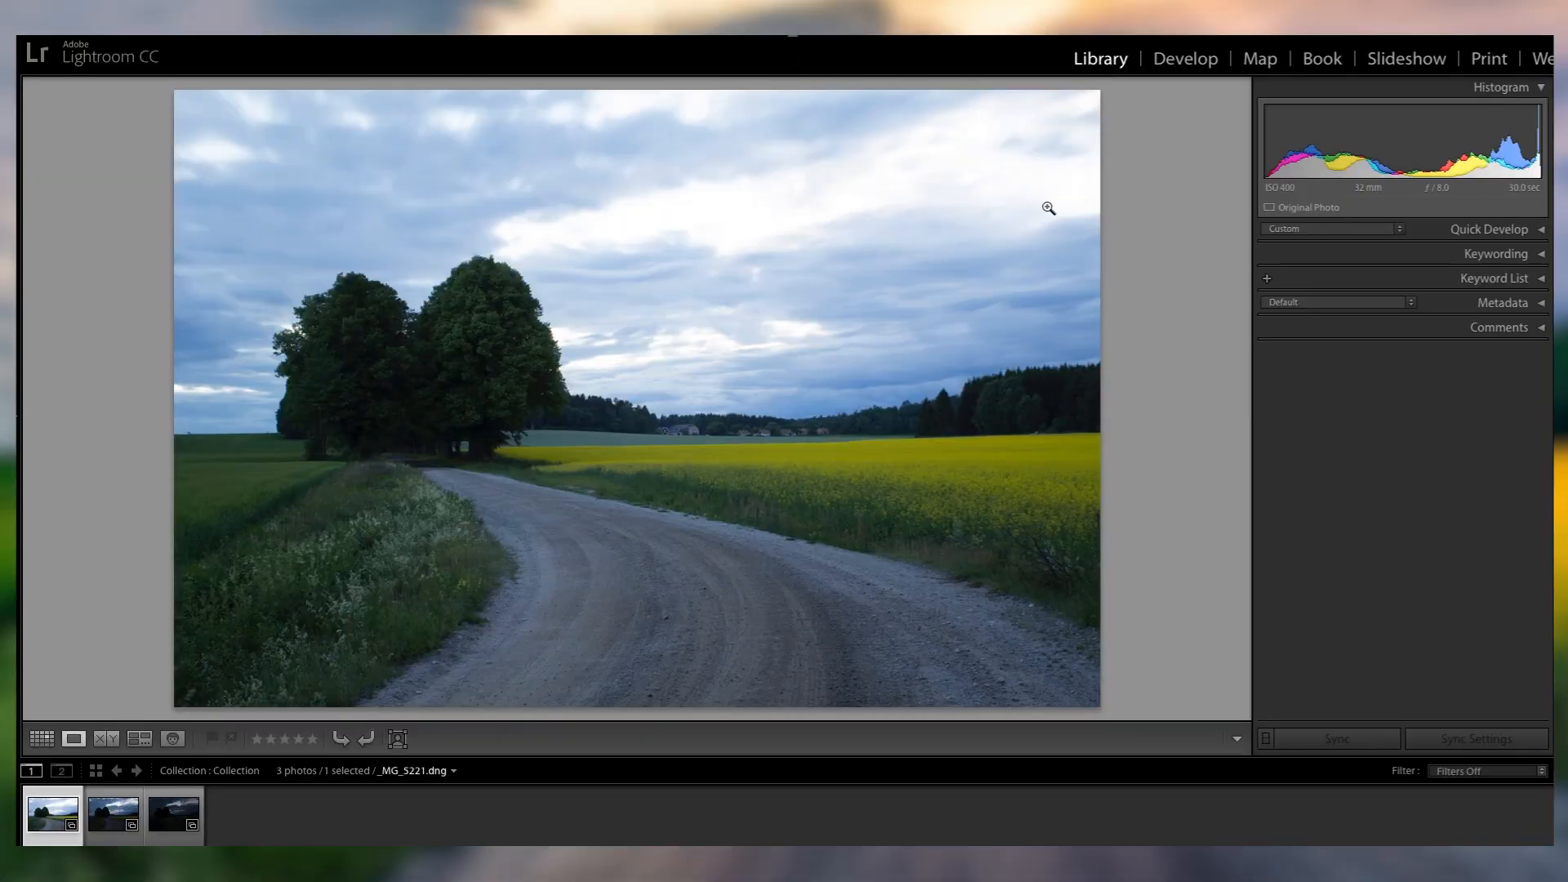
In Develop, enable lens profile corrections and chromatic aberration removal for the road photo.
left_click(1186, 59)
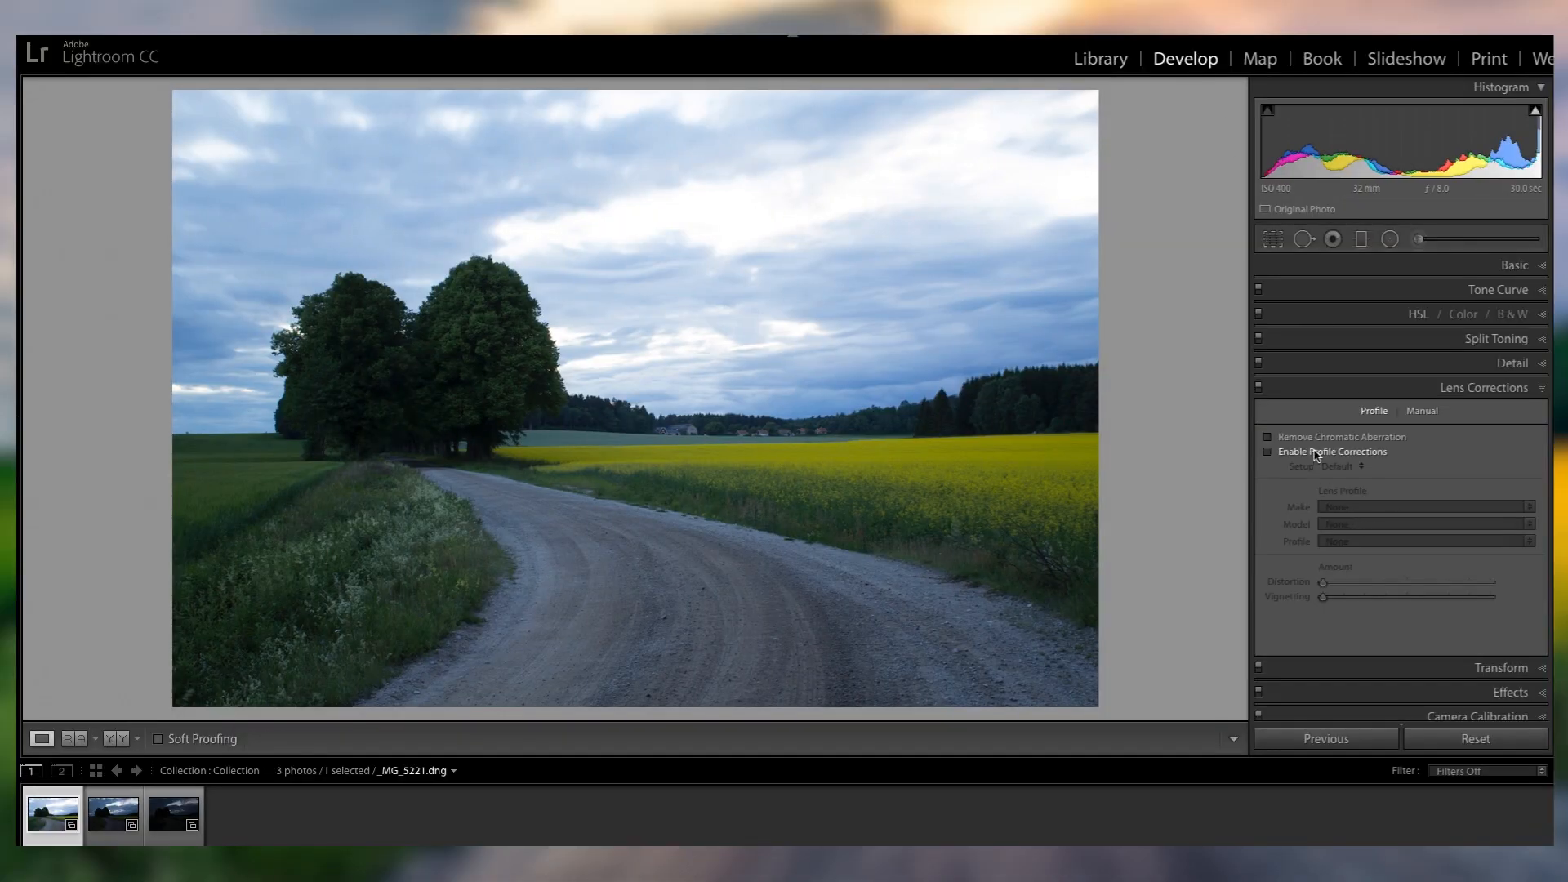
left_click(1267, 451)
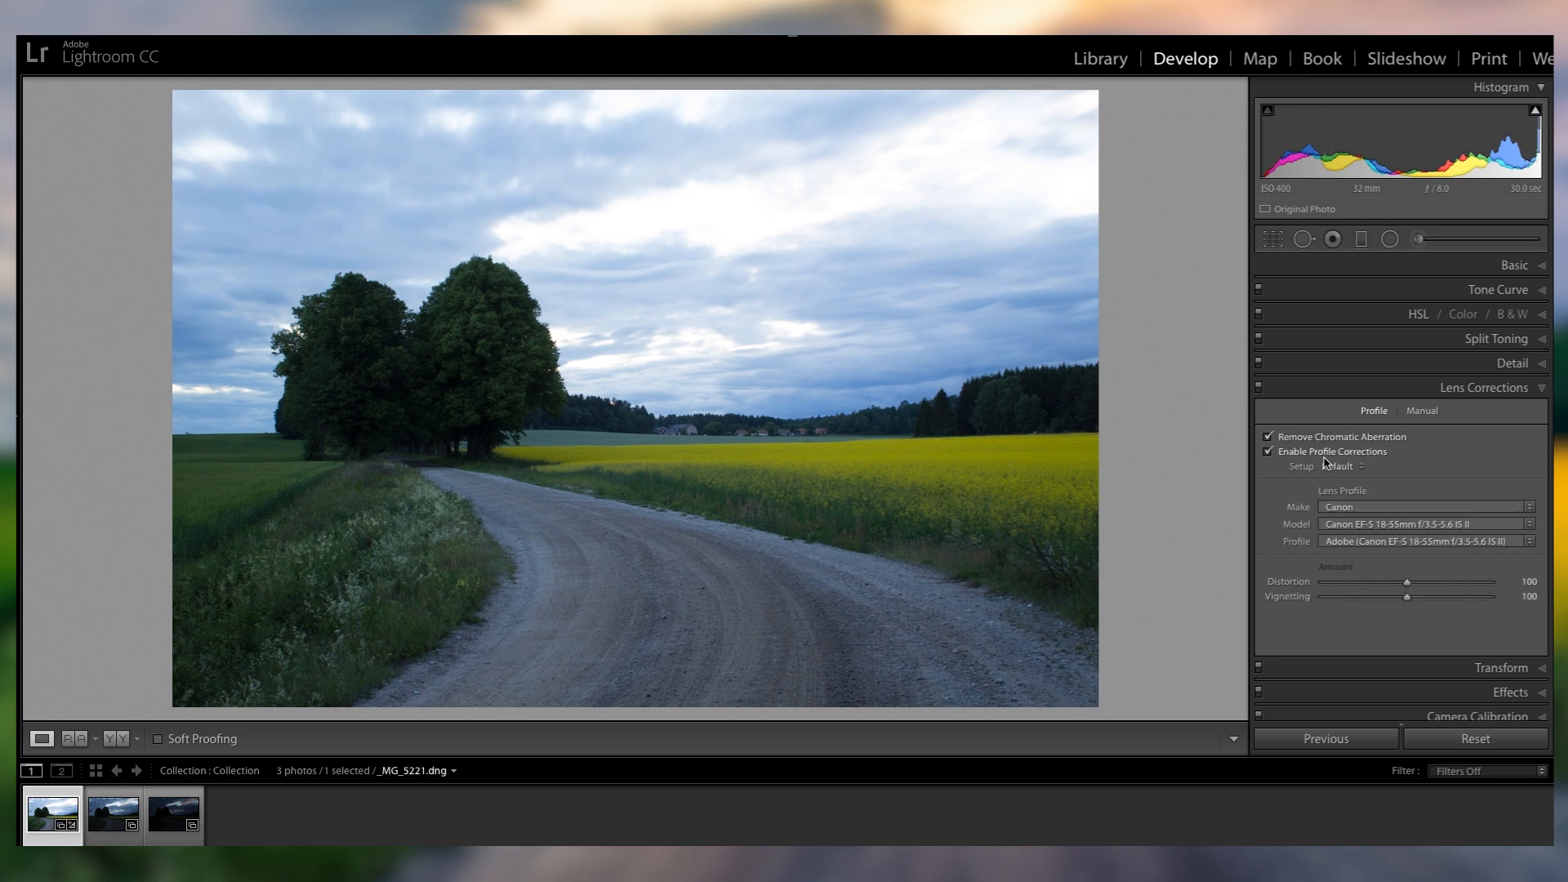
left_click(113, 813)
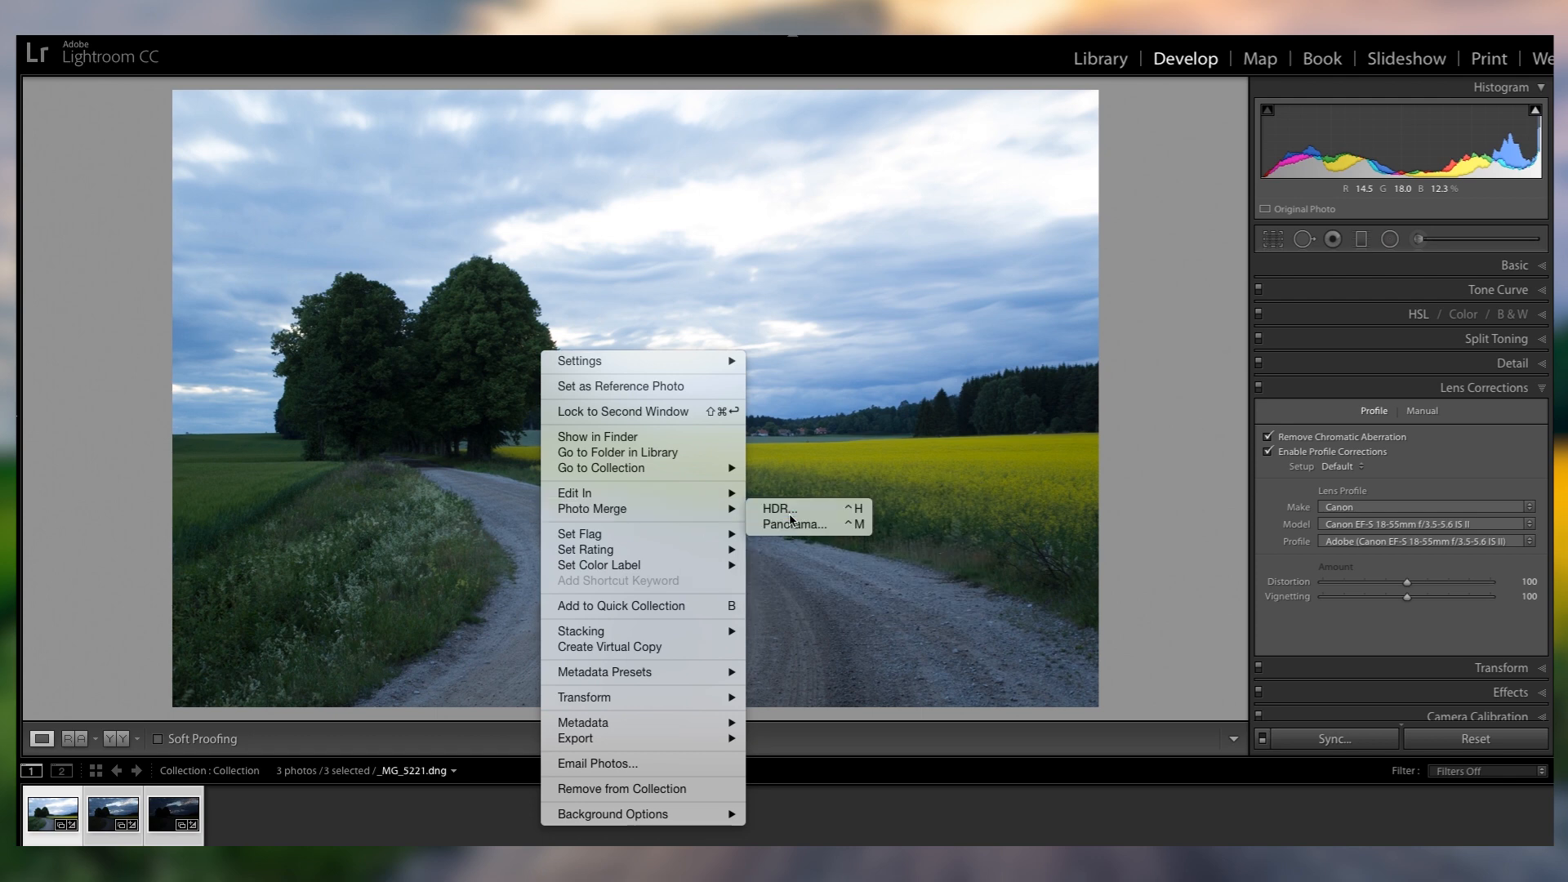
Merge the three bracketed exposures into one HDR image via Photo Merge > HDR.
left_click(780, 510)
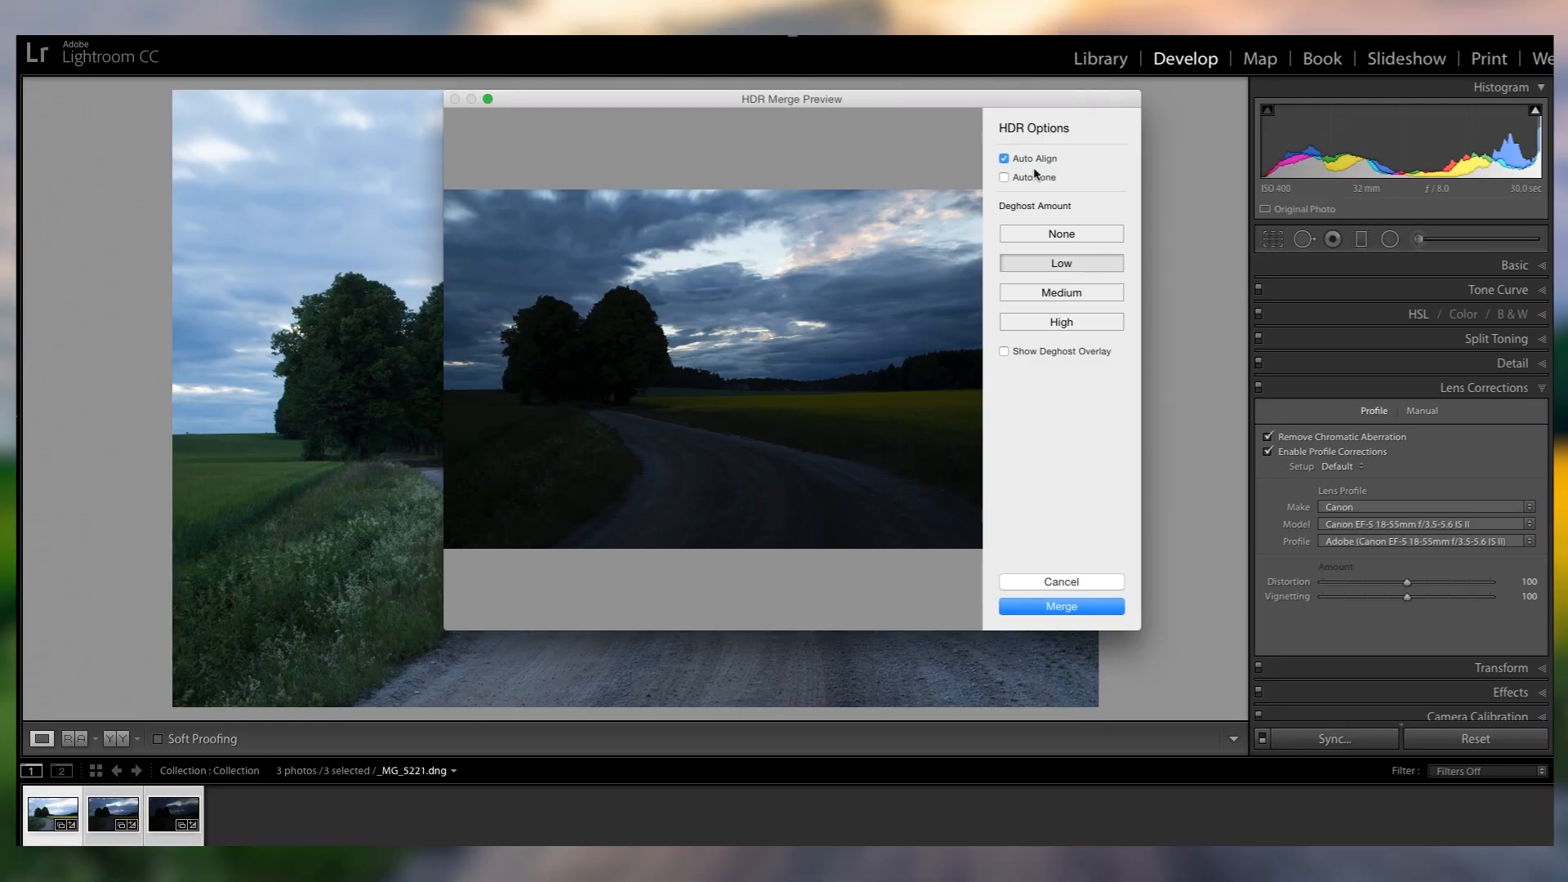
mouse_move(820, 252)
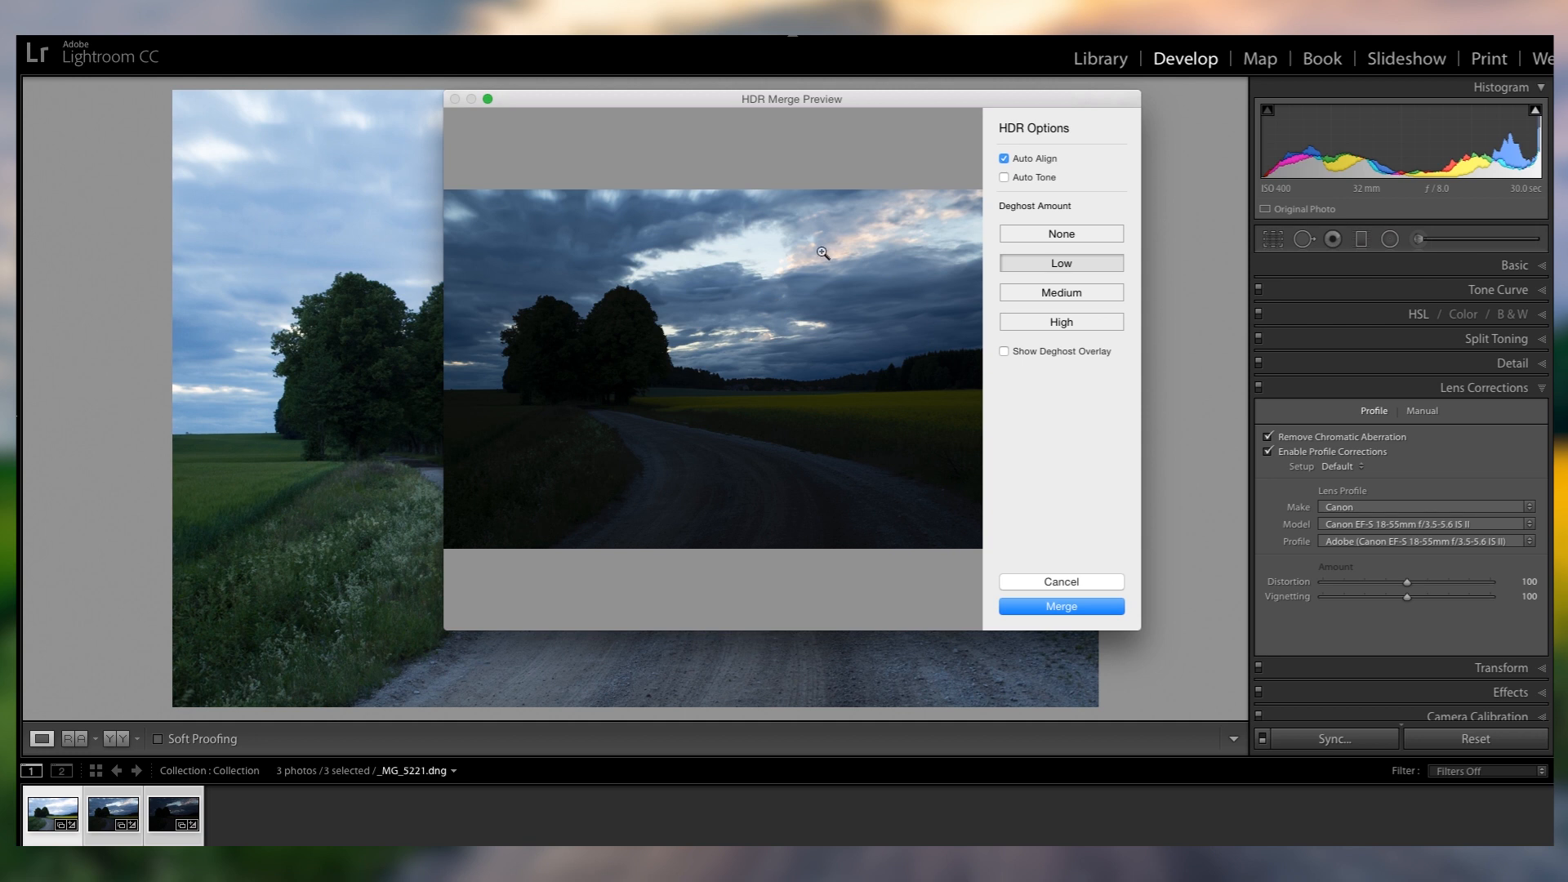
left_click(1058, 605)
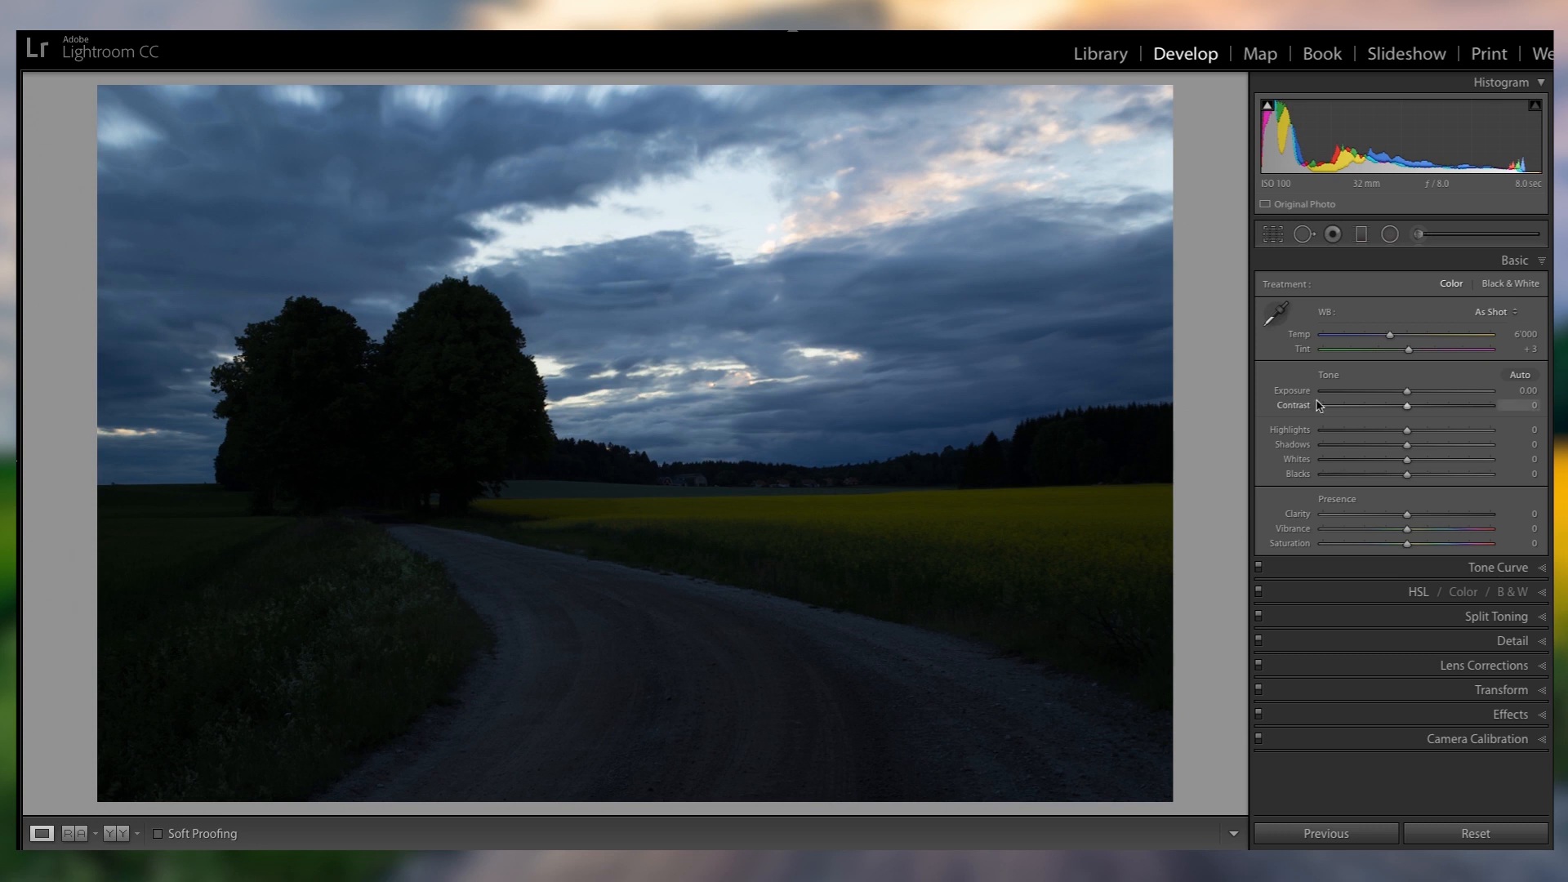
left_click_drag(1406, 390, 1409, 390)
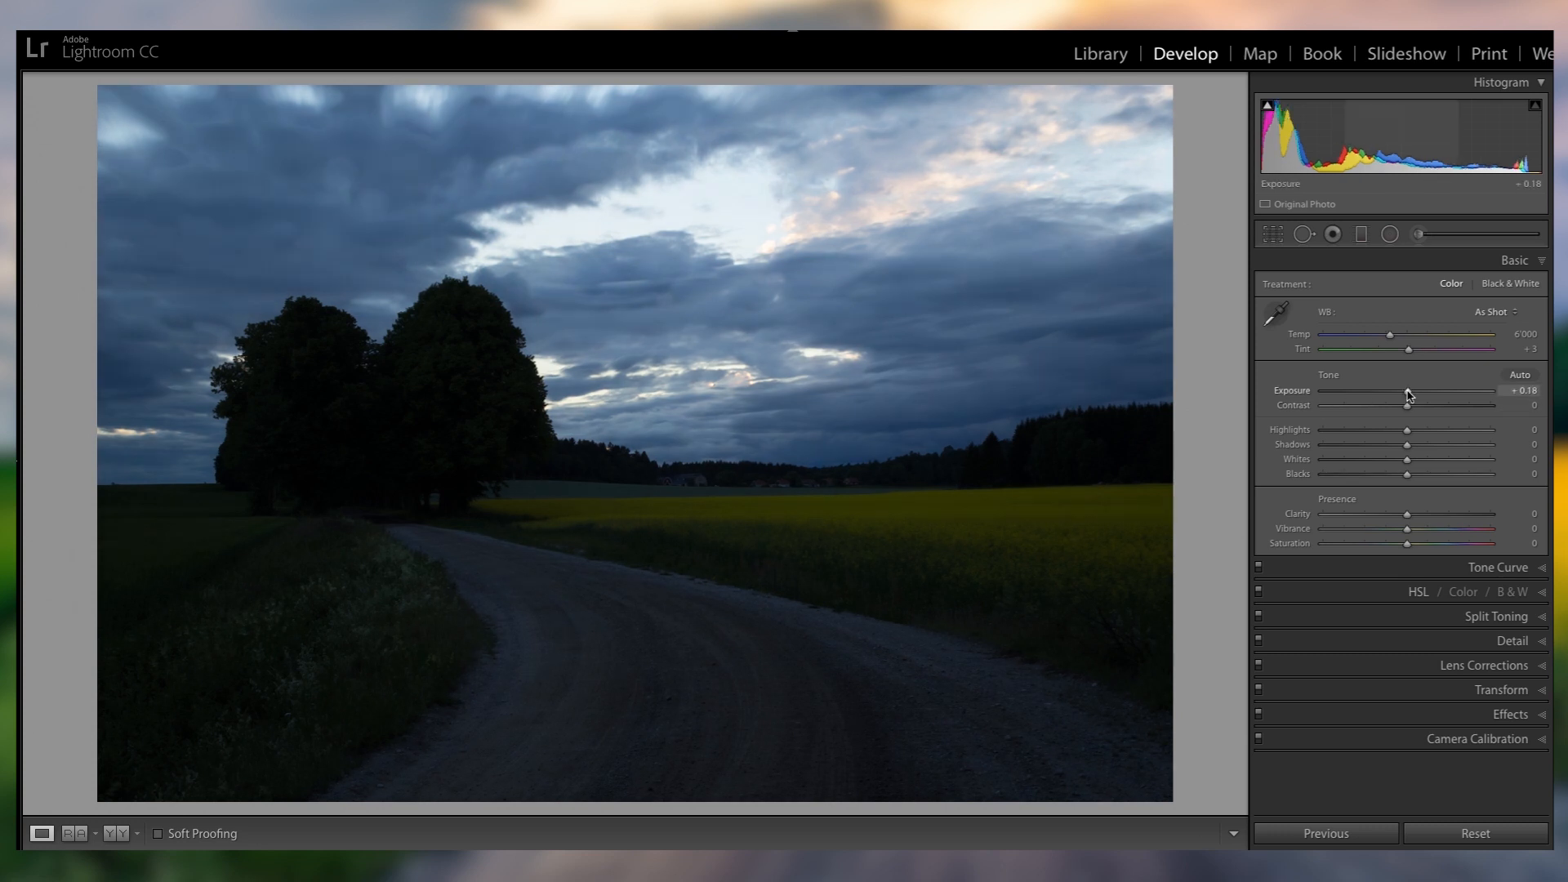
left_click_drag(1408, 392, 1433, 392)
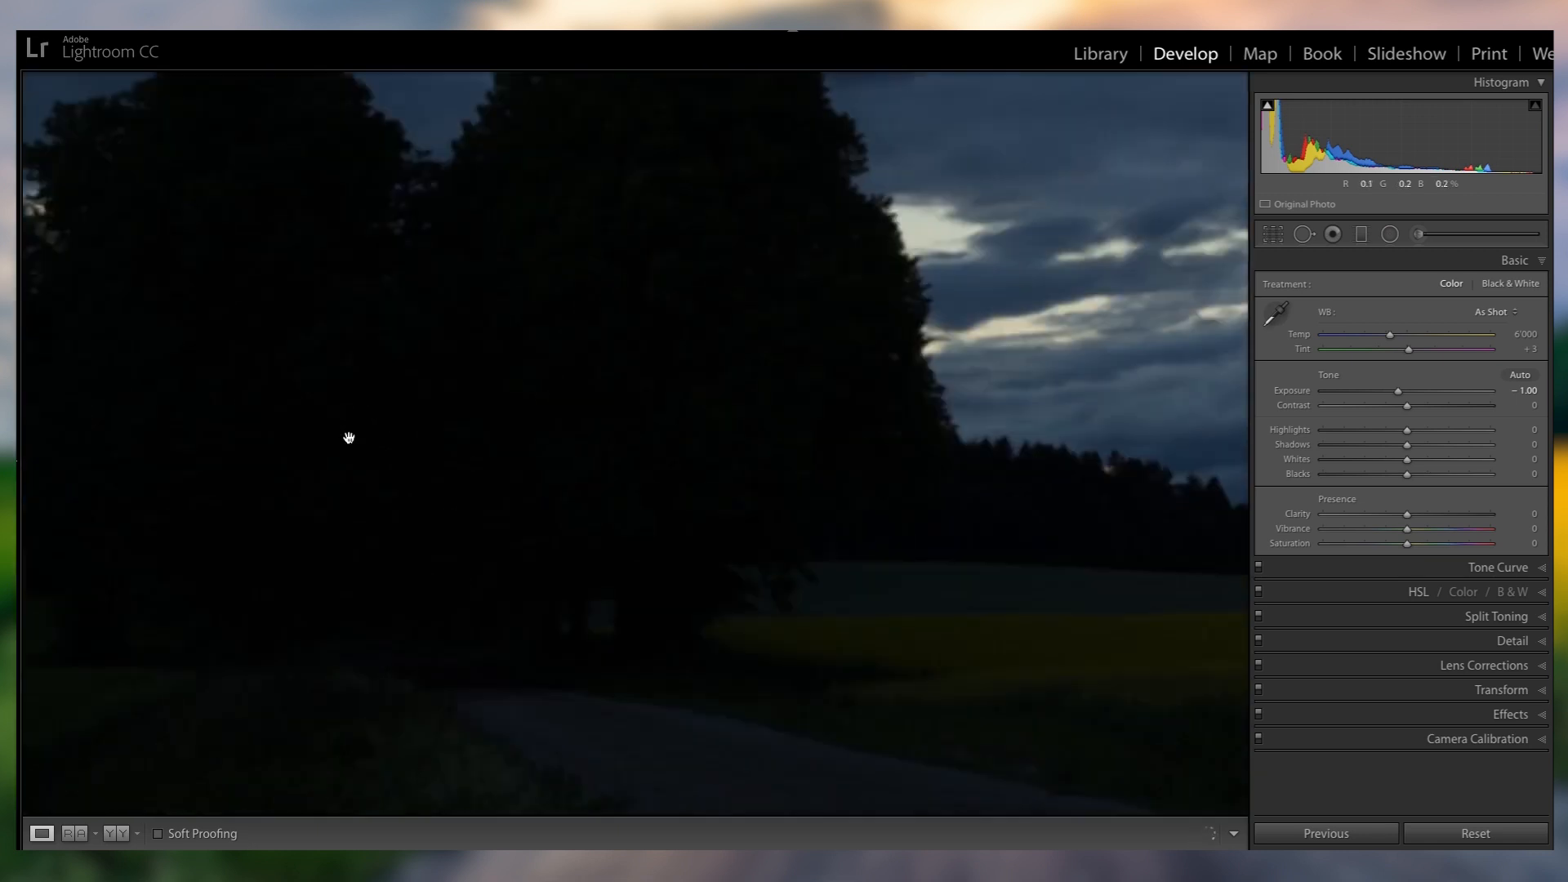
left_click_drag(1424, 390, 1470, 390)
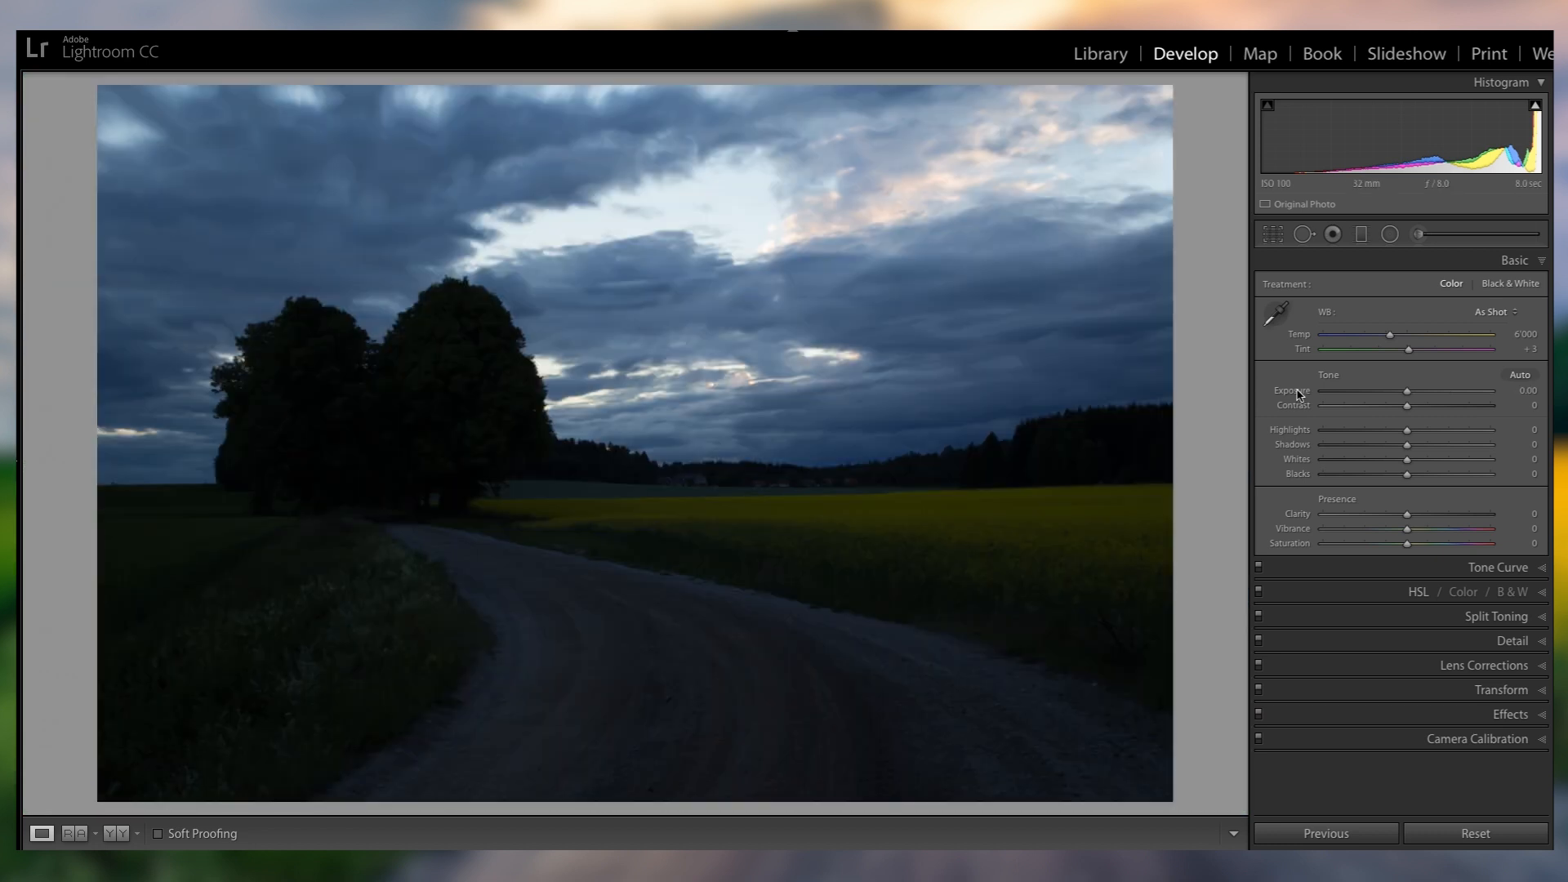
Set Exposure +1.50, Whites +17, Shadows +85 and Highlights -100 to recover sky and trees.
left_click_drag(1409, 390, 1423, 391)
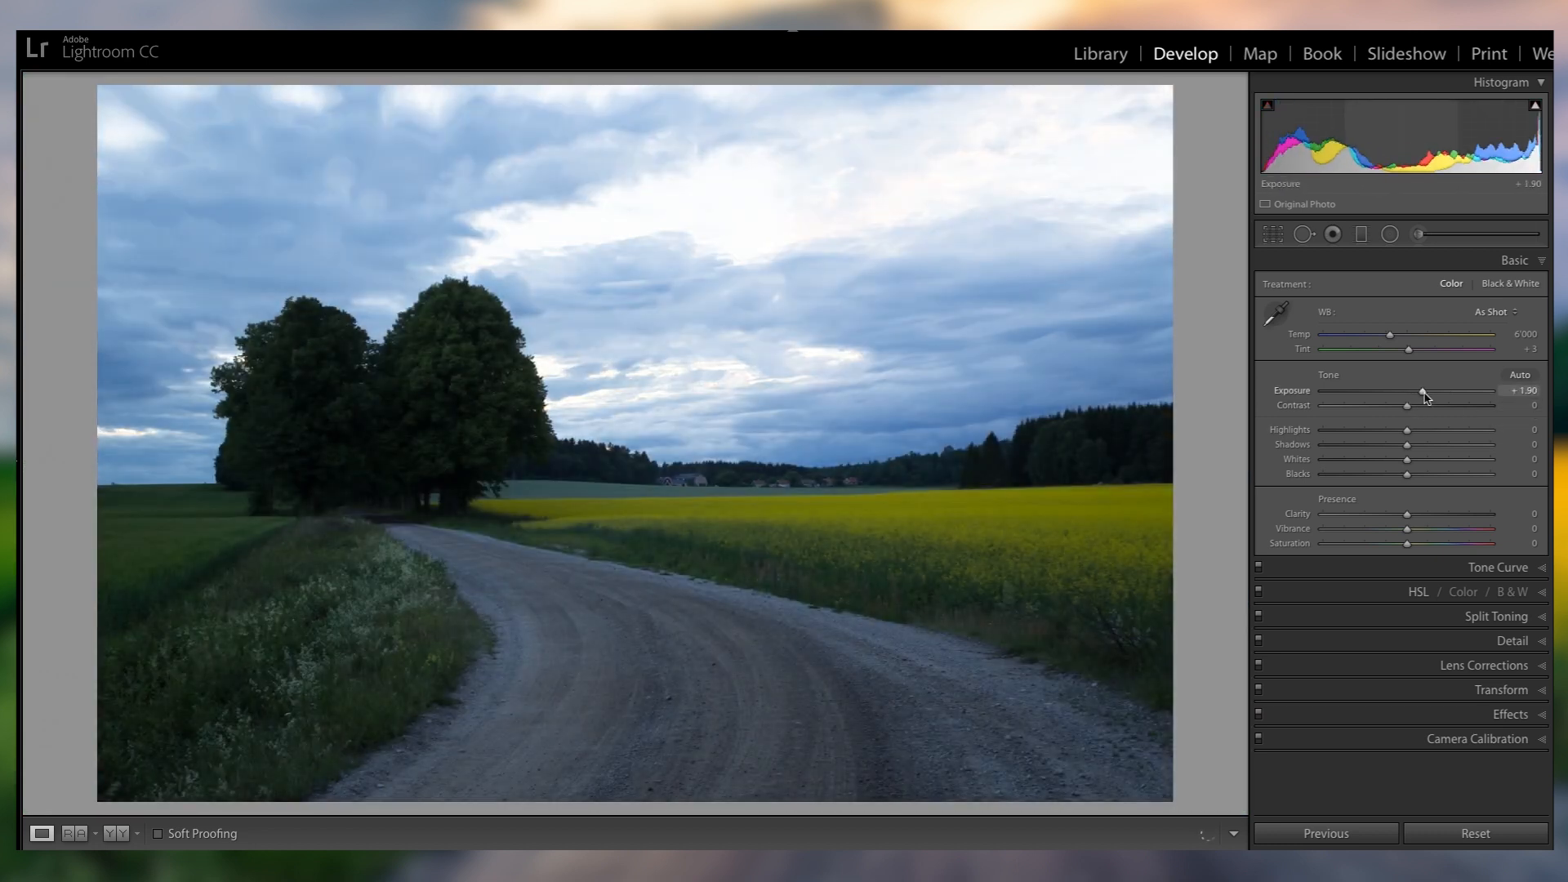
left_click_drag(1425, 392, 1410, 392)
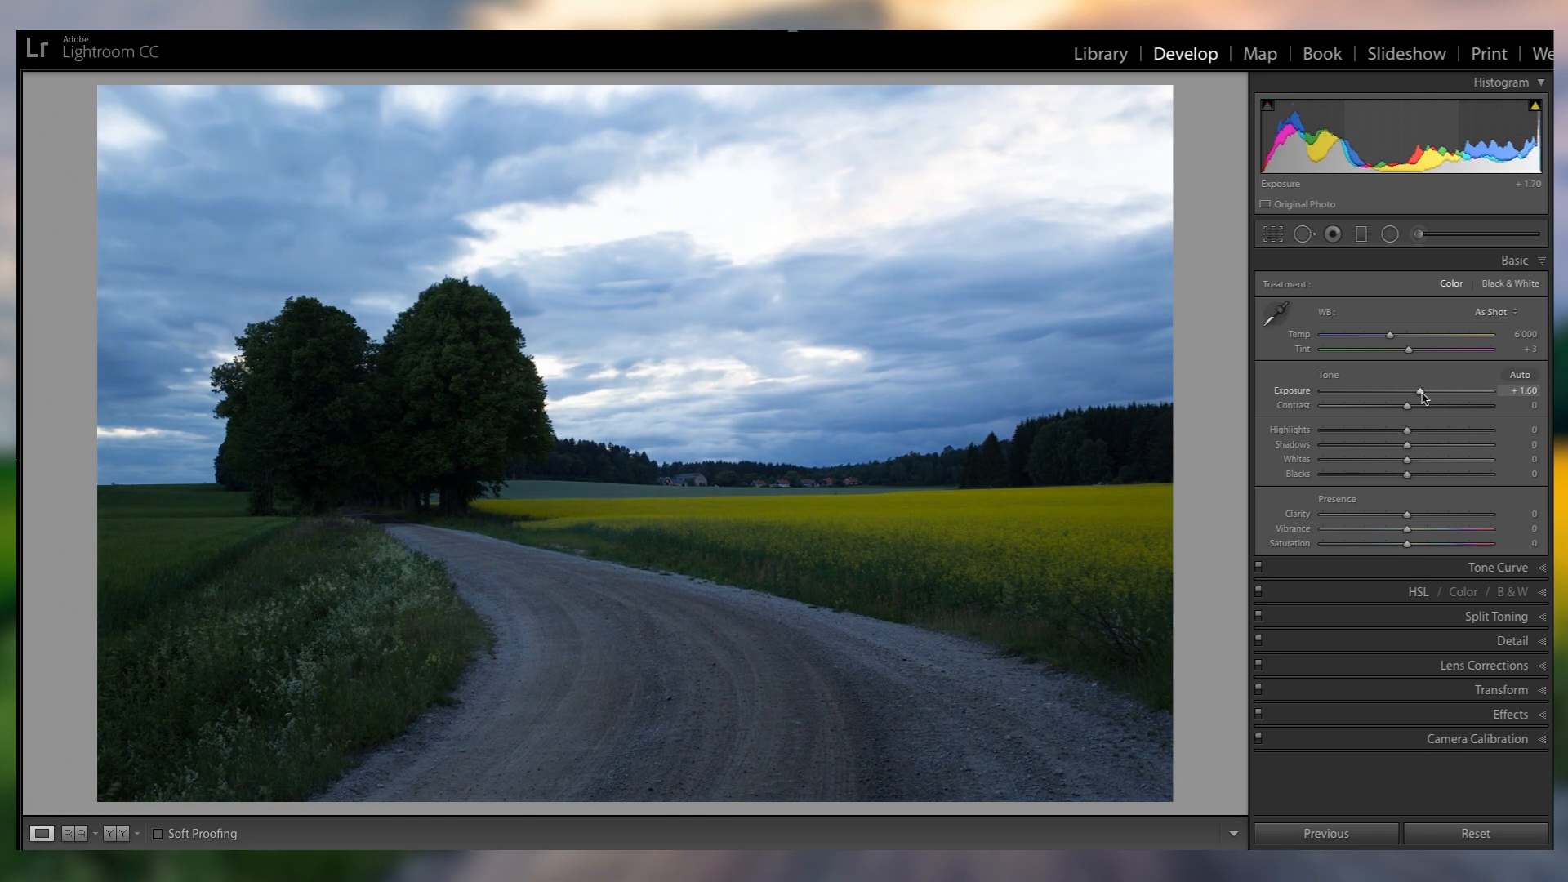
left_click_drag(1391, 390, 1418, 390)
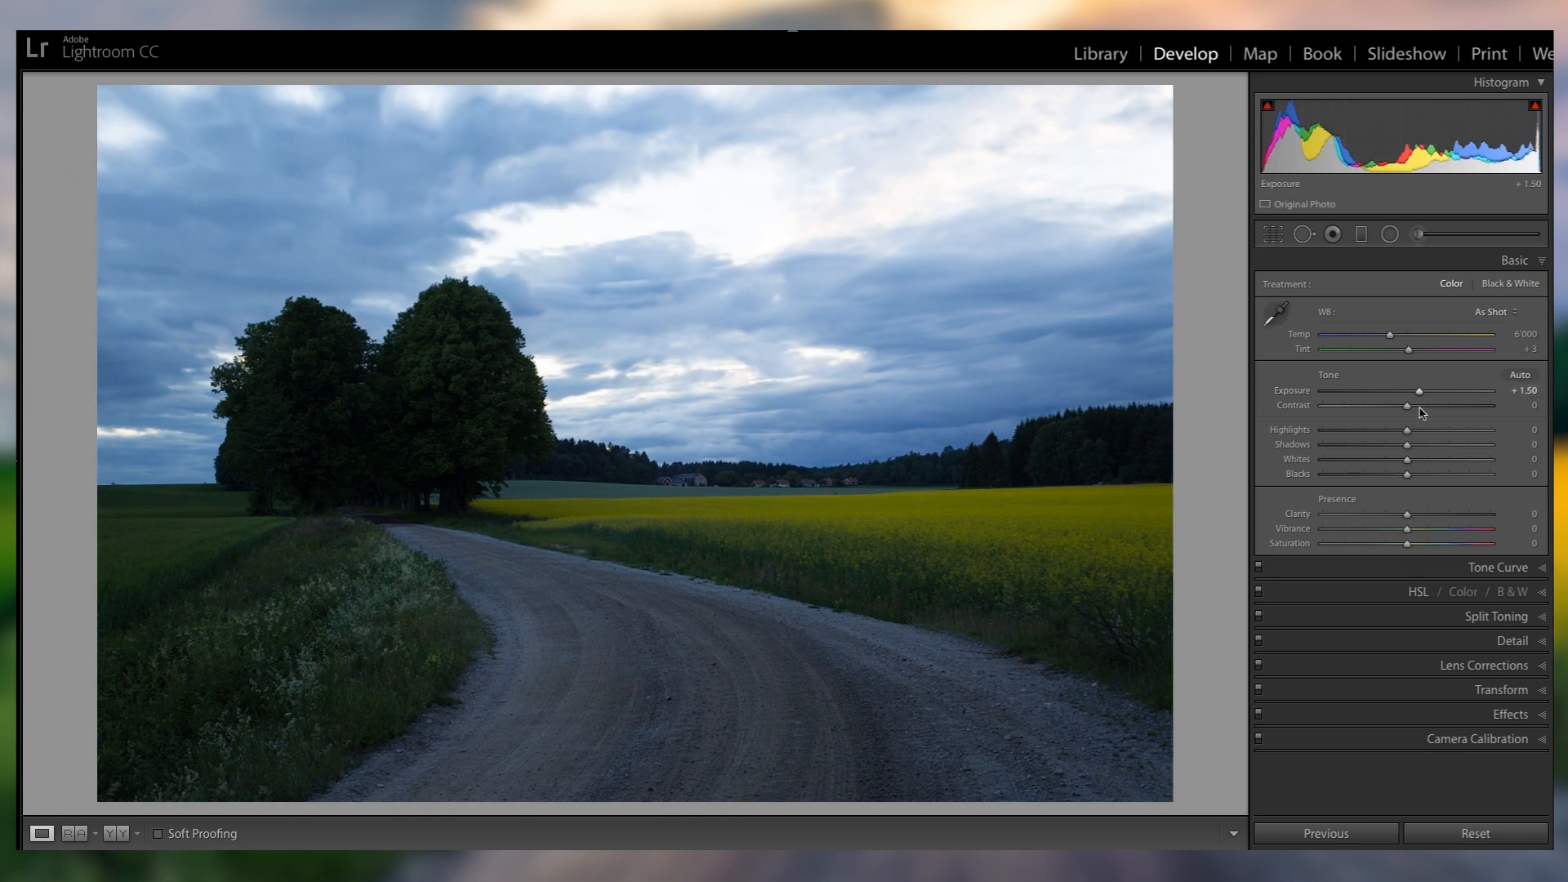
left_click_drag(1410, 459, 1452, 459)
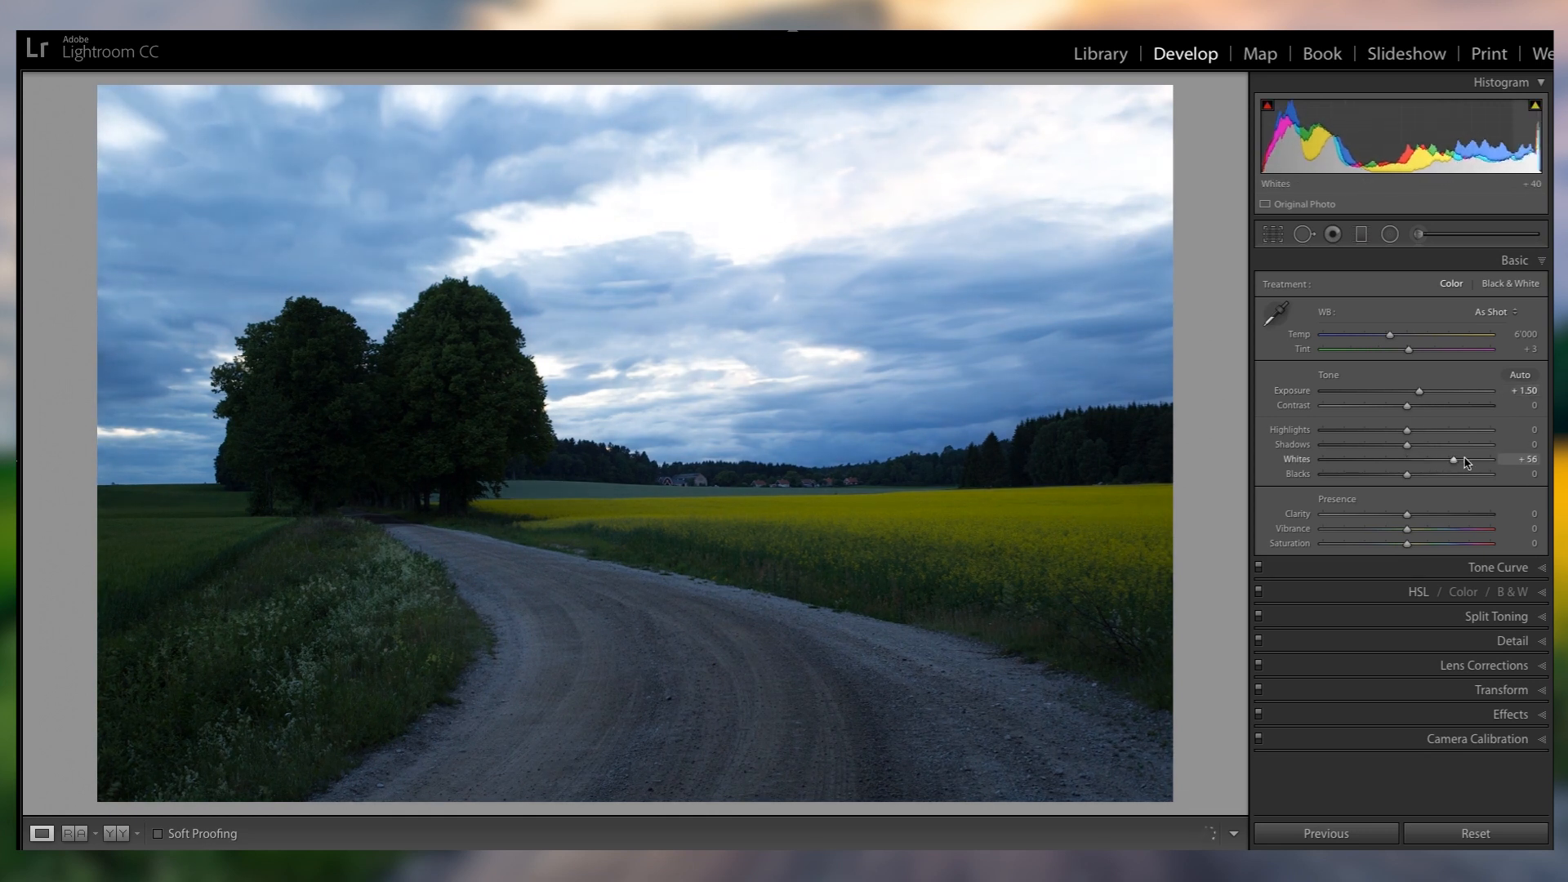
left_click_drag(1453, 459, 1423, 459)
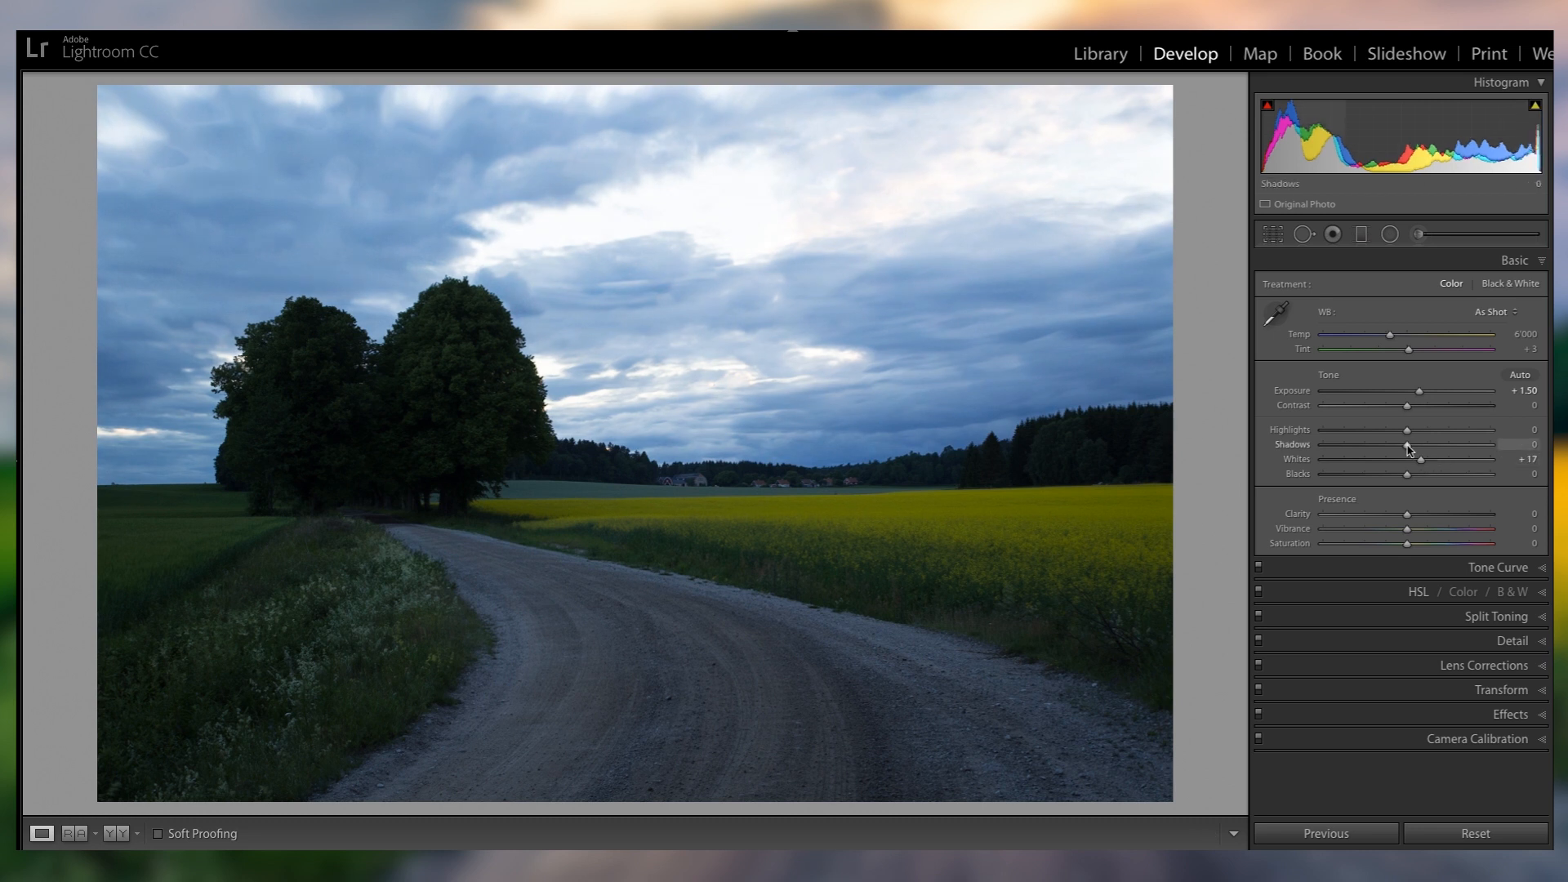
left_click_drag(1408, 450, 1469, 451)
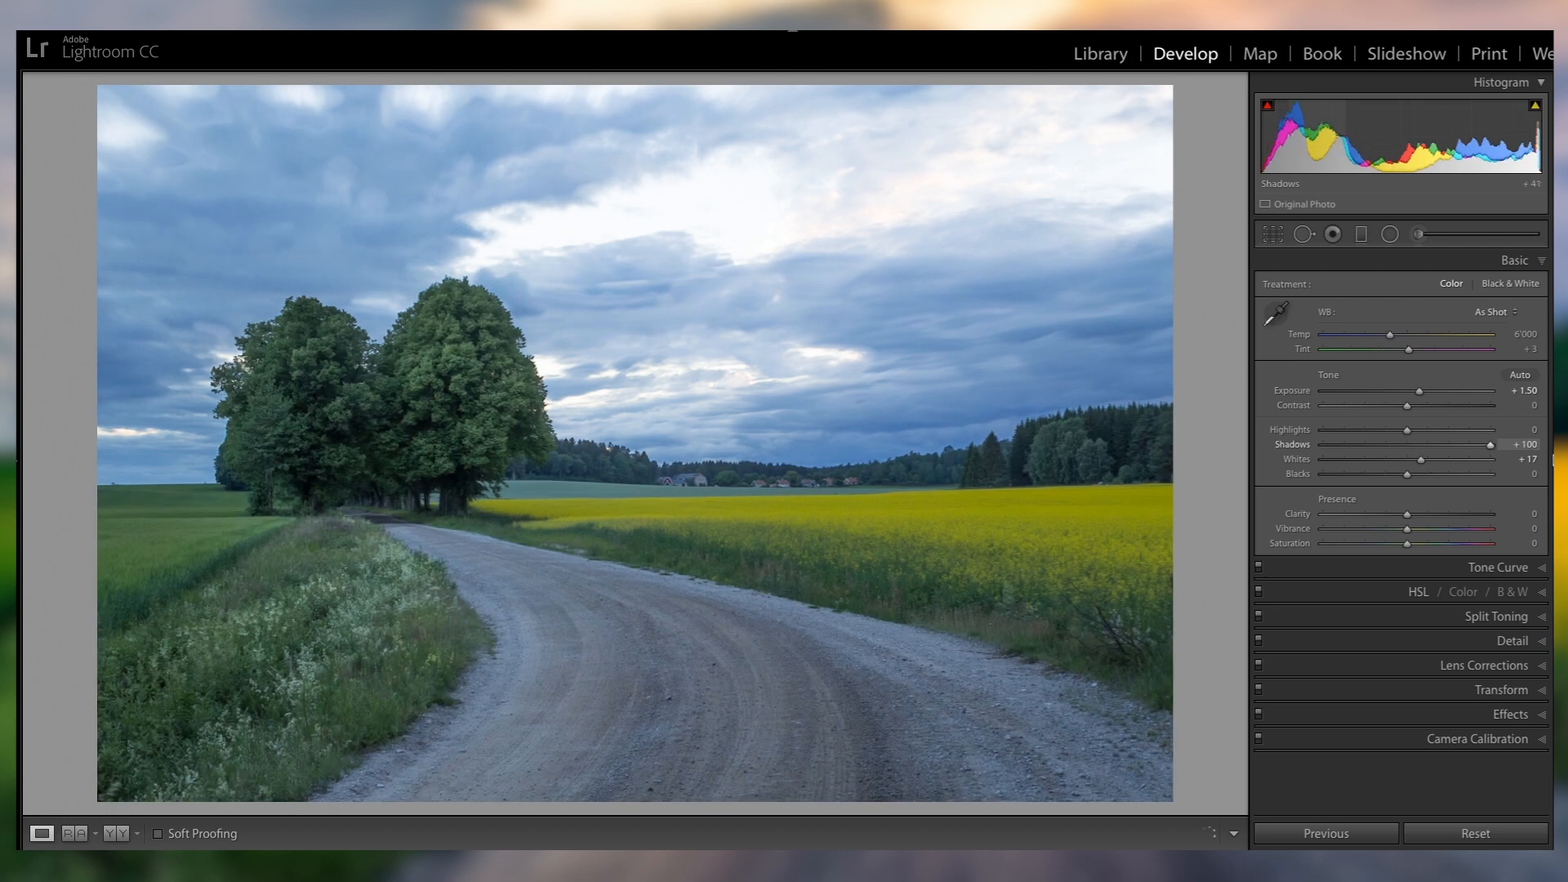
left_click_drag(1410, 436, 1387, 437)
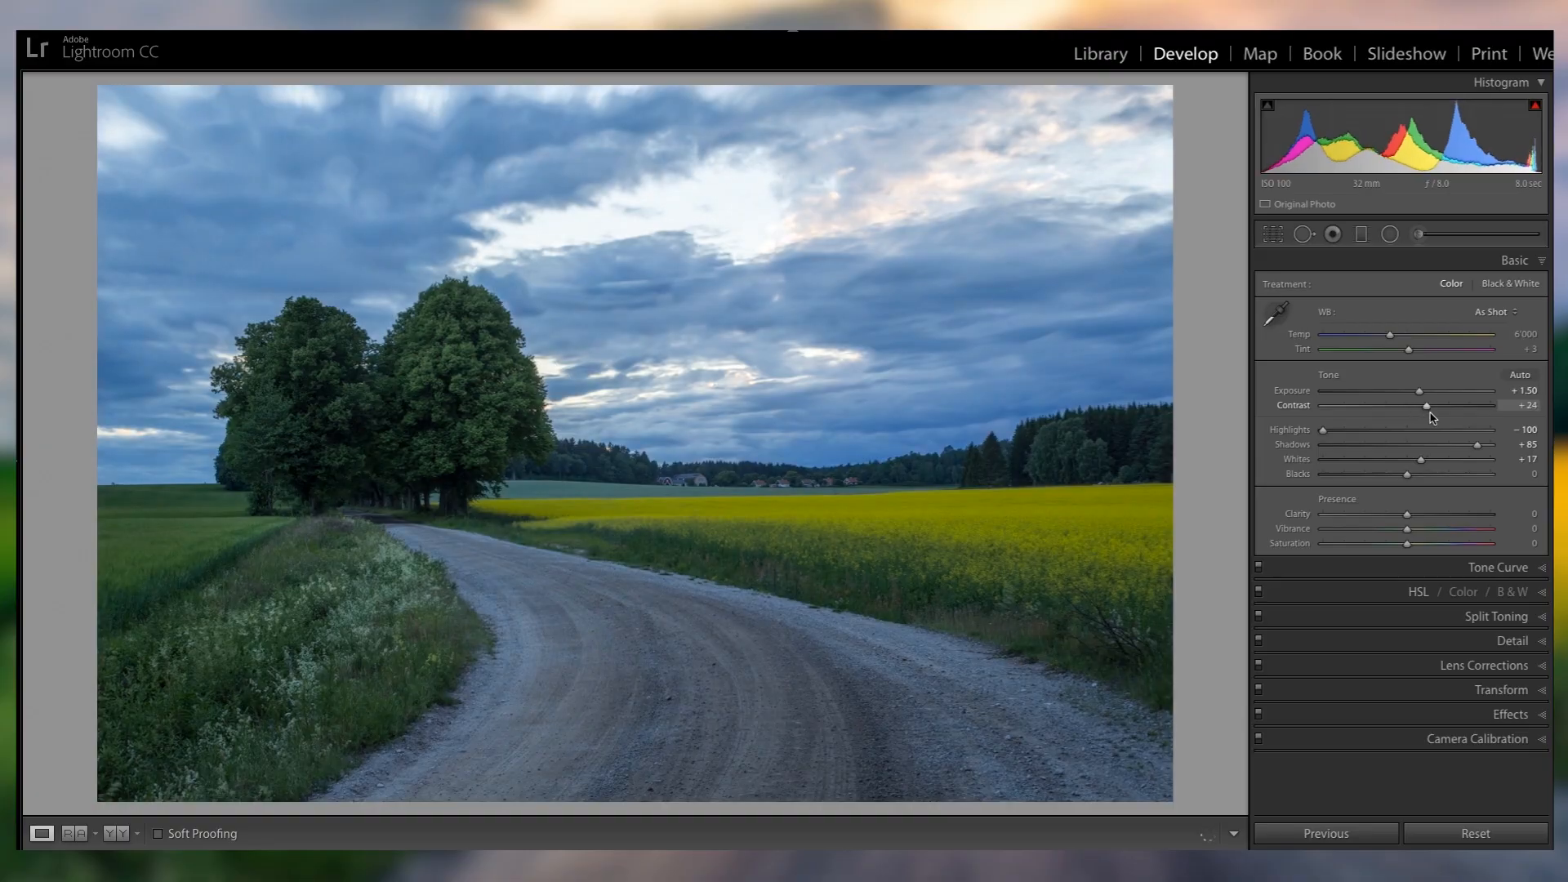
Set Contrast +15, Blacks +20, Clarity +19 and Vibrance +26.
left_click_drag(1431, 405, 1423, 405)
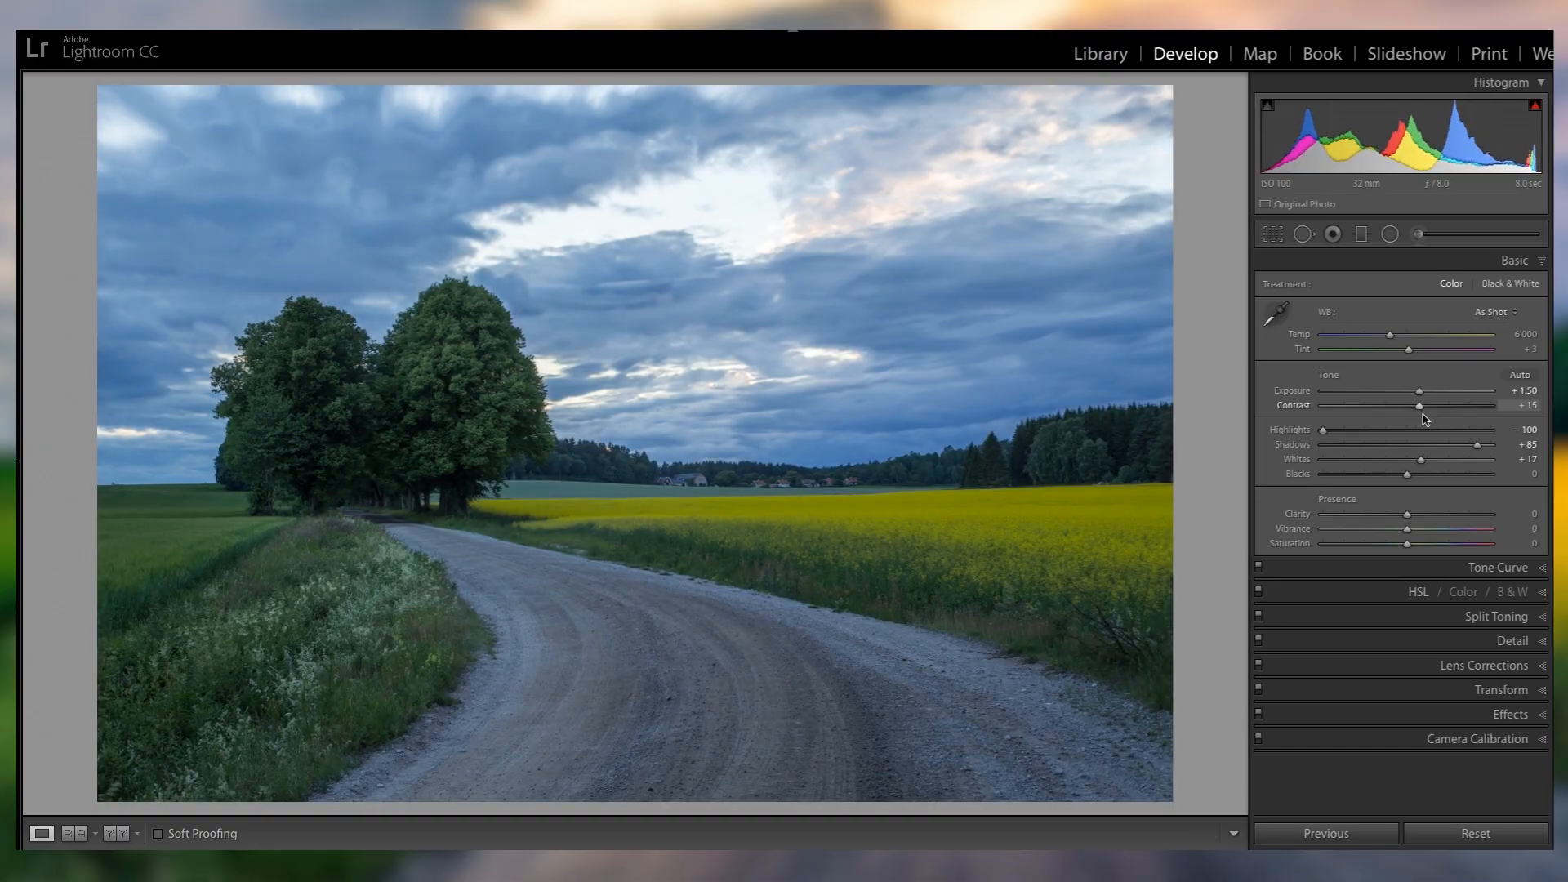
left_click_drag(1407, 475, 1427, 475)
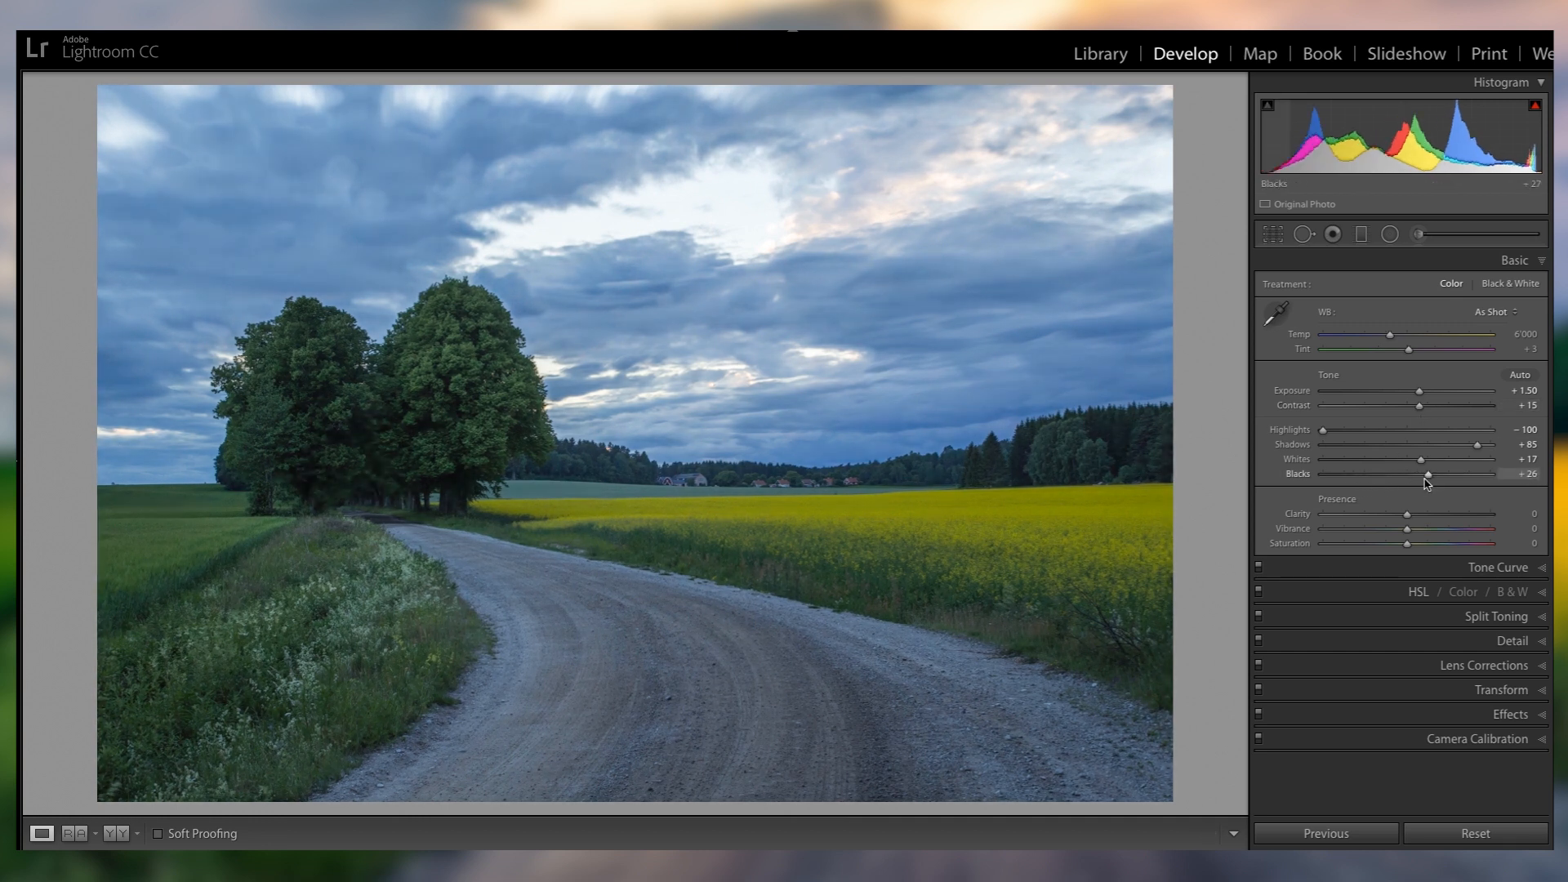
left_click_drag(1428, 474, 1362, 474)
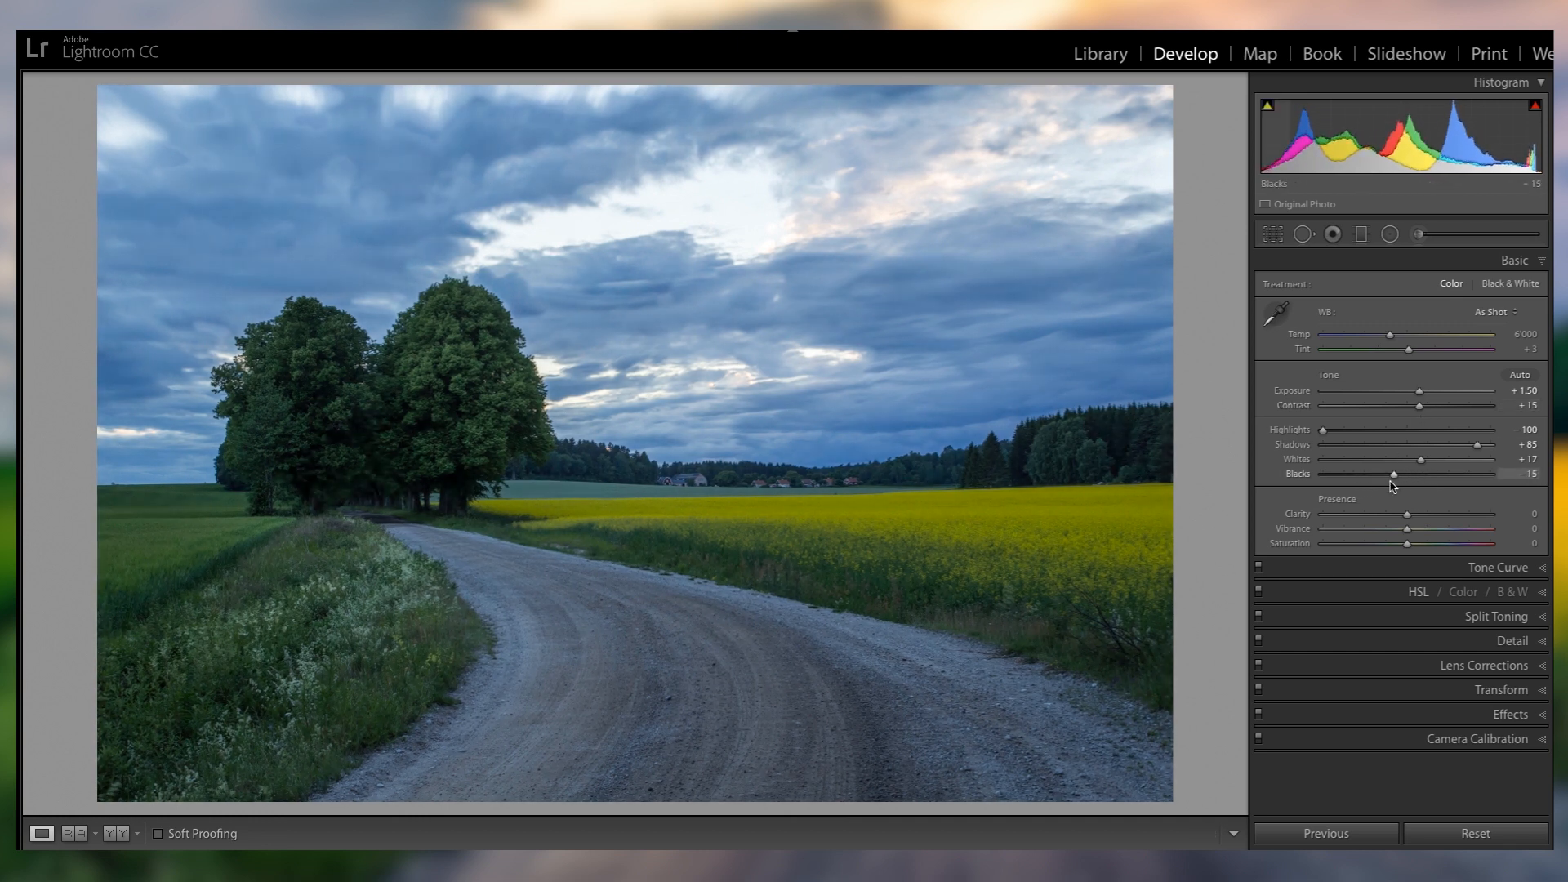
left_click_drag(1371, 474, 1425, 473)
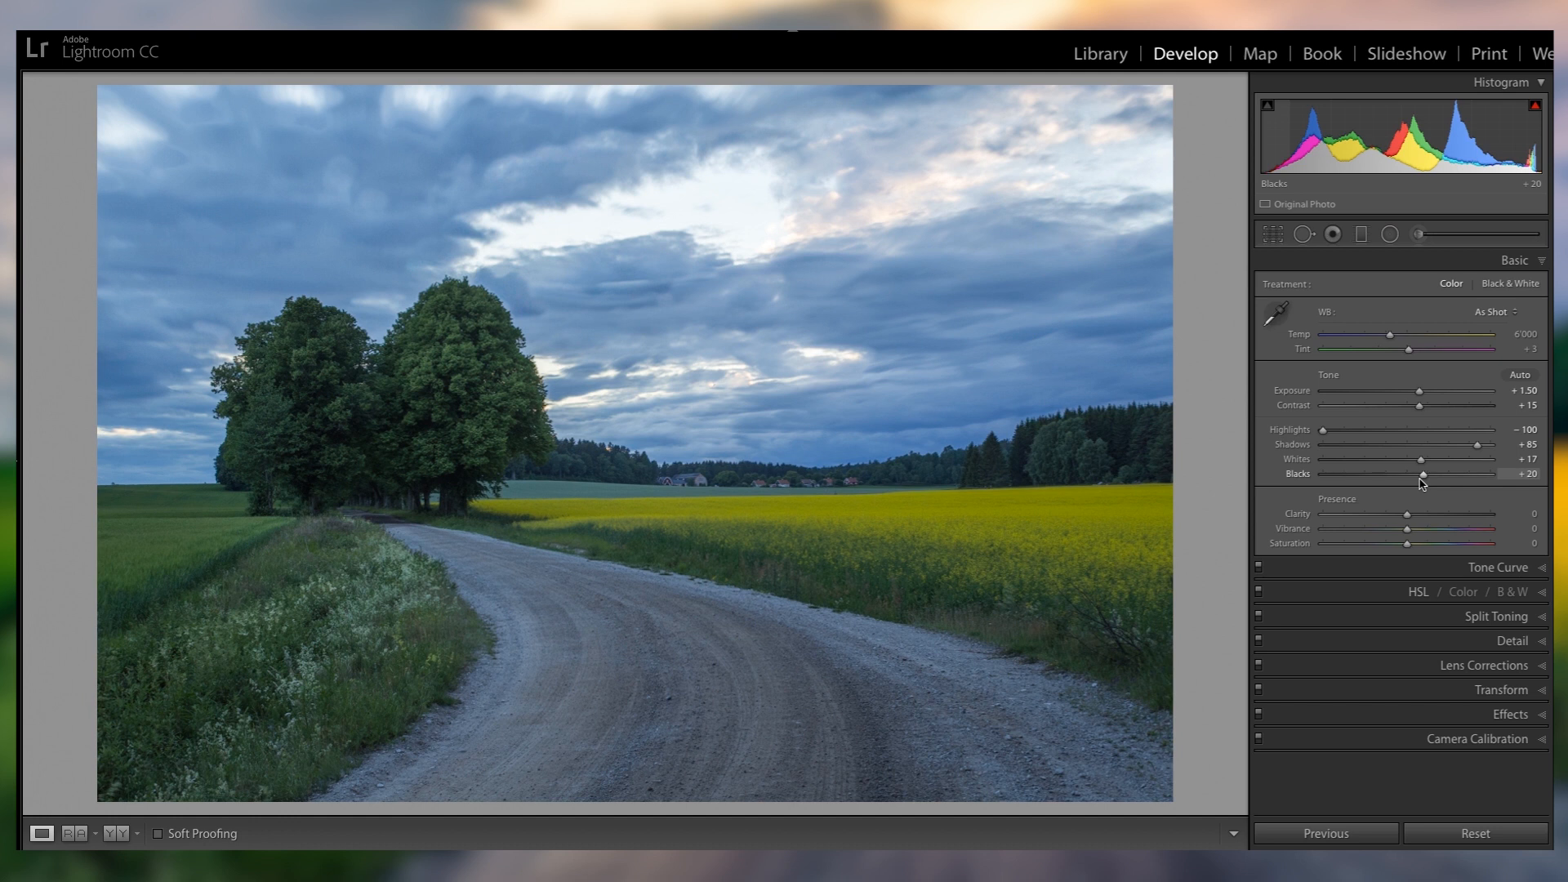
left_click_drag(1408, 513, 1424, 513)
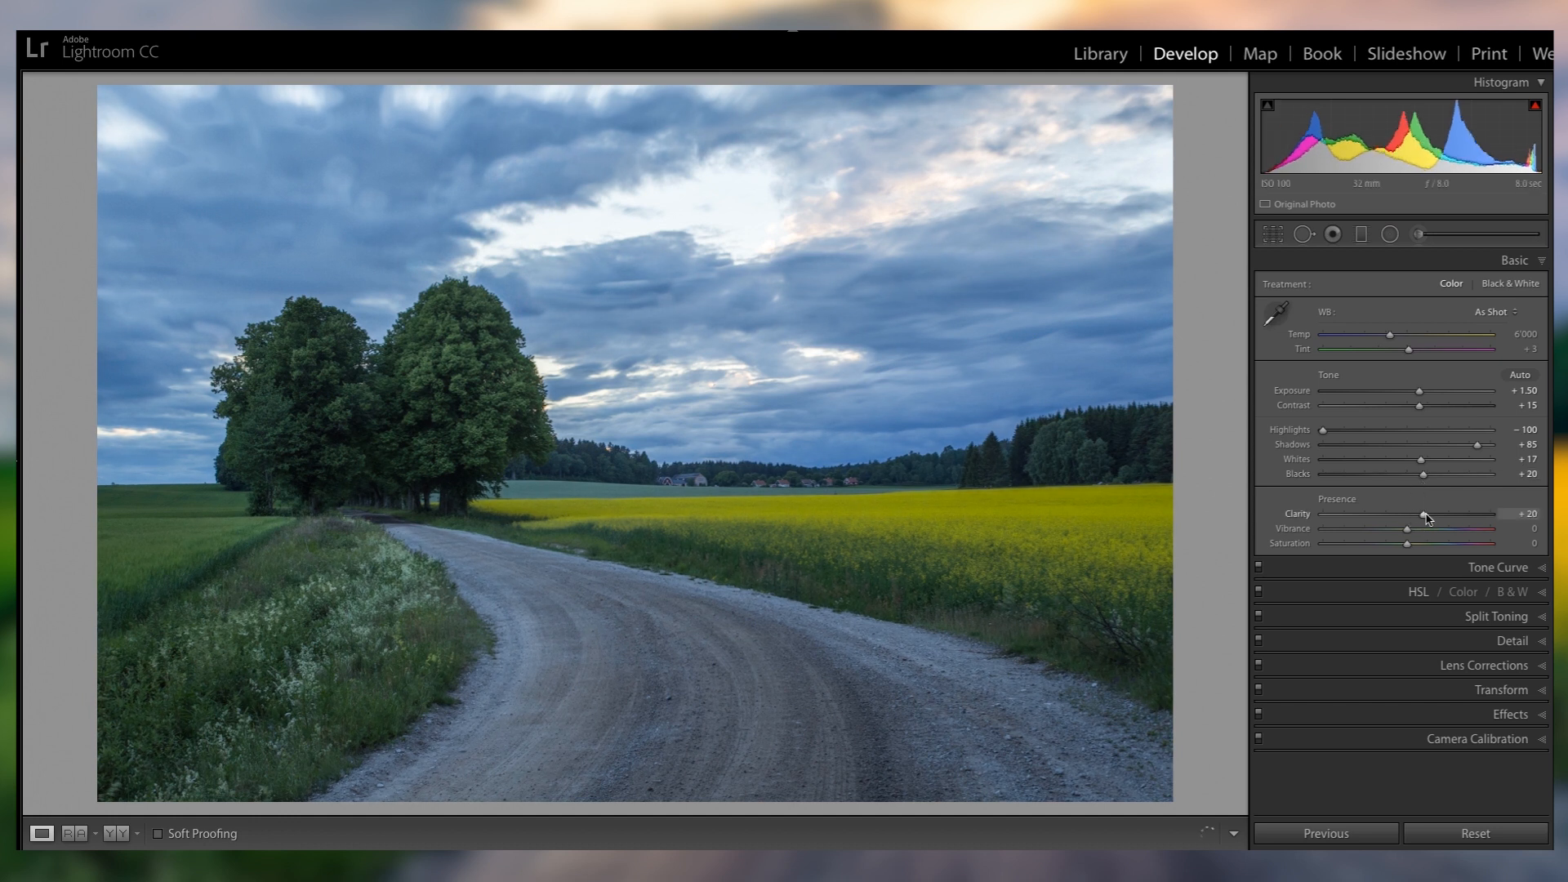
left_click_drag(1410, 527, 1387, 528)
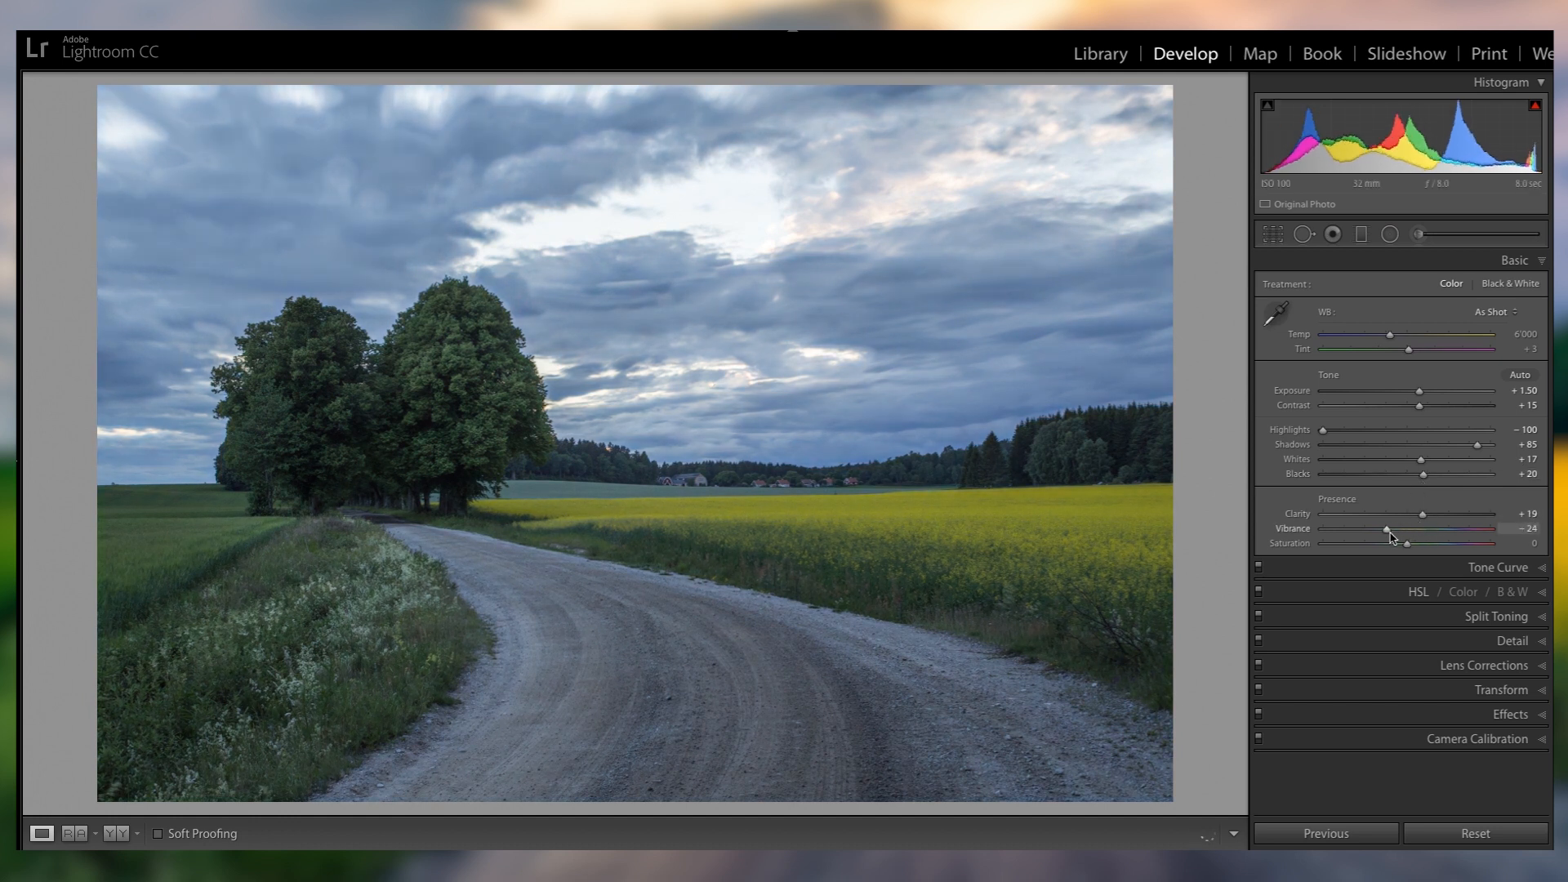
left_click_drag(1387, 528, 1456, 527)
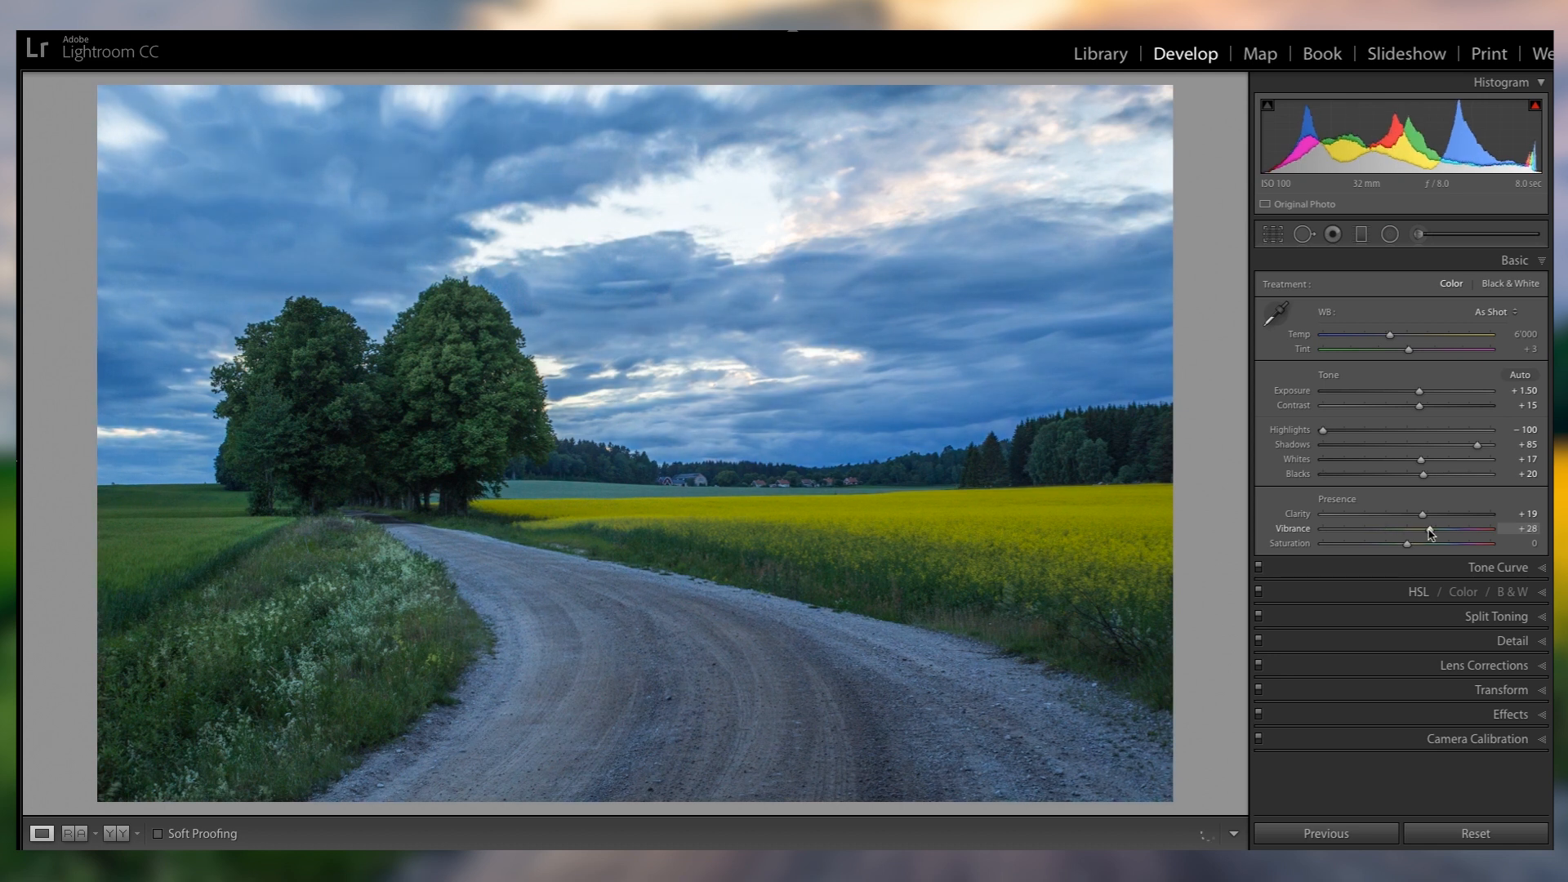
left_click_drag(1451, 528, 1414, 528)
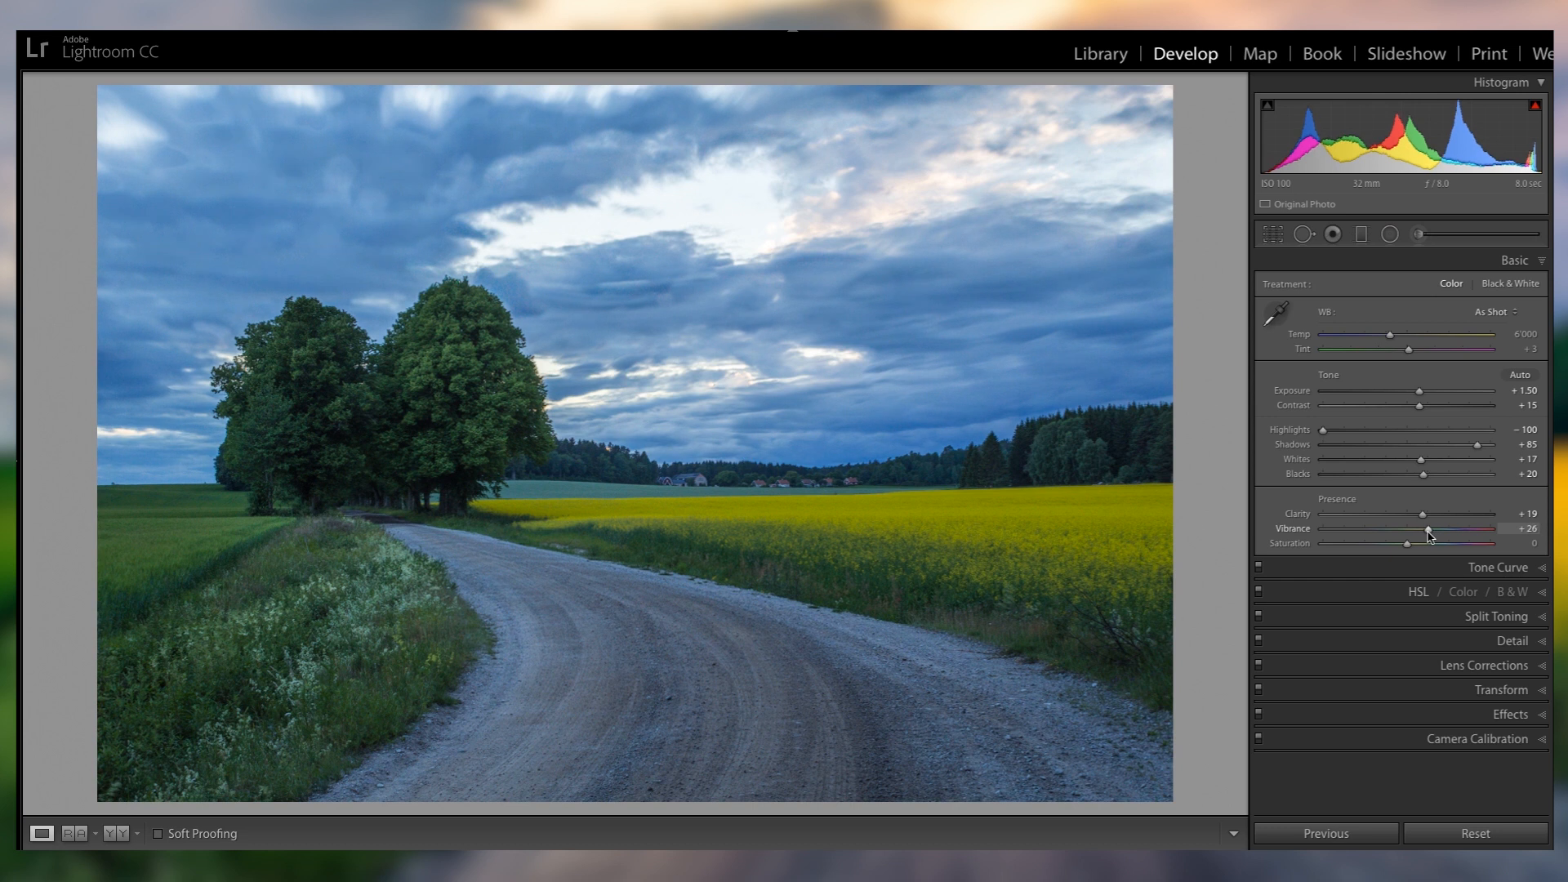
Shape the tone curve with Highlights -25, Shadows -21, Lights +16 and Darks +25.
left_click(1500, 284)
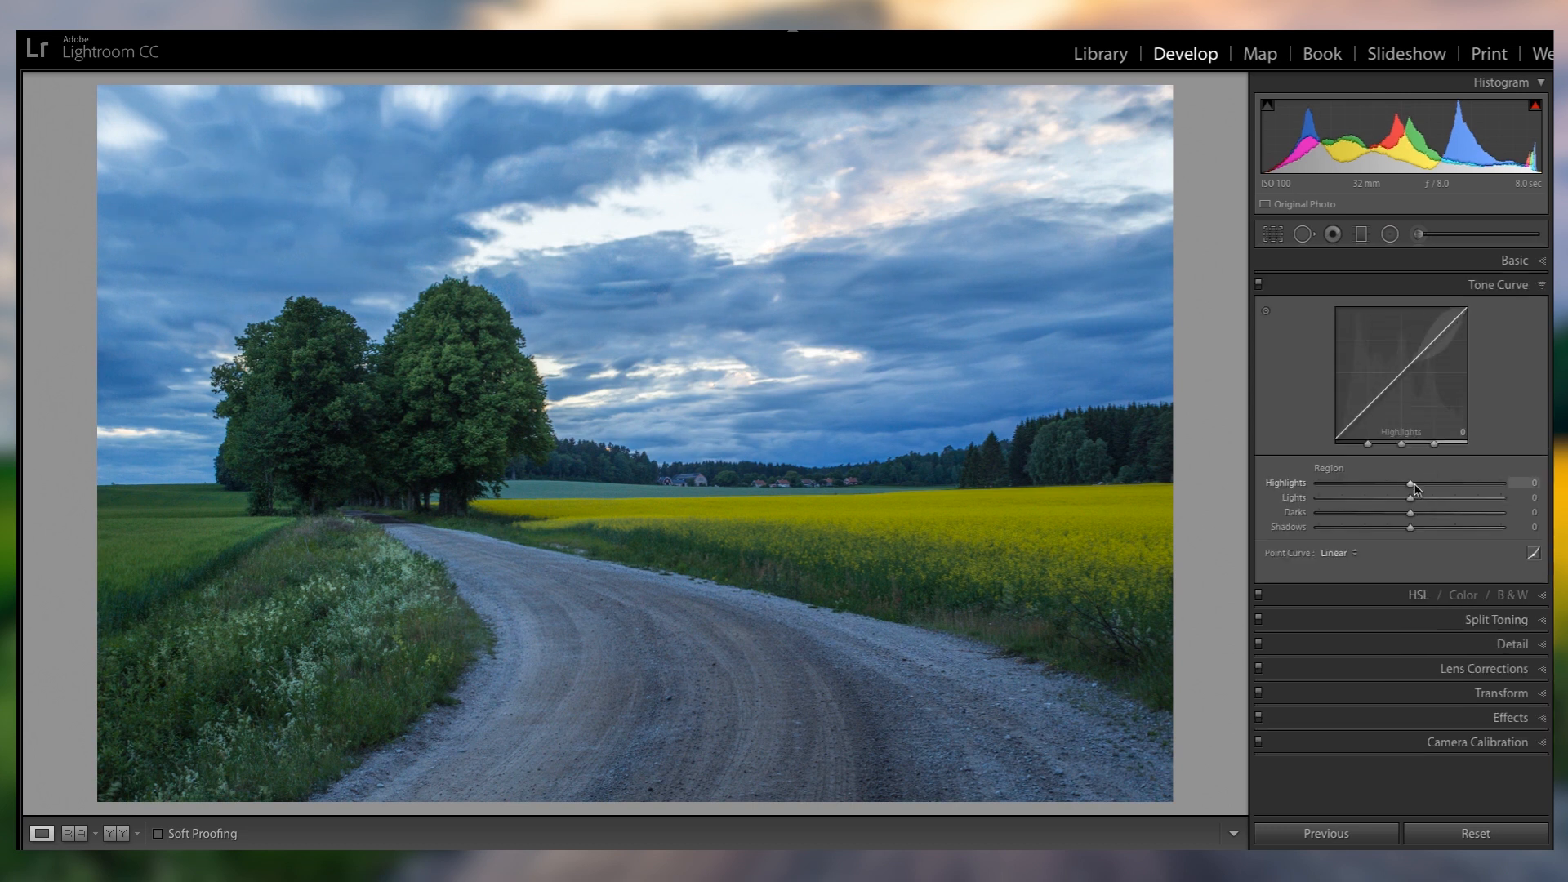
left_click_drag(1424, 481, 1371, 482)
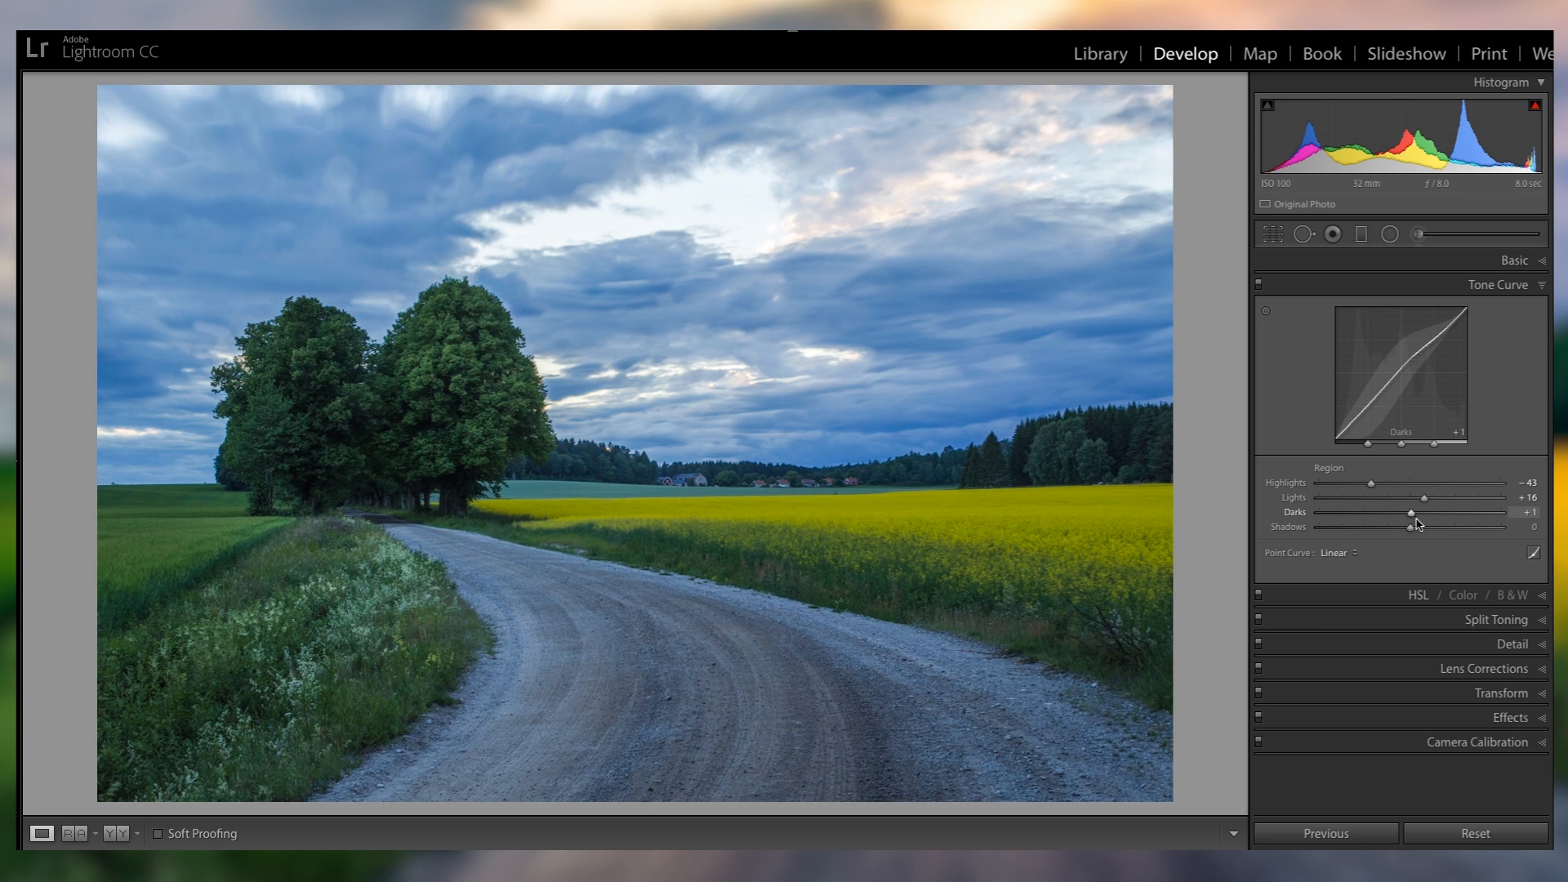
left_click_drag(1405, 512, 1459, 511)
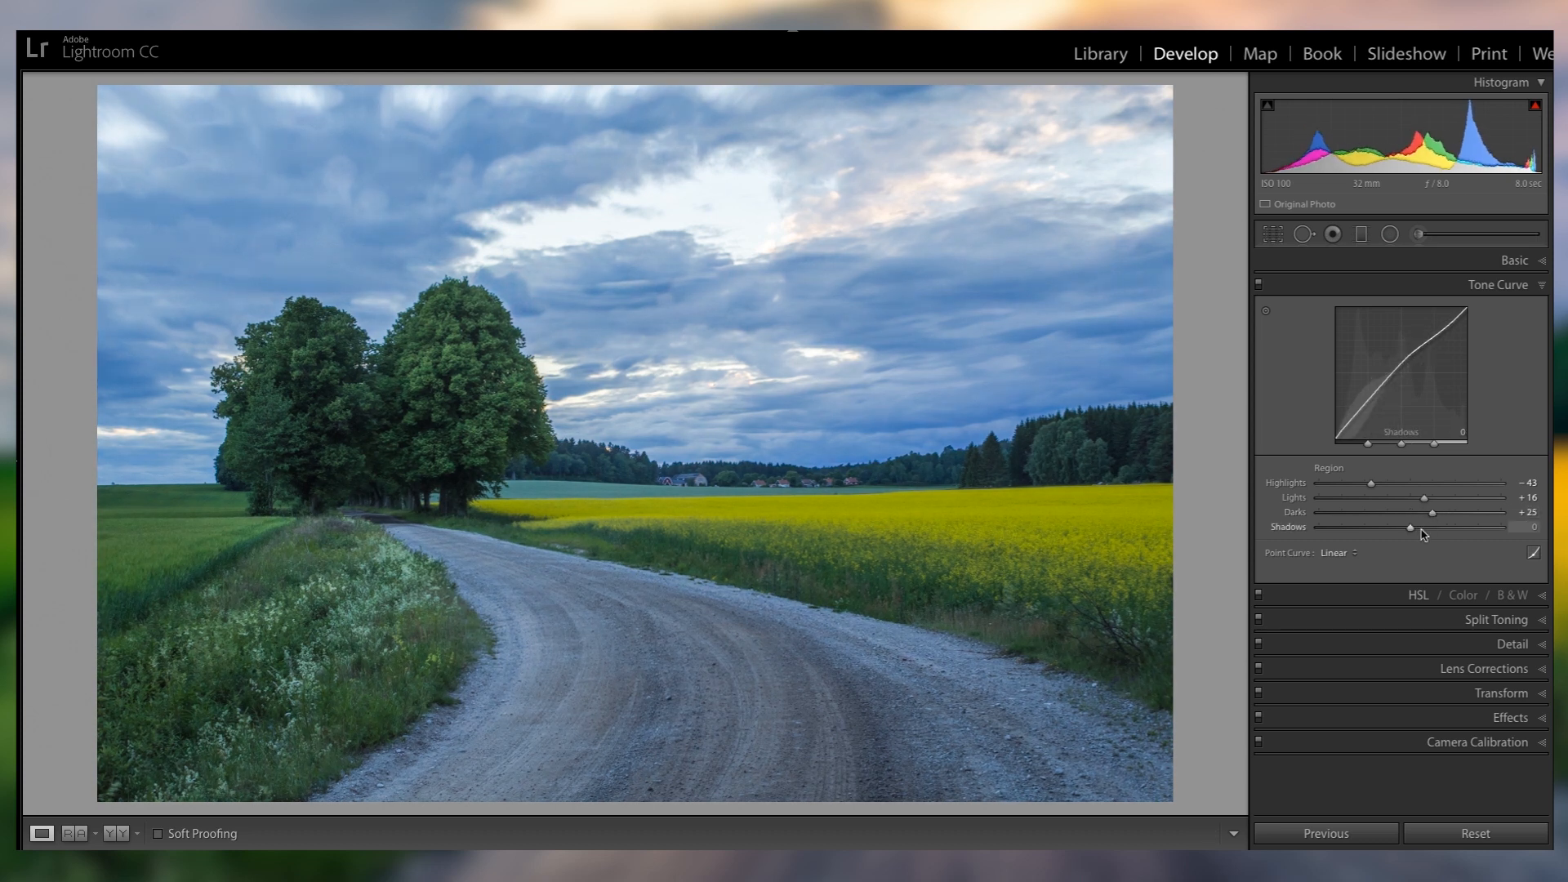
Preview the Basic Highlights/Shadows extremes, then restore their previous values.
left_click(1516, 260)
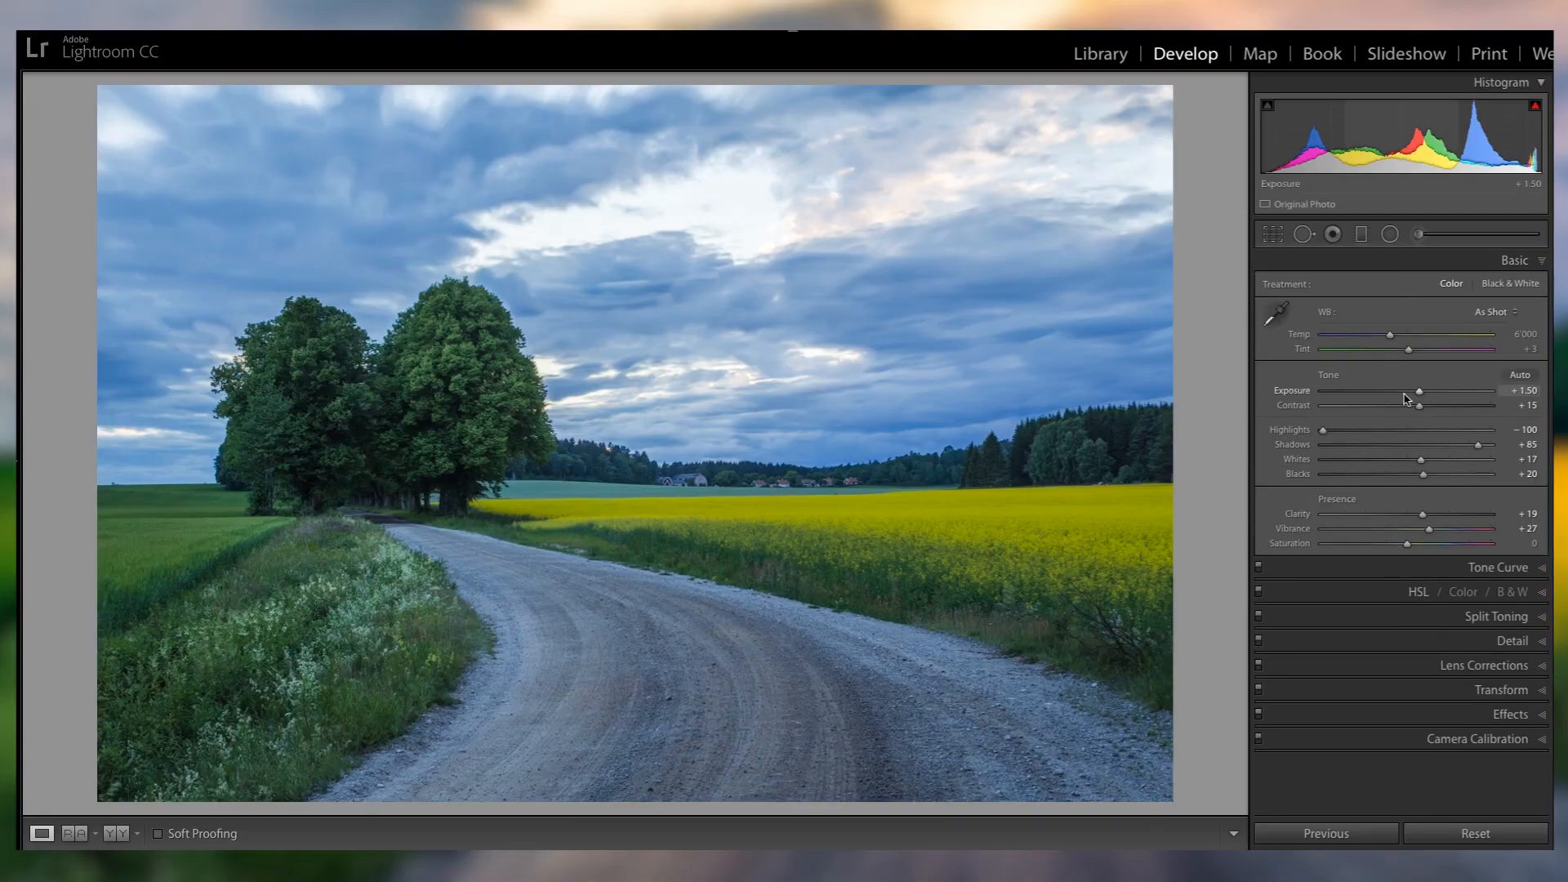
left_click_drag(1465, 444, 1351, 445)
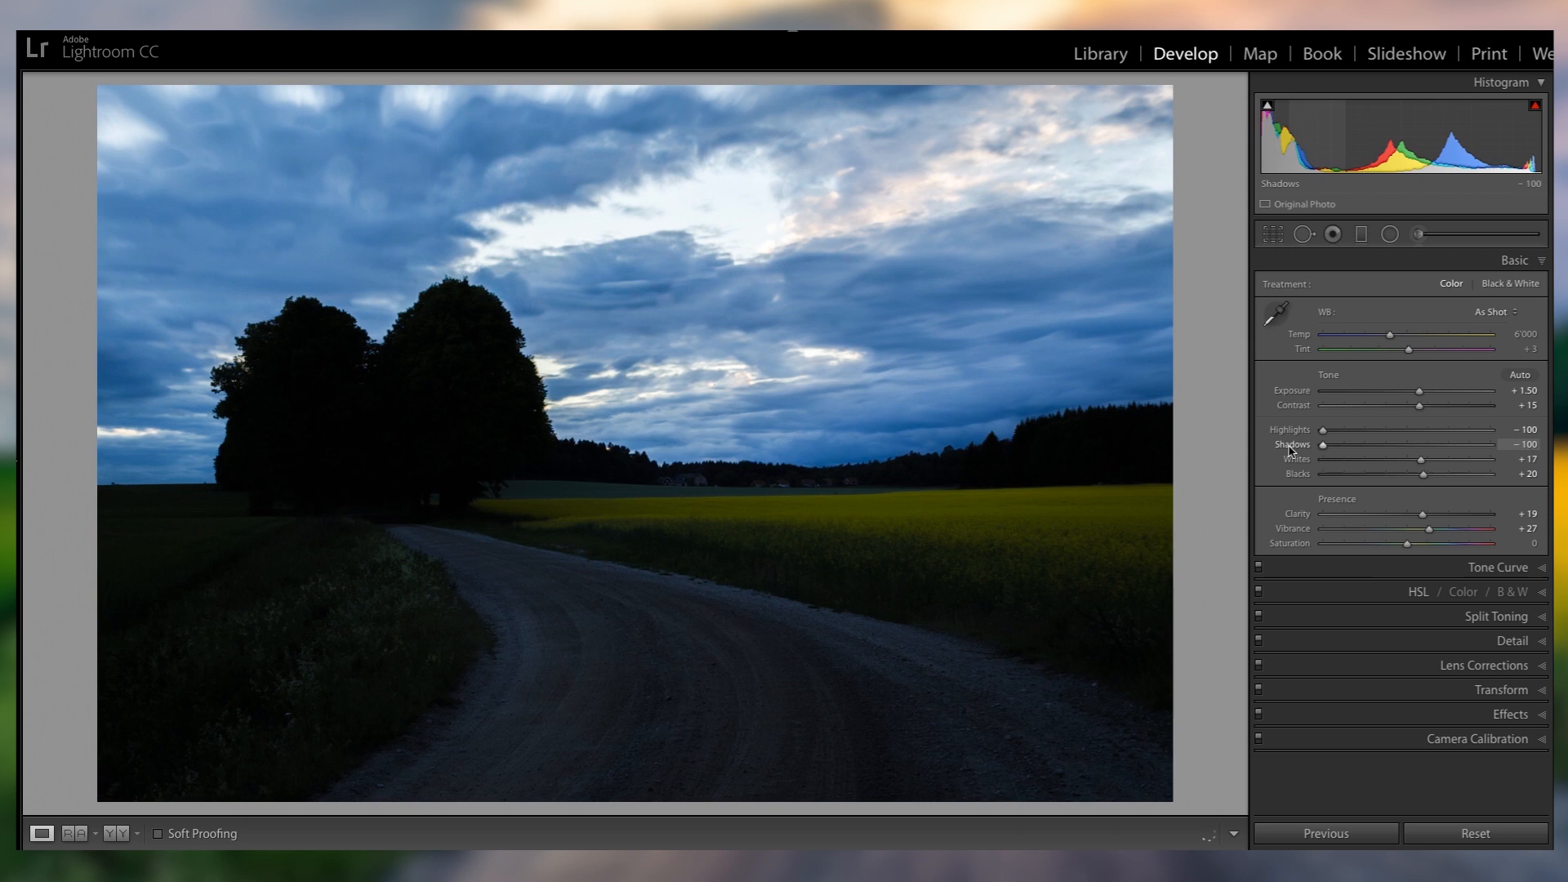
mouse_move(1397, 447)
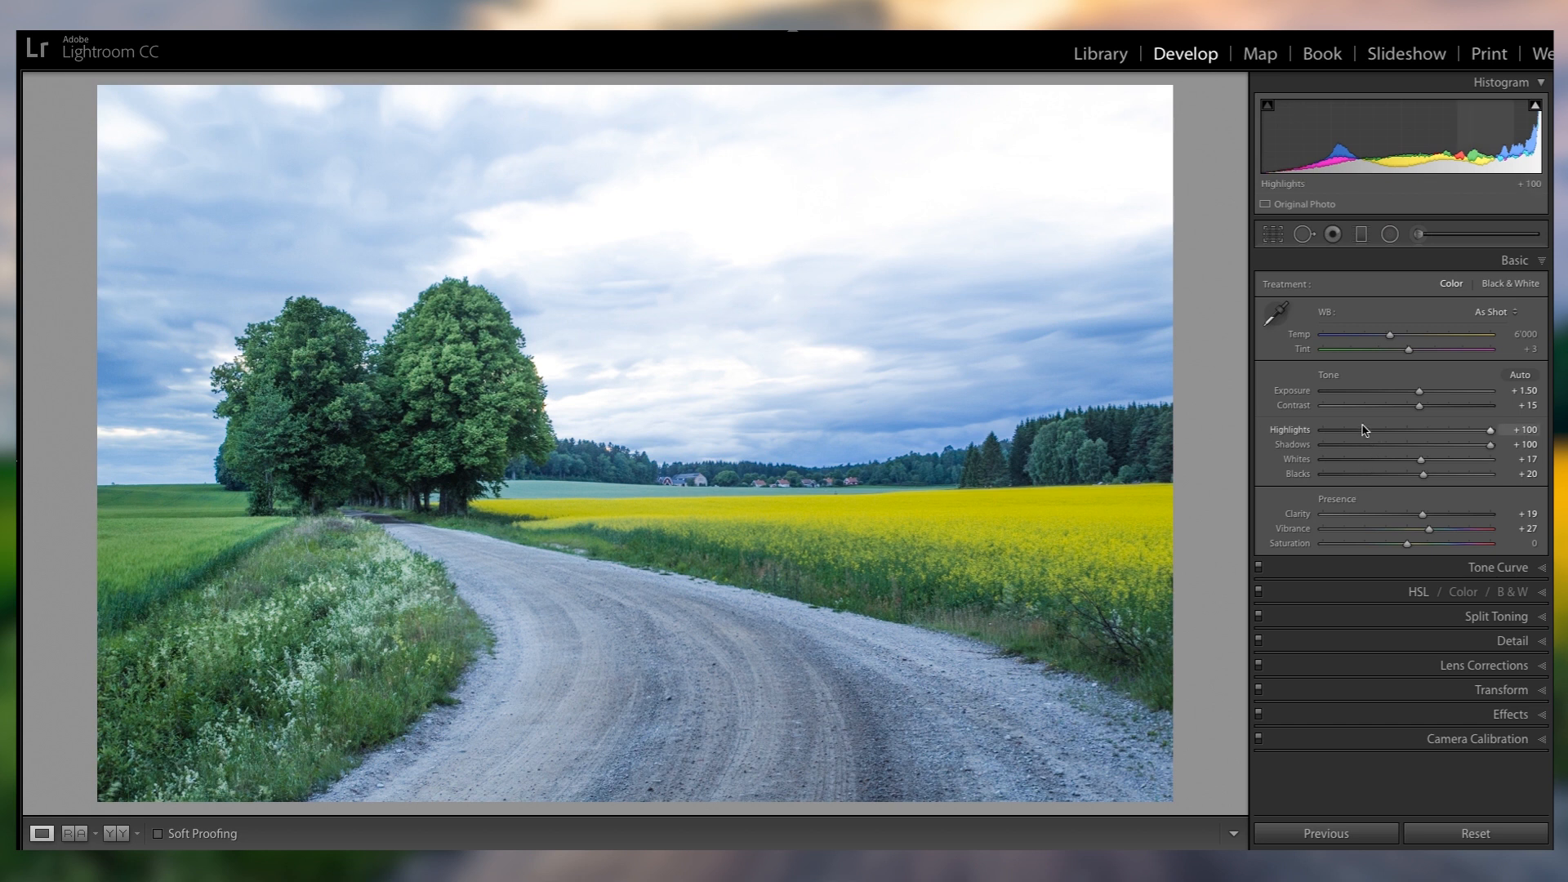
left_click_drag(1499, 430, 1351, 430)
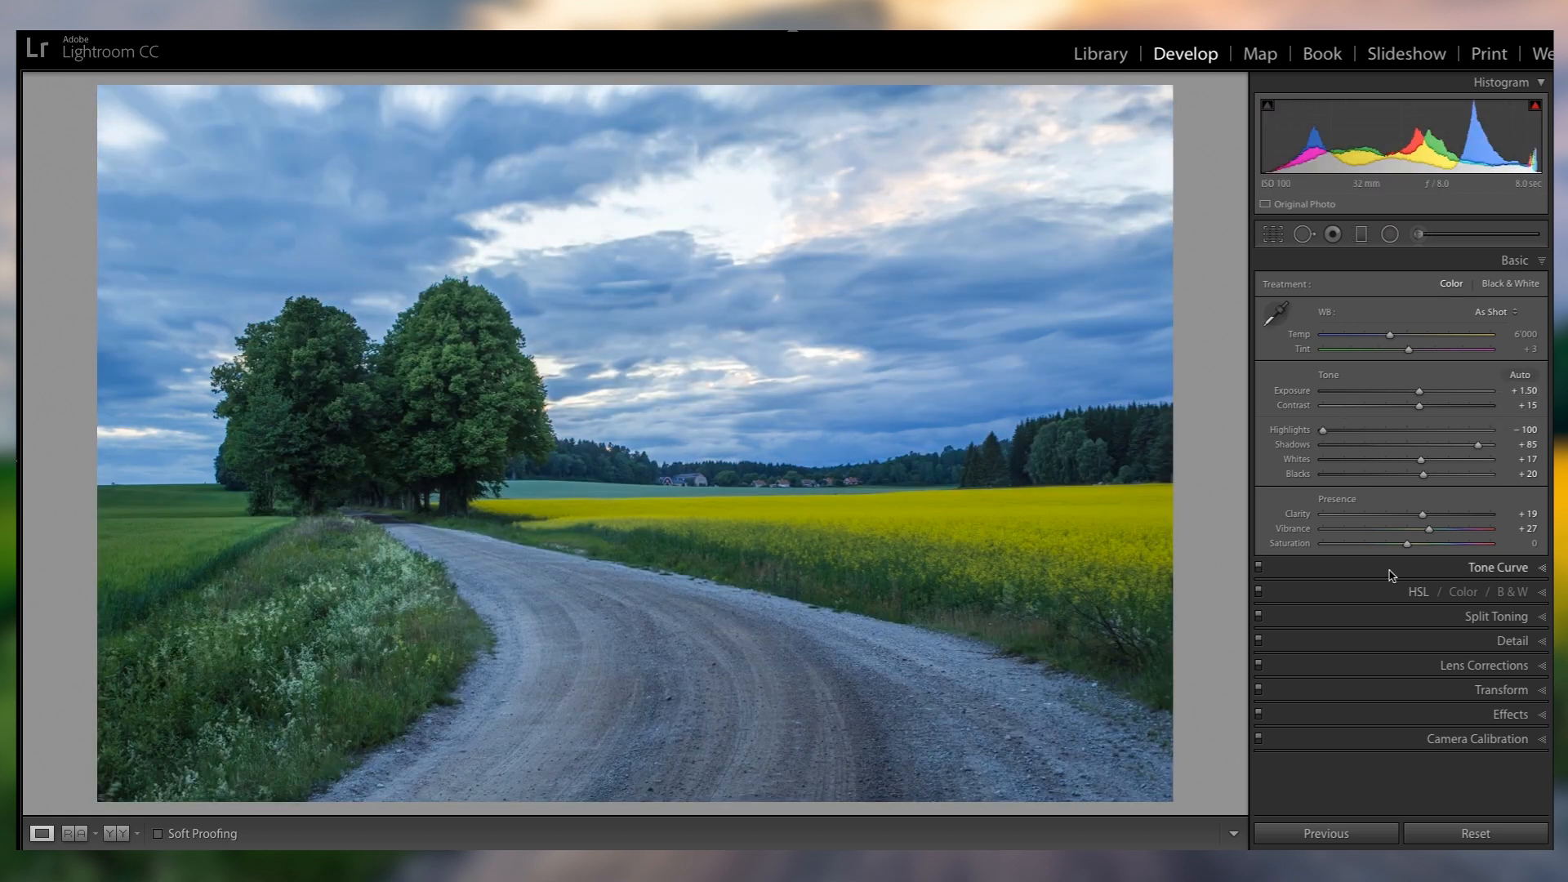
left_click(1500, 567)
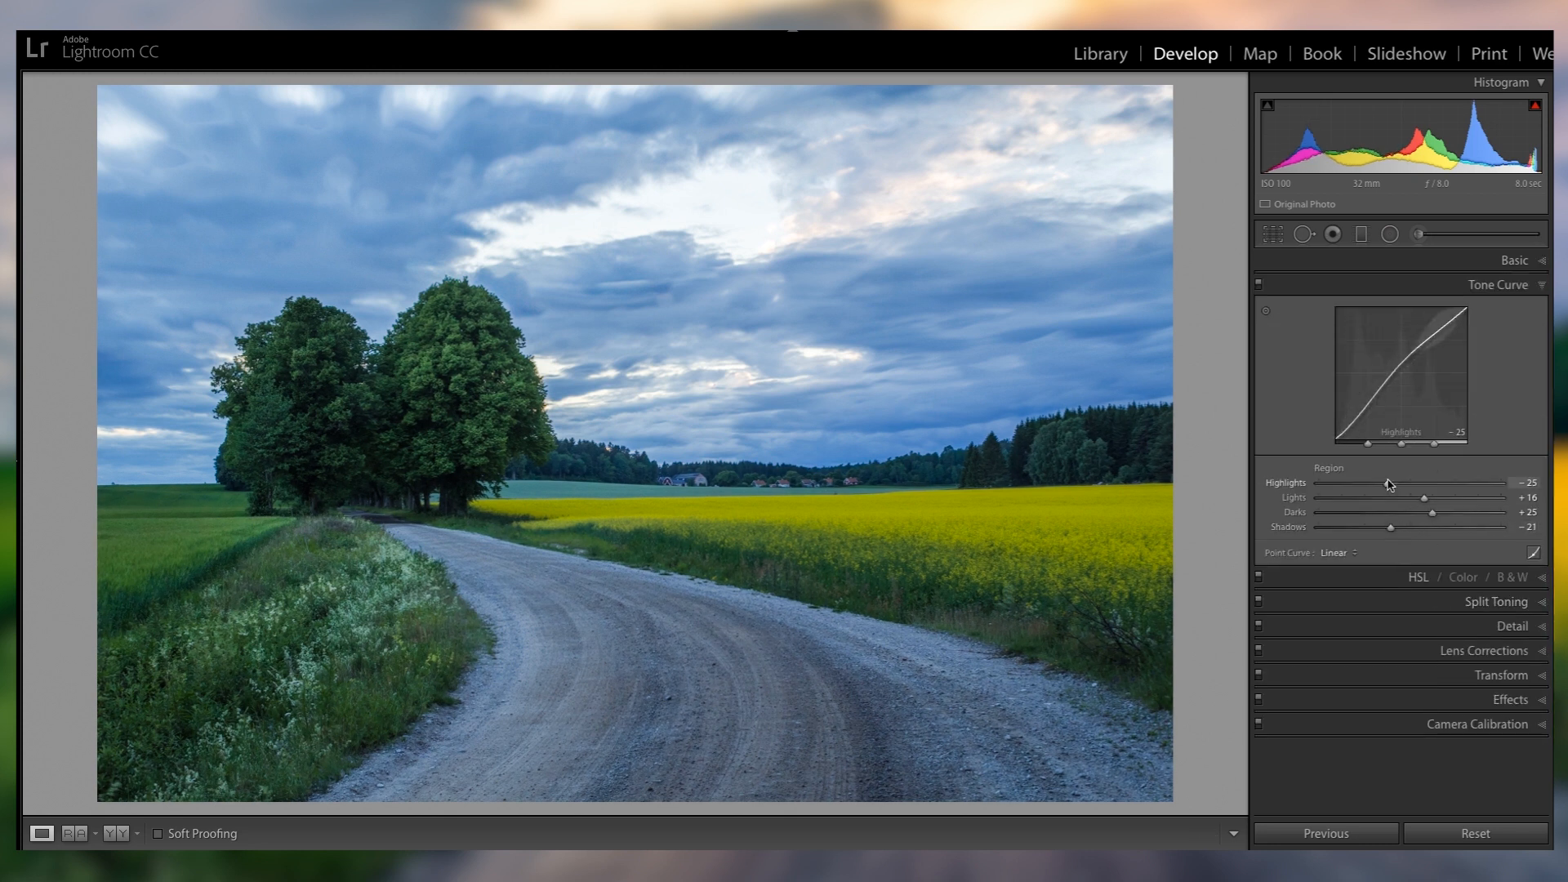
Split-tone the highlights with a warm orange tint, hue 43 and saturation 53.
left_click(1498, 284)
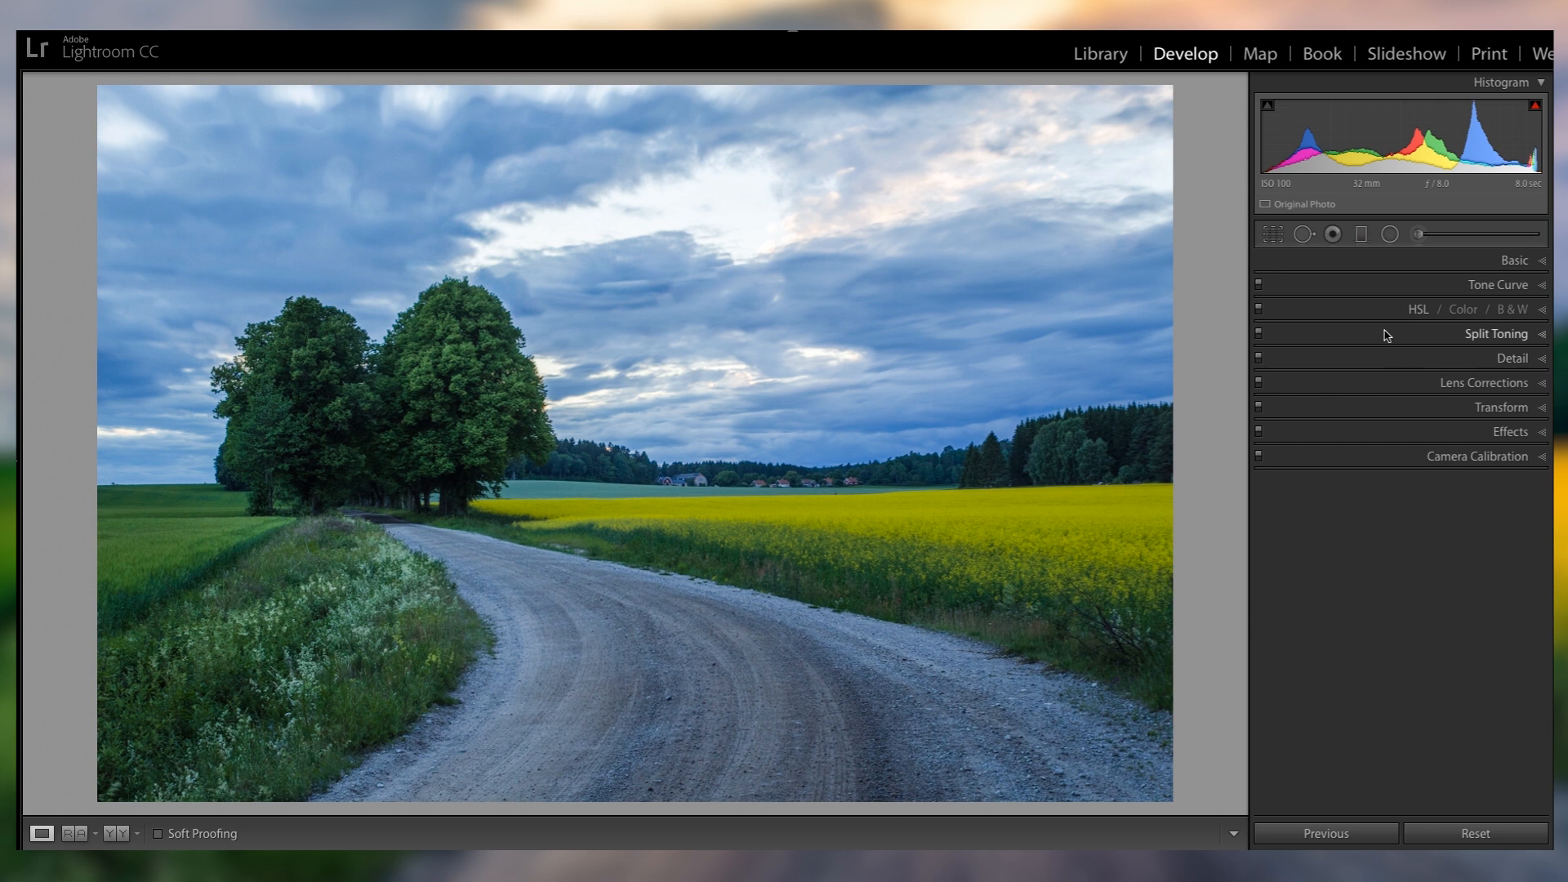
left_click(1498, 333)
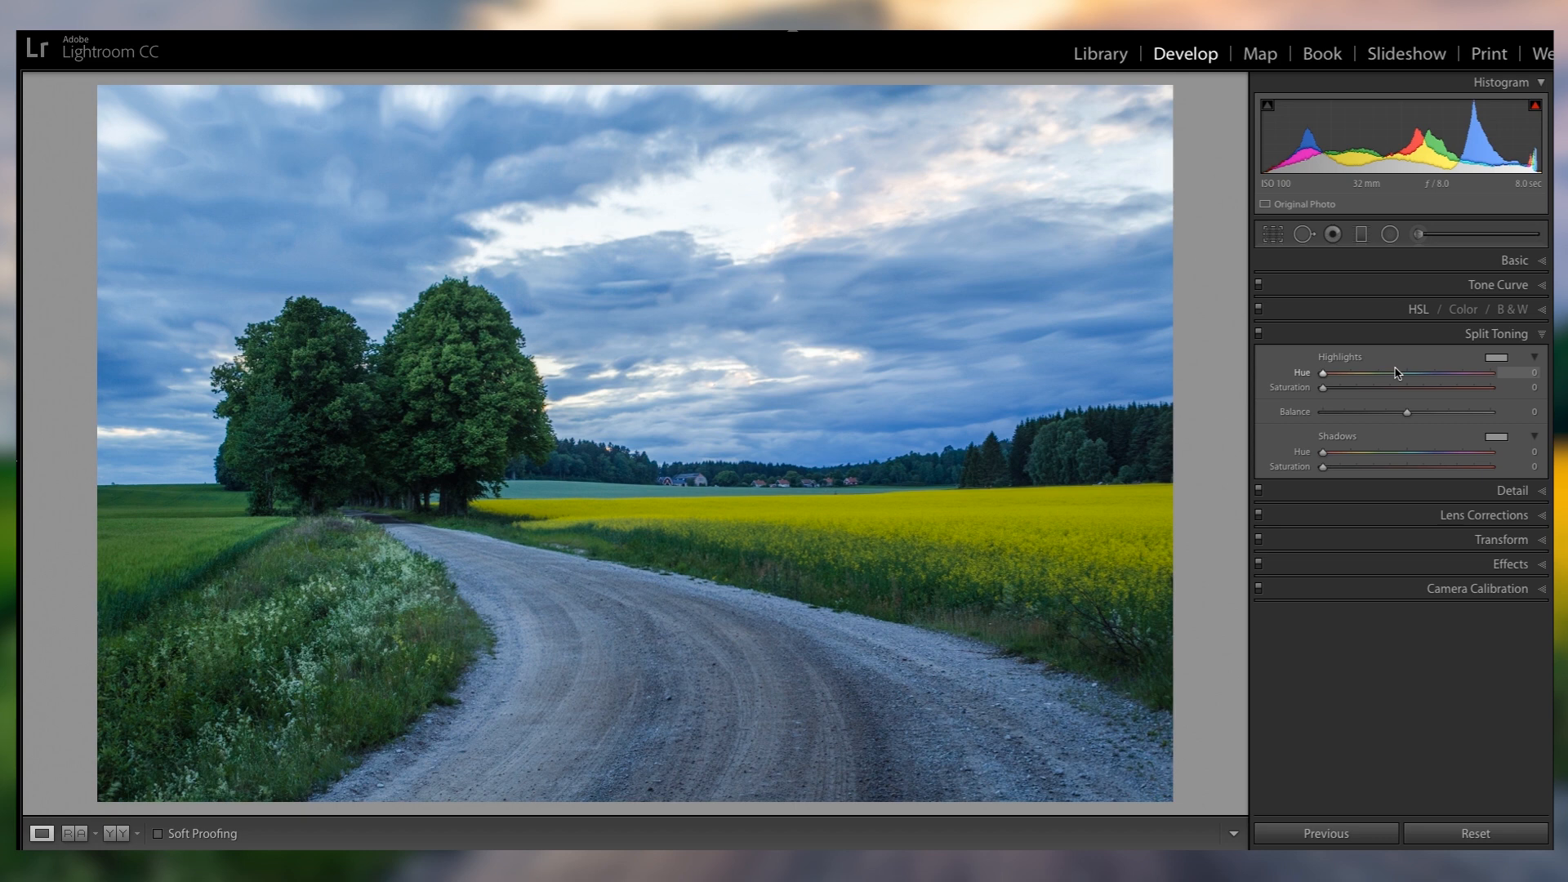
left_click(1494, 358)
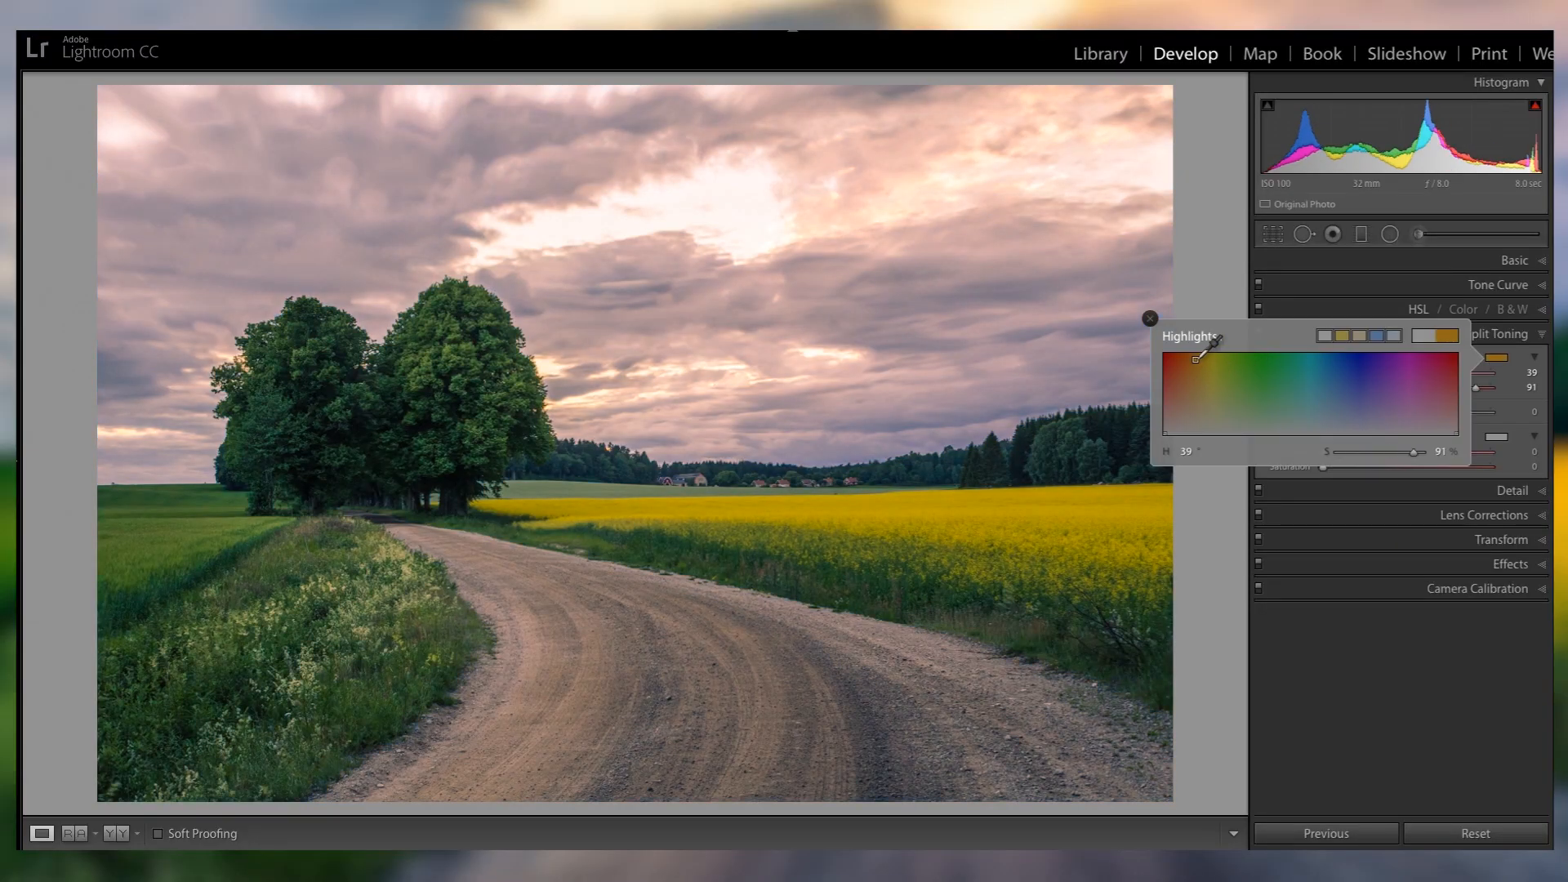
left_click_drag(1201, 340, 1192, 358)
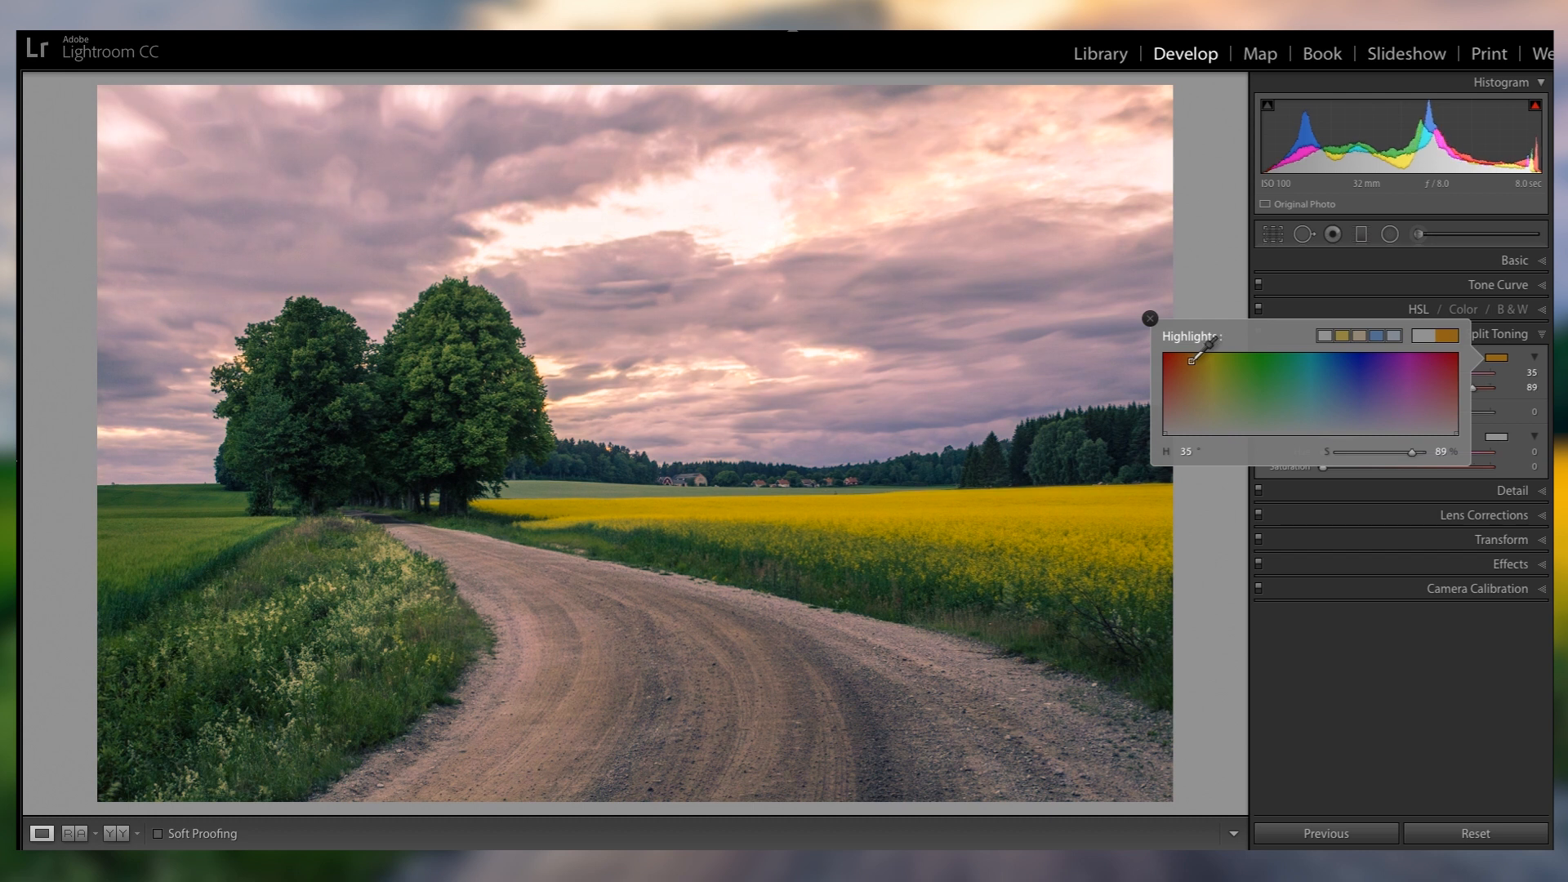
left_click_drag(1193, 358, 1201, 362)
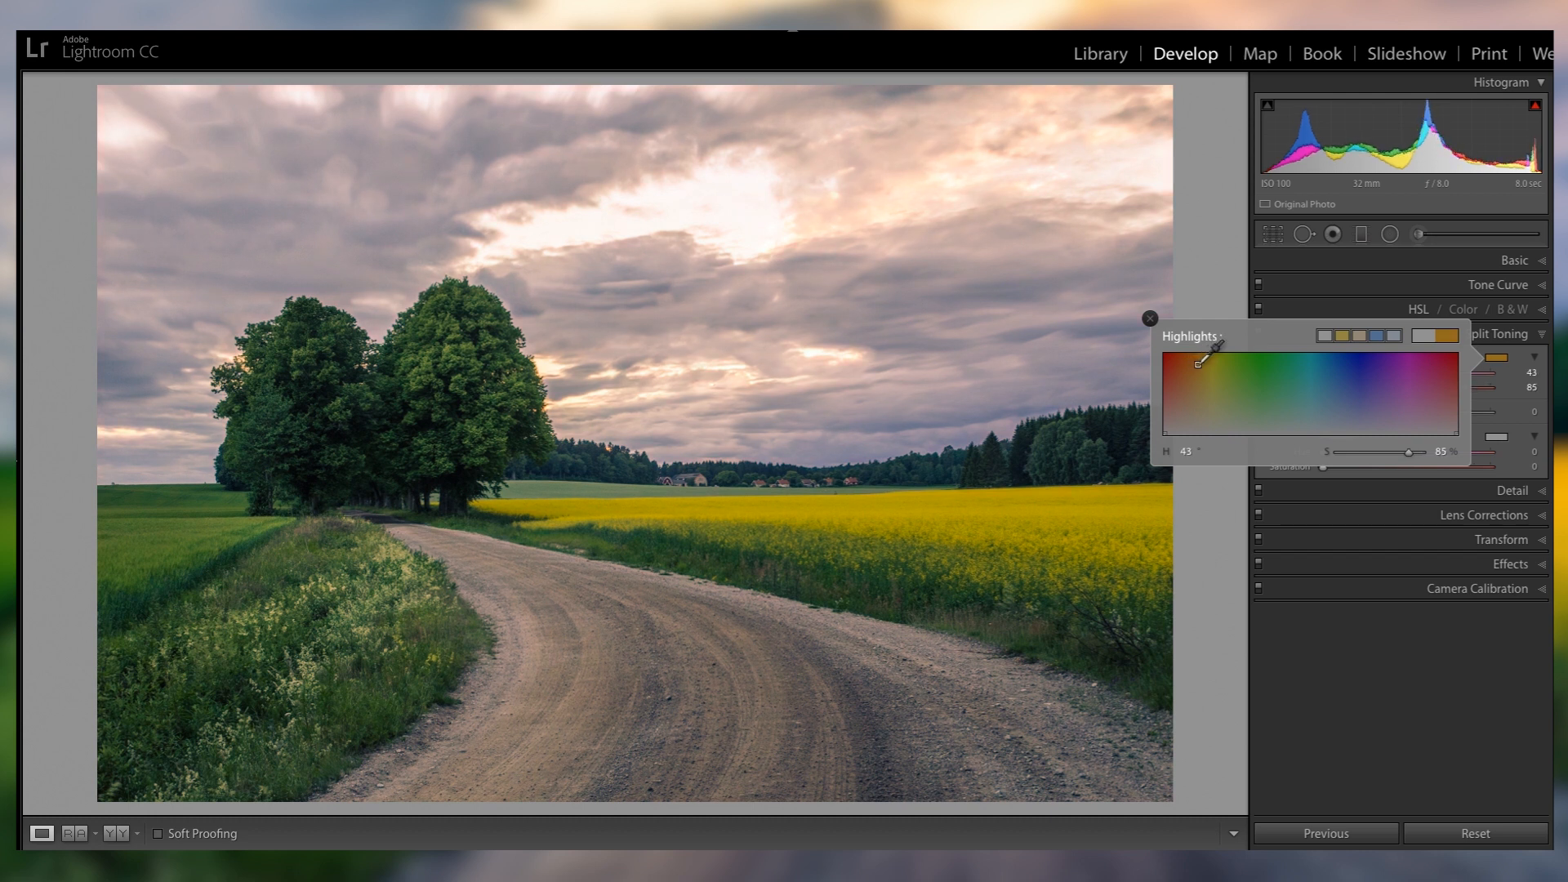
left_click_drag(1410, 453, 1388, 453)
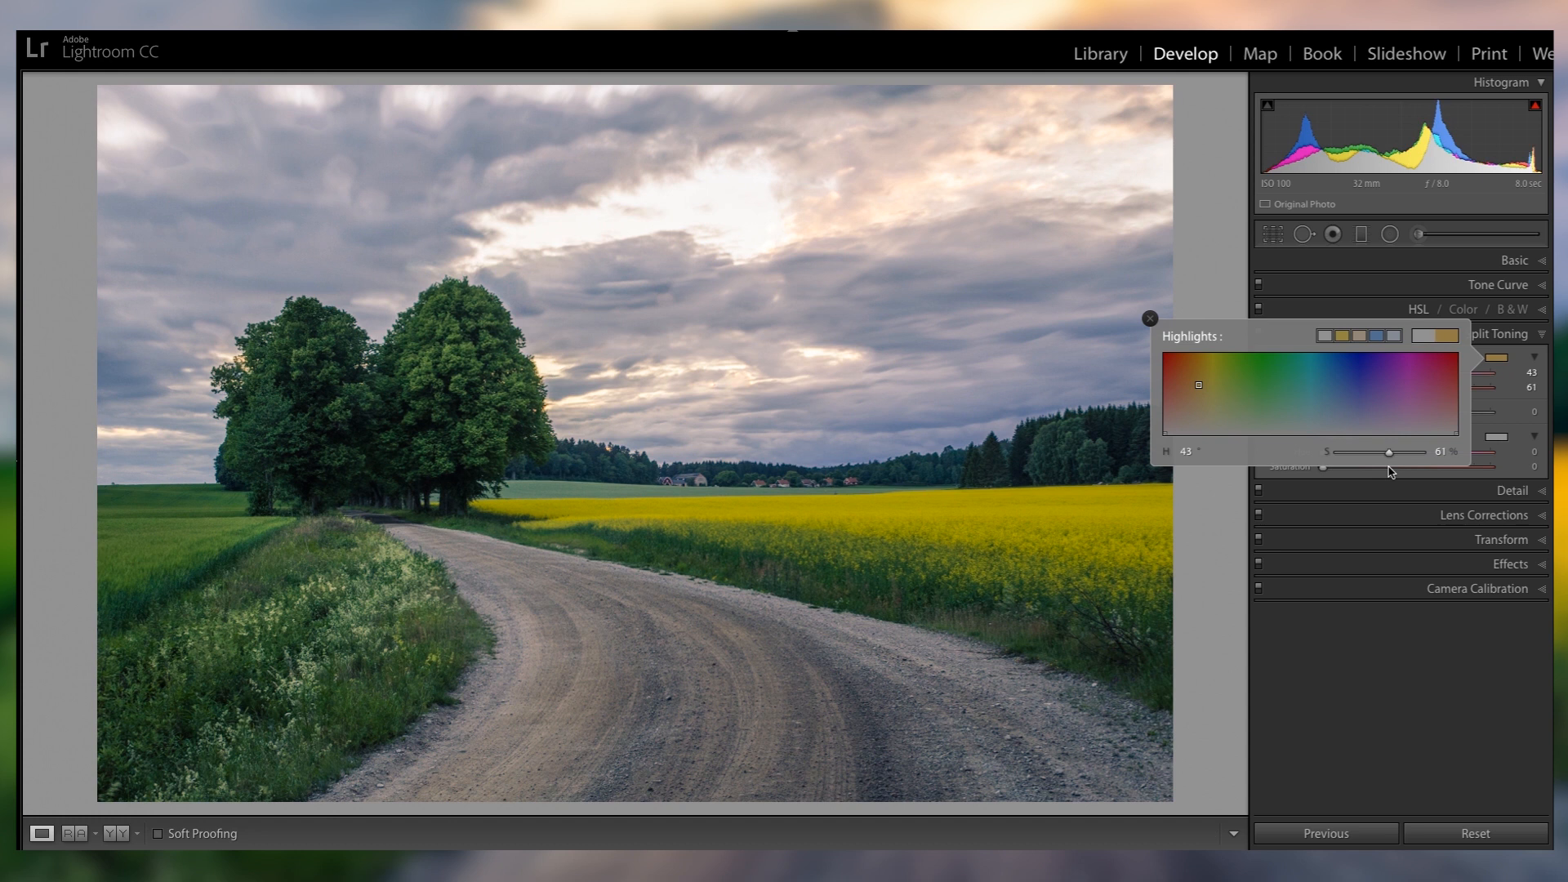
left_click_drag(1389, 452, 1387, 453)
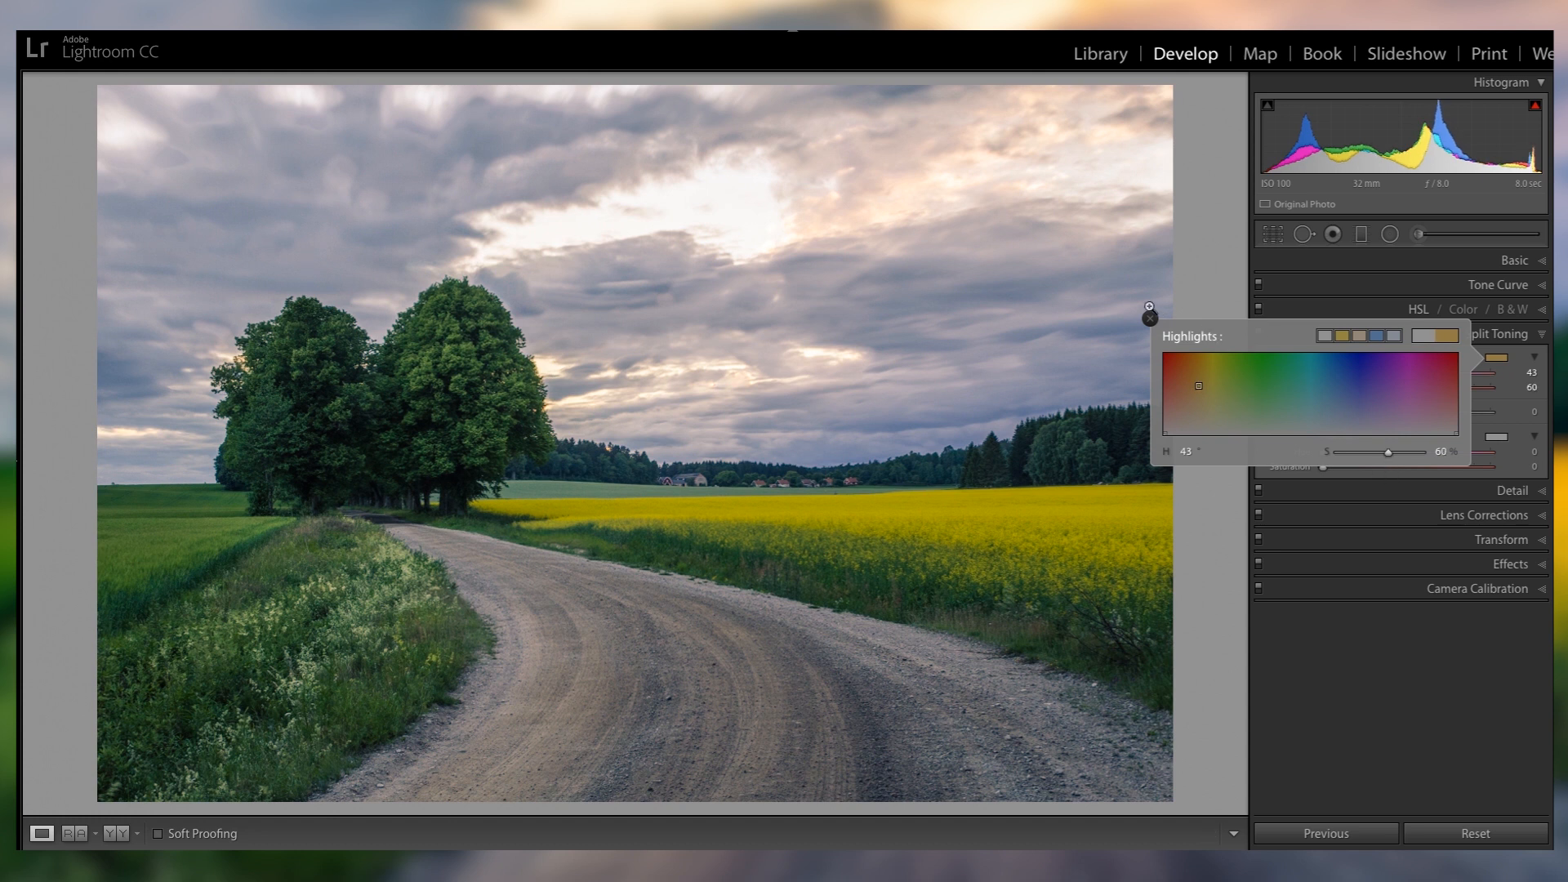
left_click_drag(1389, 452, 1379, 453)
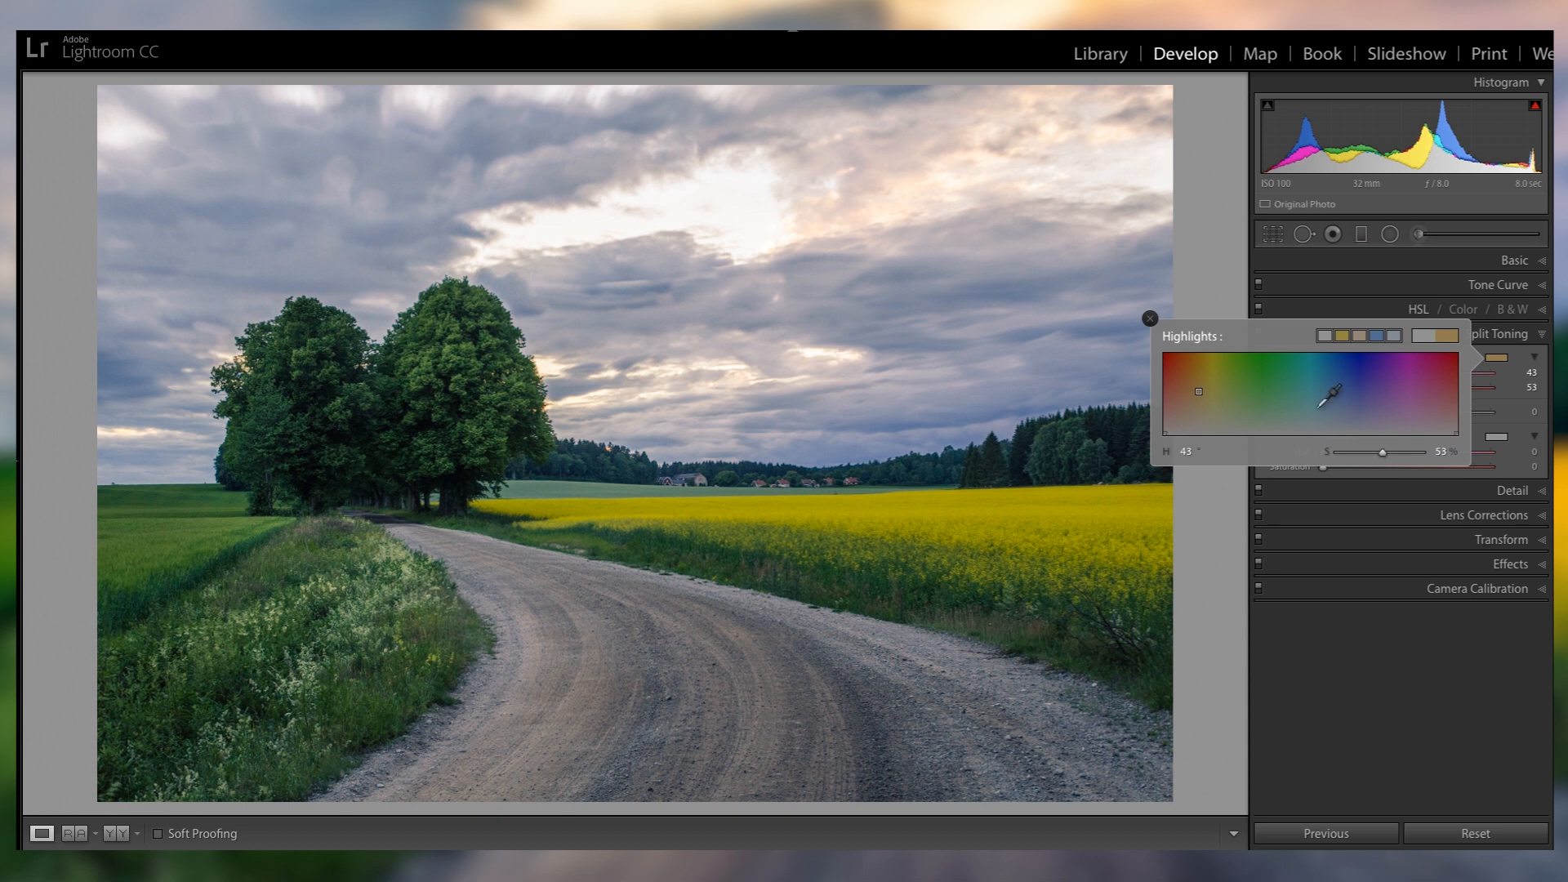
left_click(1148, 318)
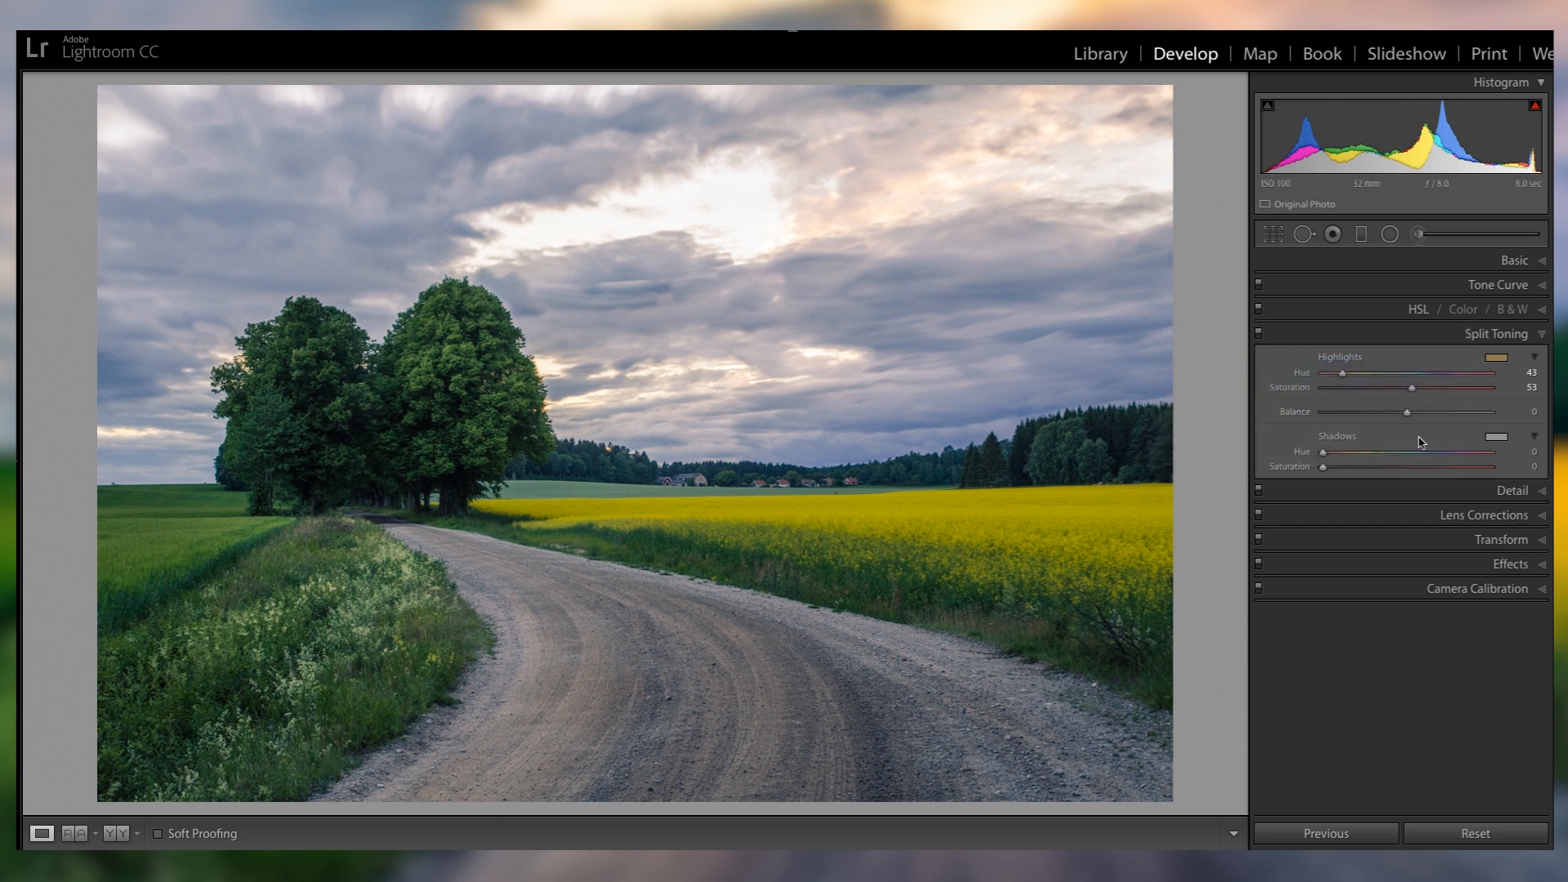
Tint the shadows faint blue, hue 250 and saturation 8, and compare with toning off.
left_click(1498, 437)
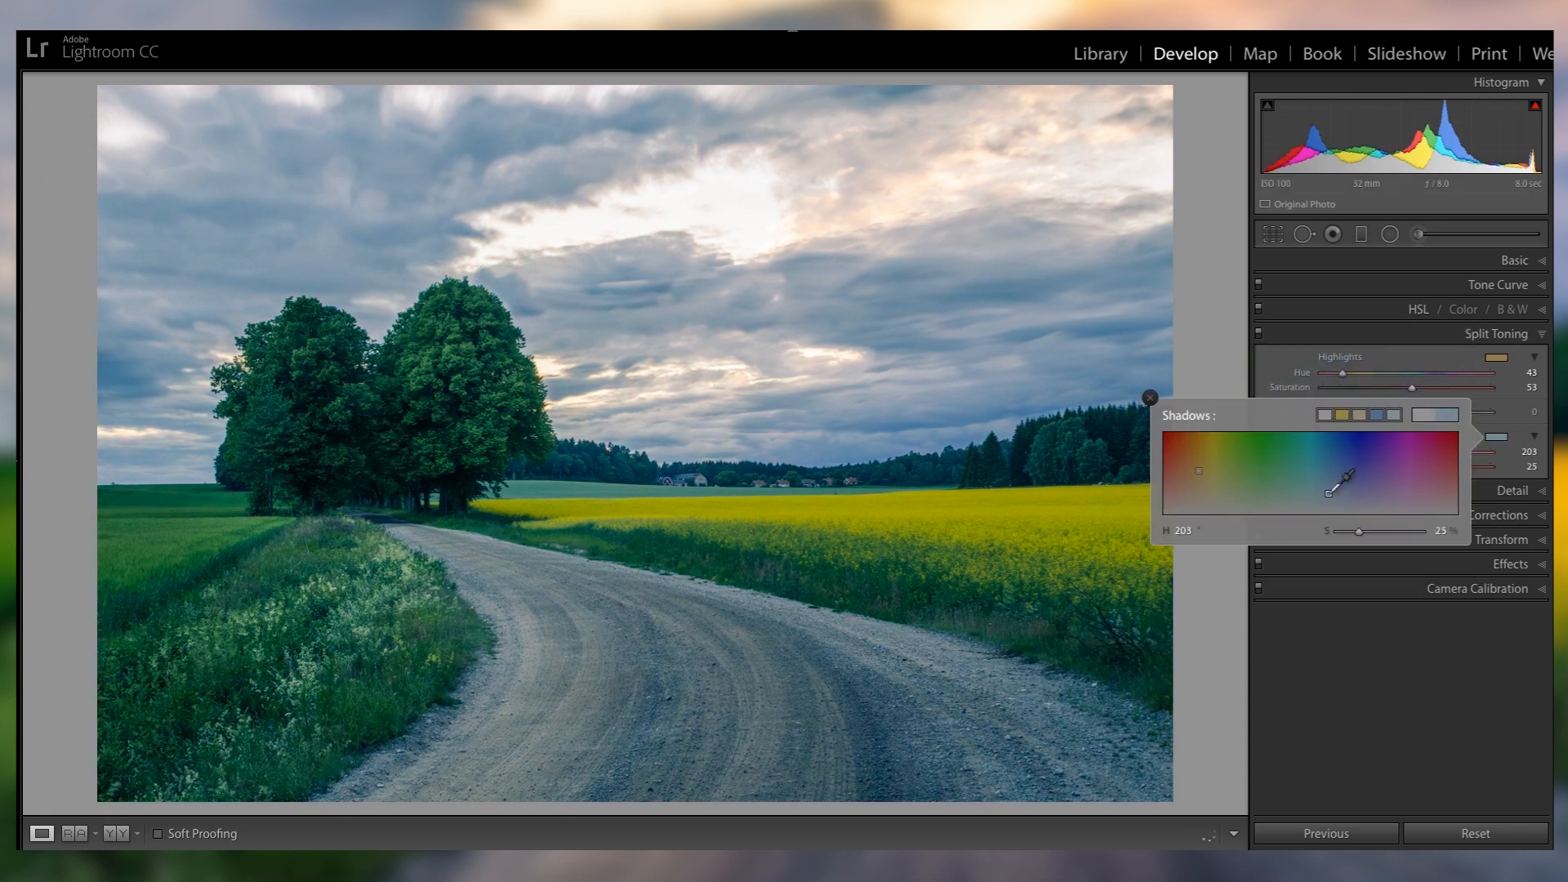
left_click_drag(1361, 489, 1376, 481)
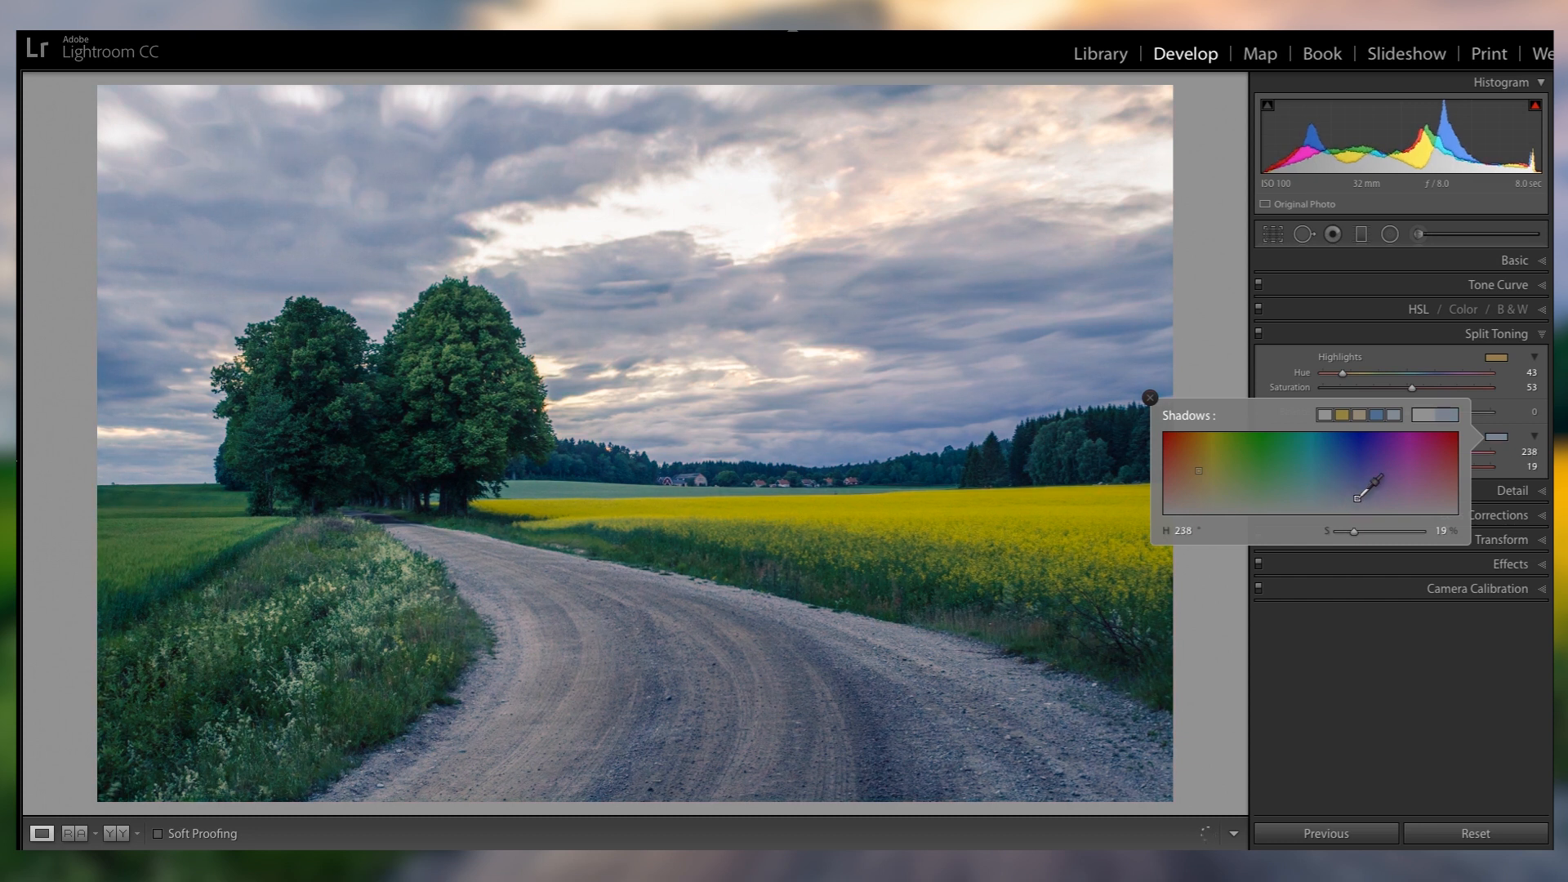
left_click_drag(1377, 484, 1400, 487)
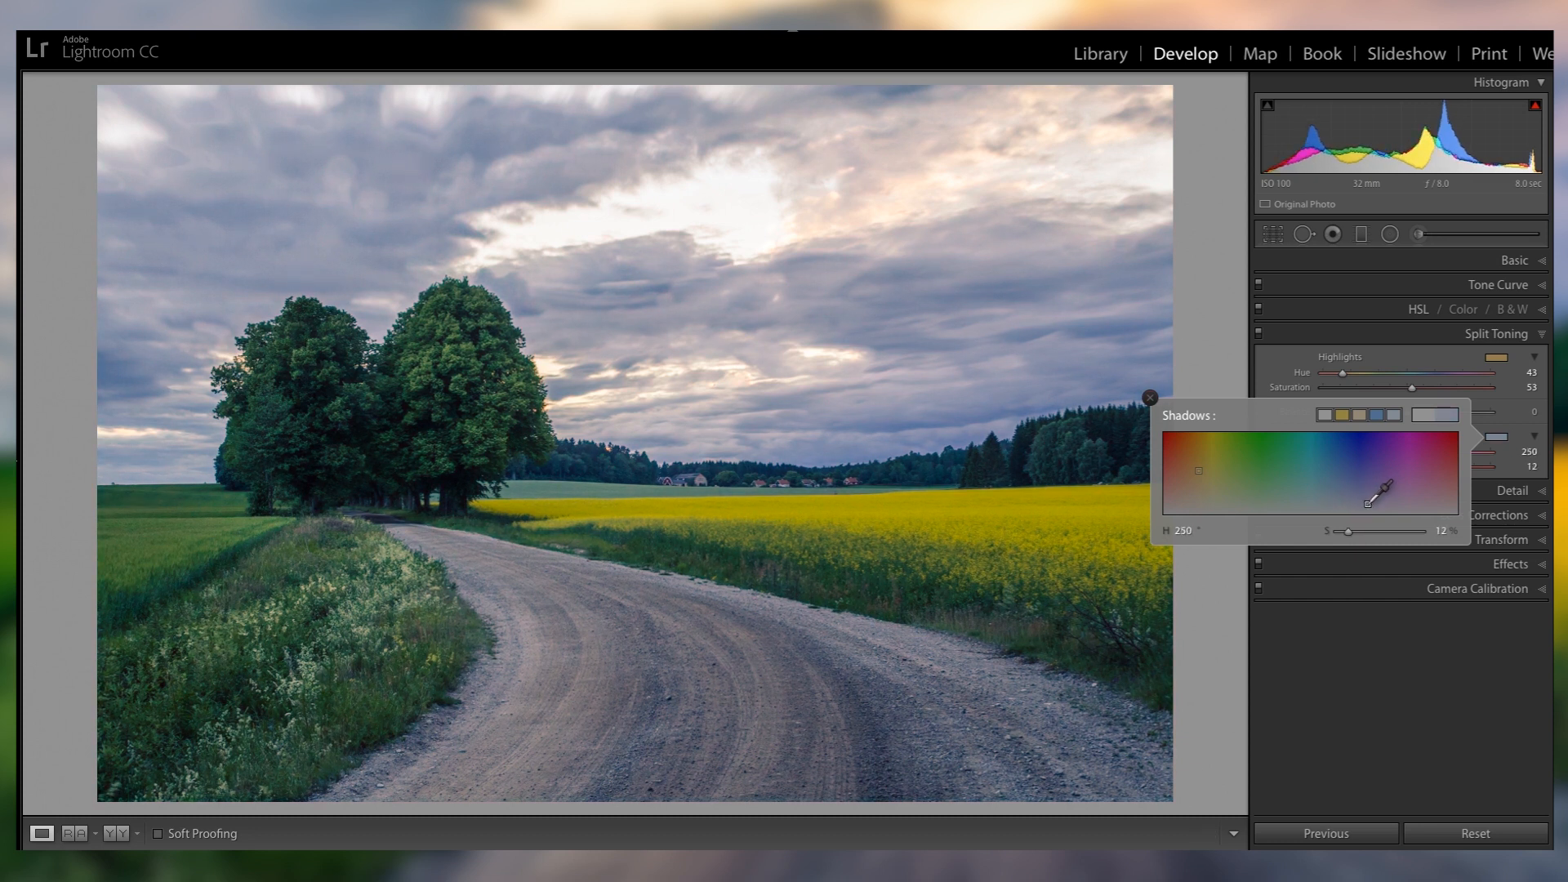
left_click(1150, 397)
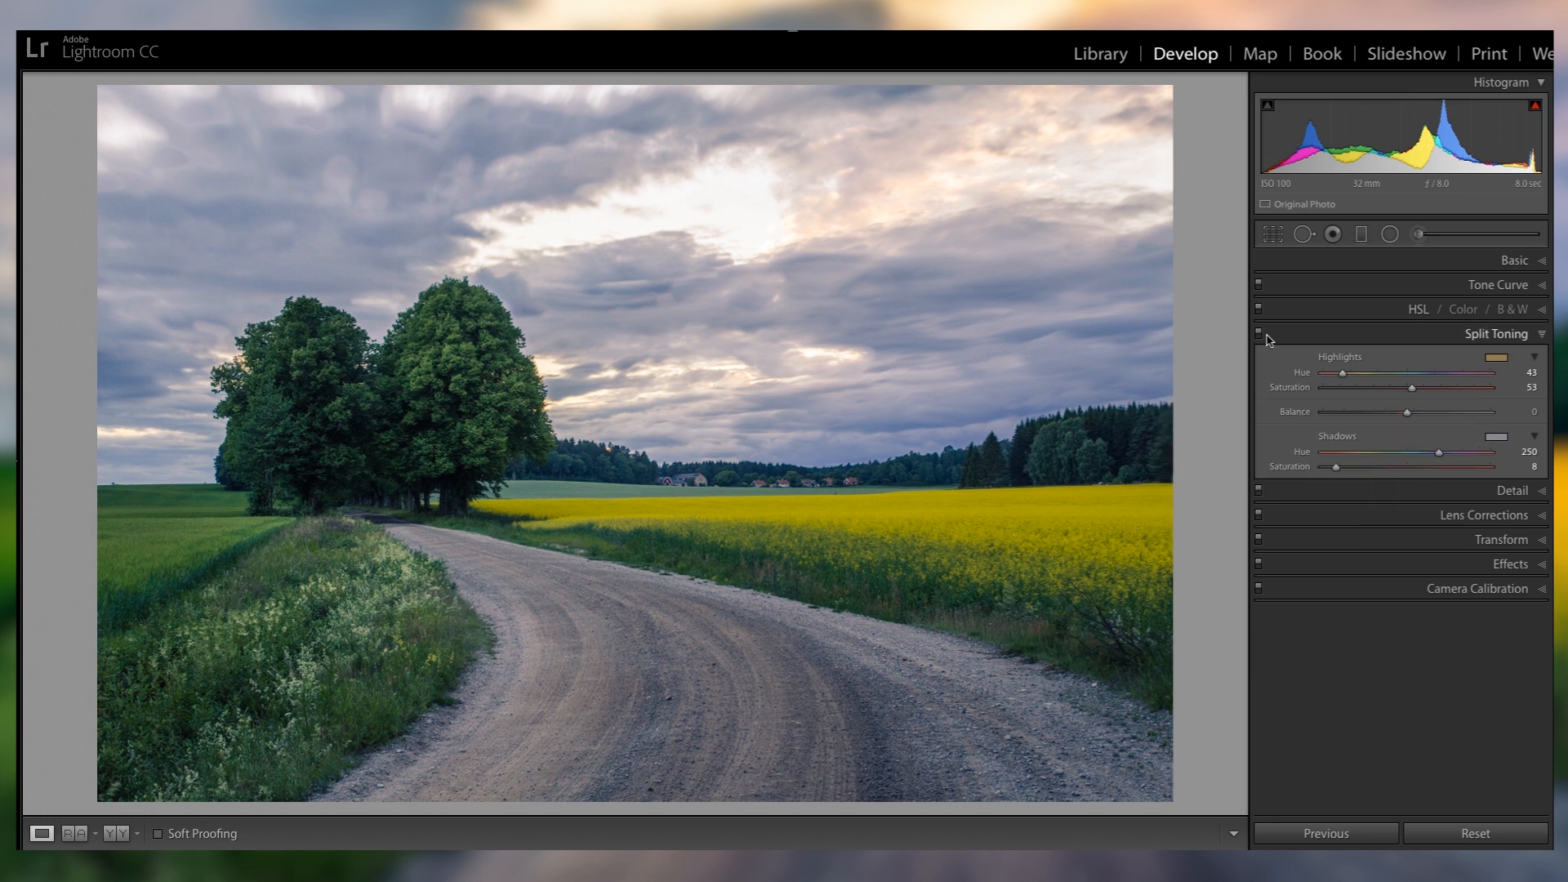
left_click(1259, 333)
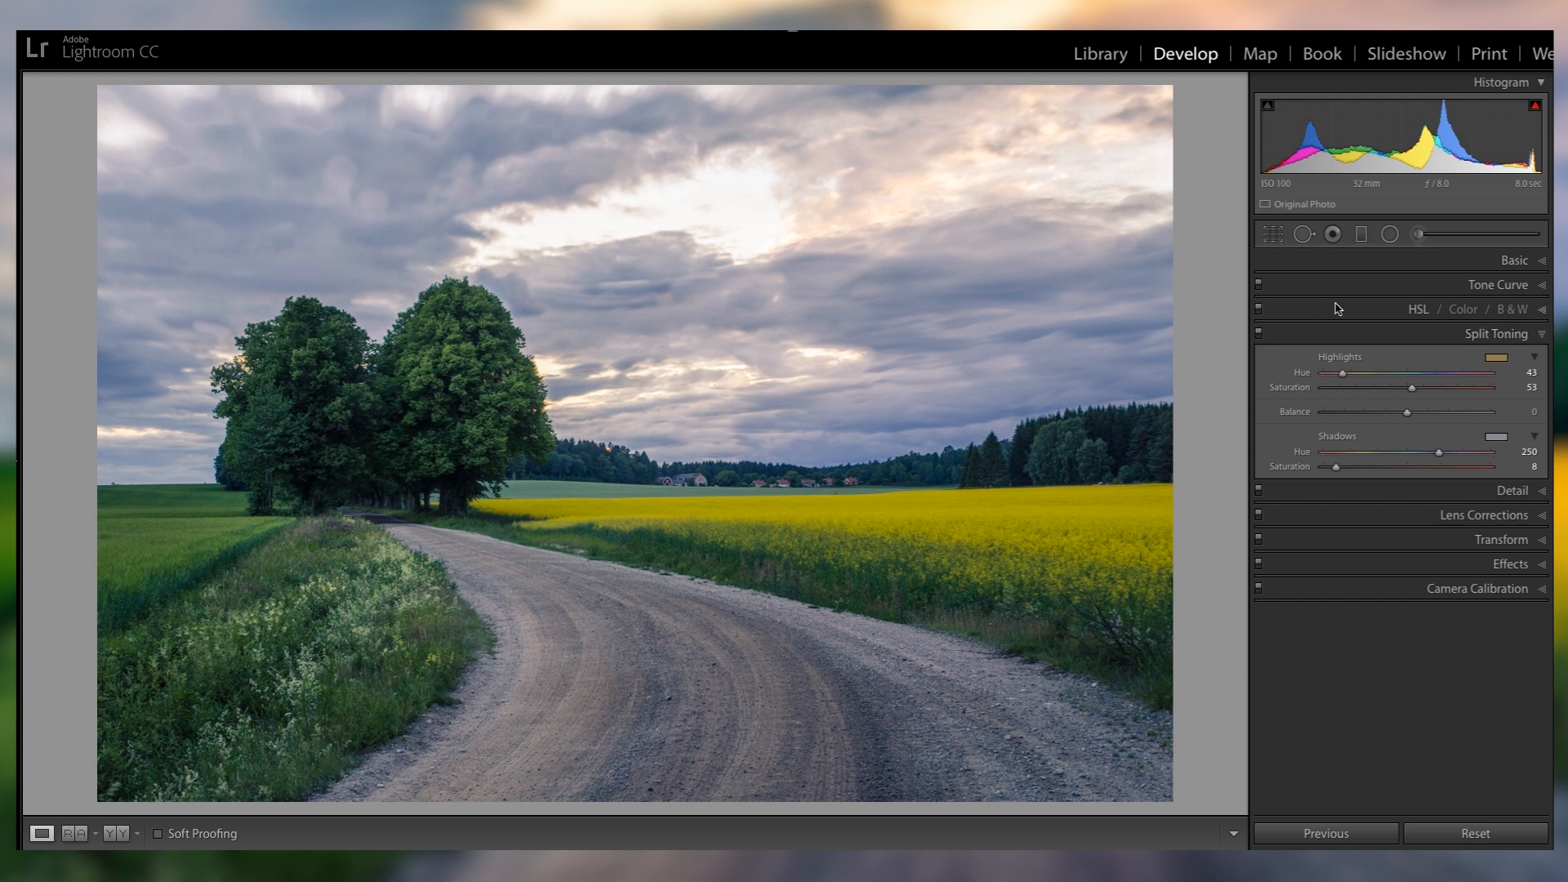
Warm the white balance temperature from 6000 to about 6488.
left_click(1513, 260)
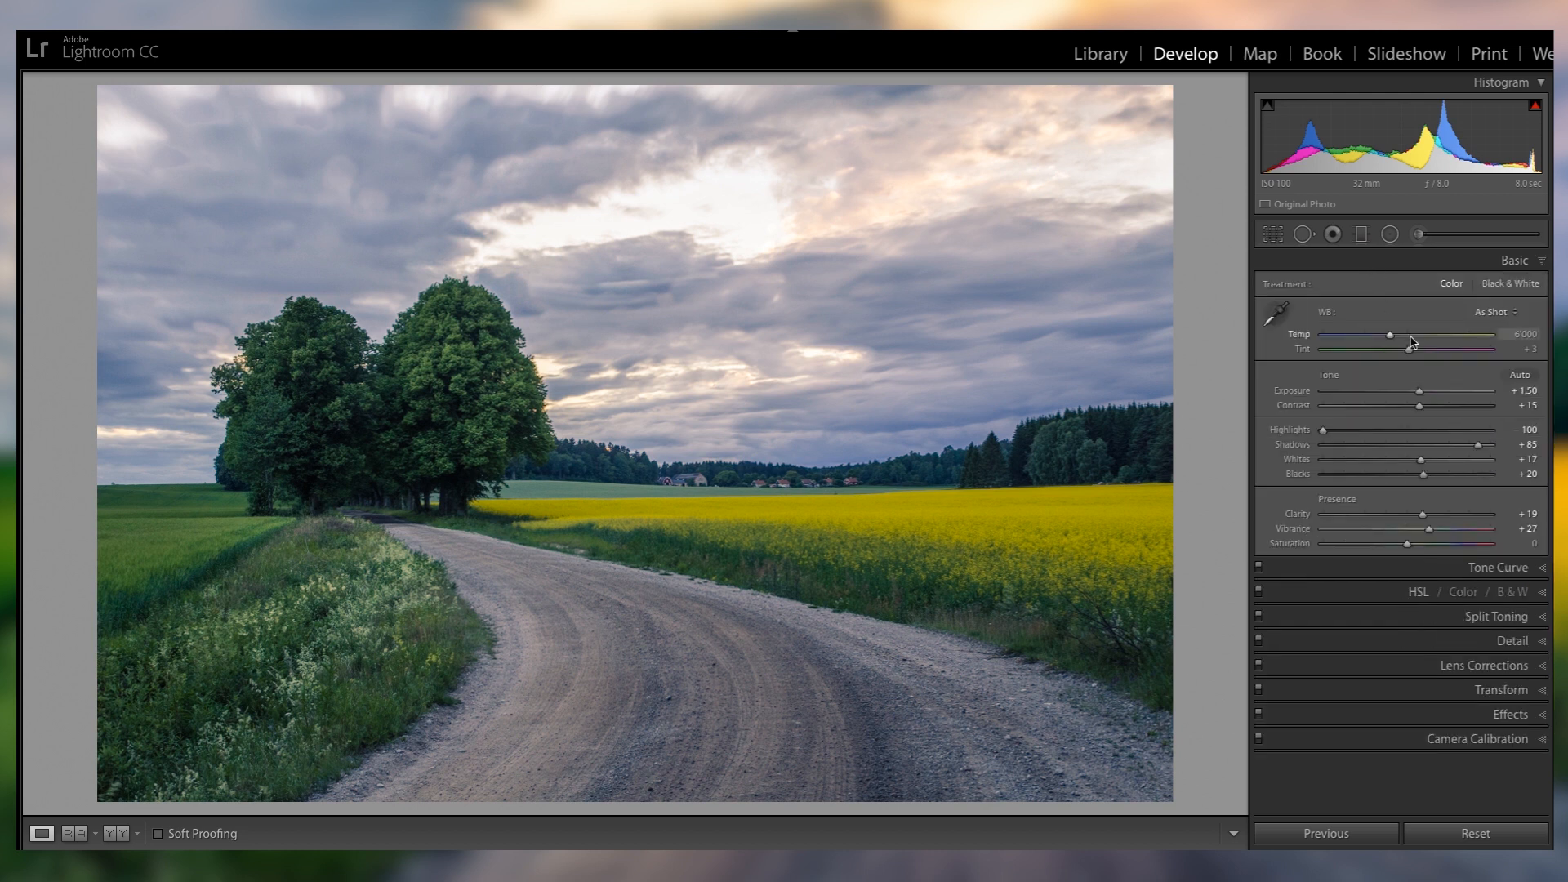
left_click_drag(1388, 336, 1400, 336)
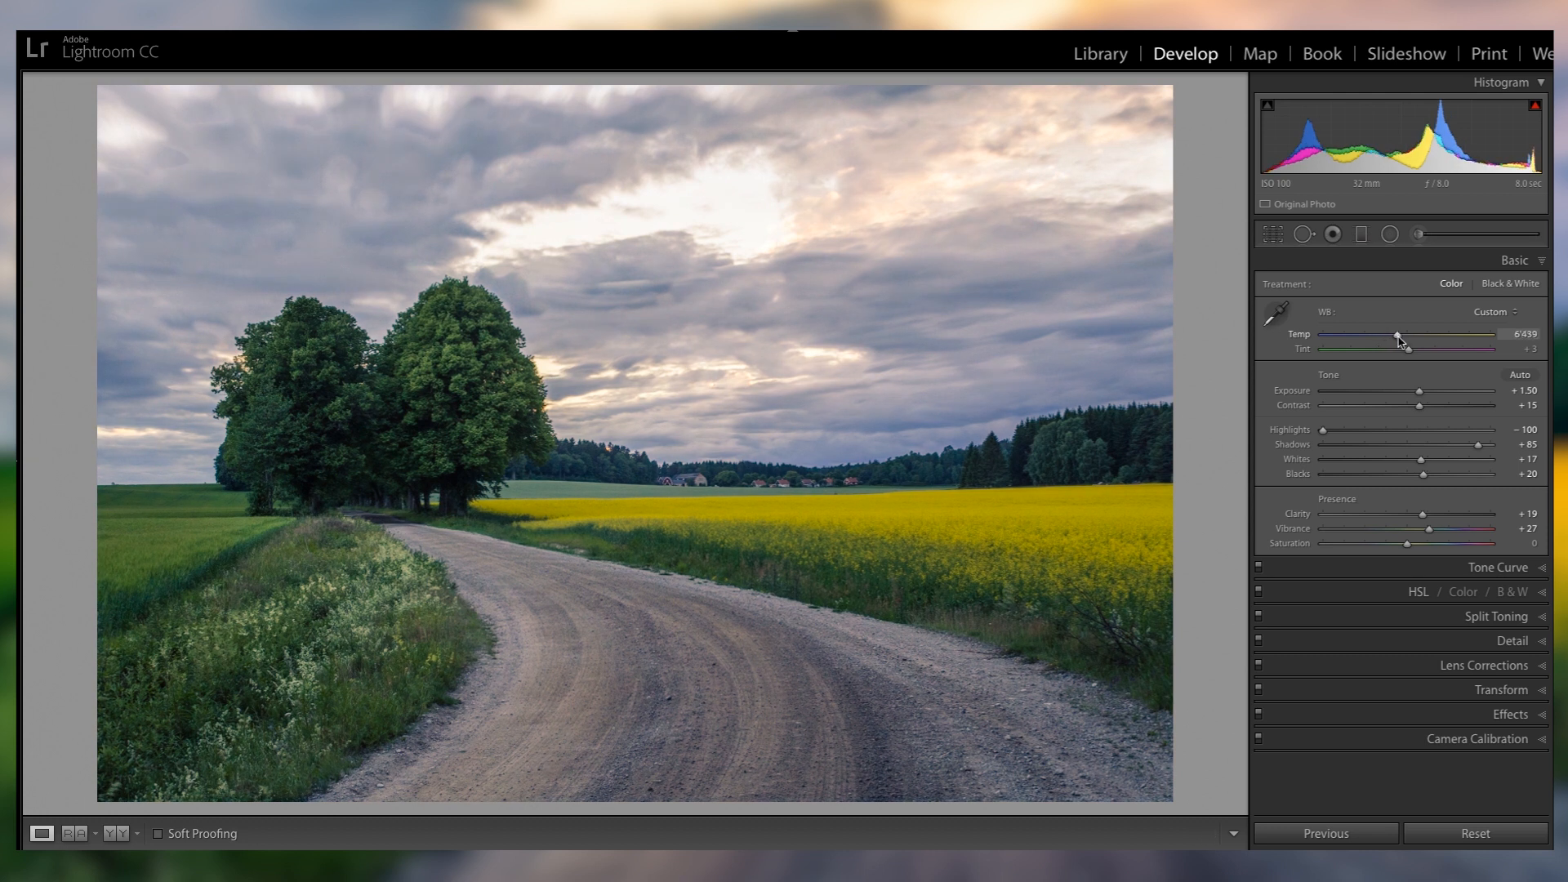
left_click_drag(1399, 339, 1405, 340)
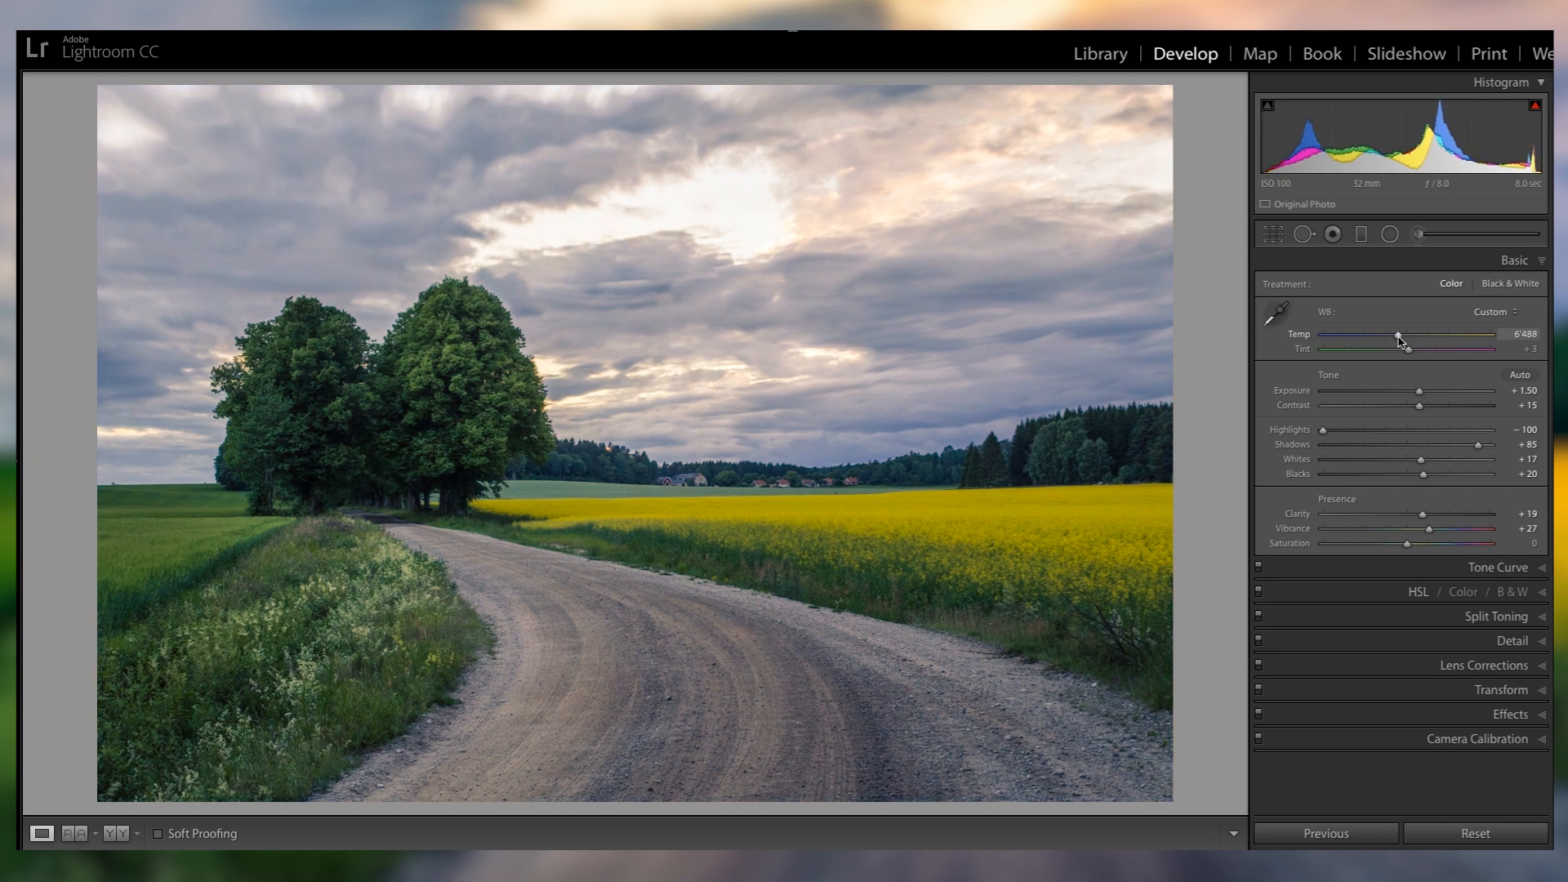
left_click_drag(1400, 350, 1414, 350)
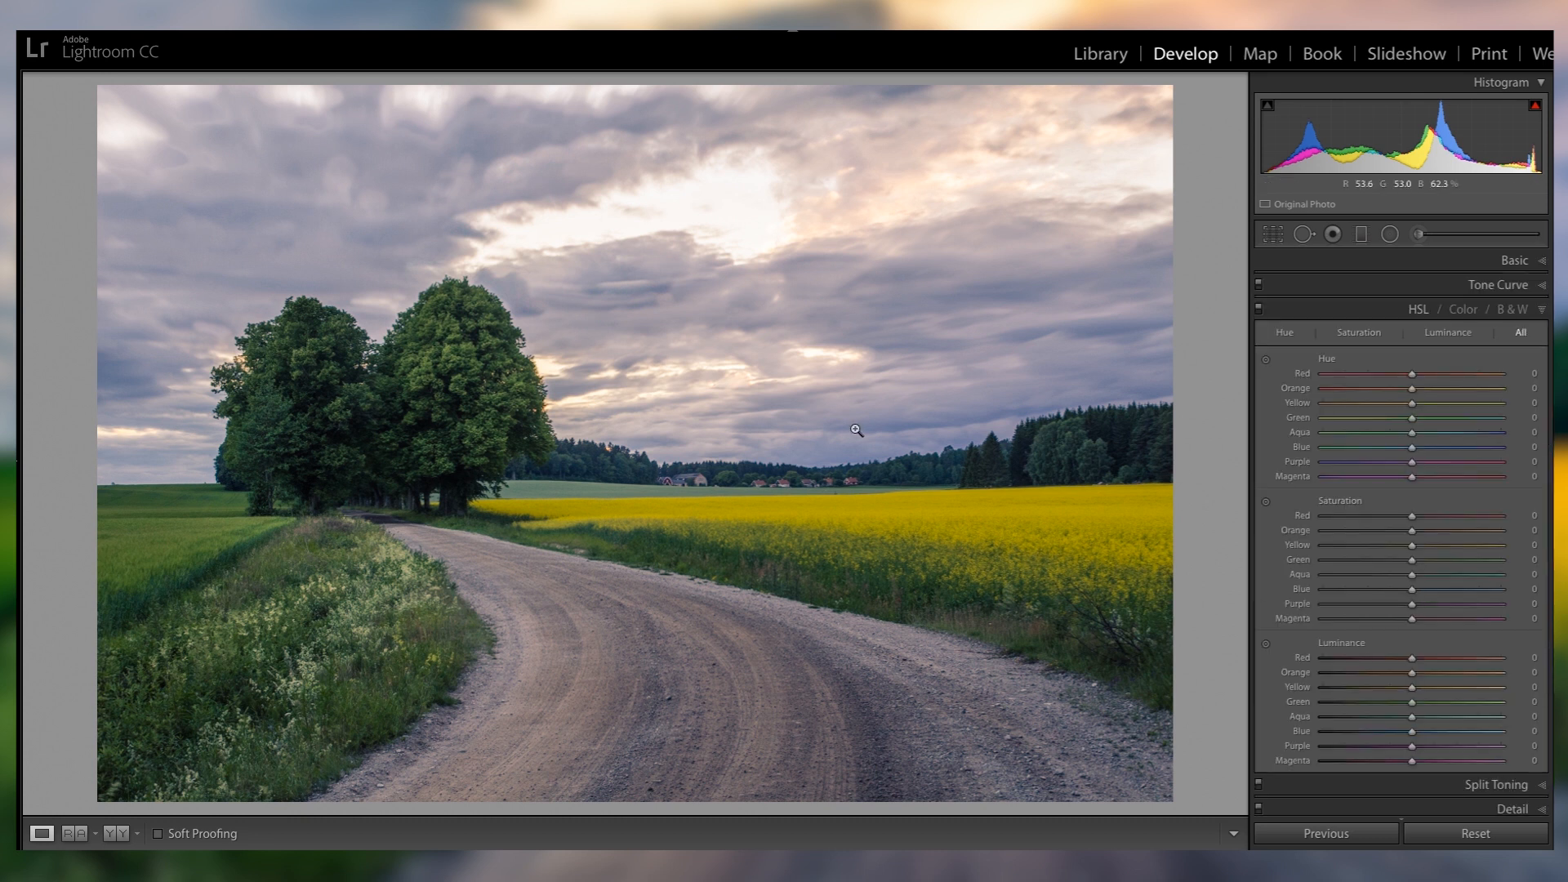
mouse_move(867, 456)
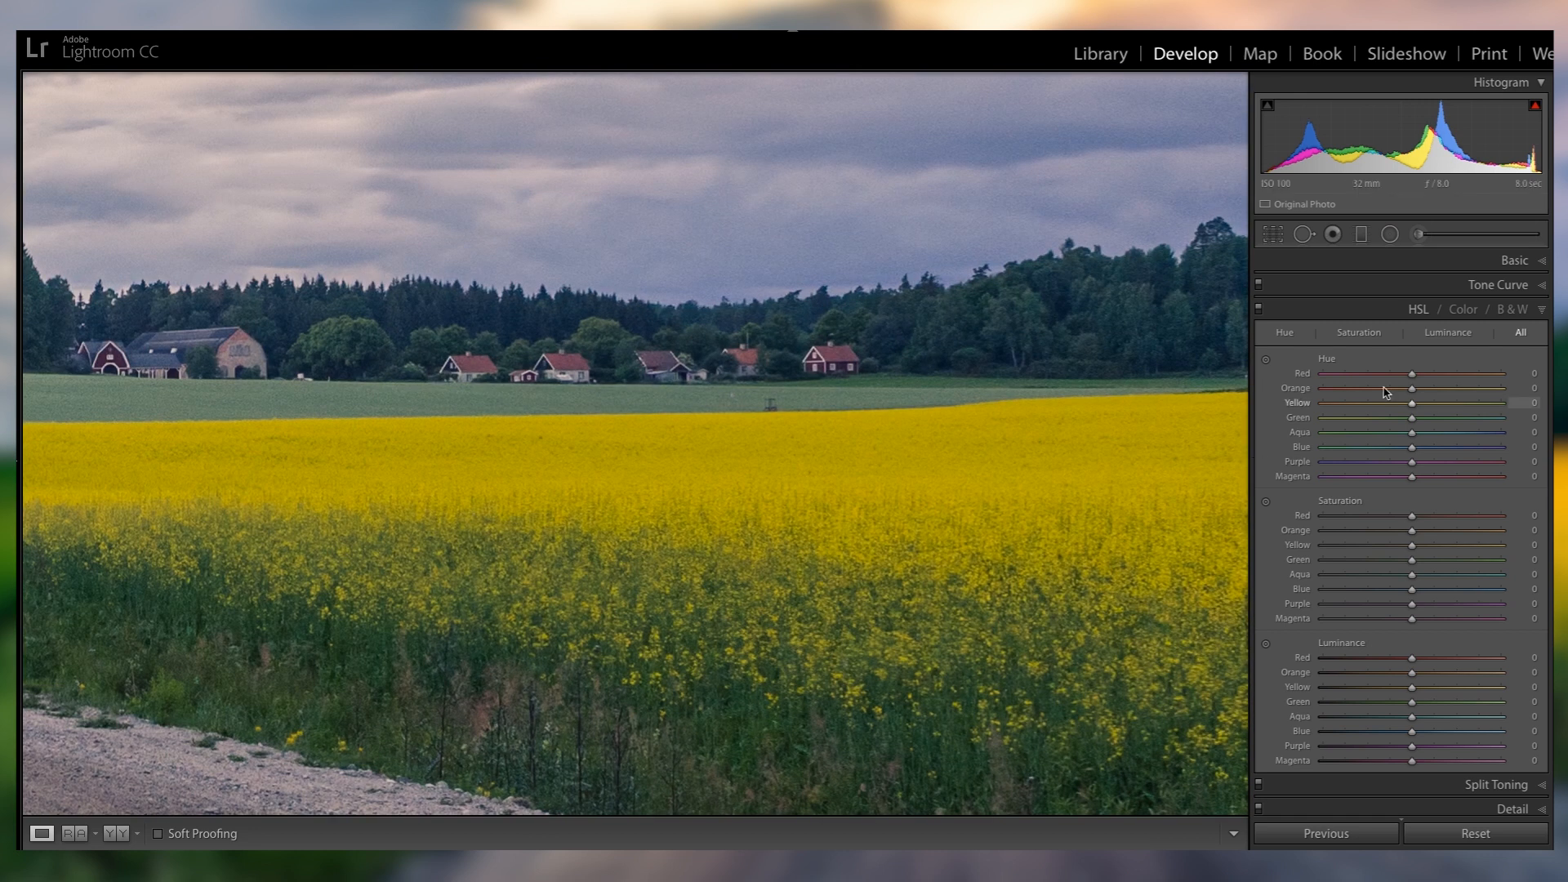
mouse_move(1377, 406)
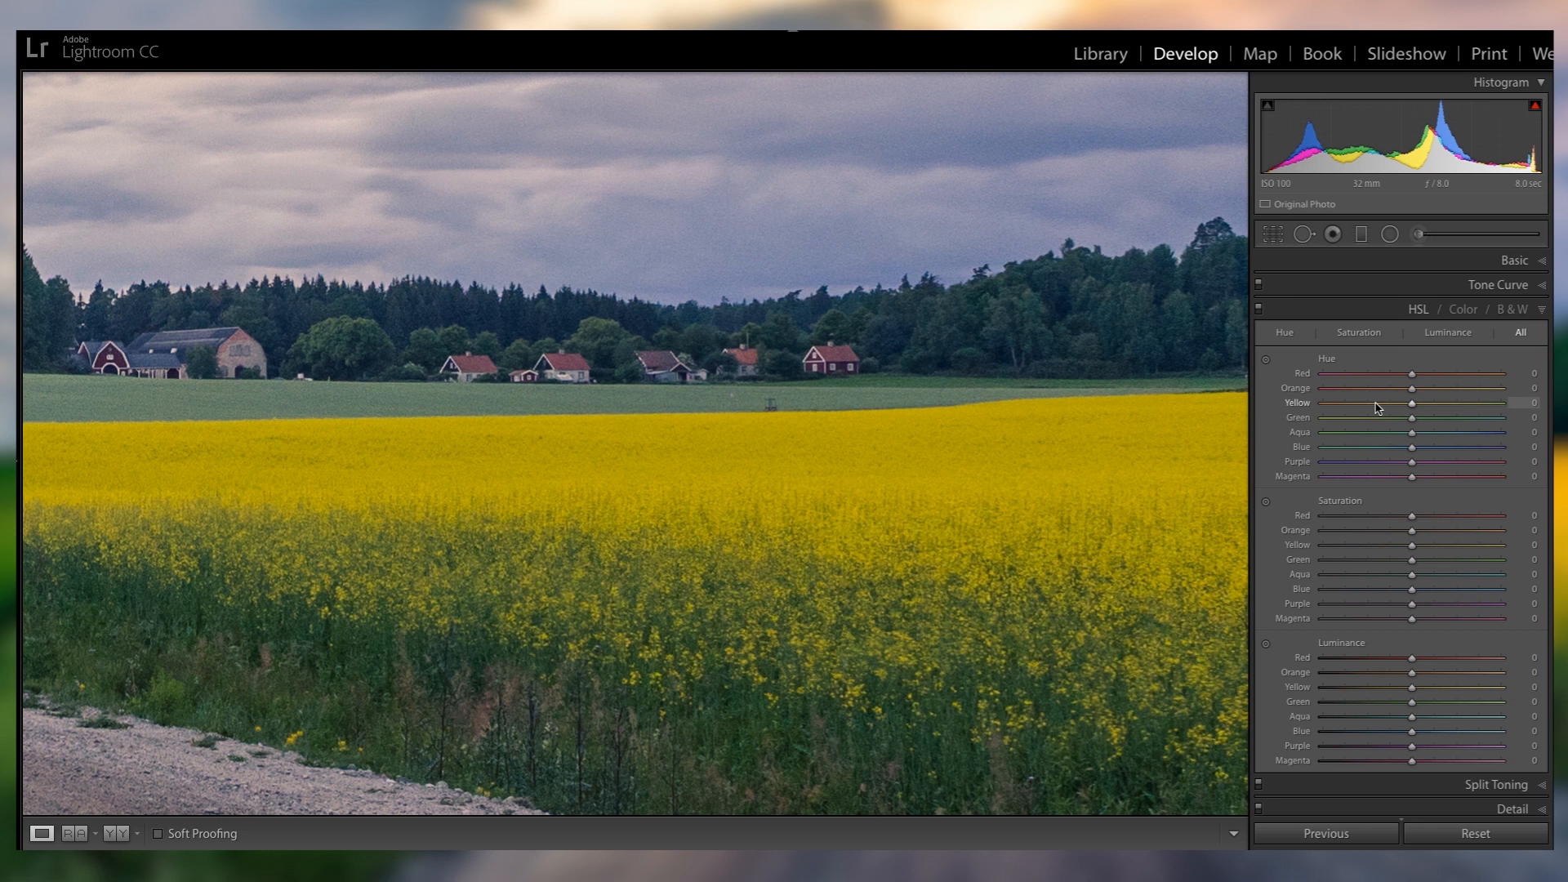
Shift HSL hues: Yellow -74, Orange -36 and Blue about -9 to deepen the field's gold.
left_click_drag(1411, 403, 1344, 403)
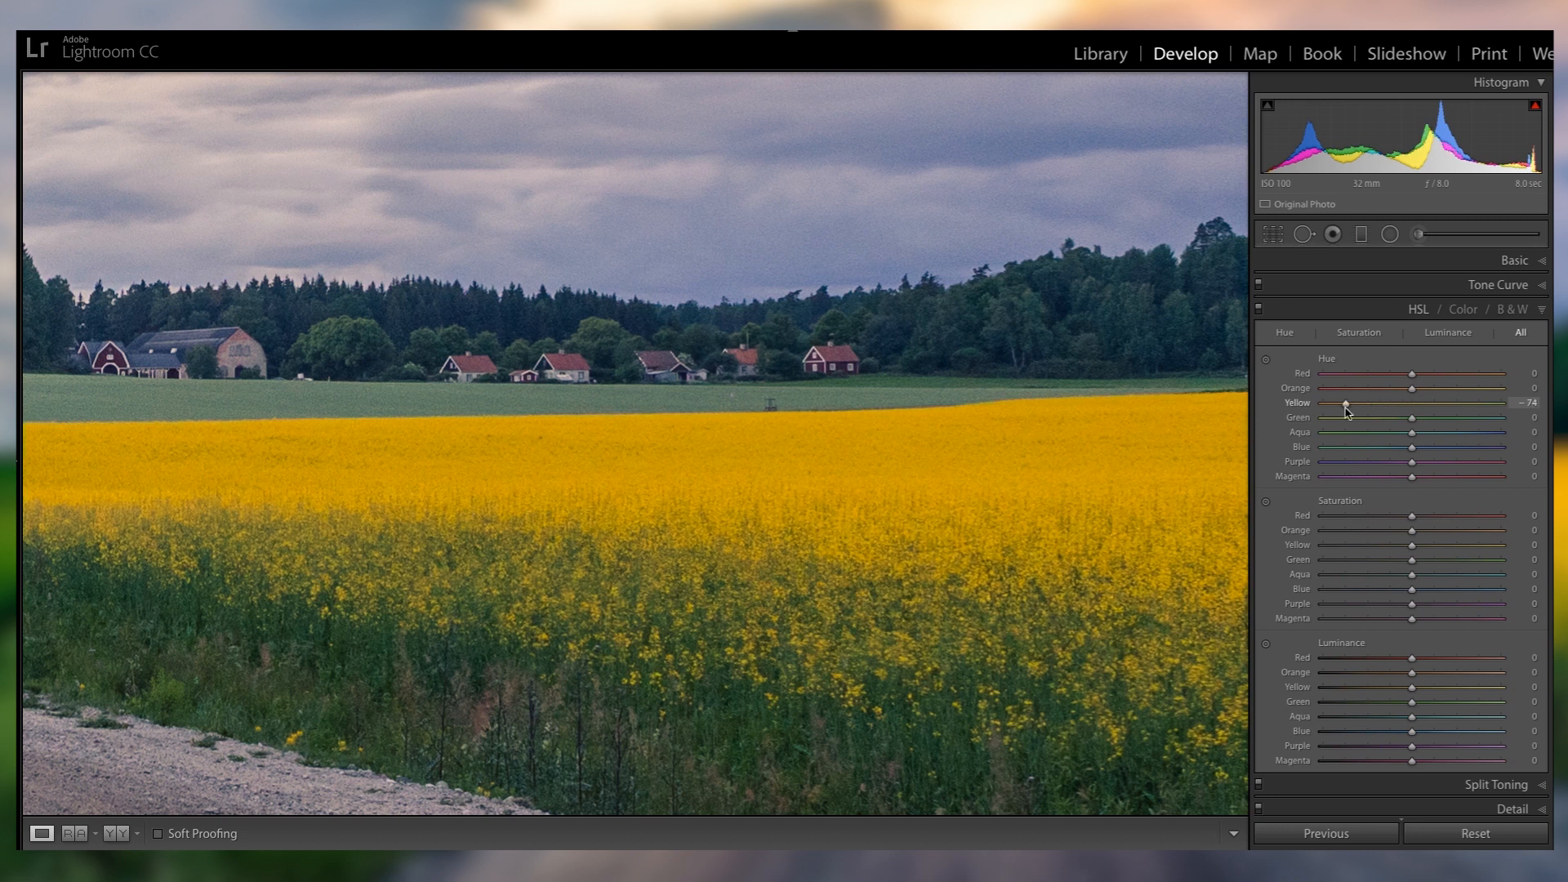
left_click_drag(1345, 401, 1349, 401)
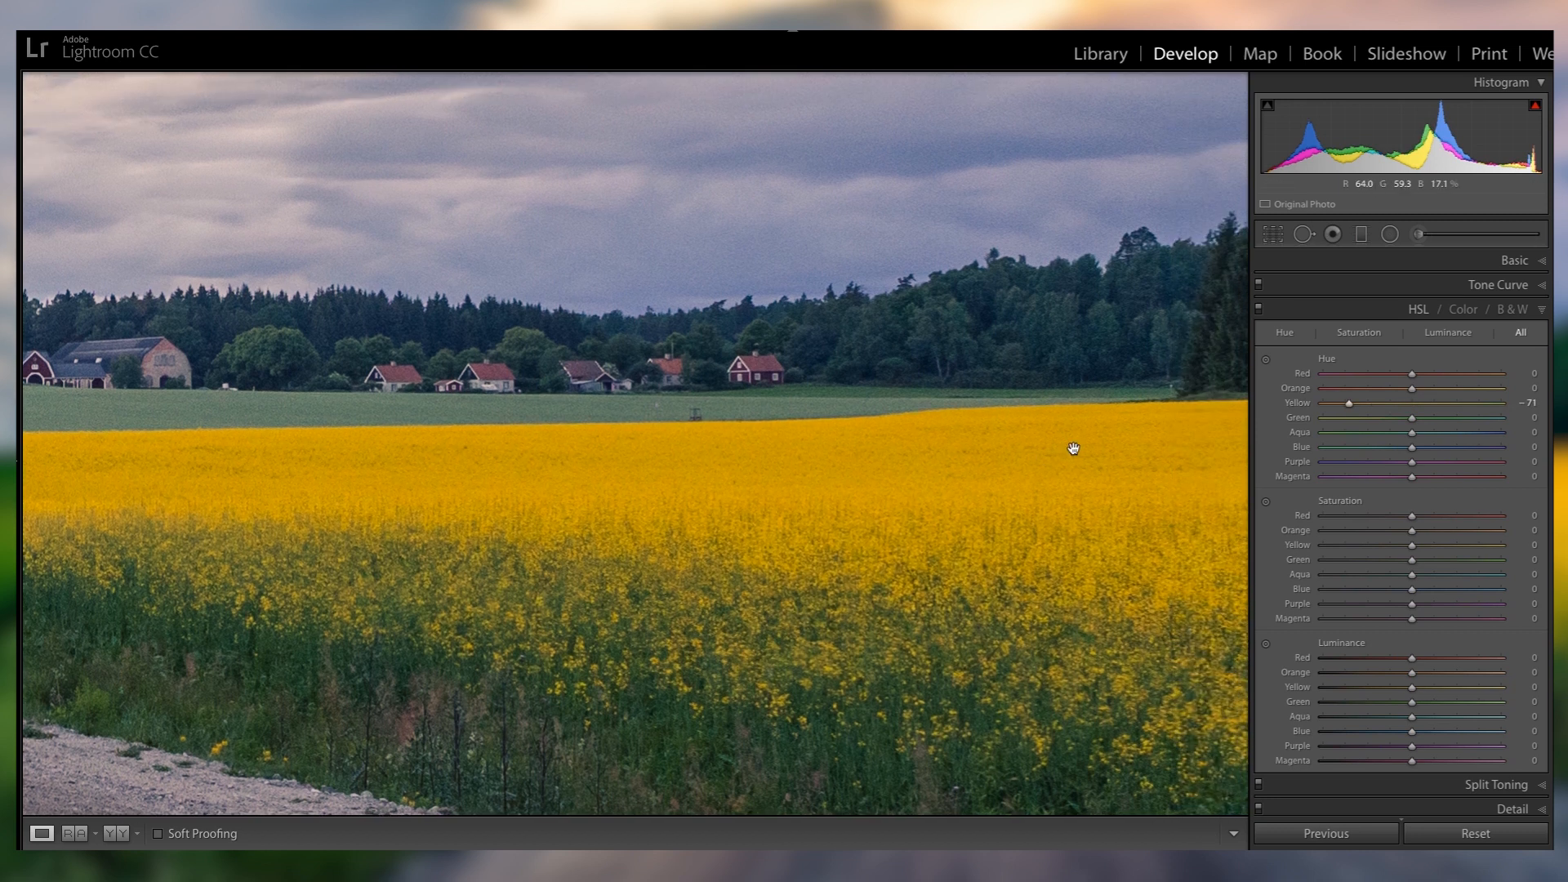
left_click_drag(1349, 404, 1343, 404)
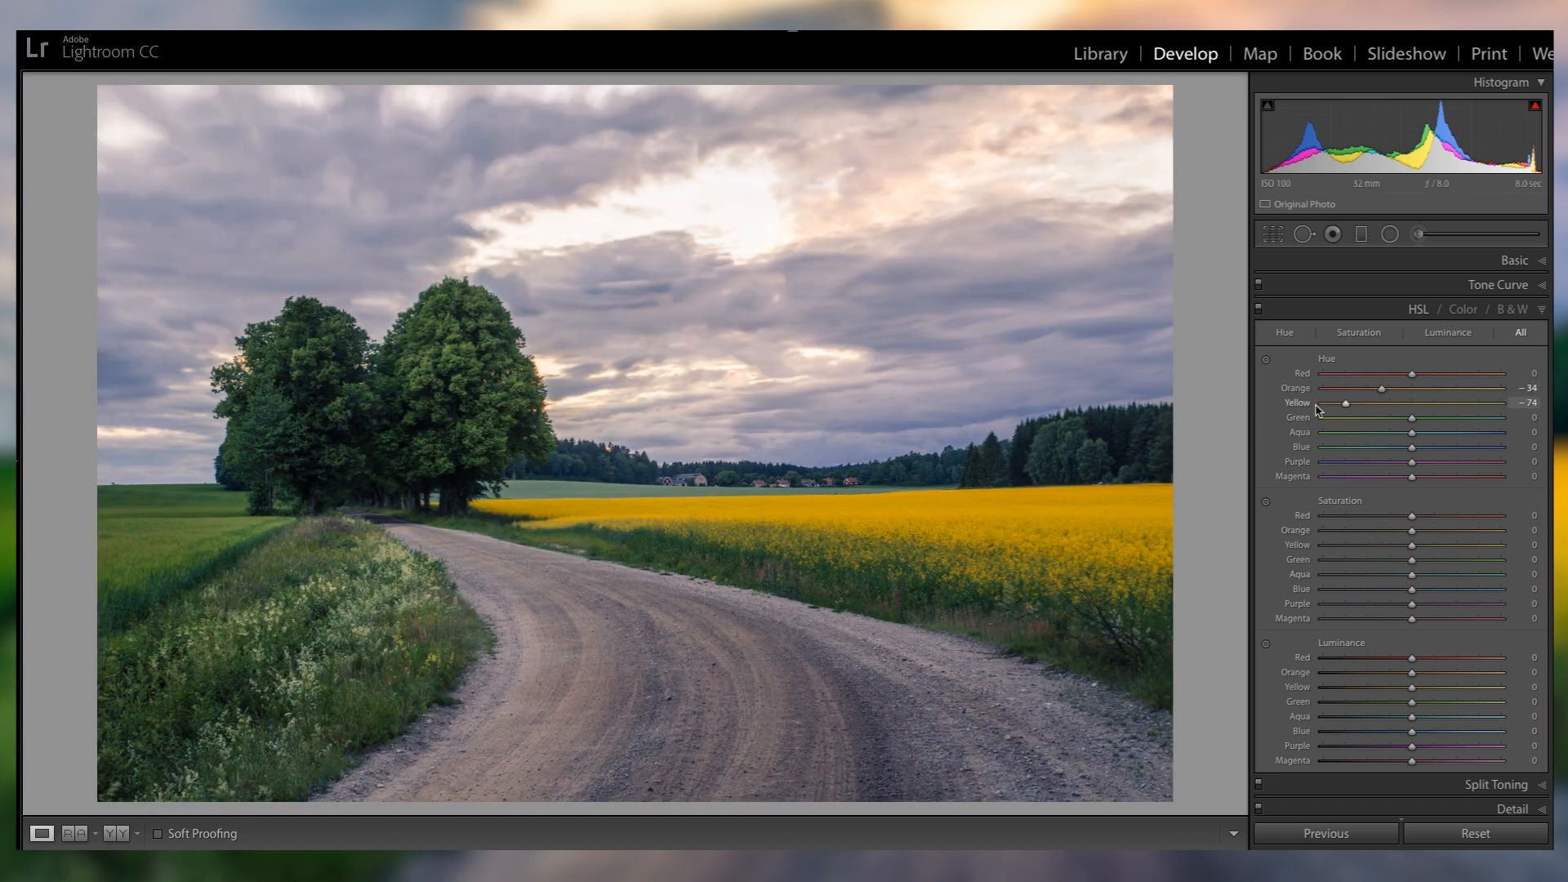
left_click_drag(1412, 448, 1391, 447)
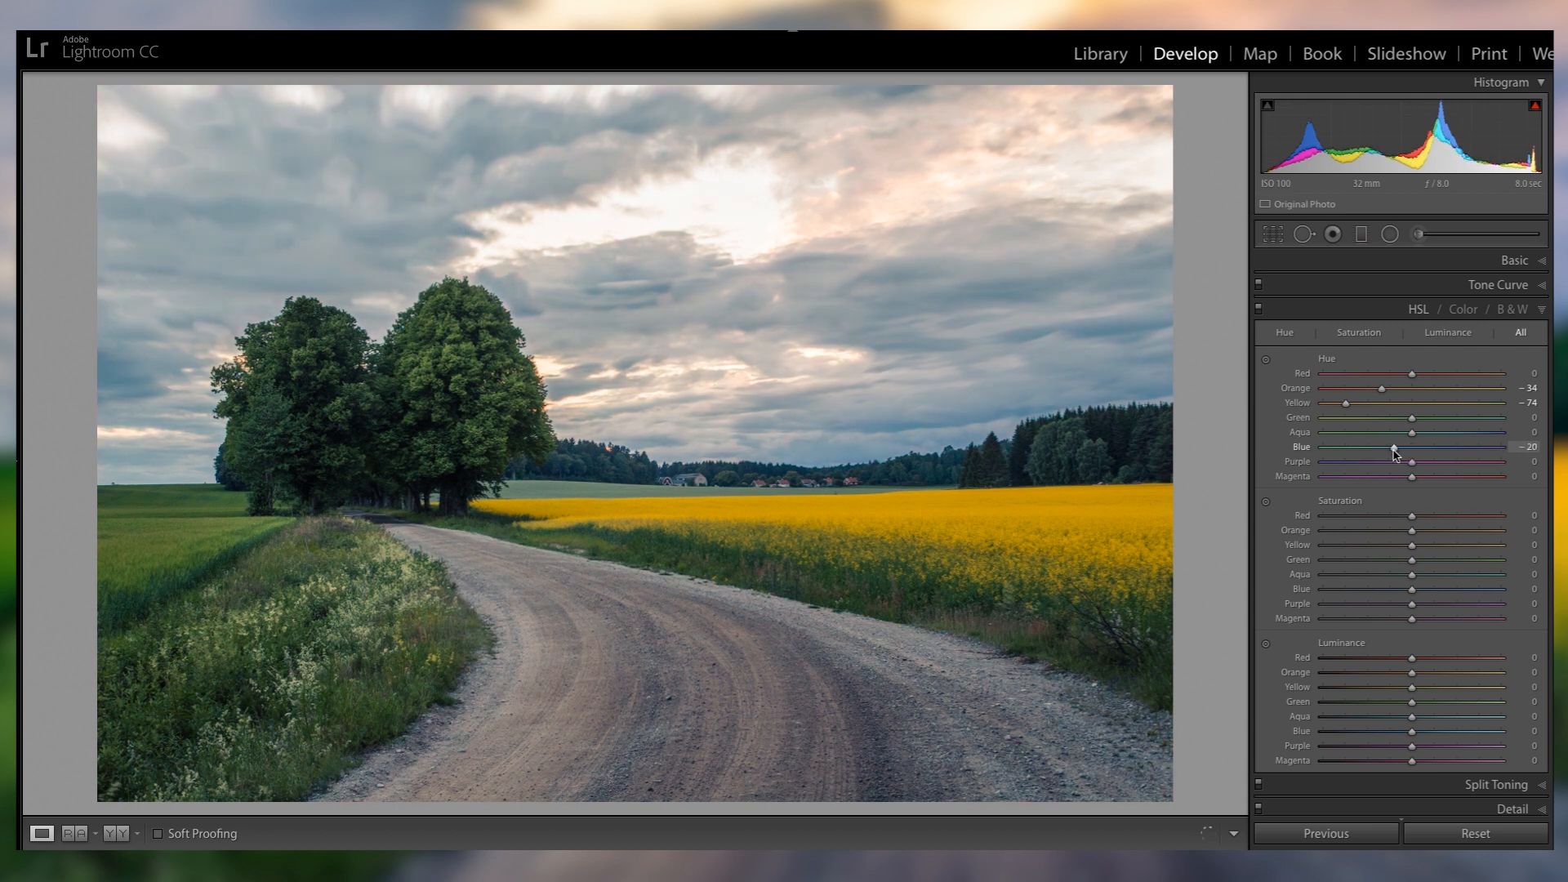
left_click_drag(1393, 447, 1405, 448)
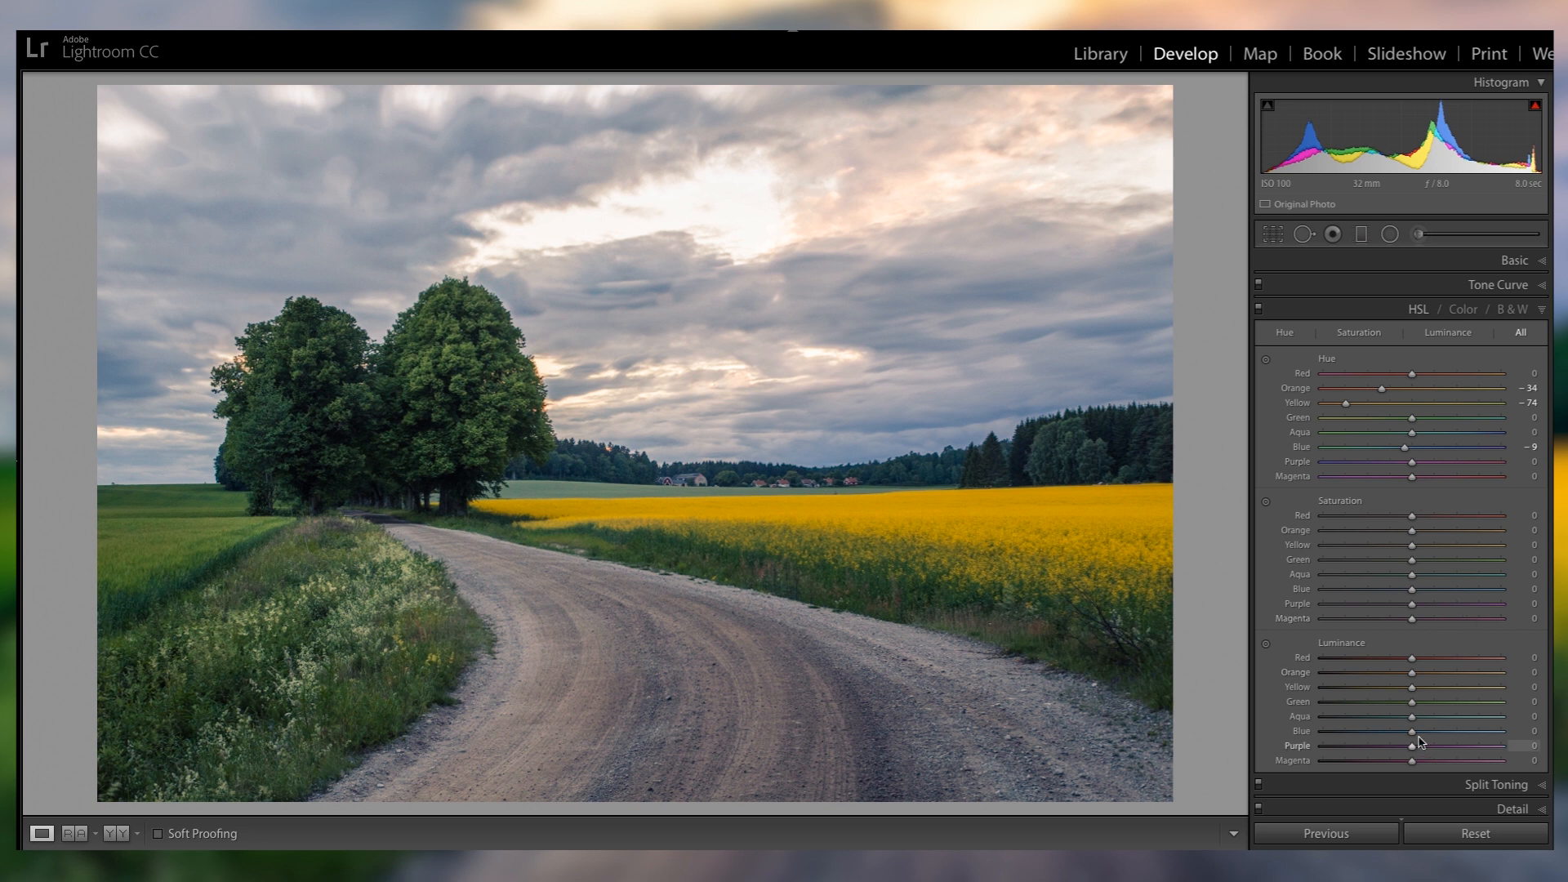
left_click_drag(1411, 716, 1372, 715)
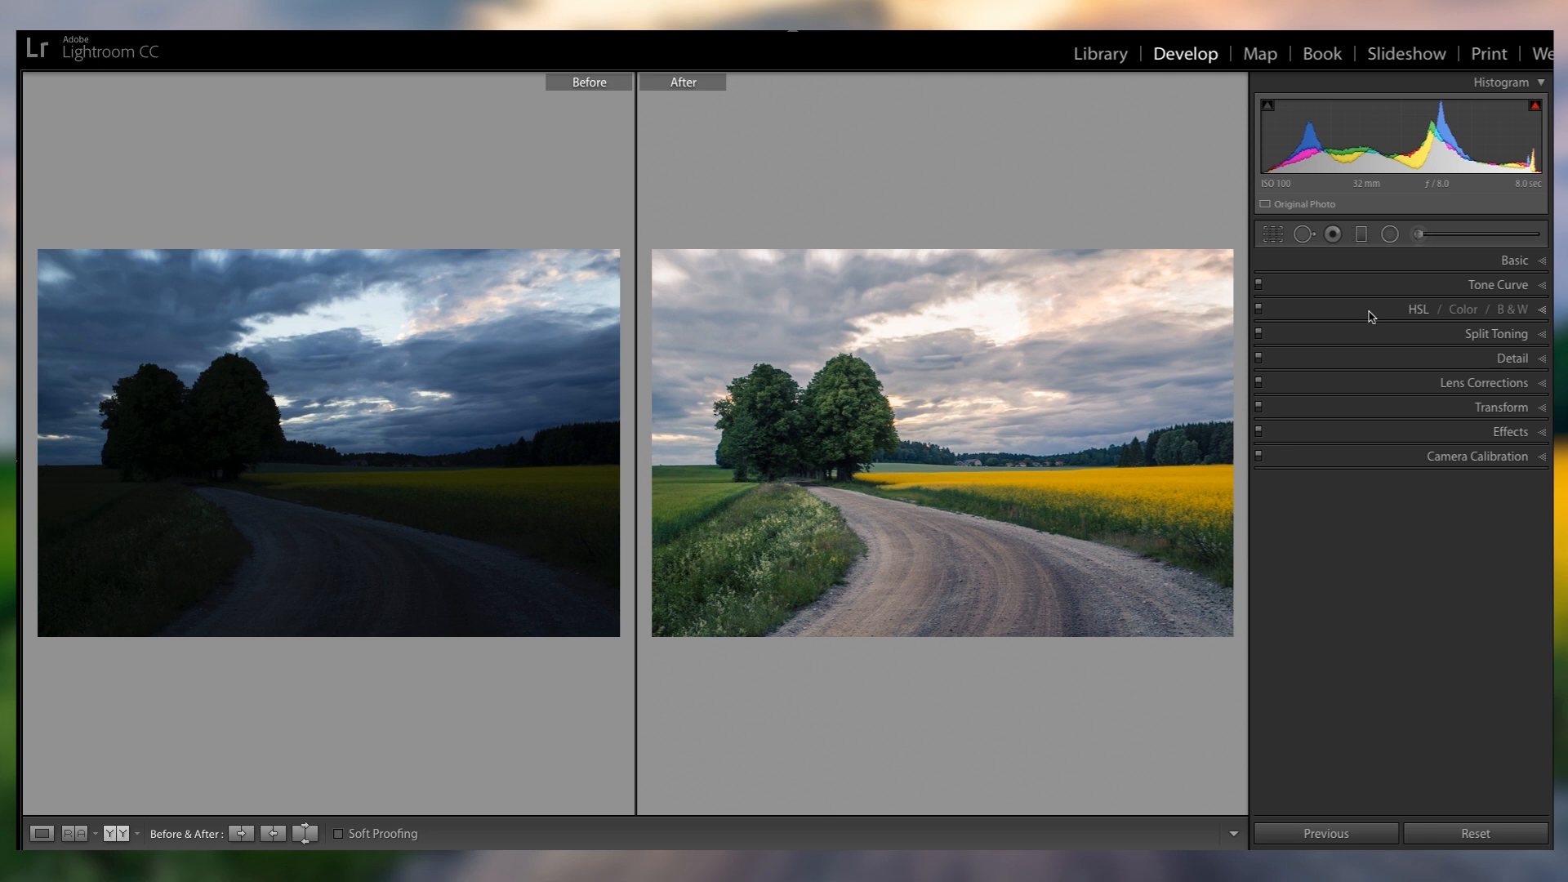
Leave the before-and-after comparison and return to single view.
left_click(42, 833)
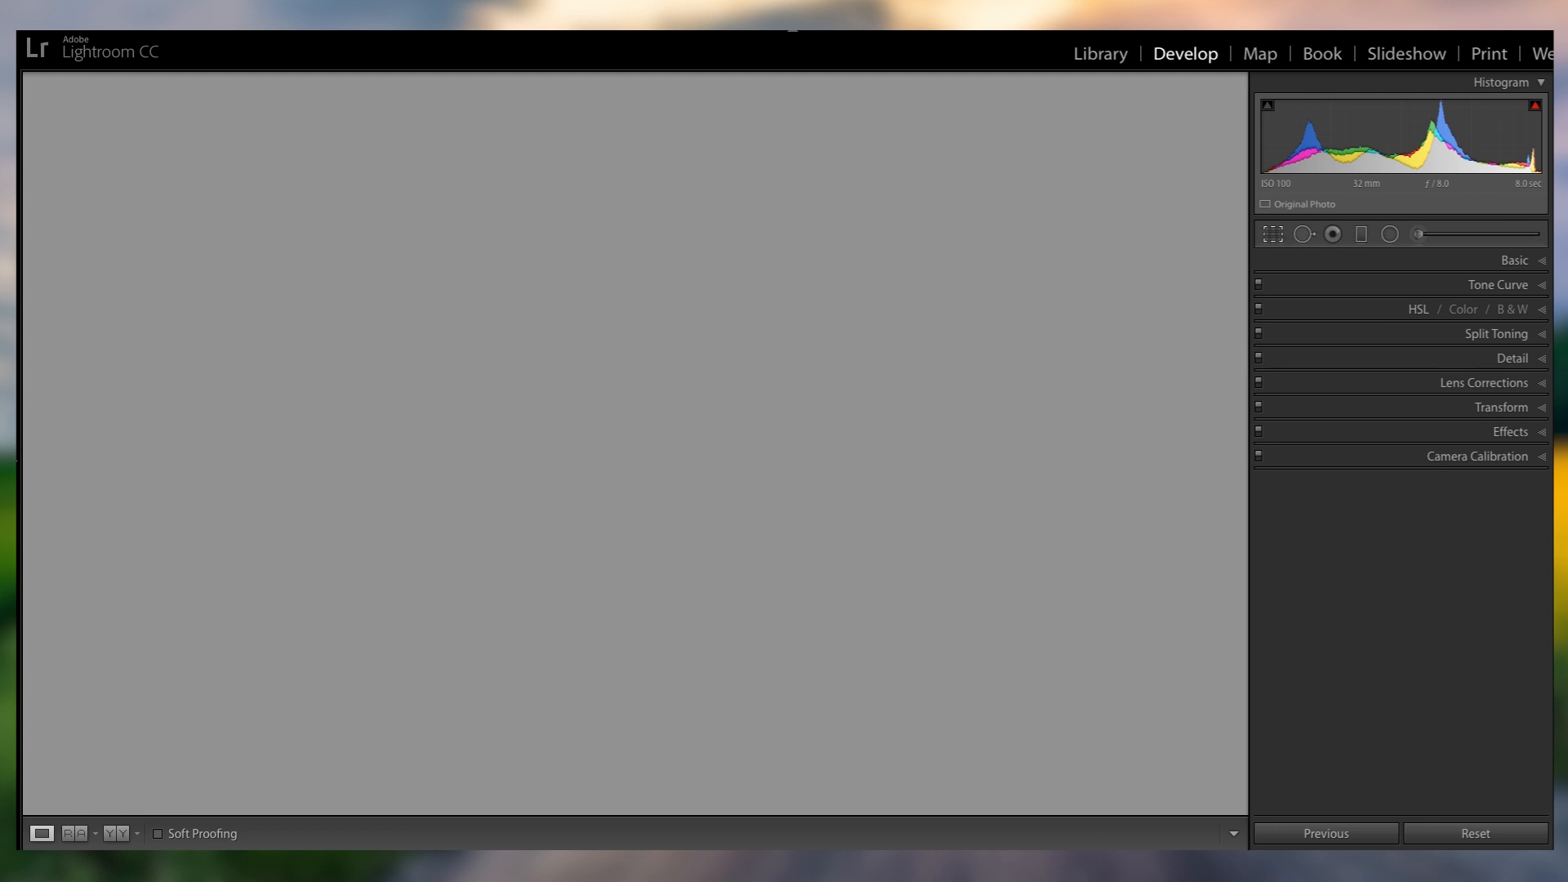
Crop to a wider landscape frame, trimming sky and foreground, and confirm the framing.
left_click(1273, 233)
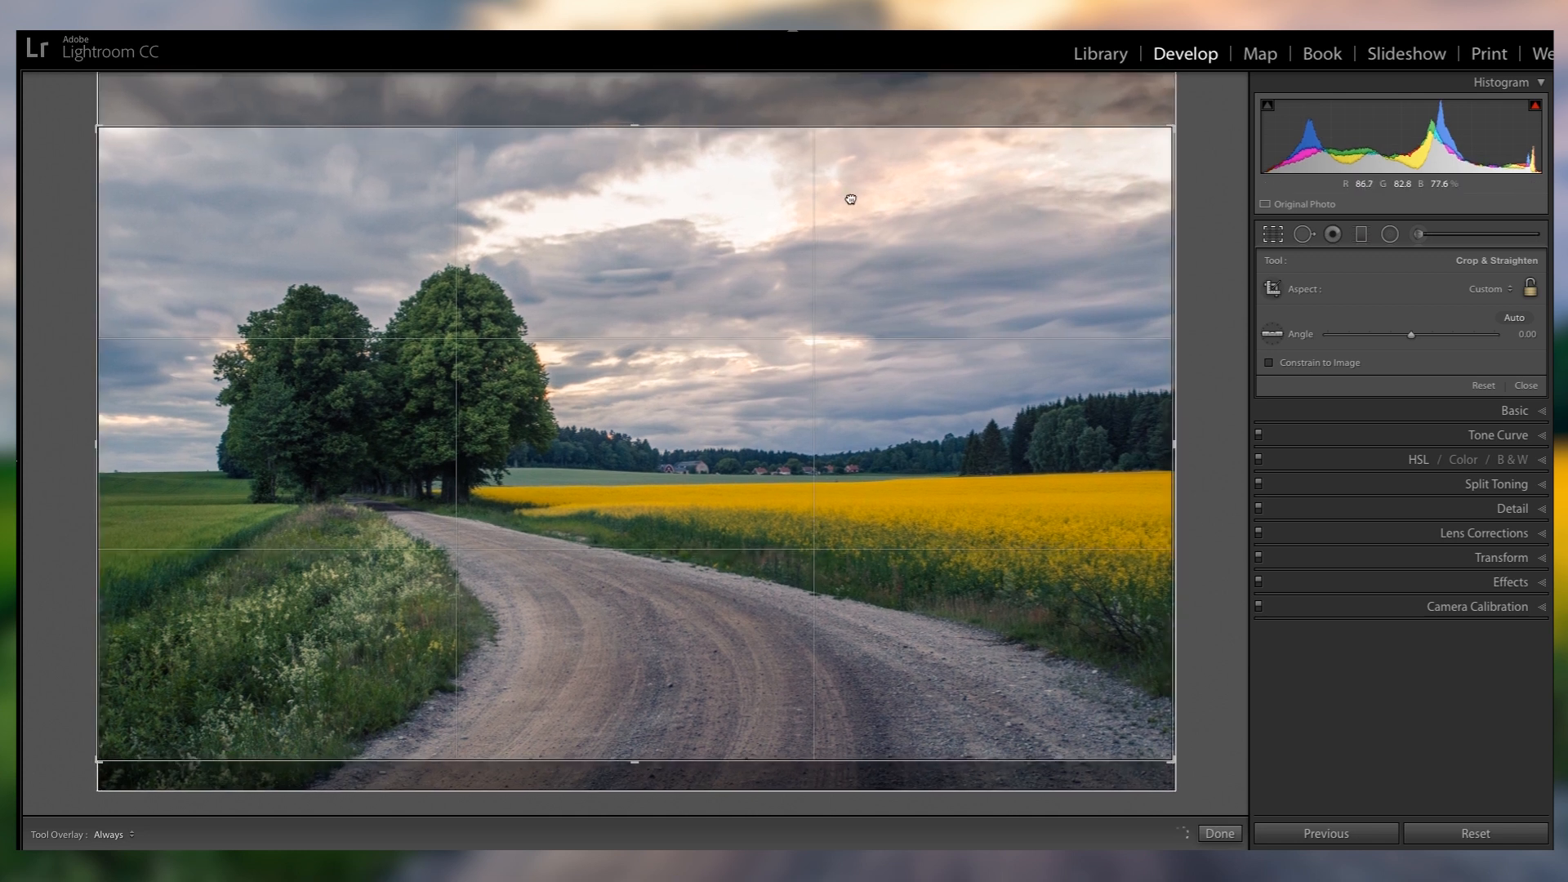
left_click(1219, 833)
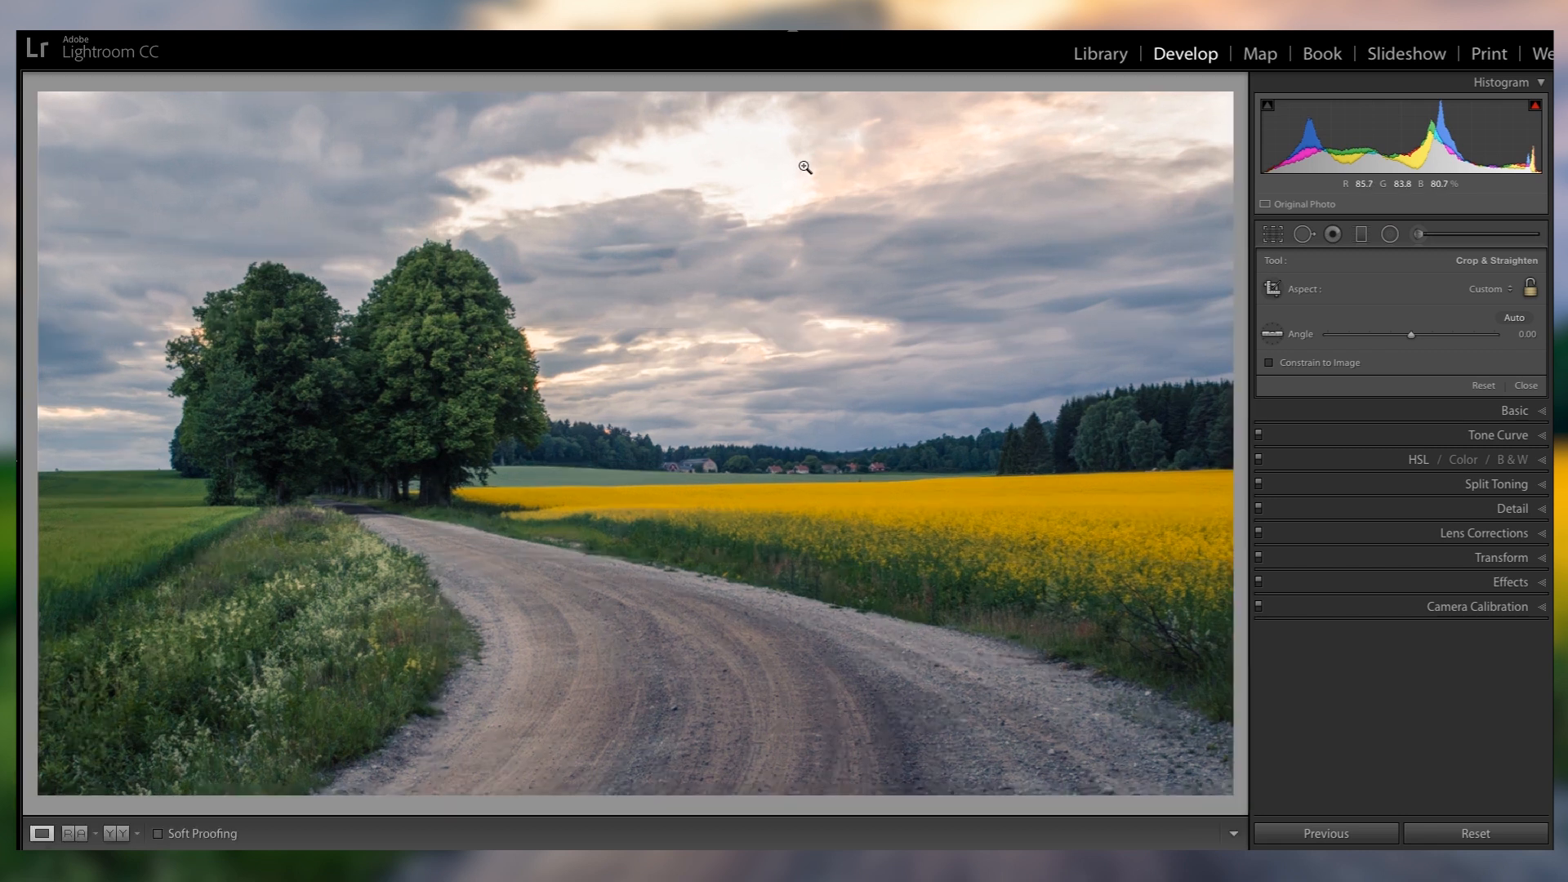
left_click(1272, 233)
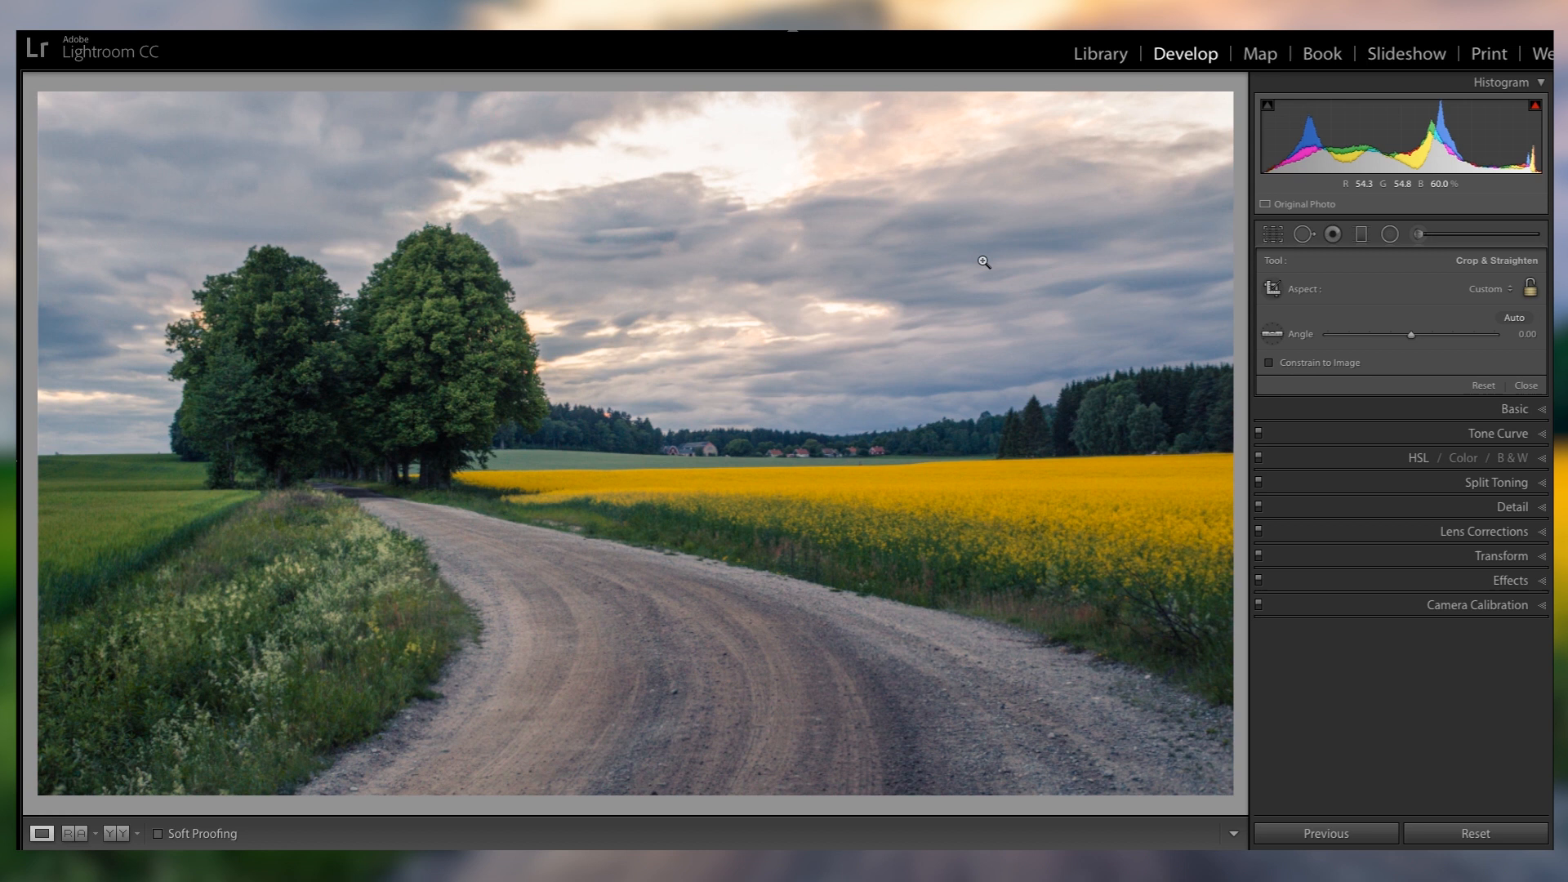
left_click(984, 261)
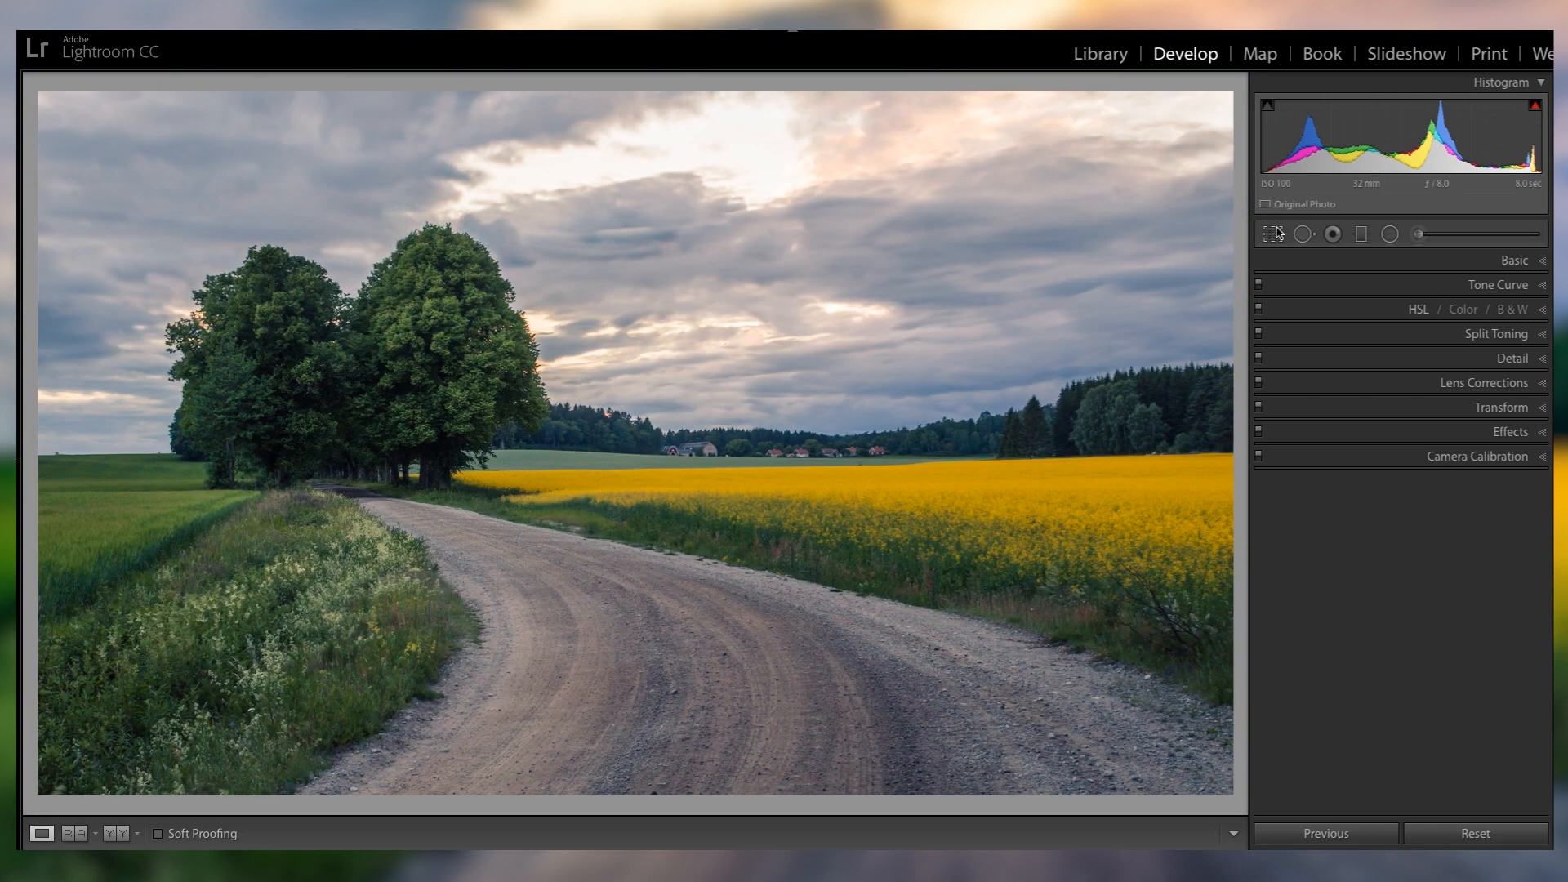
left_click(1272, 234)
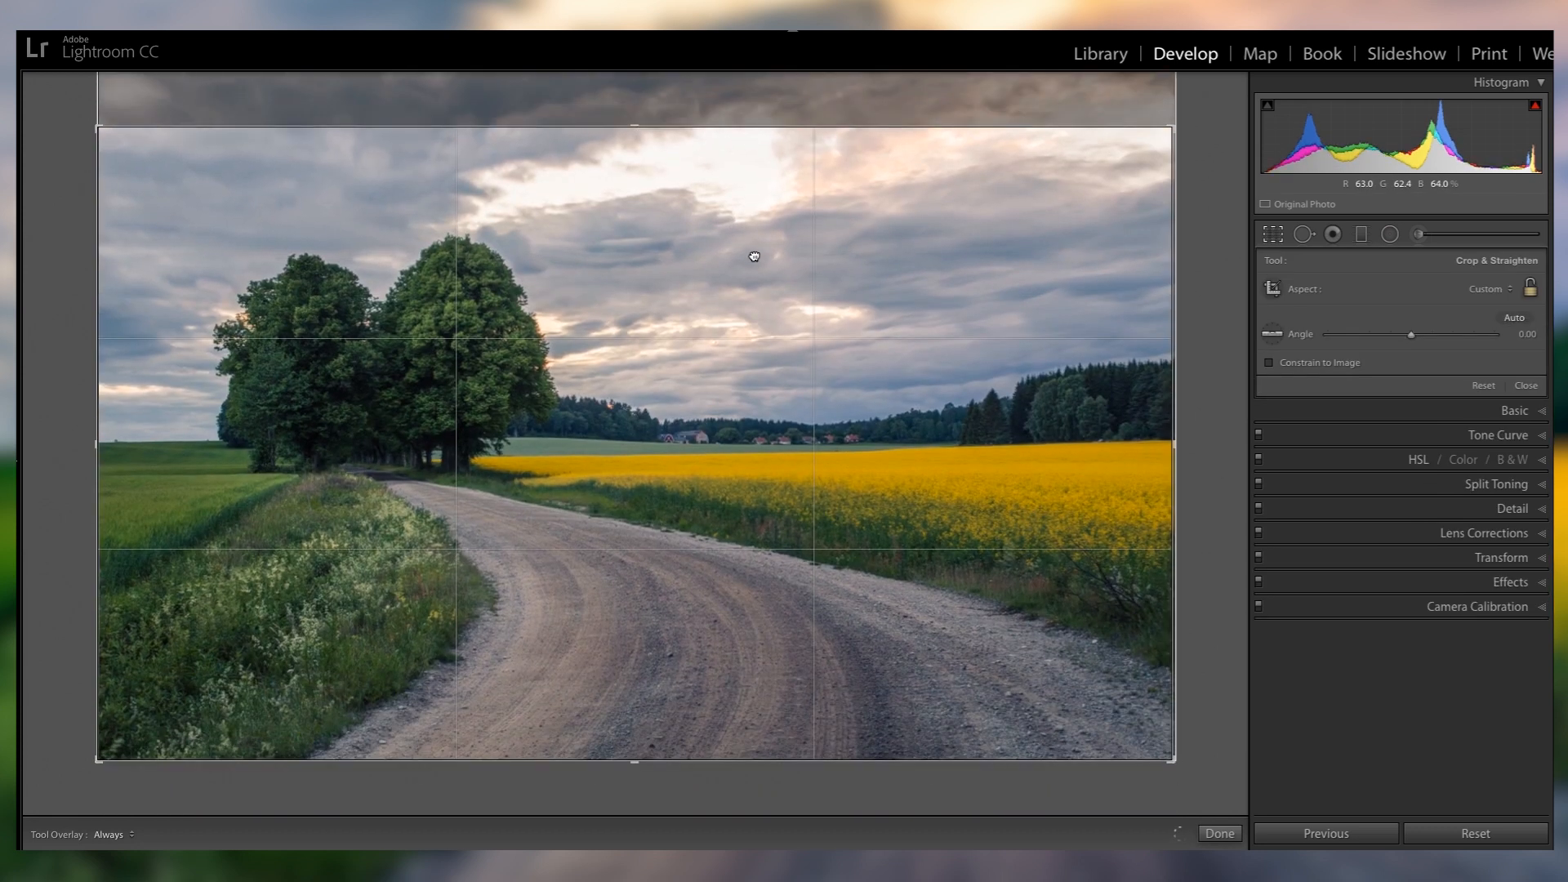
left_click(1388, 234)
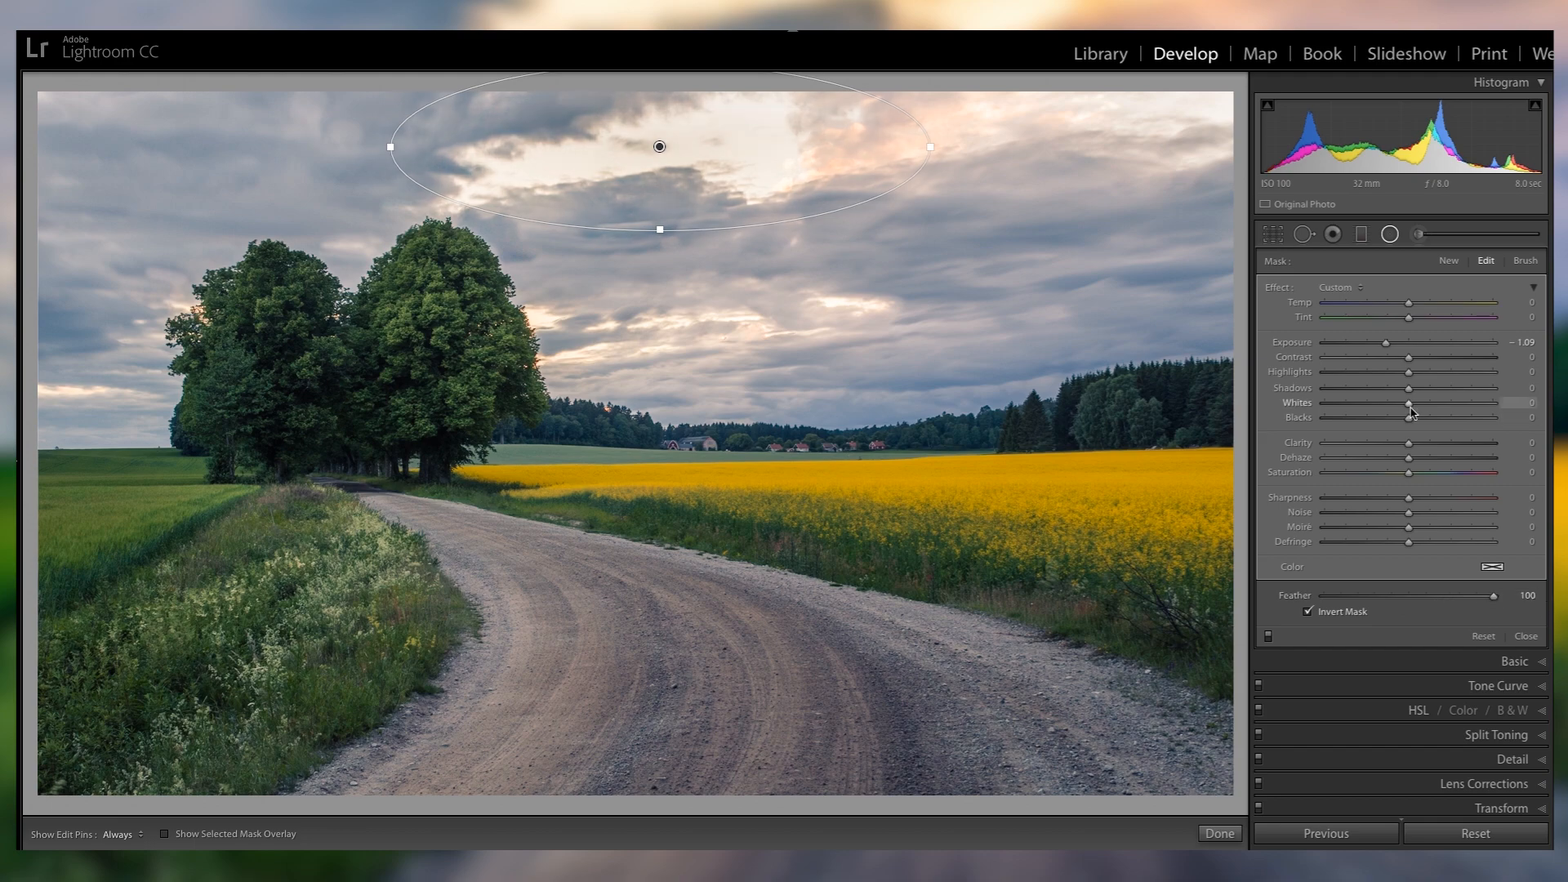
Add a radial filter over the bright clouds with Exposure about -1, Highlights -36, Shadows 100.
left_click_drag(1385, 341, 1372, 341)
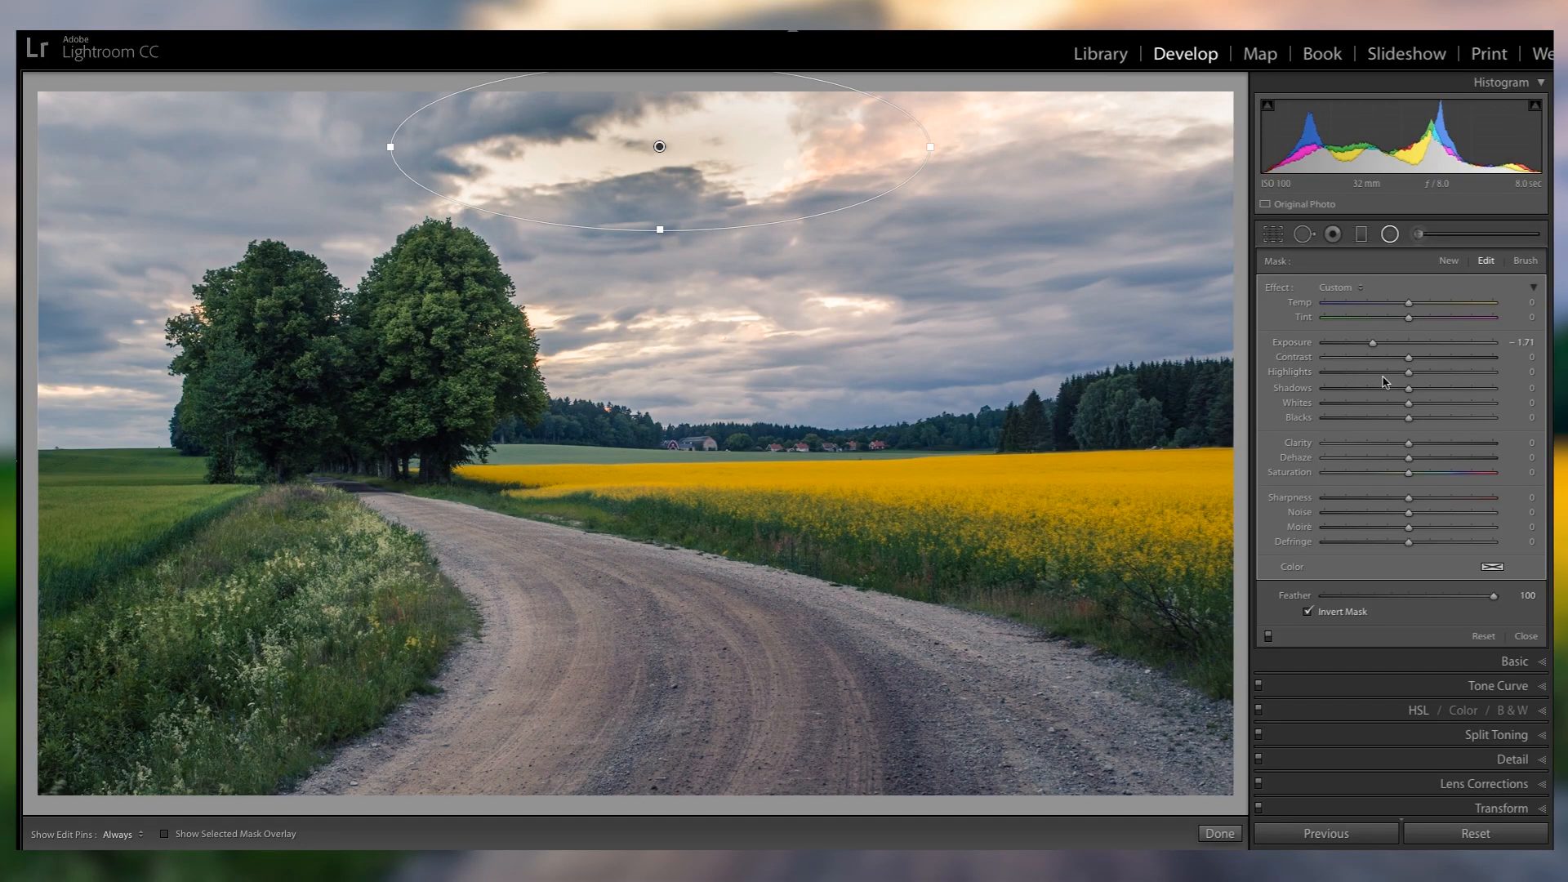
left_click_drag(1410, 389, 1382, 389)
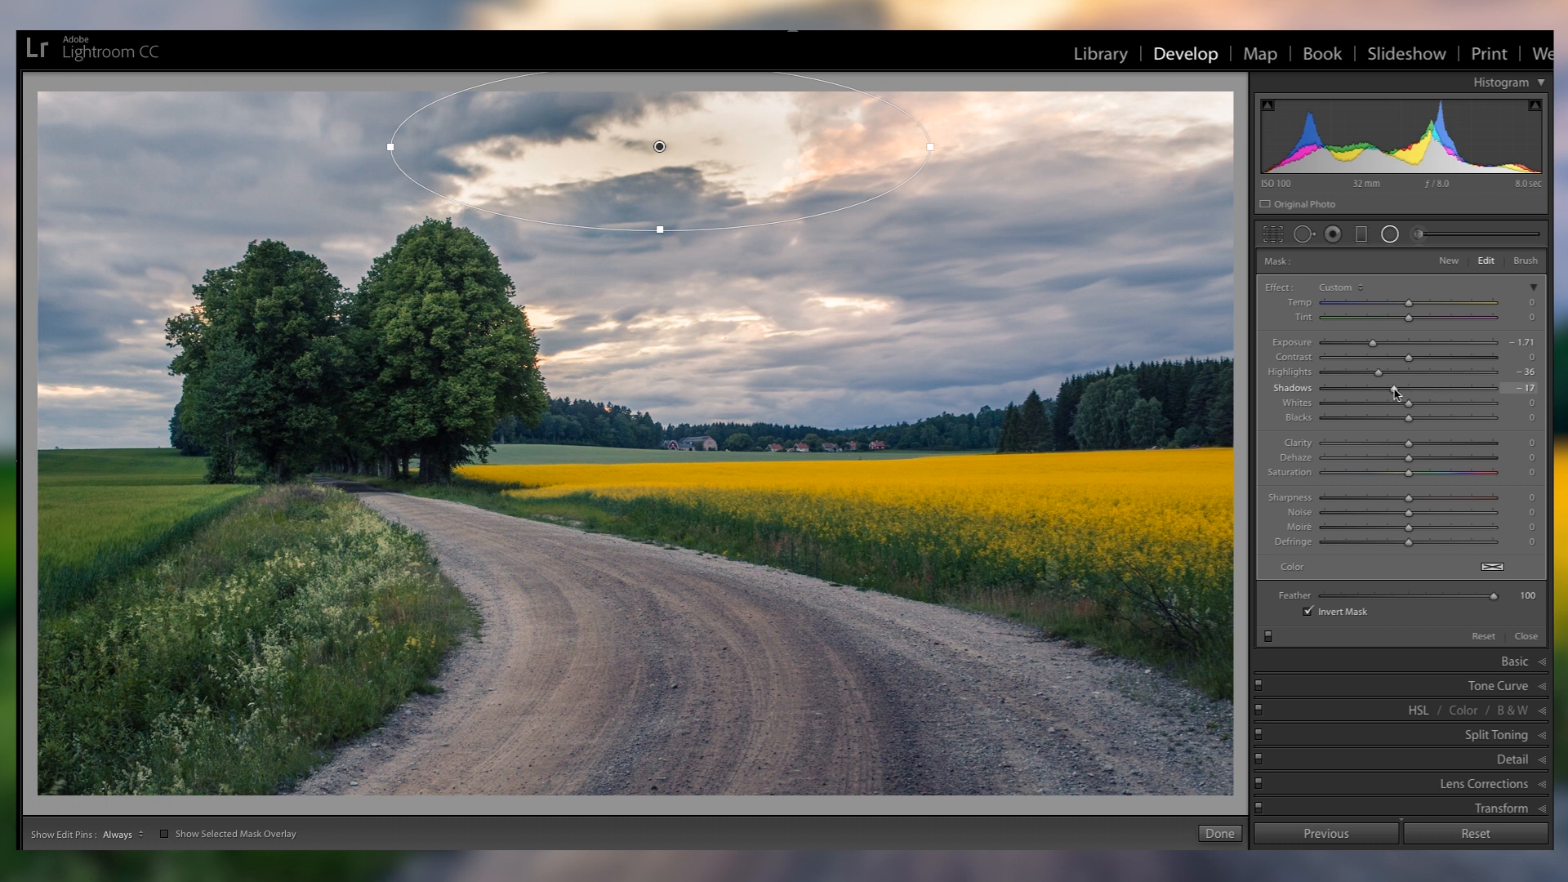
left_click_drag(1382, 389, 1508, 389)
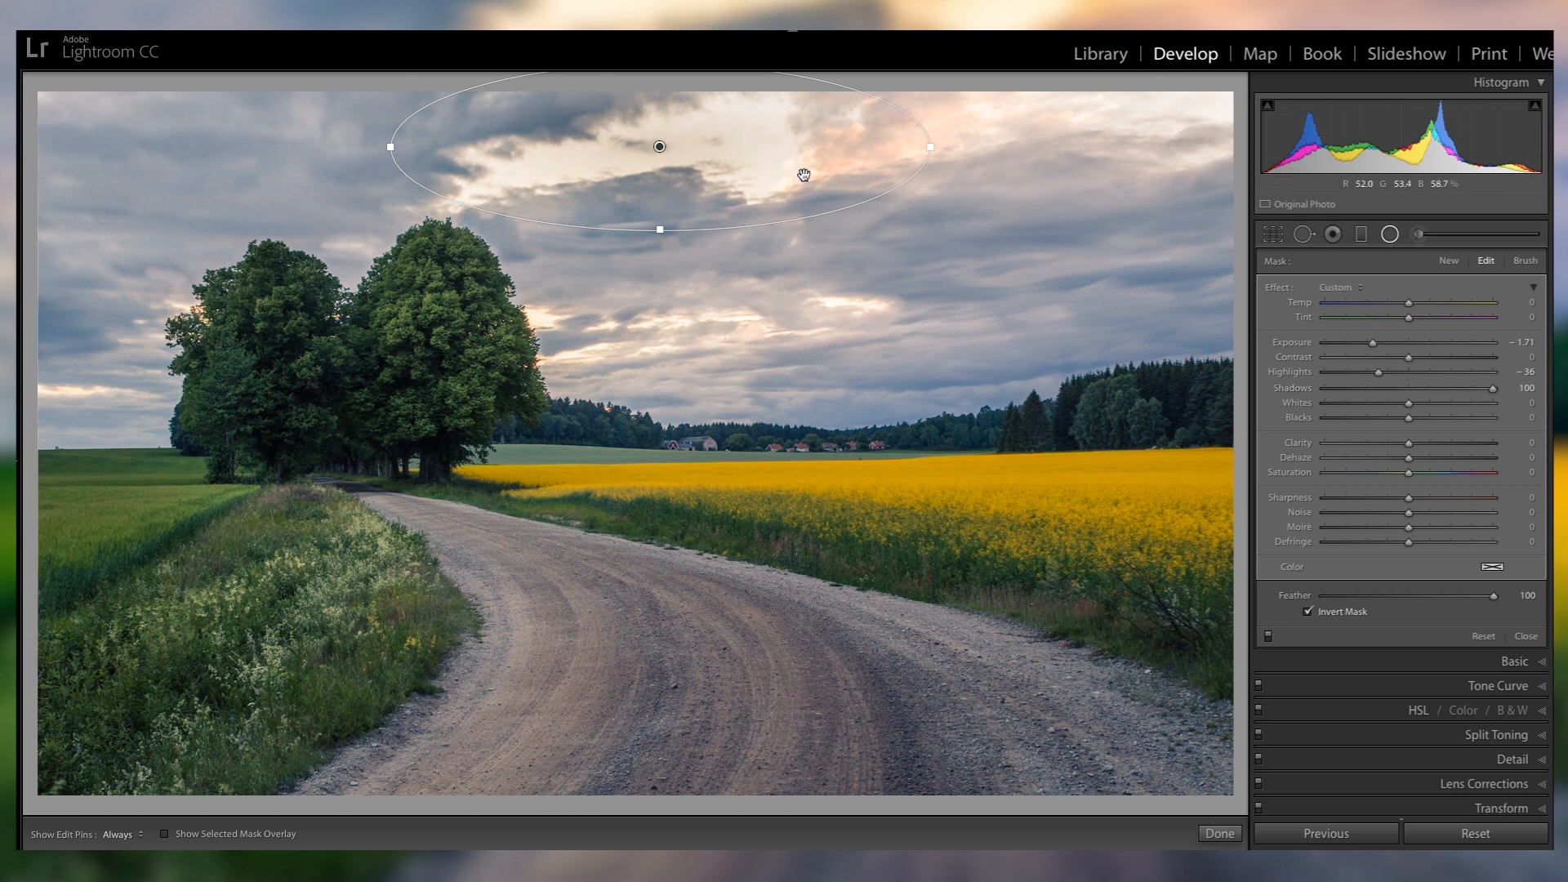
left_click_drag(658, 147, 742, 192)
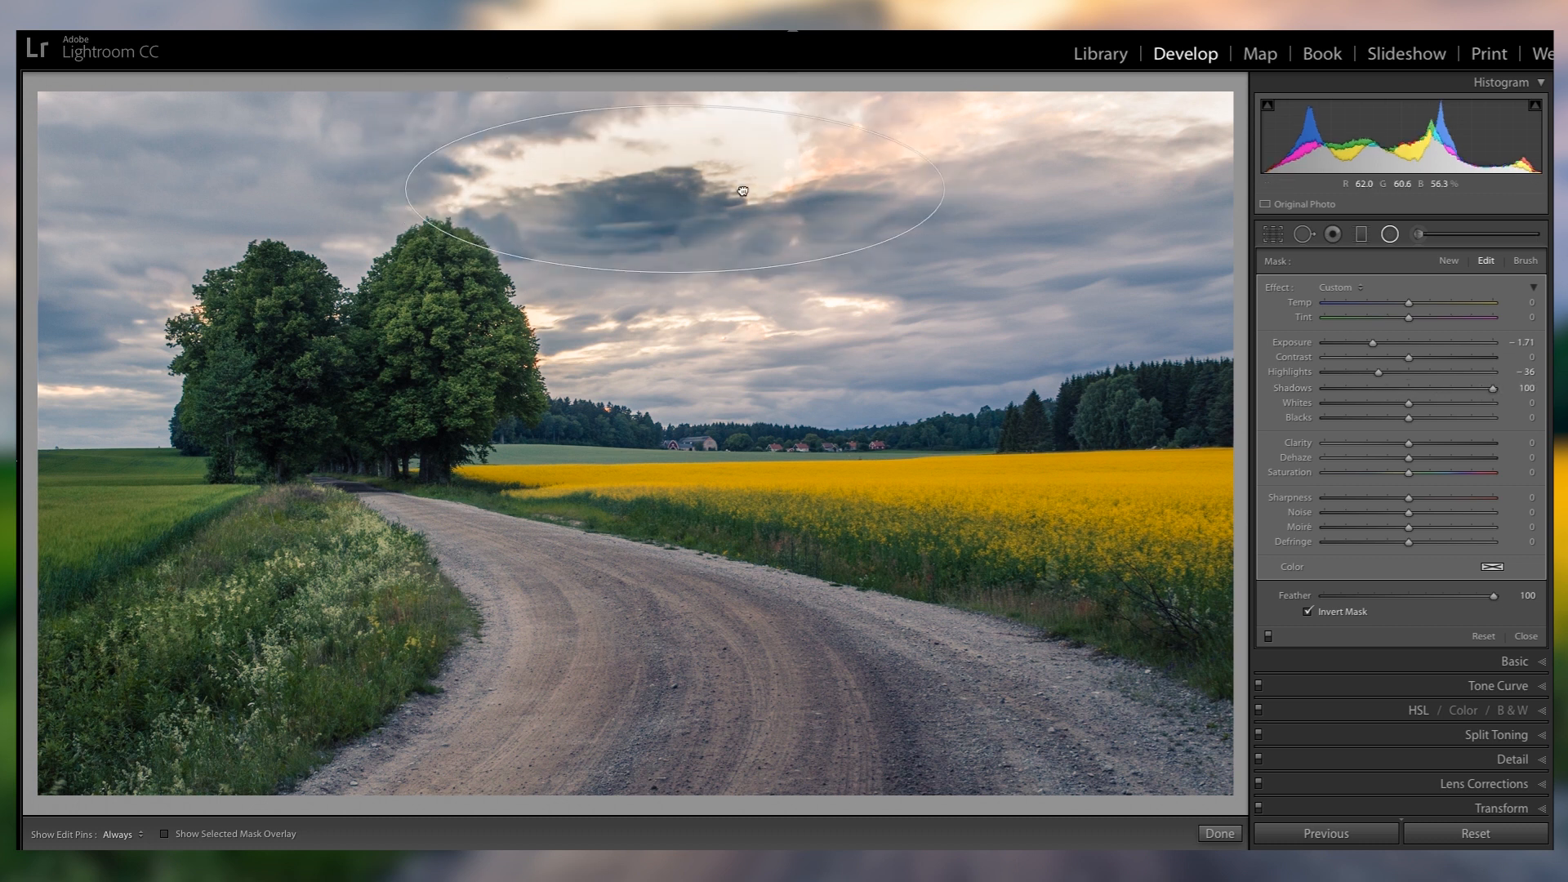
left_click_drag(742, 190, 814, 130)
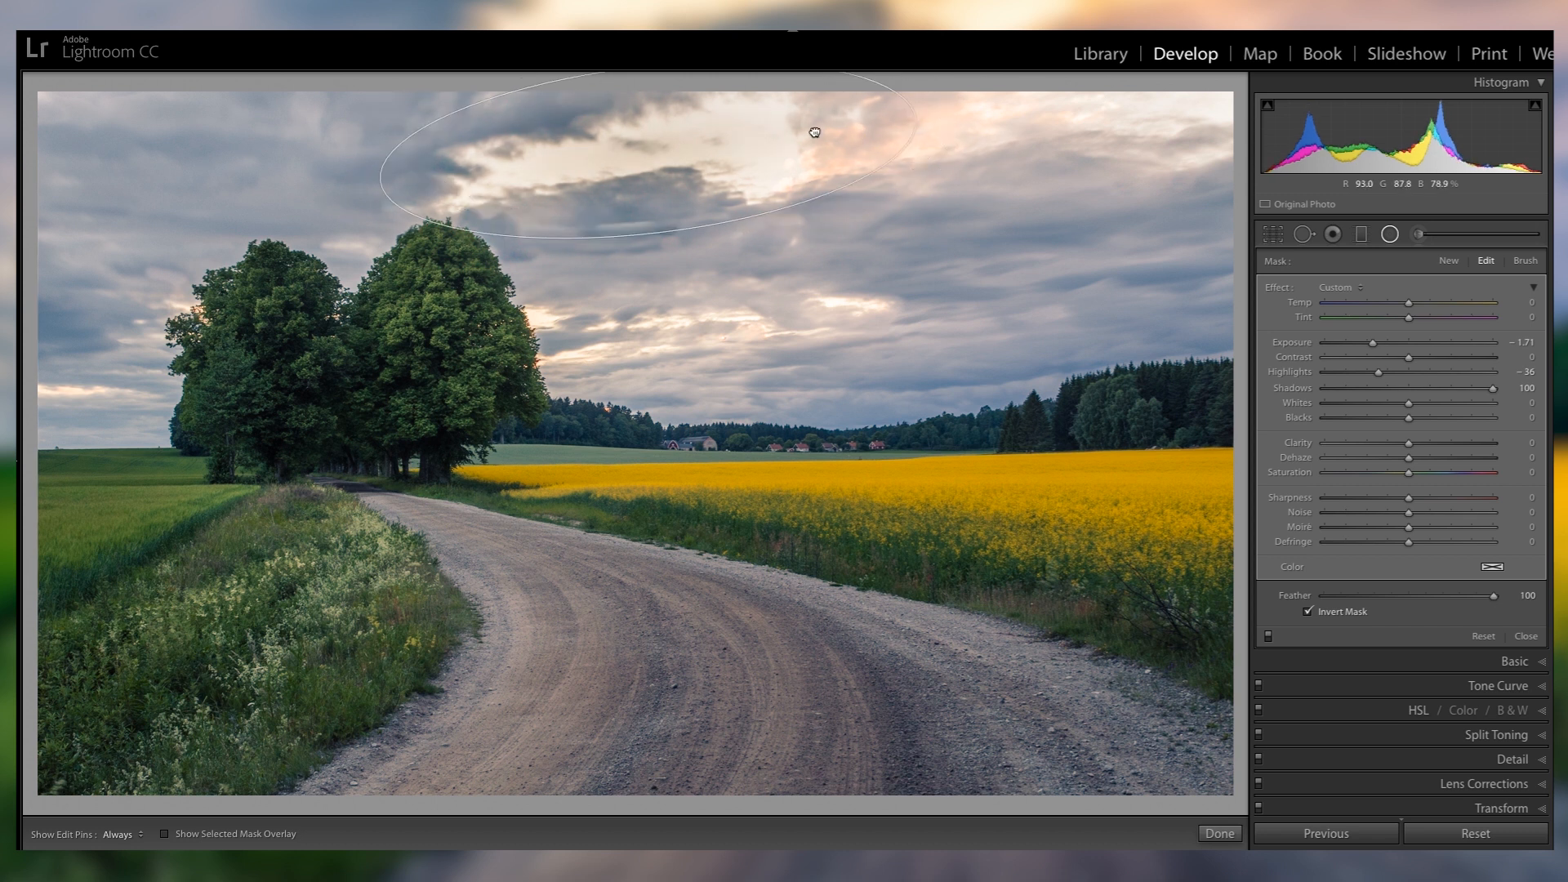
left_click_drag(813, 131, 975, 108)
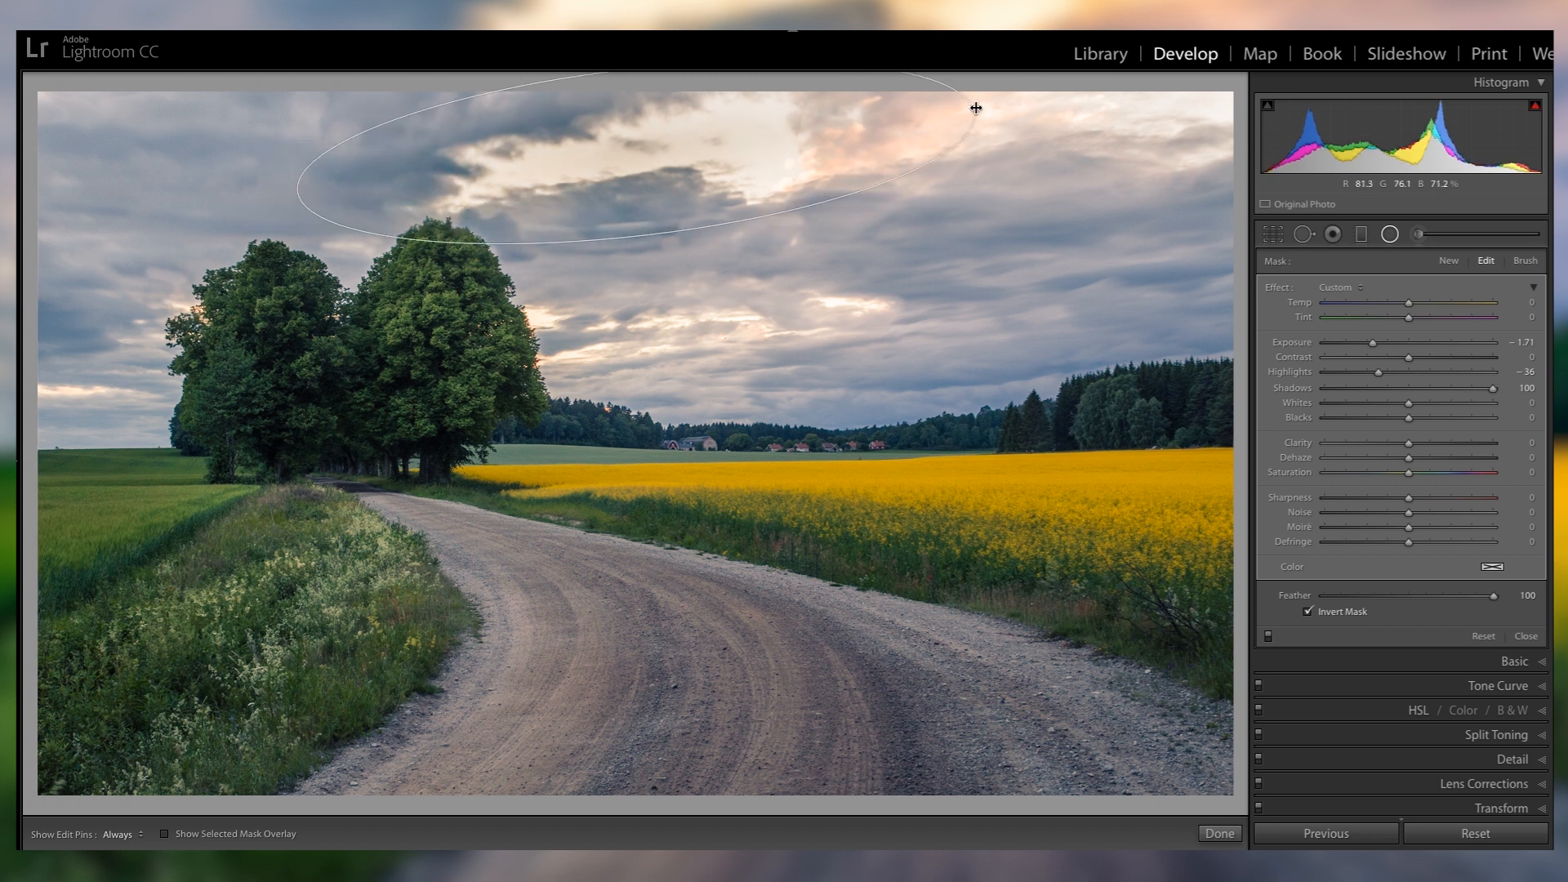
Duplicate the filter onto another bright cloud at about -0.70 exposure and finish editing.
right_click(976, 107)
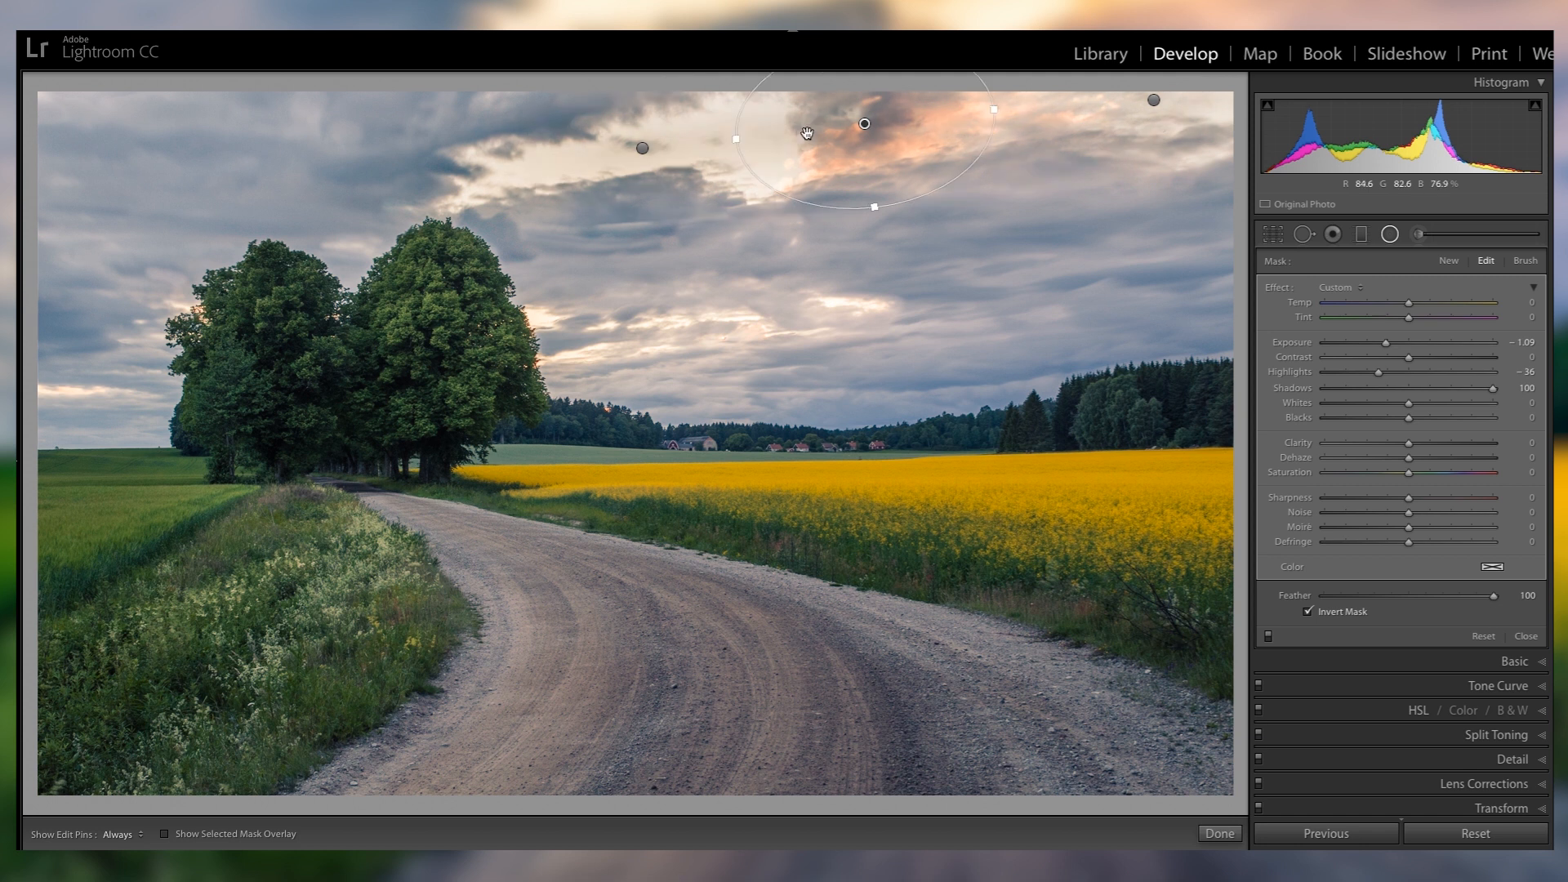
left_click_drag(1385, 342, 1408, 342)
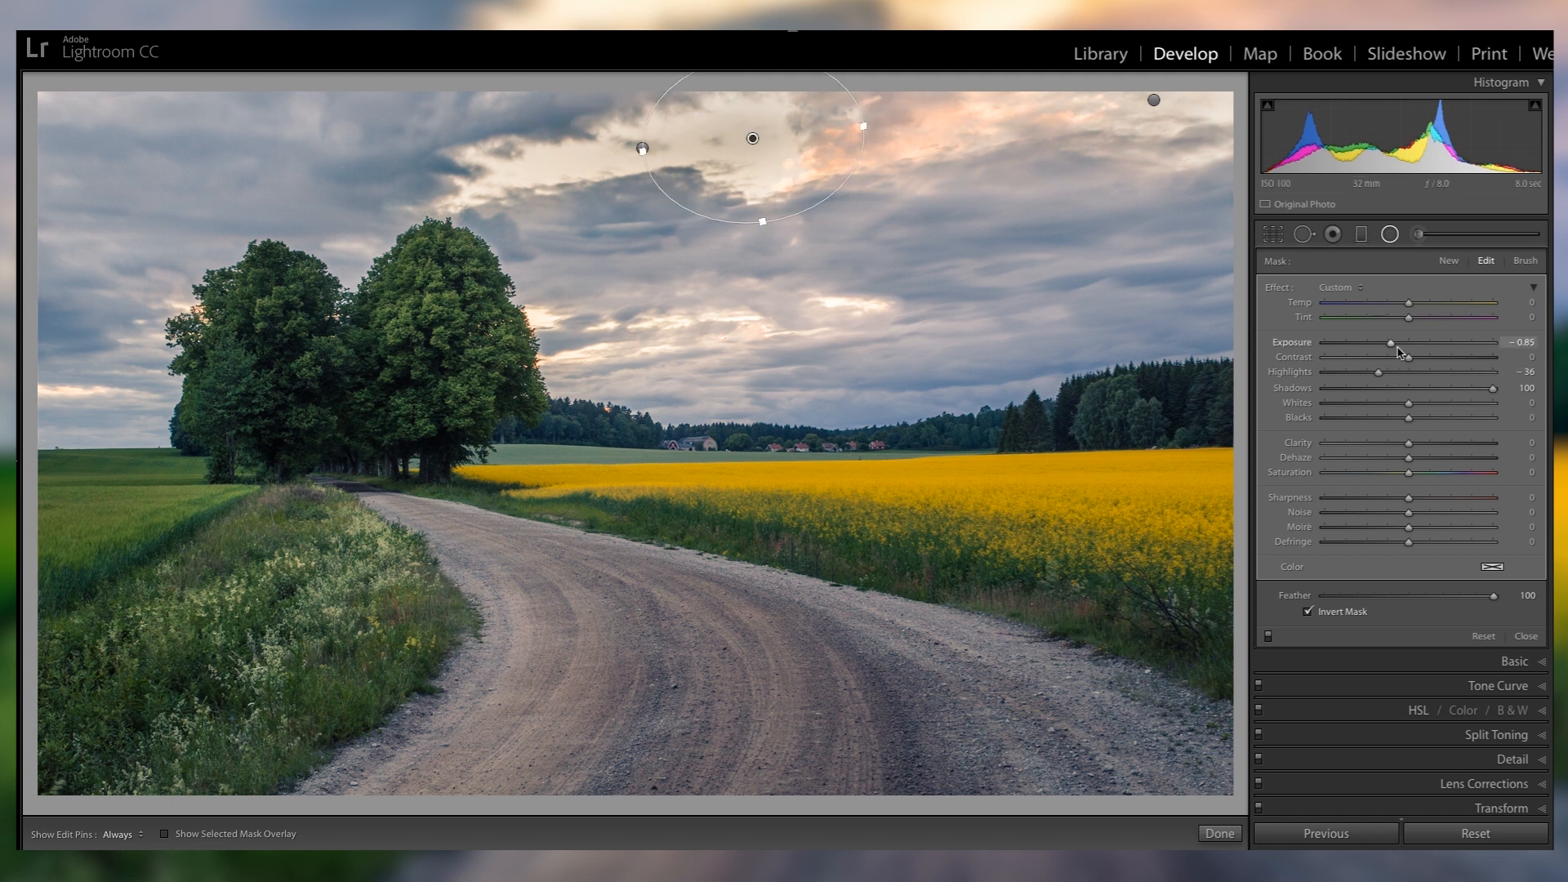
left_click_drag(1362, 342, 1372, 341)
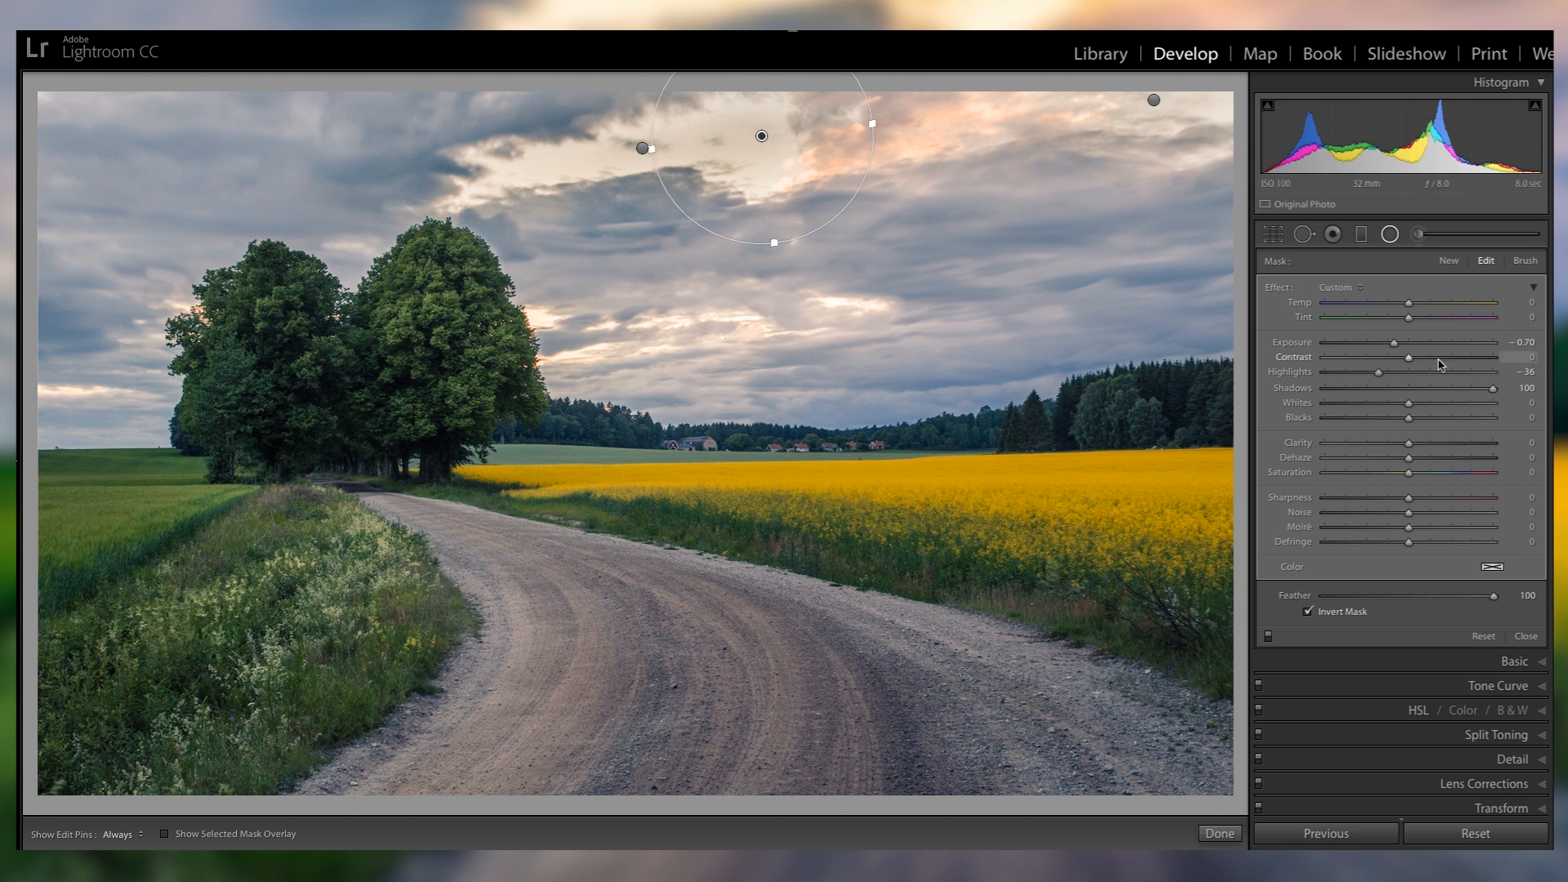
left_click(1524, 635)
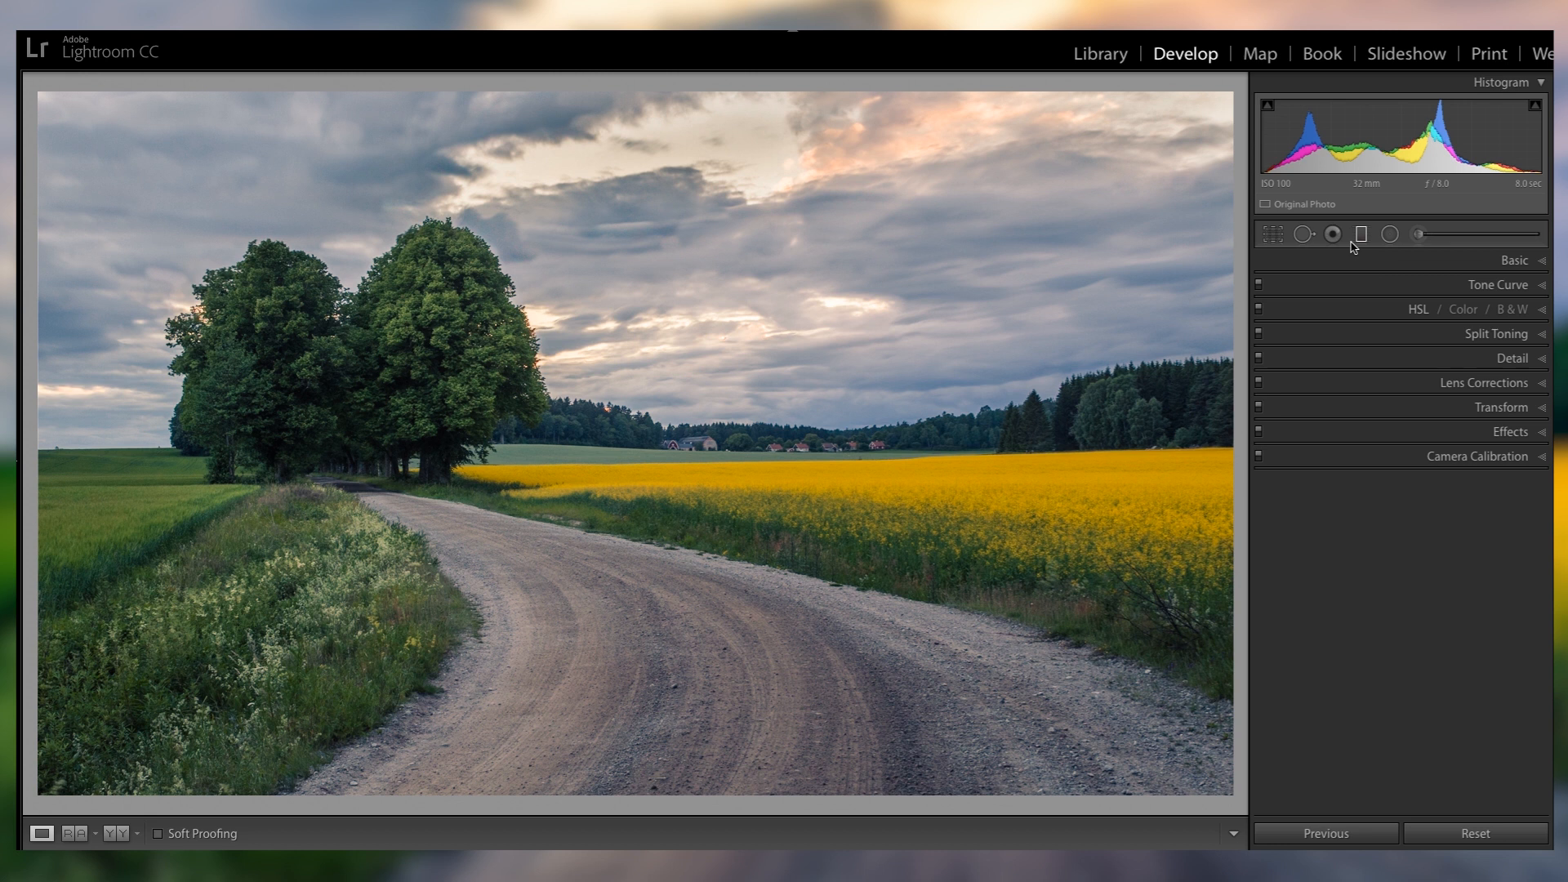
Darken the road foreground with a graduated filter at Exposure -0.92, Clarity 36, Sharpness 34.
left_click(1333, 234)
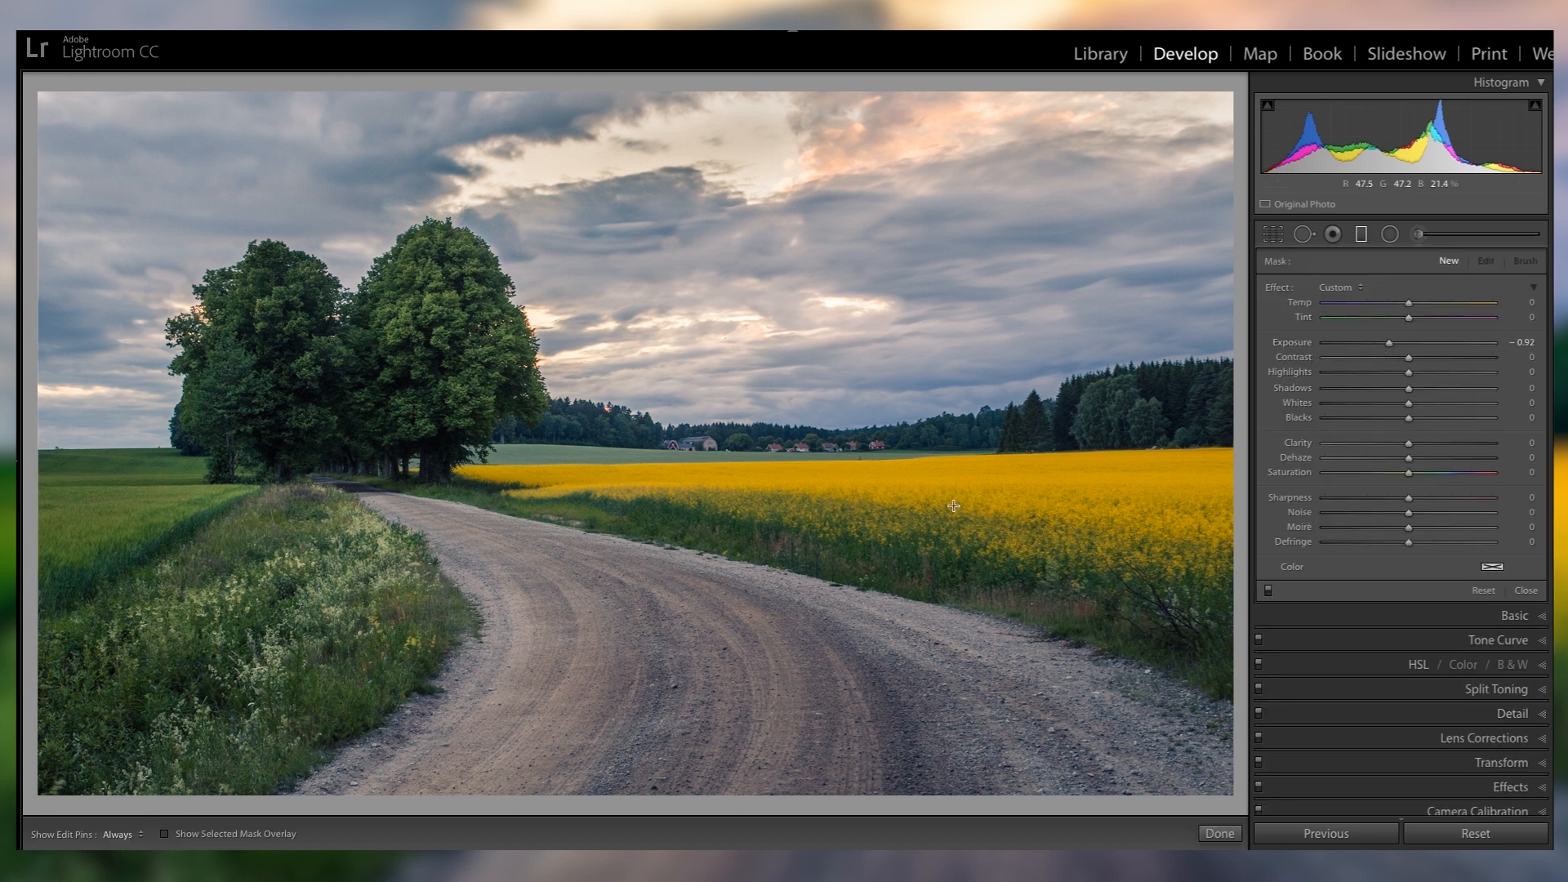
left_click_drag(953, 505, 587, 670)
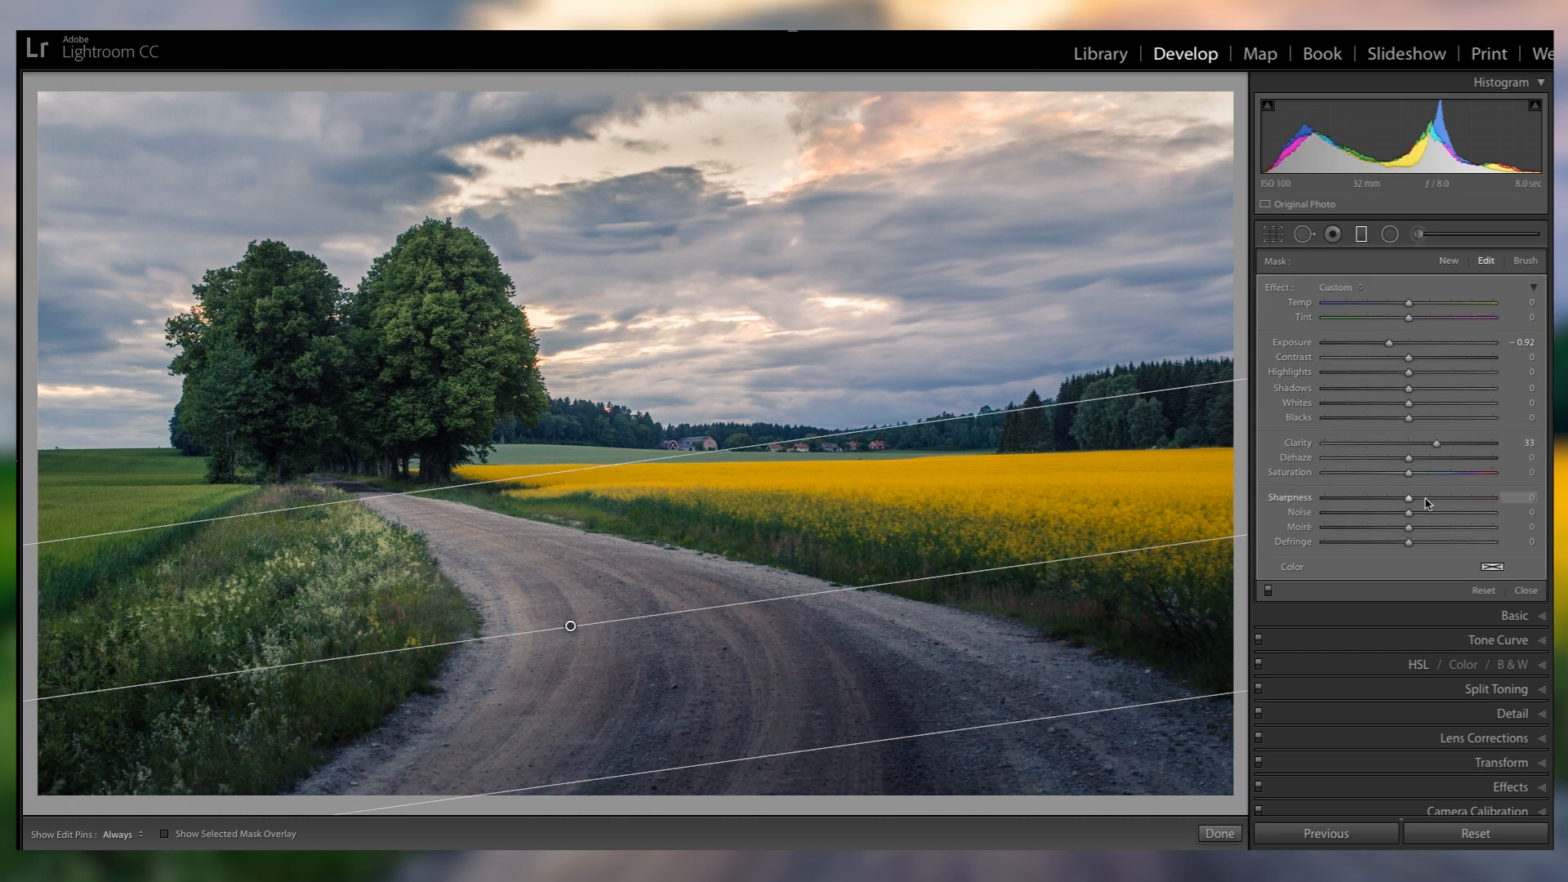
left_click_drag(1410, 497, 1436, 497)
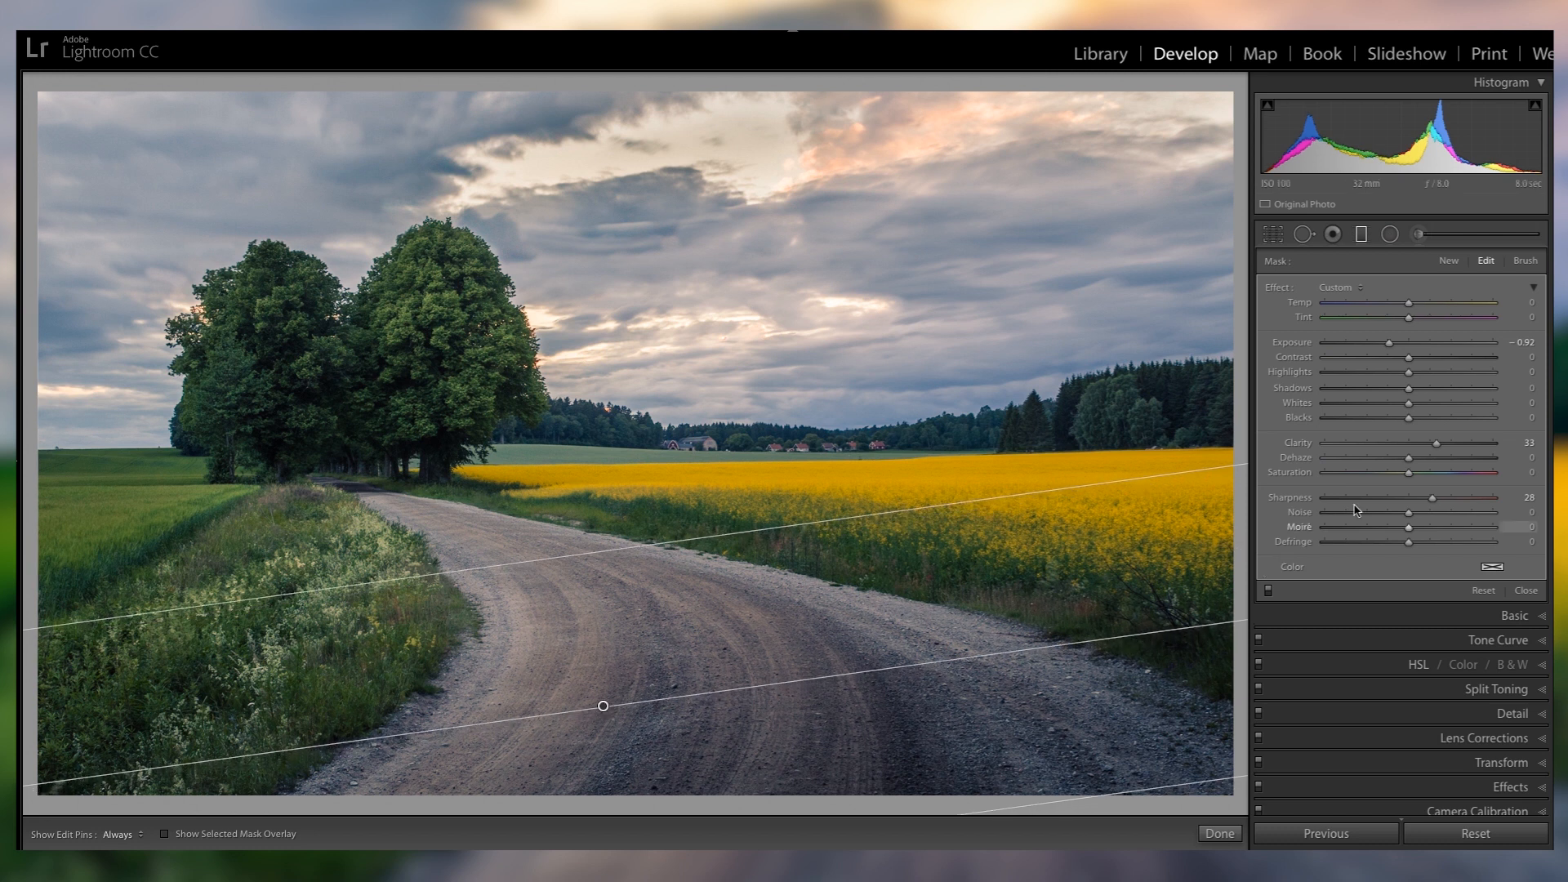
left_click_drag(1432, 498, 1442, 498)
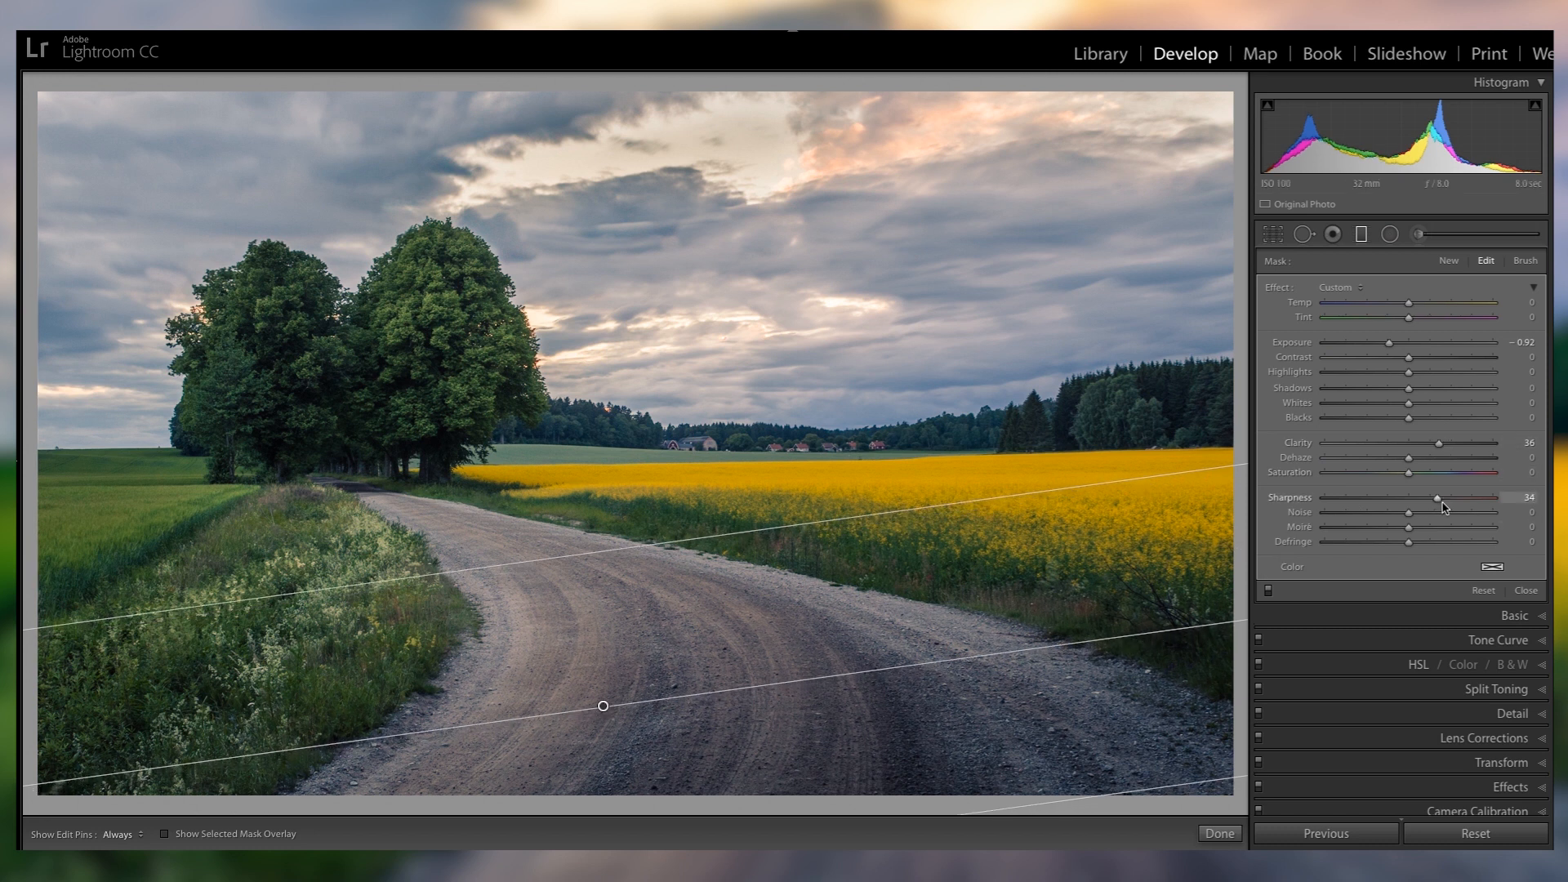
left_click(1524, 590)
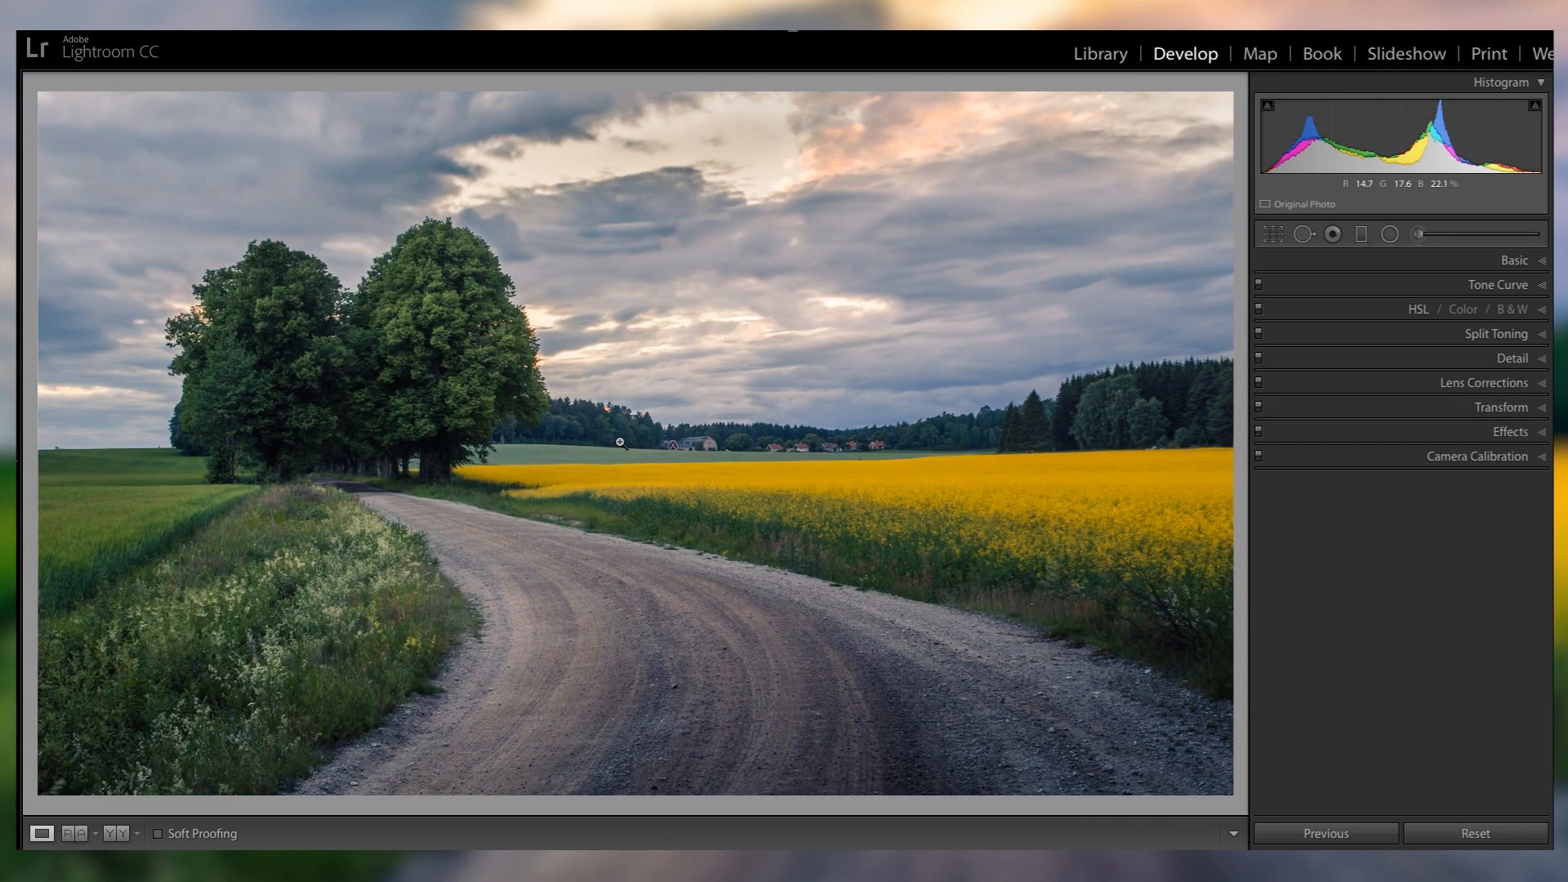
Send a copy of the photo with Lightroom adjustments to Luminar via Edit In.
right_click(621, 442)
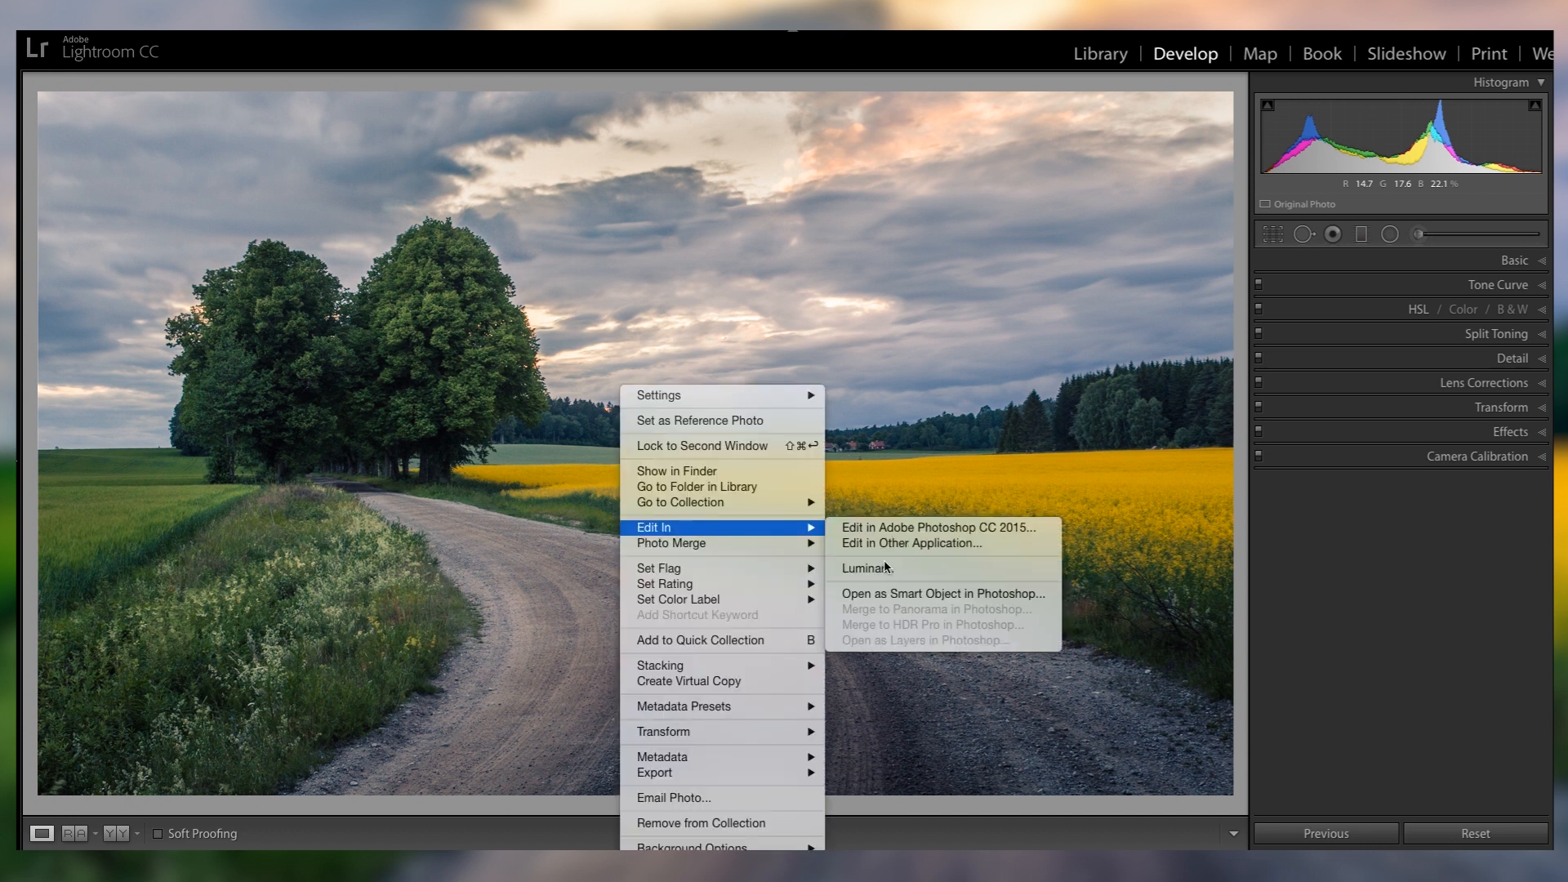
left_click(866, 568)
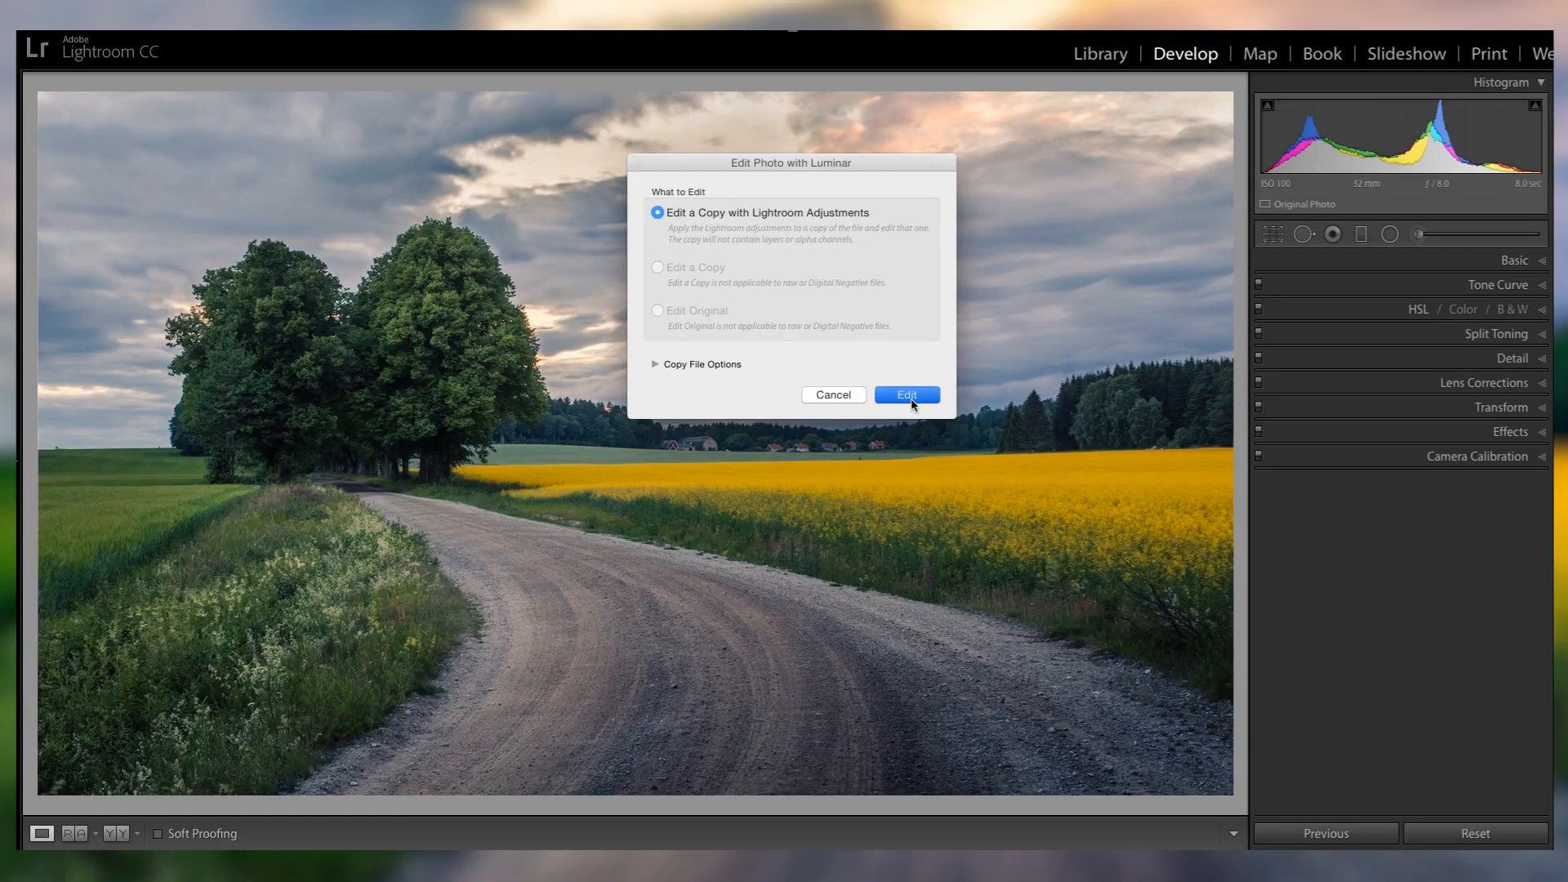
left_click(907, 394)
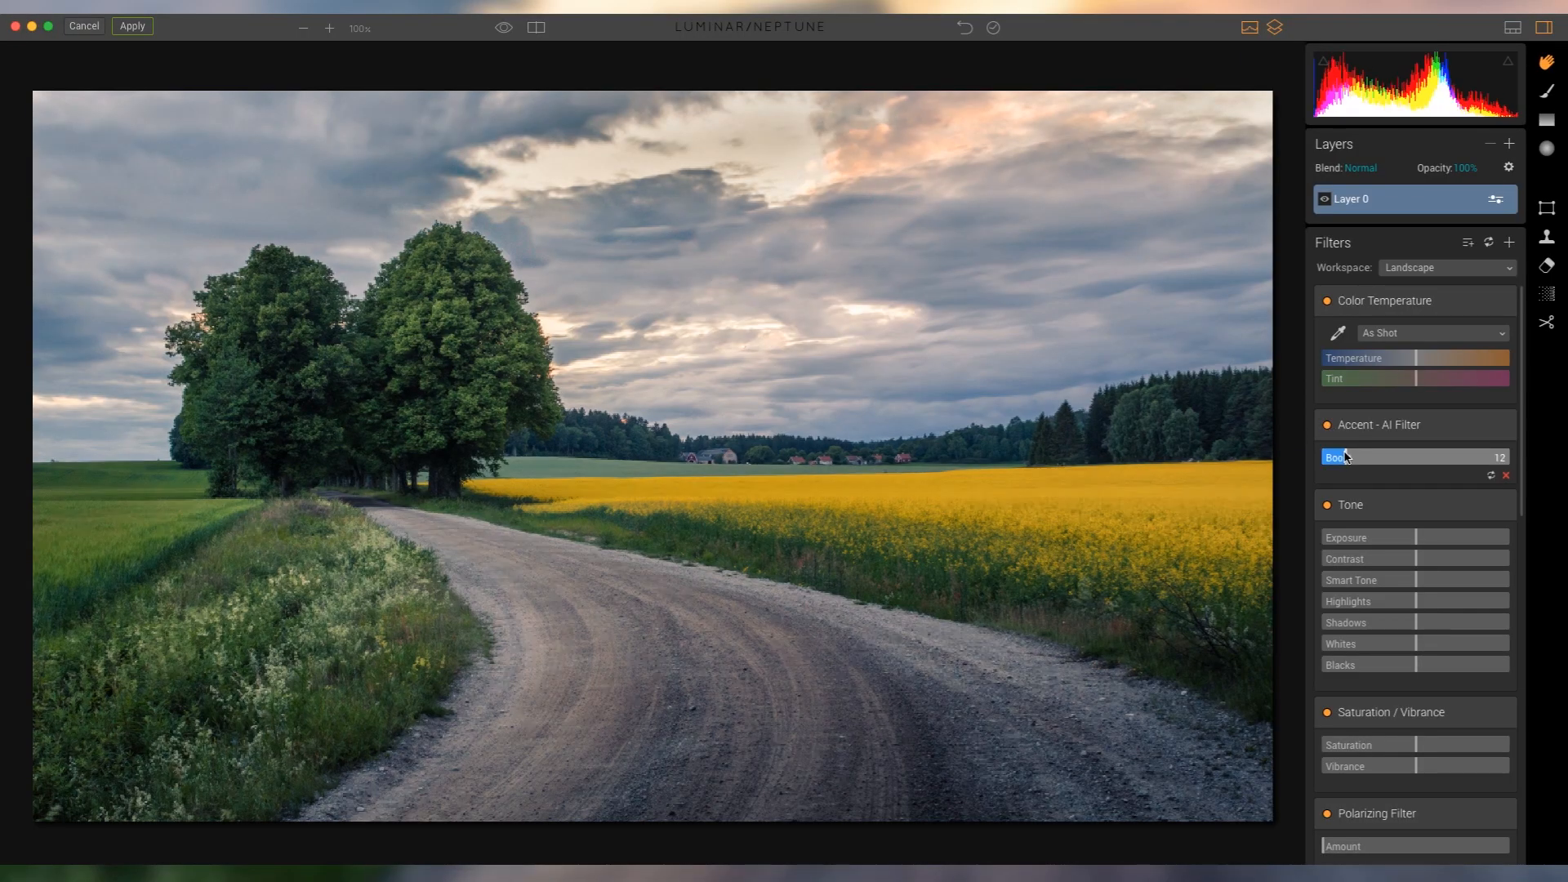
Set the base layer's Accent AI boost to about 25.
left_click_drag(1339, 458, 1390, 458)
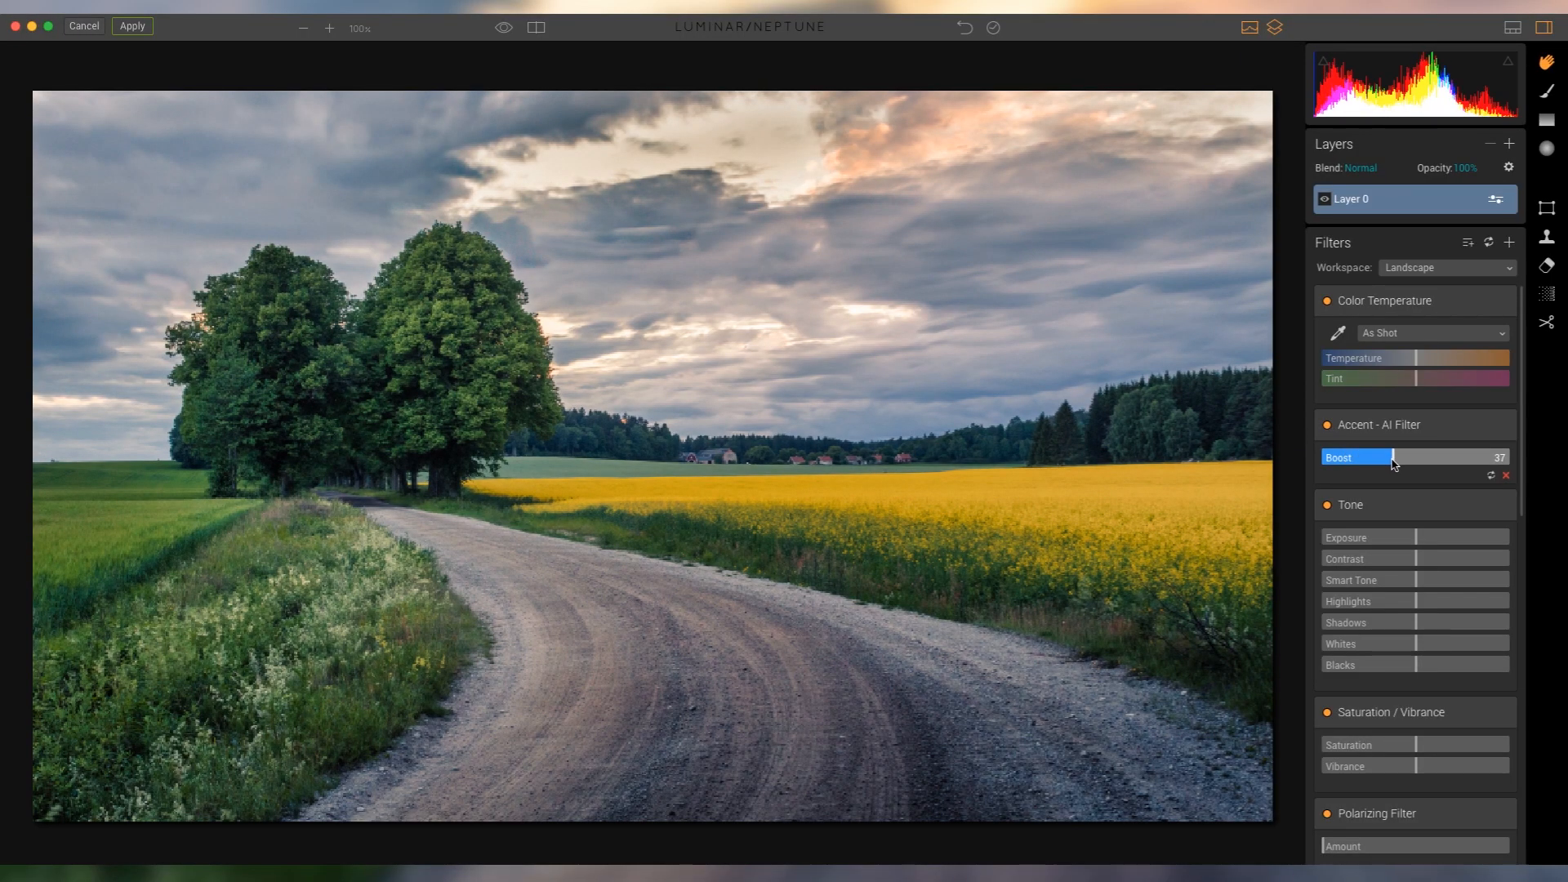
left_click_drag(1394, 458, 1382, 457)
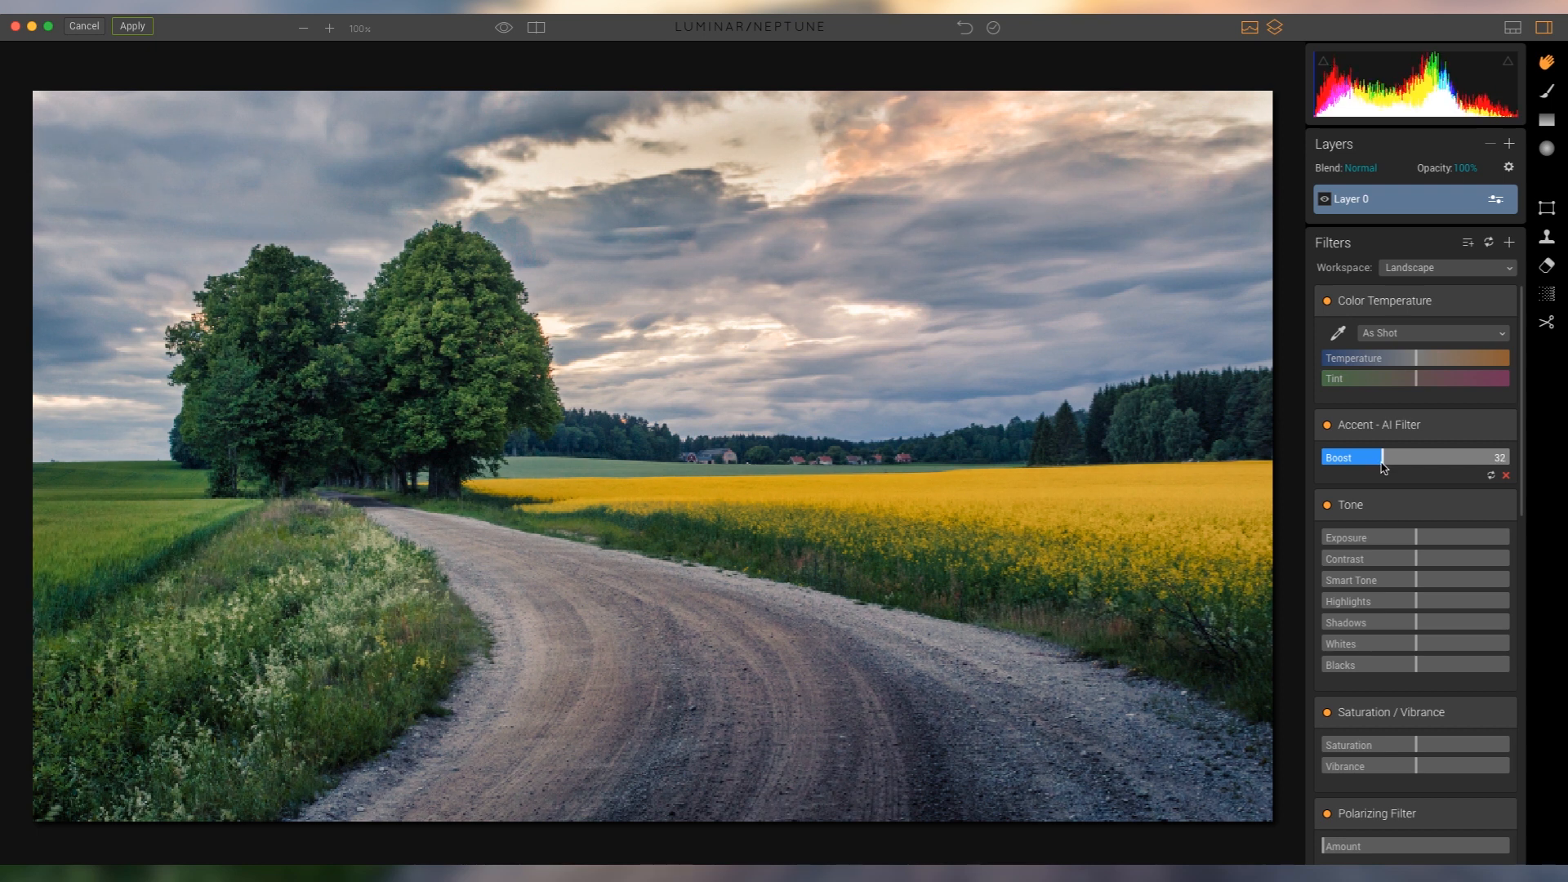
left_click_drag(1382, 458, 1490, 458)
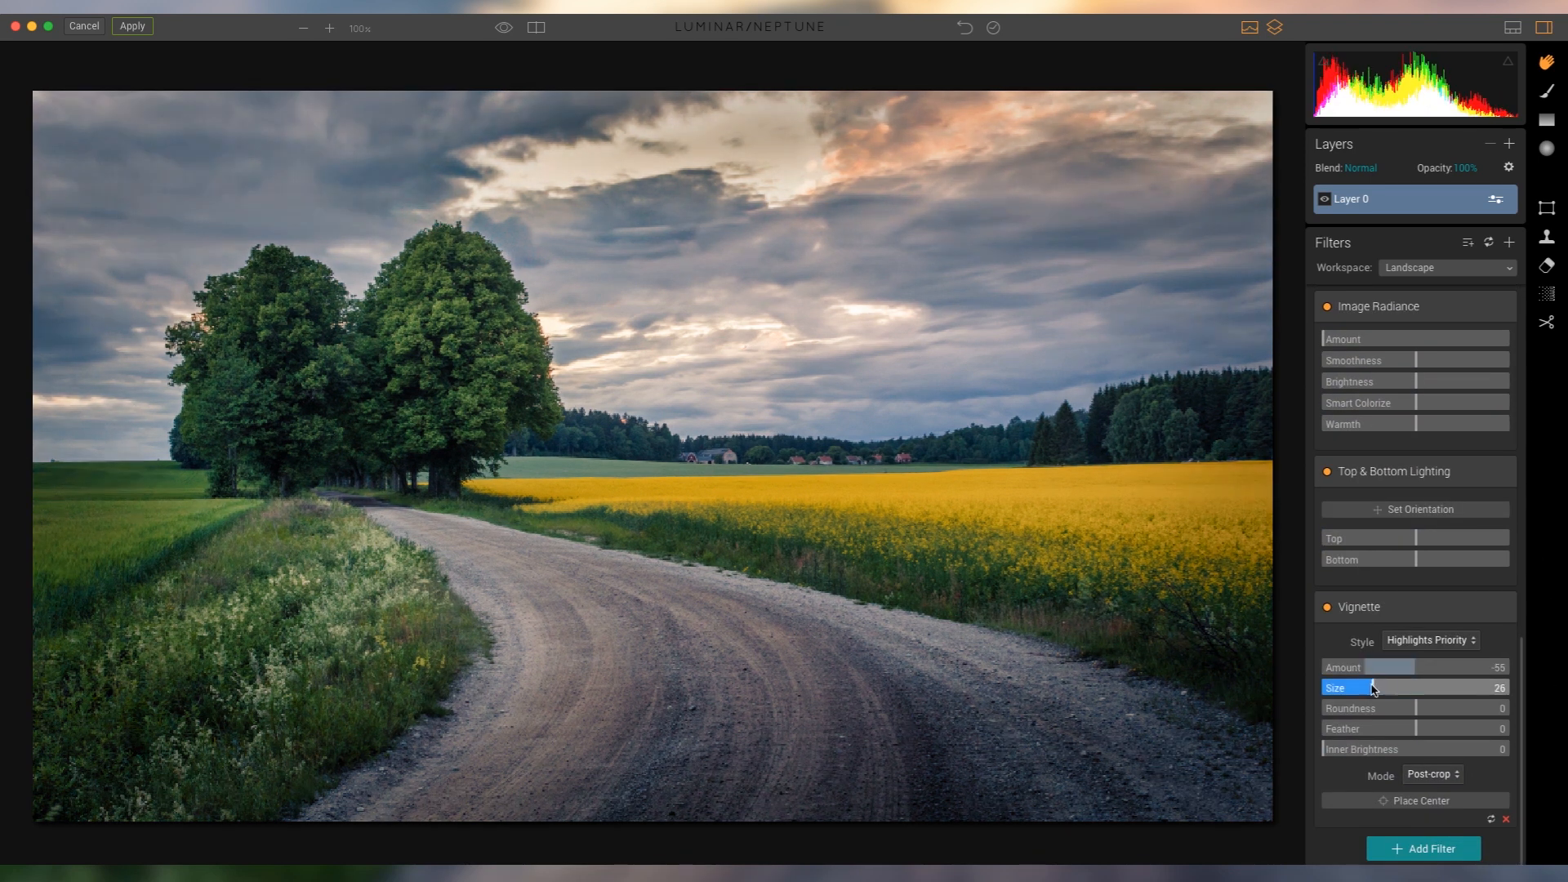
Add a subtle vignette via Amount and Roundness, then add a second empty layer.
left_click_drag(1361, 666, 1405, 667)
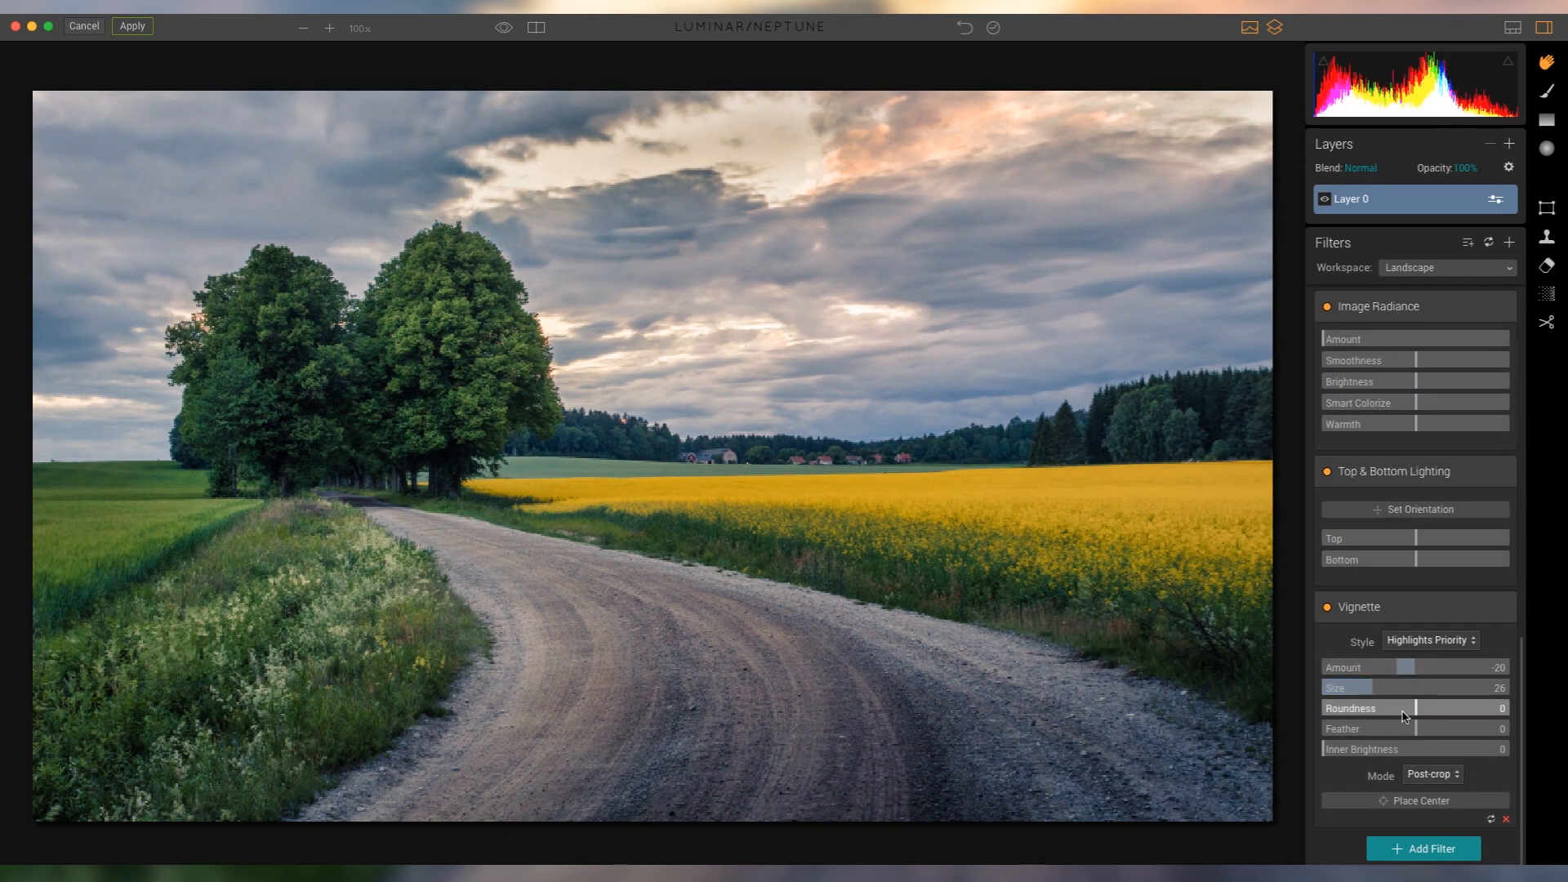
left_click_drag(1410, 707, 1400, 707)
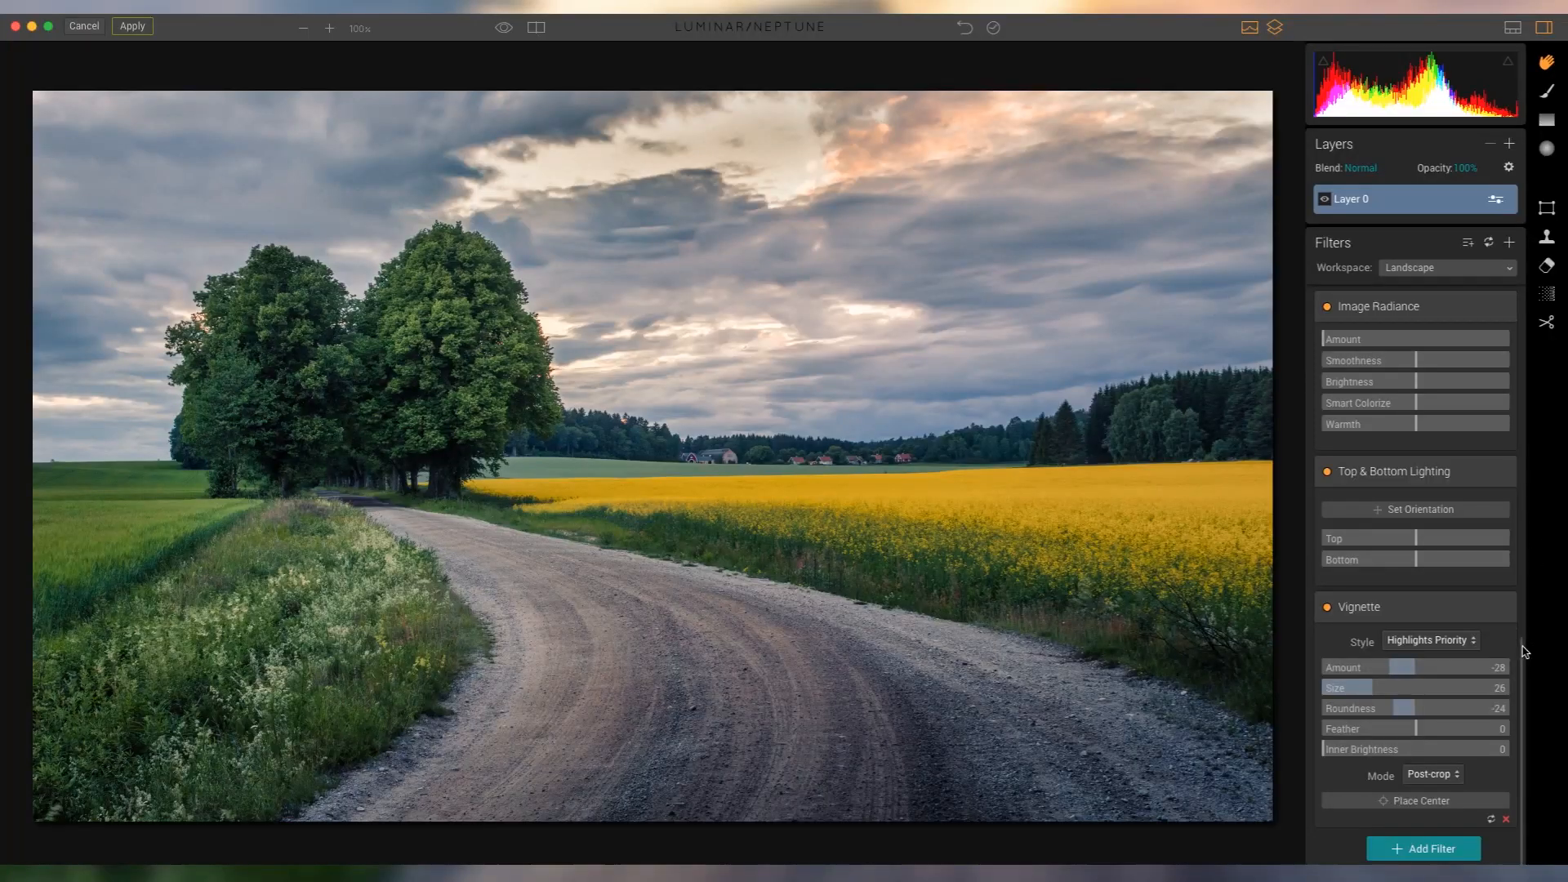
scroll("down", 3)
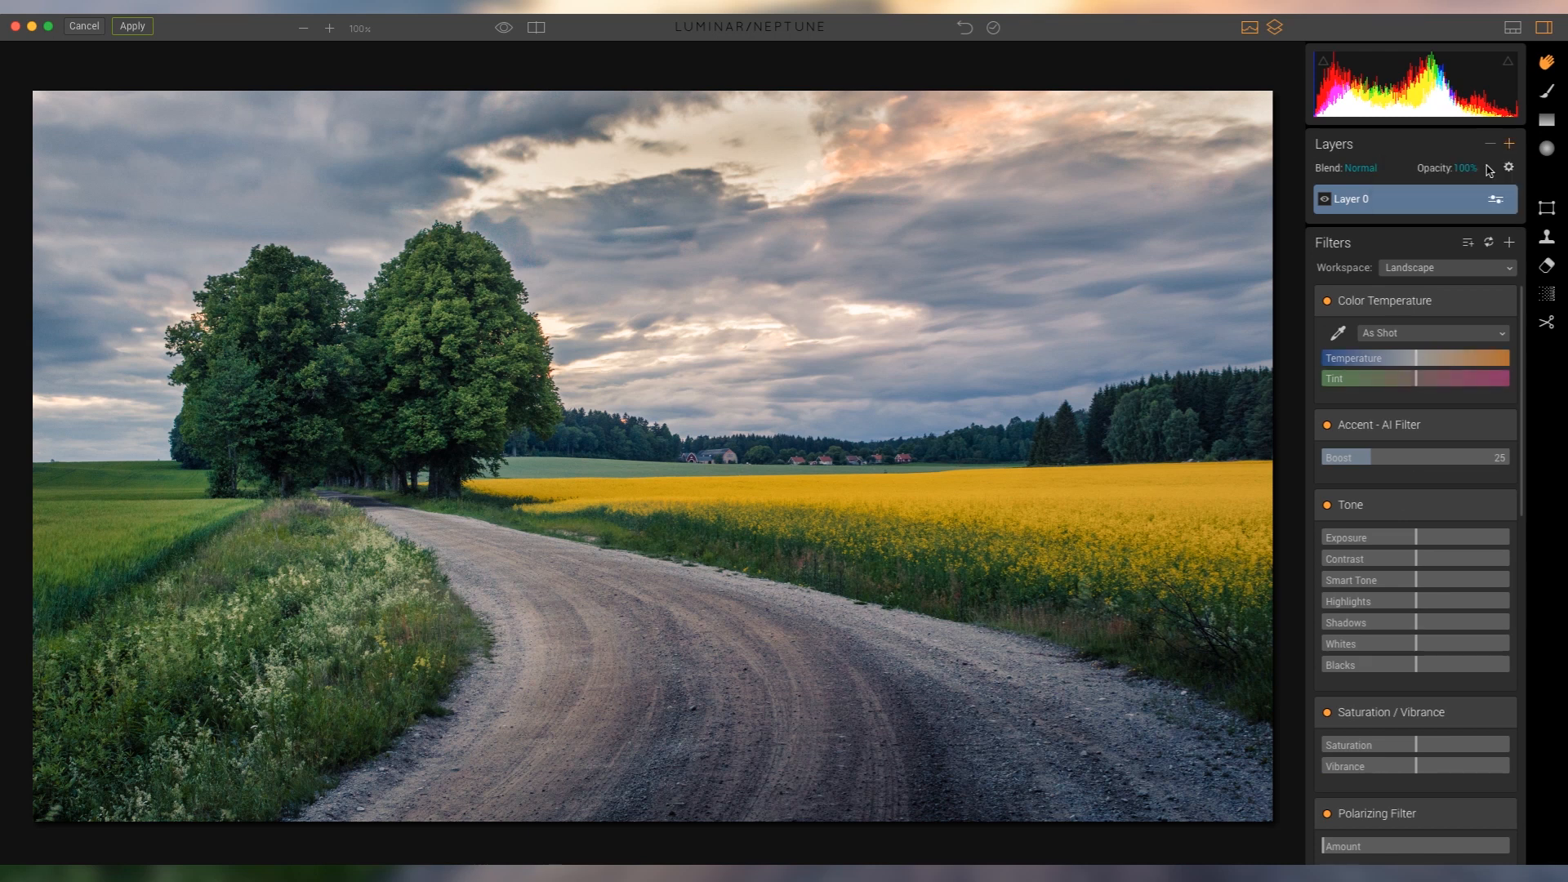
left_click(1509, 144)
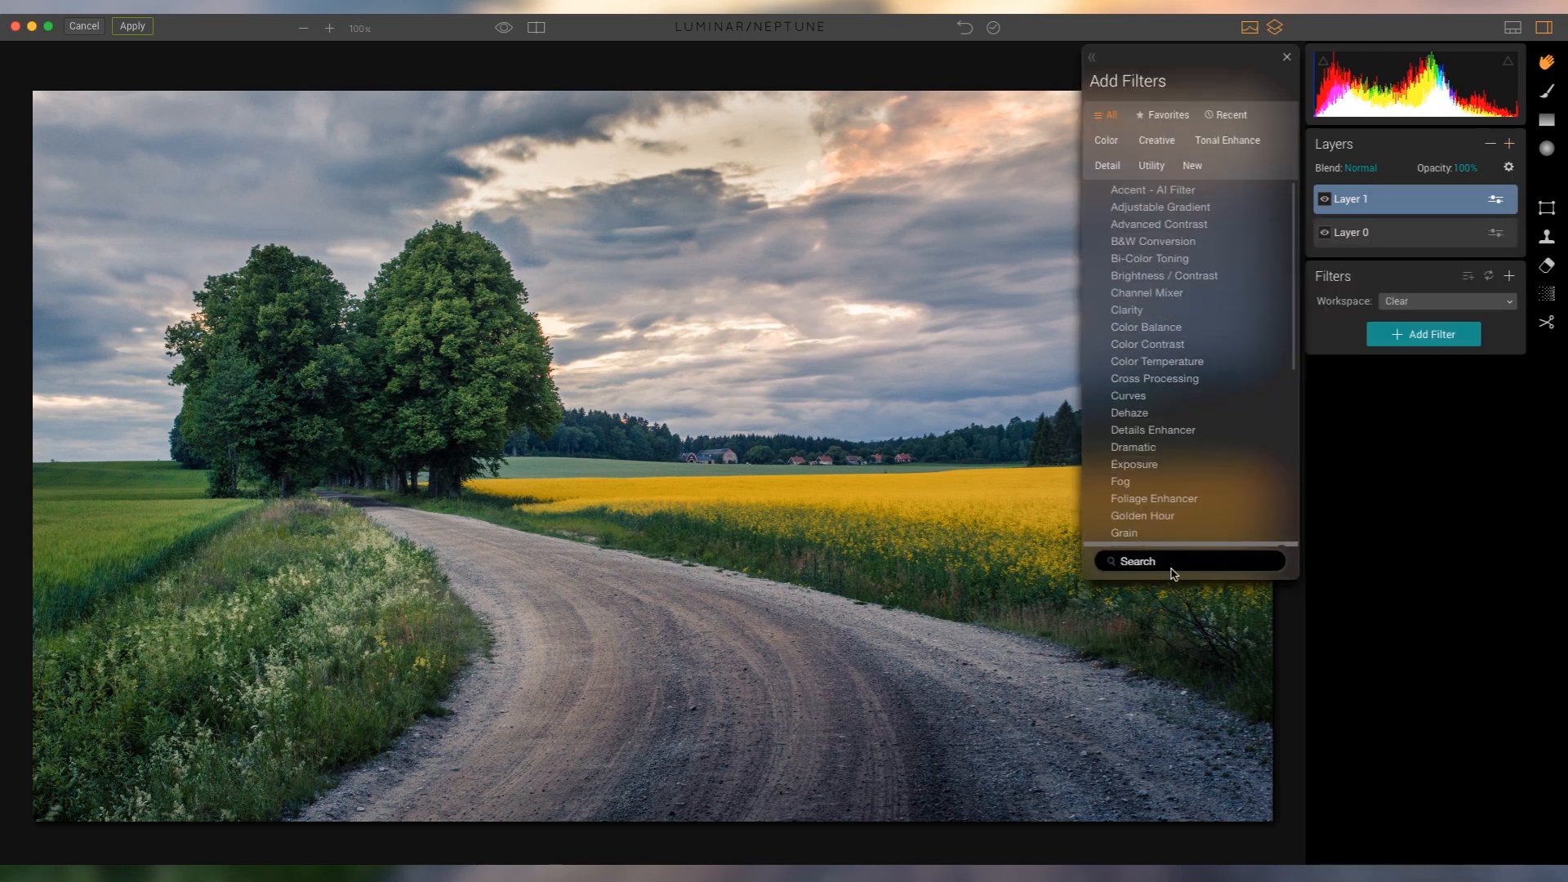
Add an Orton Effect filter to the new layer with its amount around 53.
type("ORT")
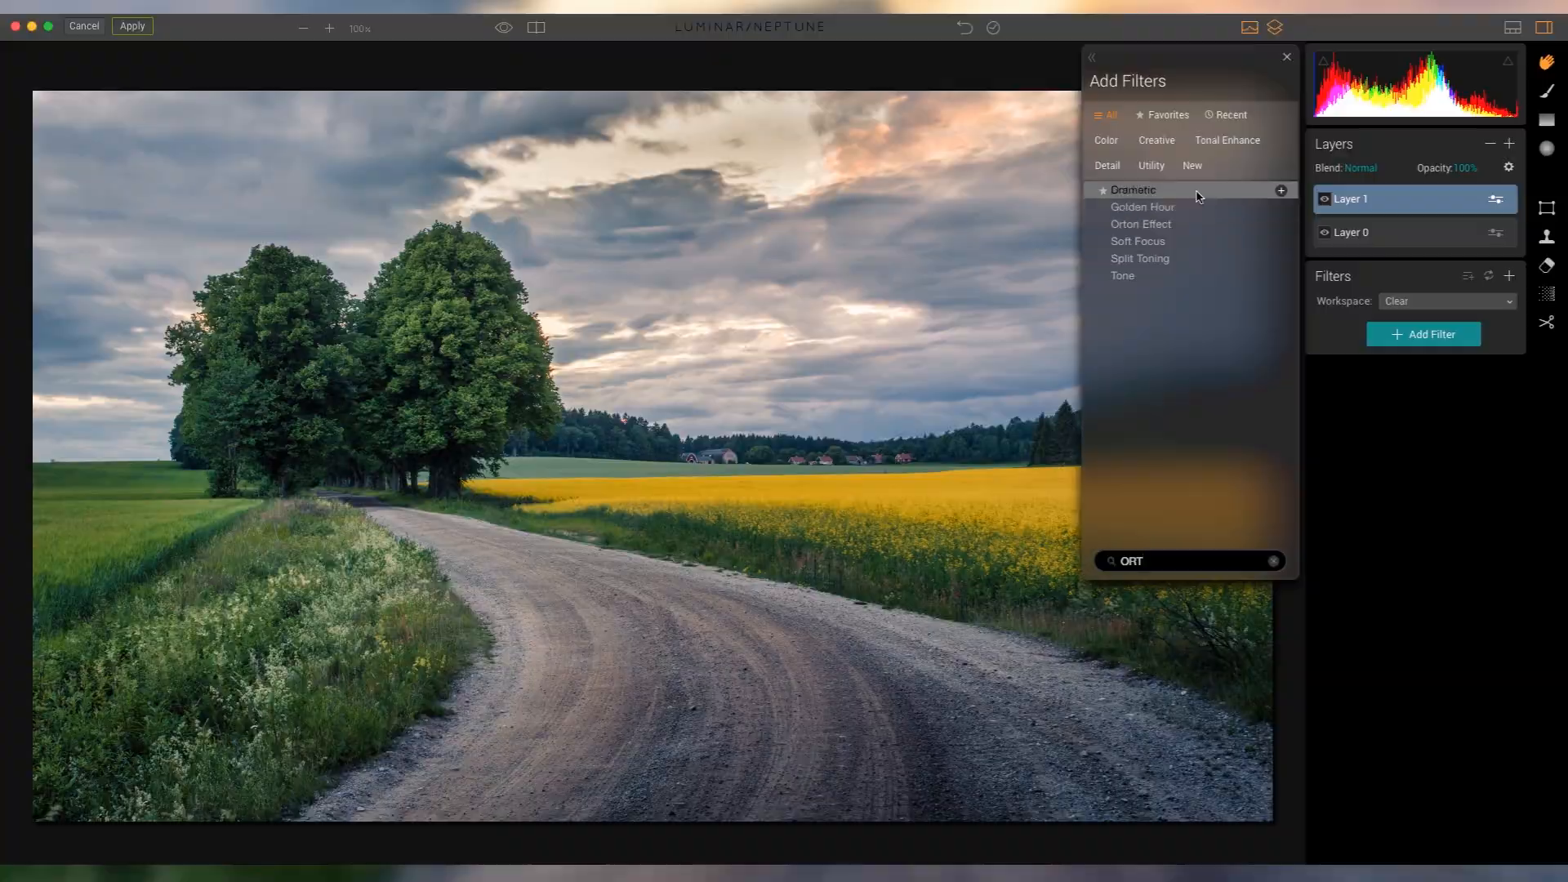
left_click(1140, 224)
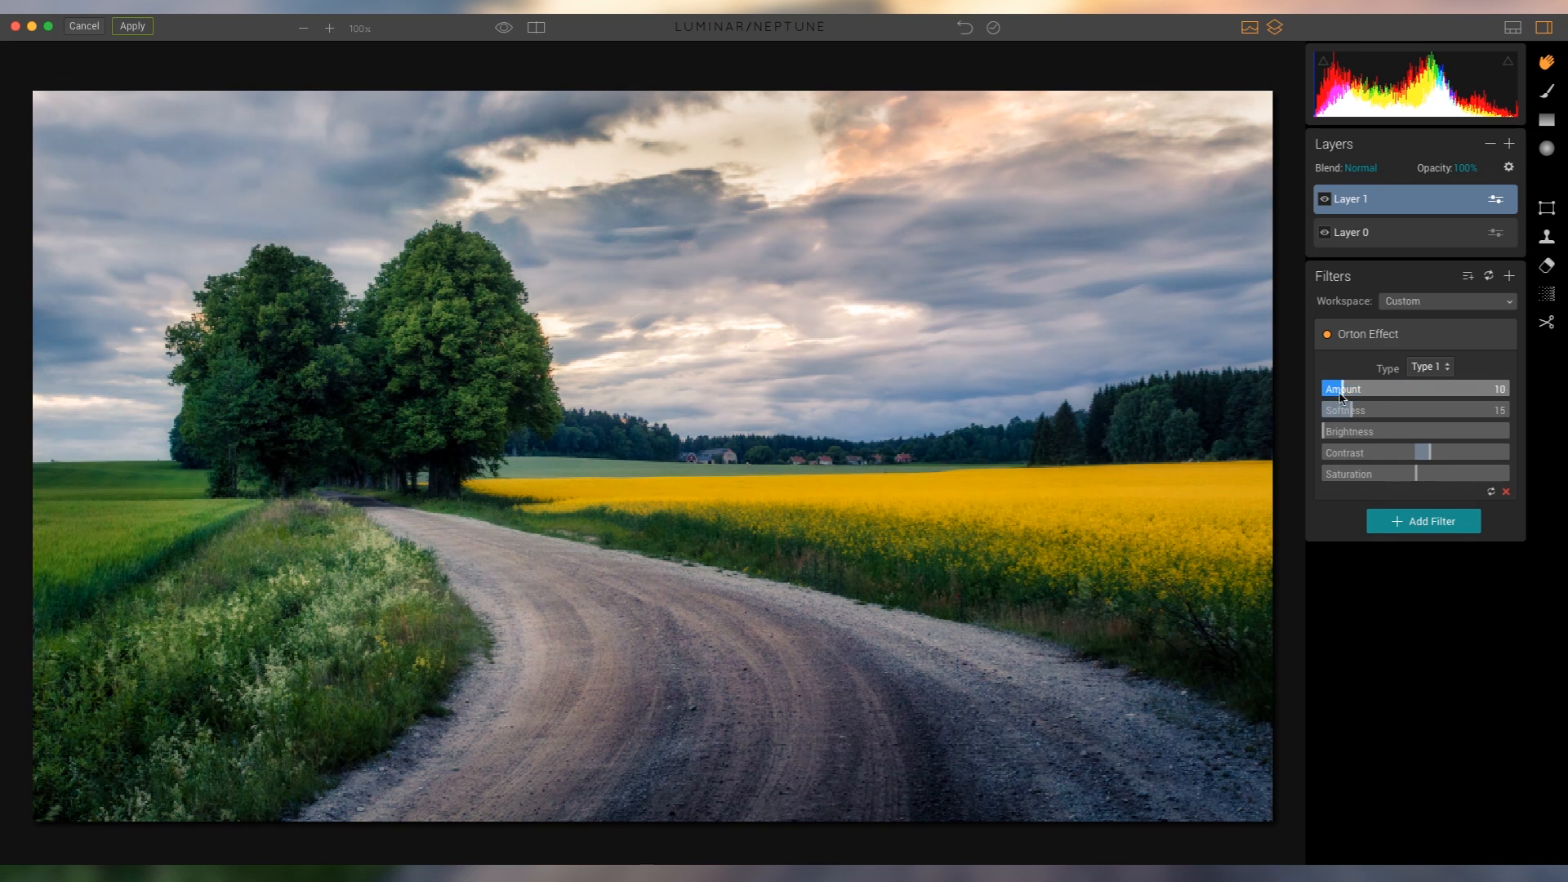
left_click_drag(1339, 389, 1500, 389)
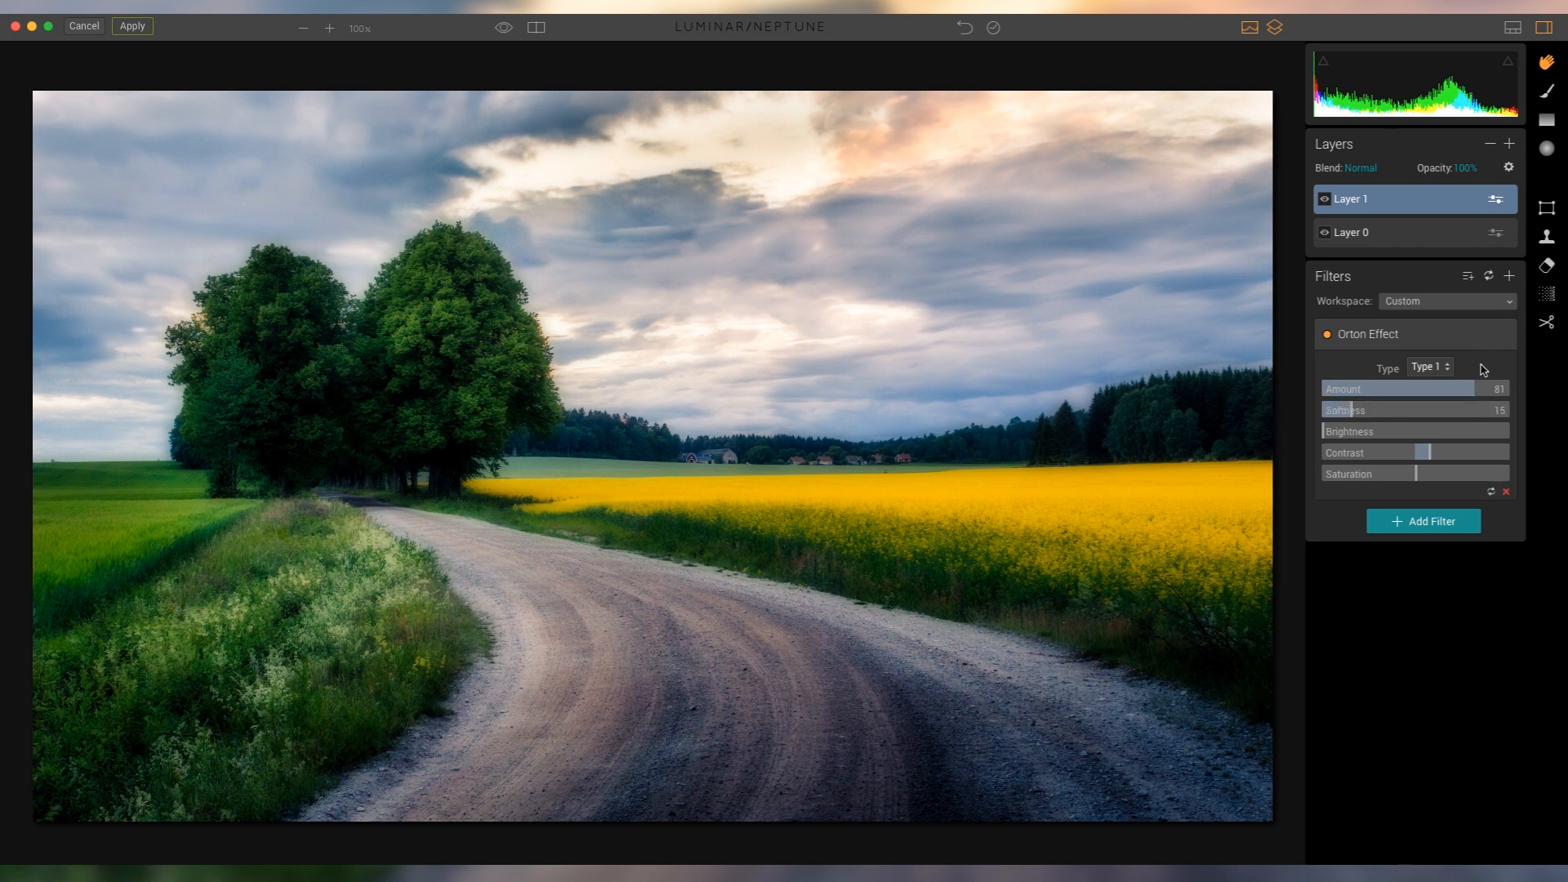
left_click_drag(1480, 389, 1390, 389)
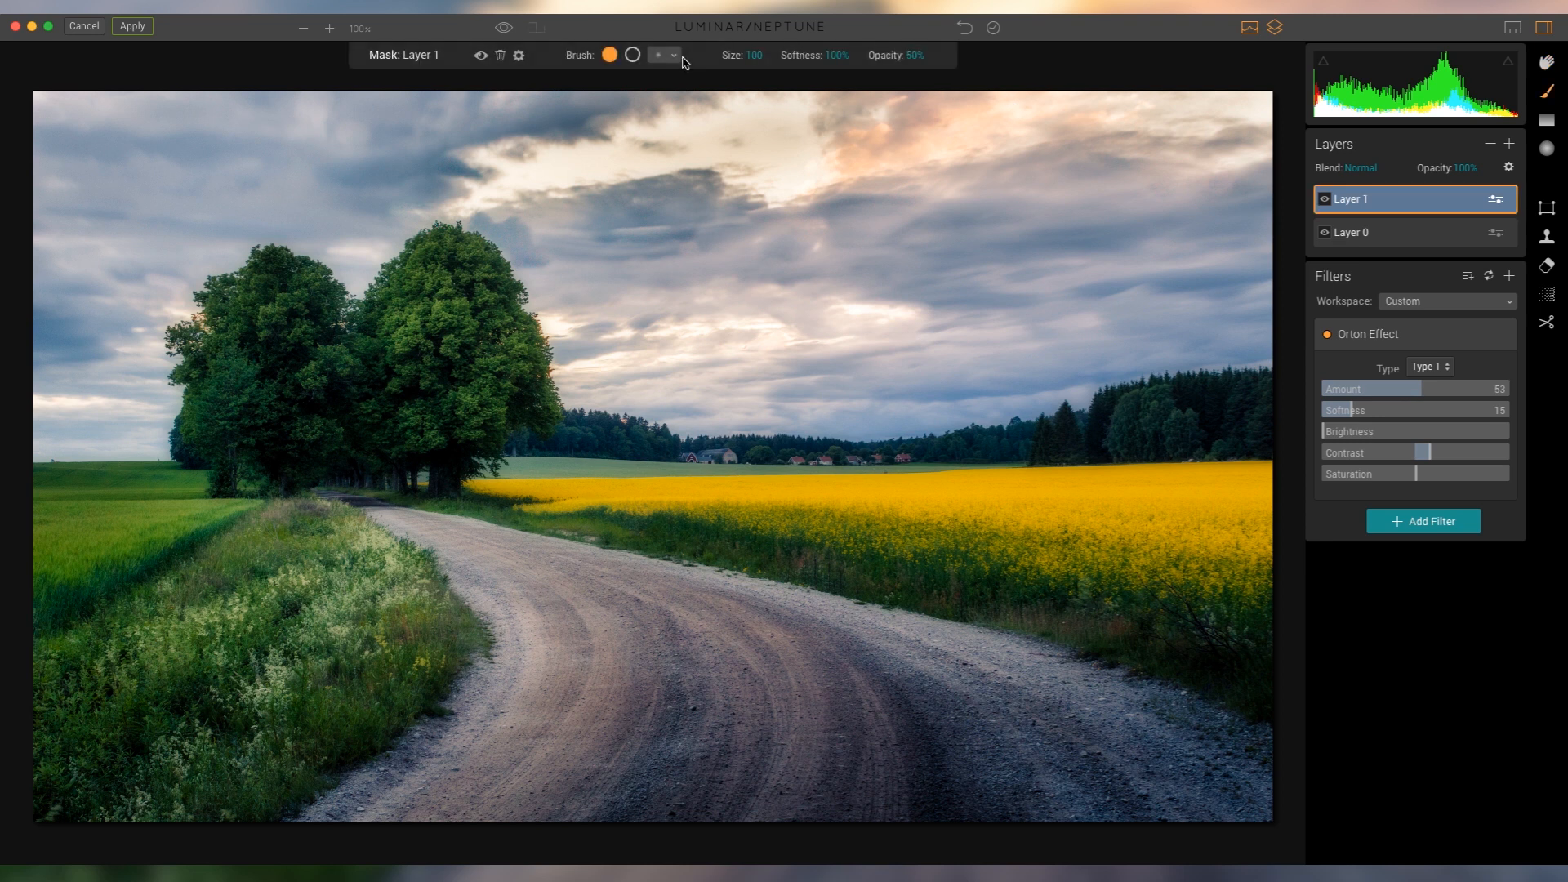
Brush the Orton glow mask over the yellow field and grass, raising brush strength to full.
left_click_drag(915, 55, 917, 82)
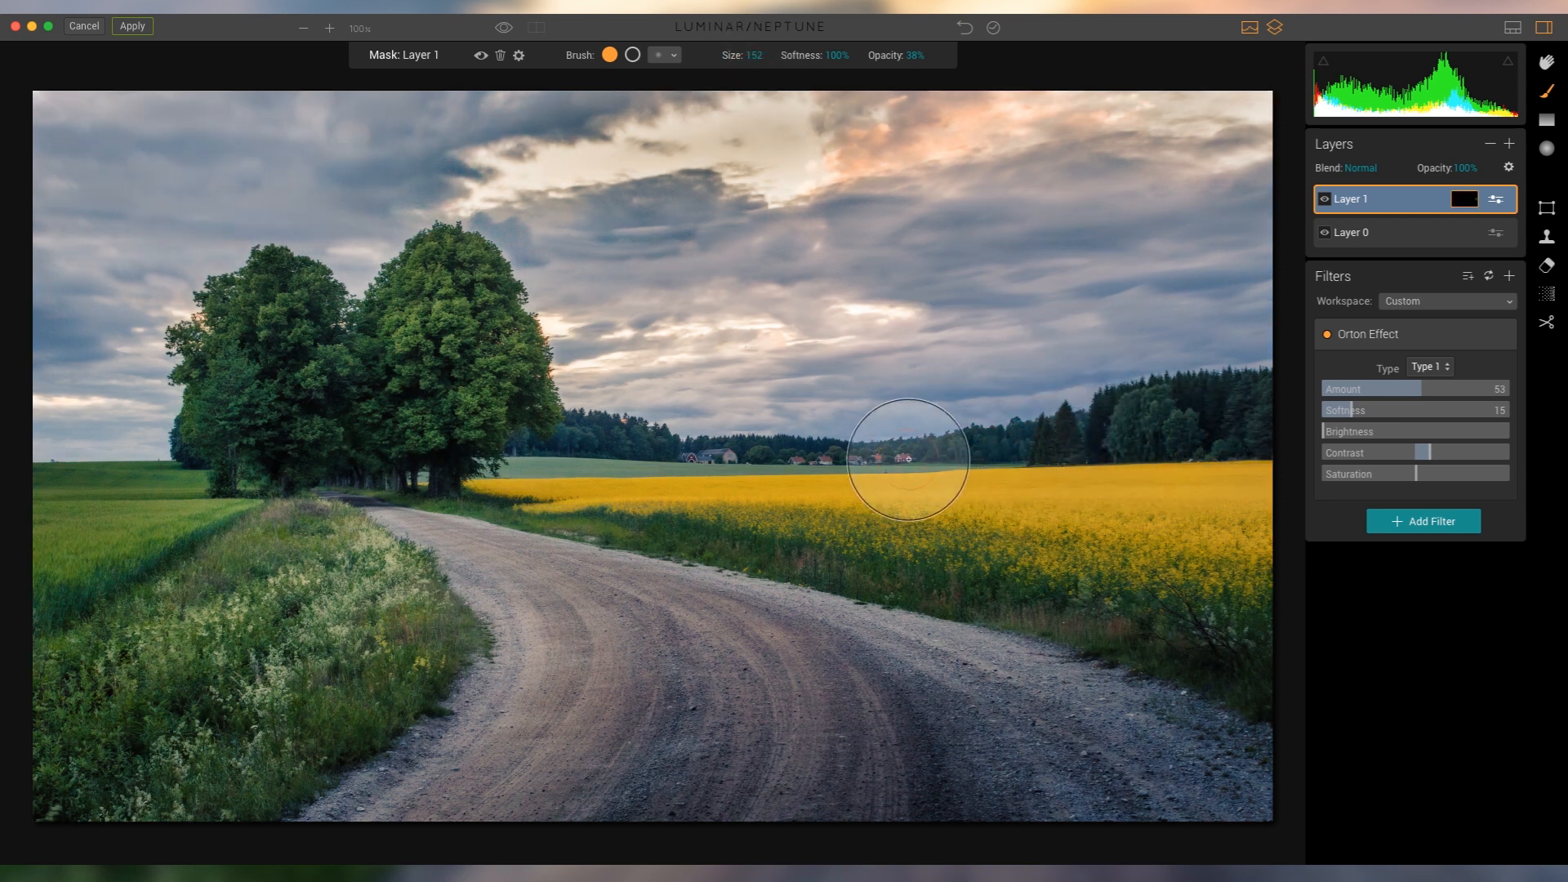
left_click_drag(909, 459, 1022, 456)
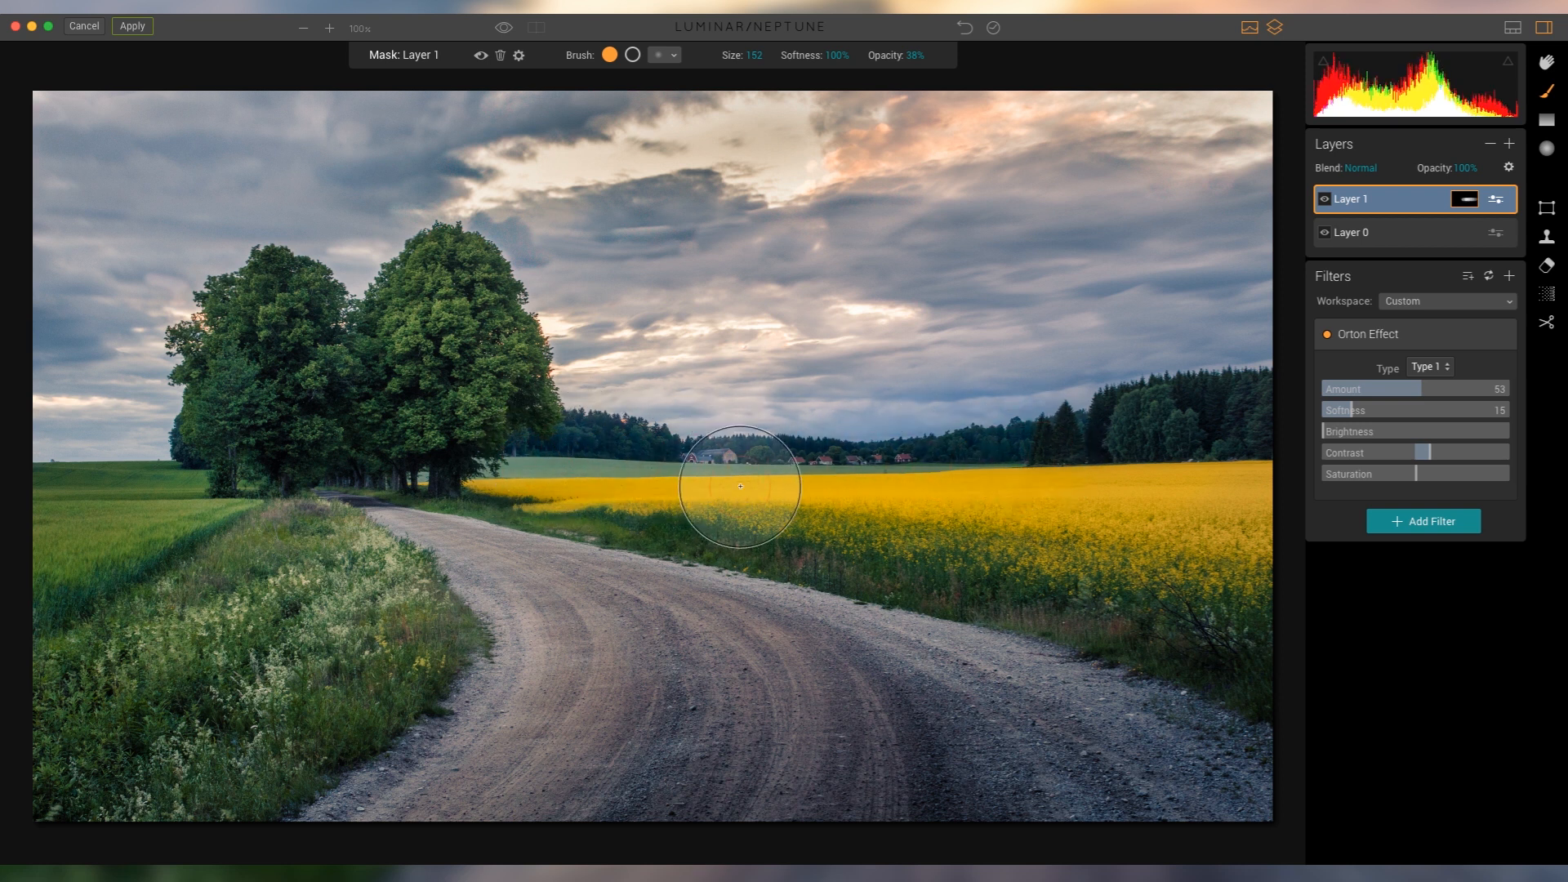
left_click_drag(740, 486, 301, 500)
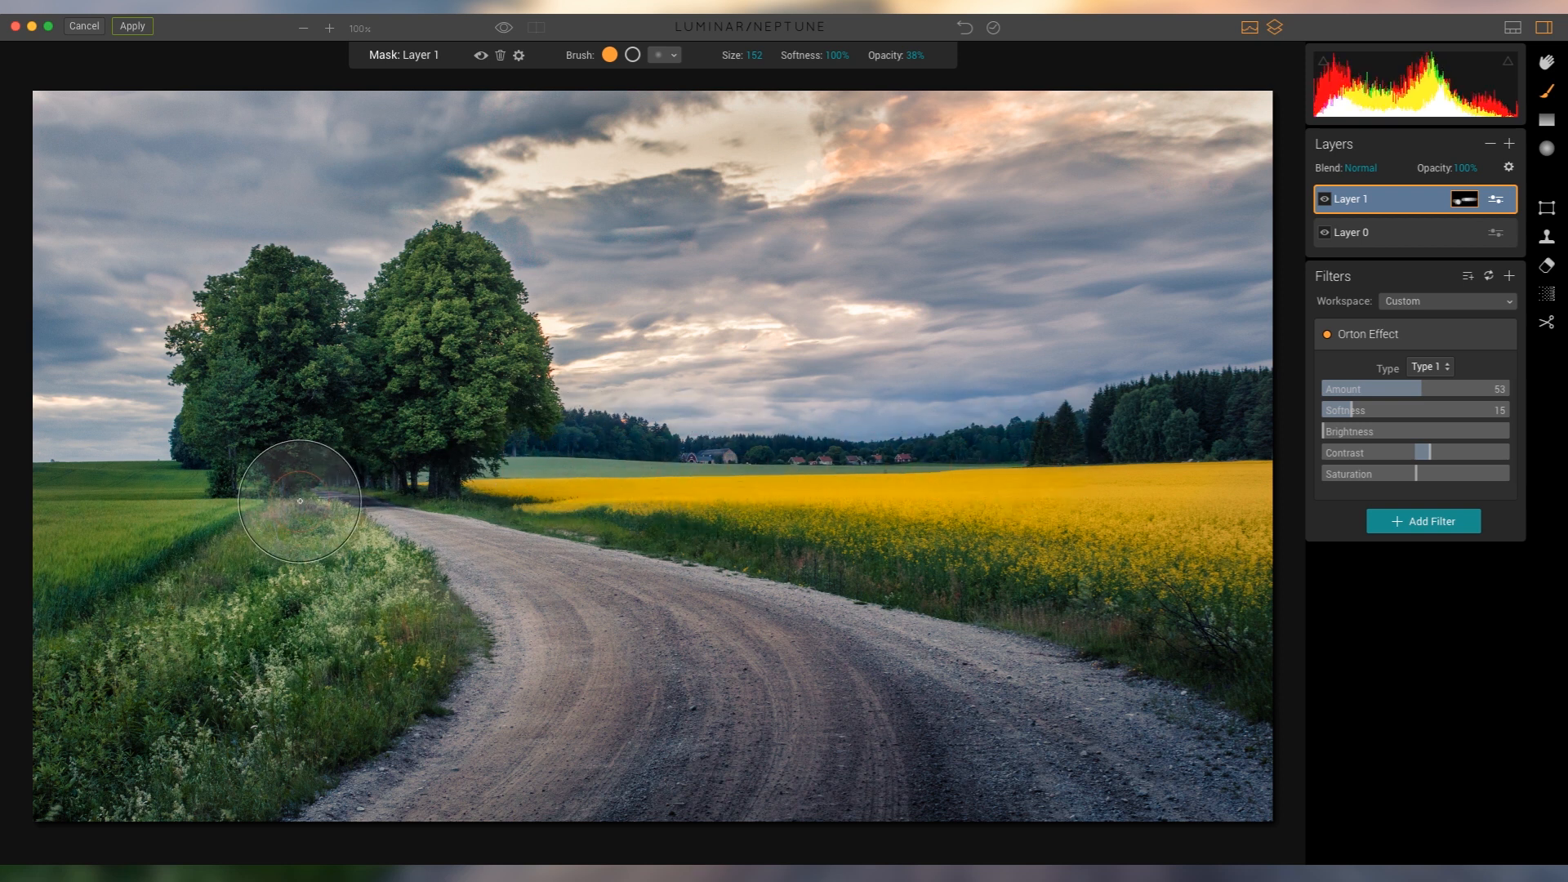
left_click_drag(300, 500, 158, 527)
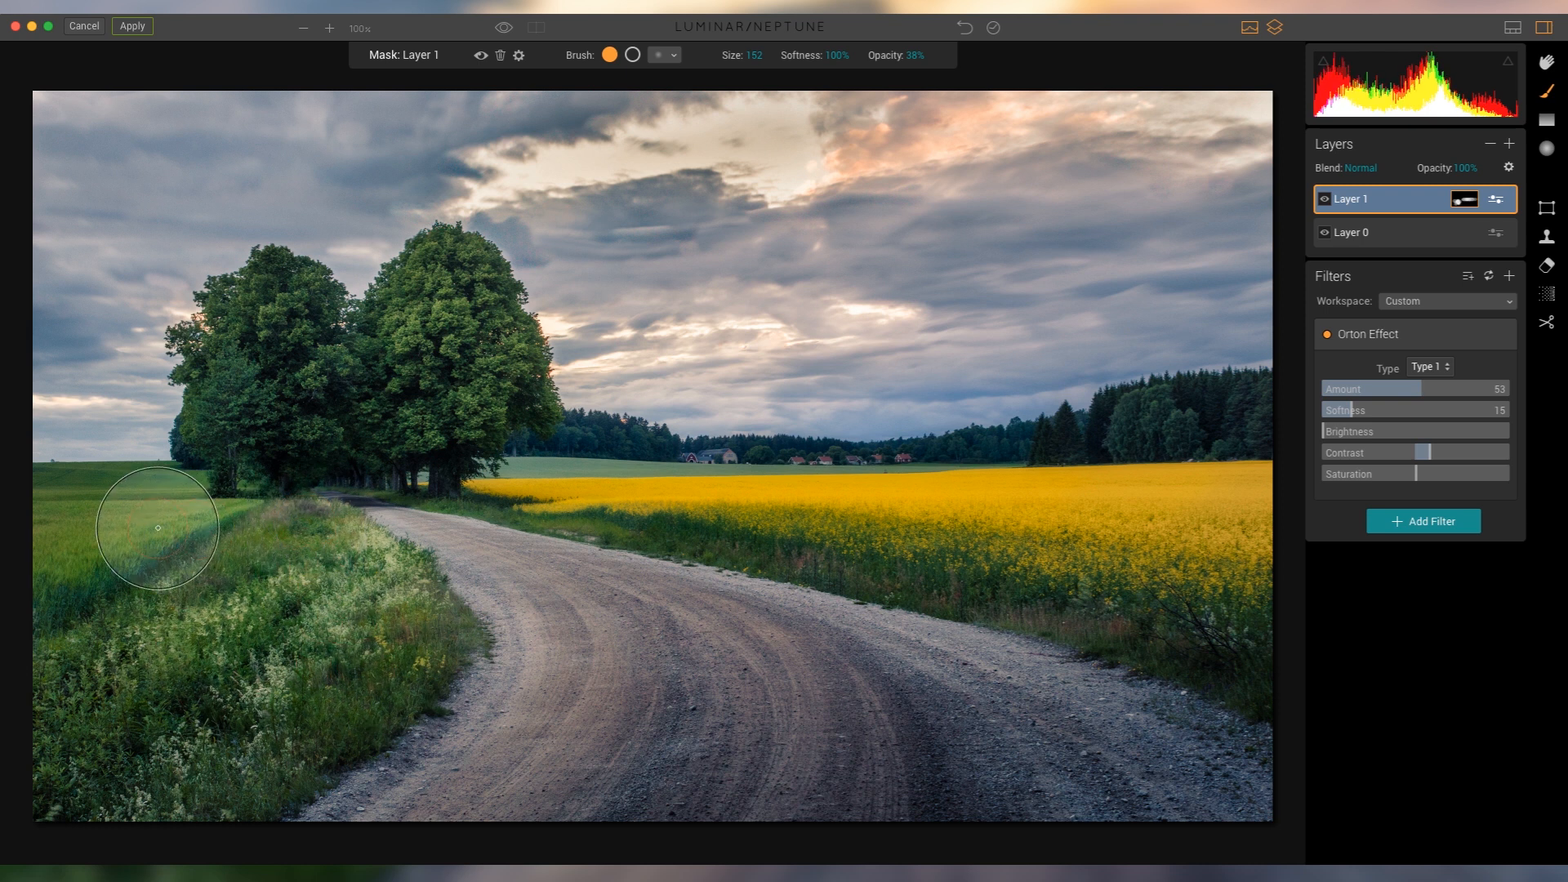
left_click_drag(157, 528, 1241, 451)
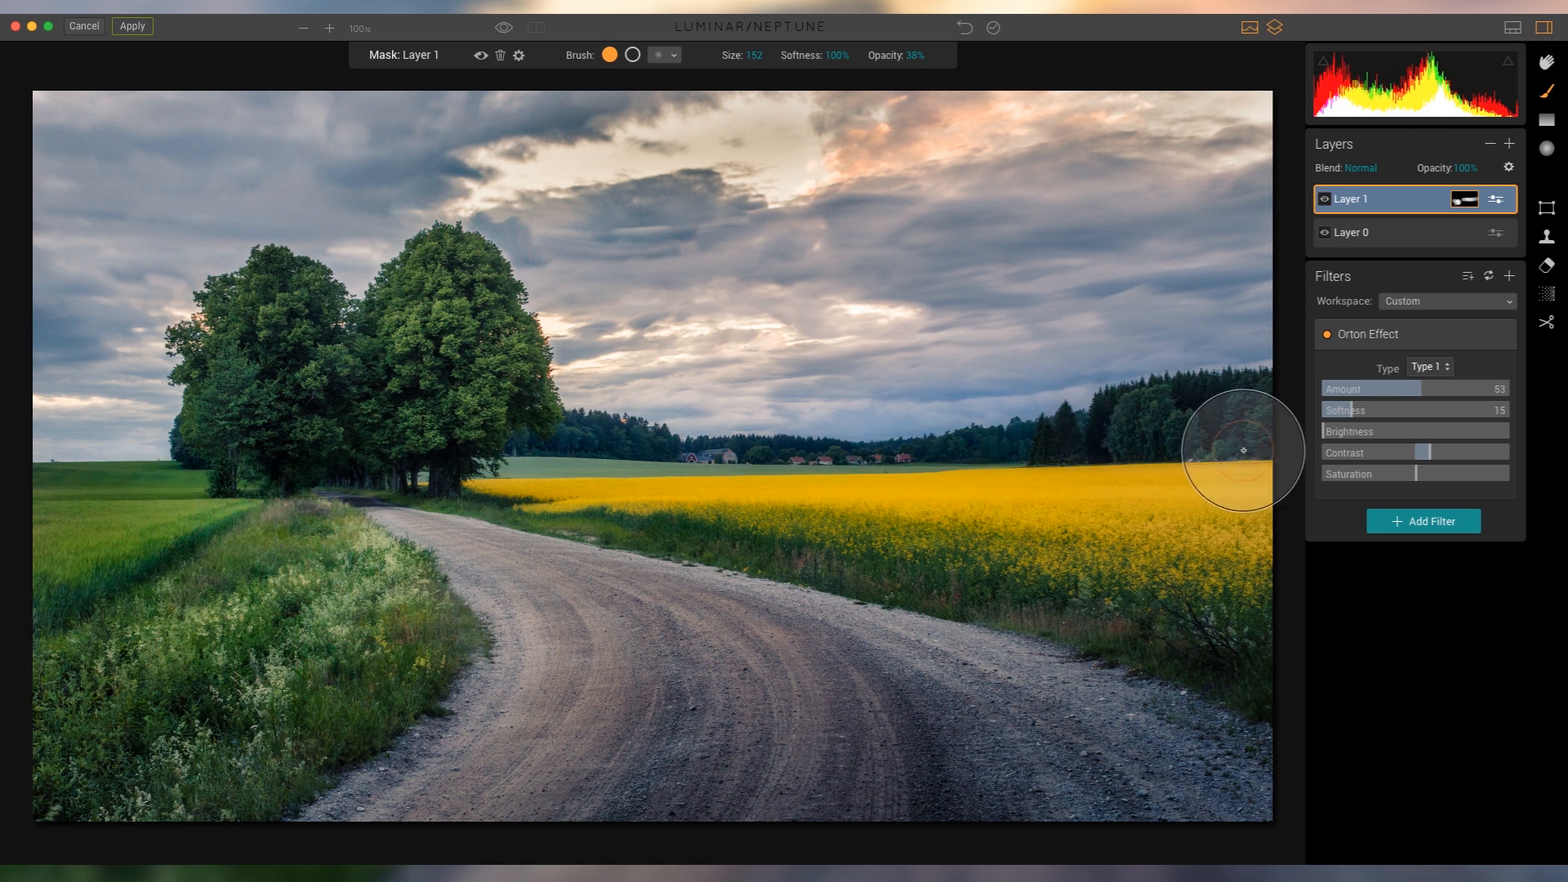
left_click_drag(1243, 451, 438, 366)
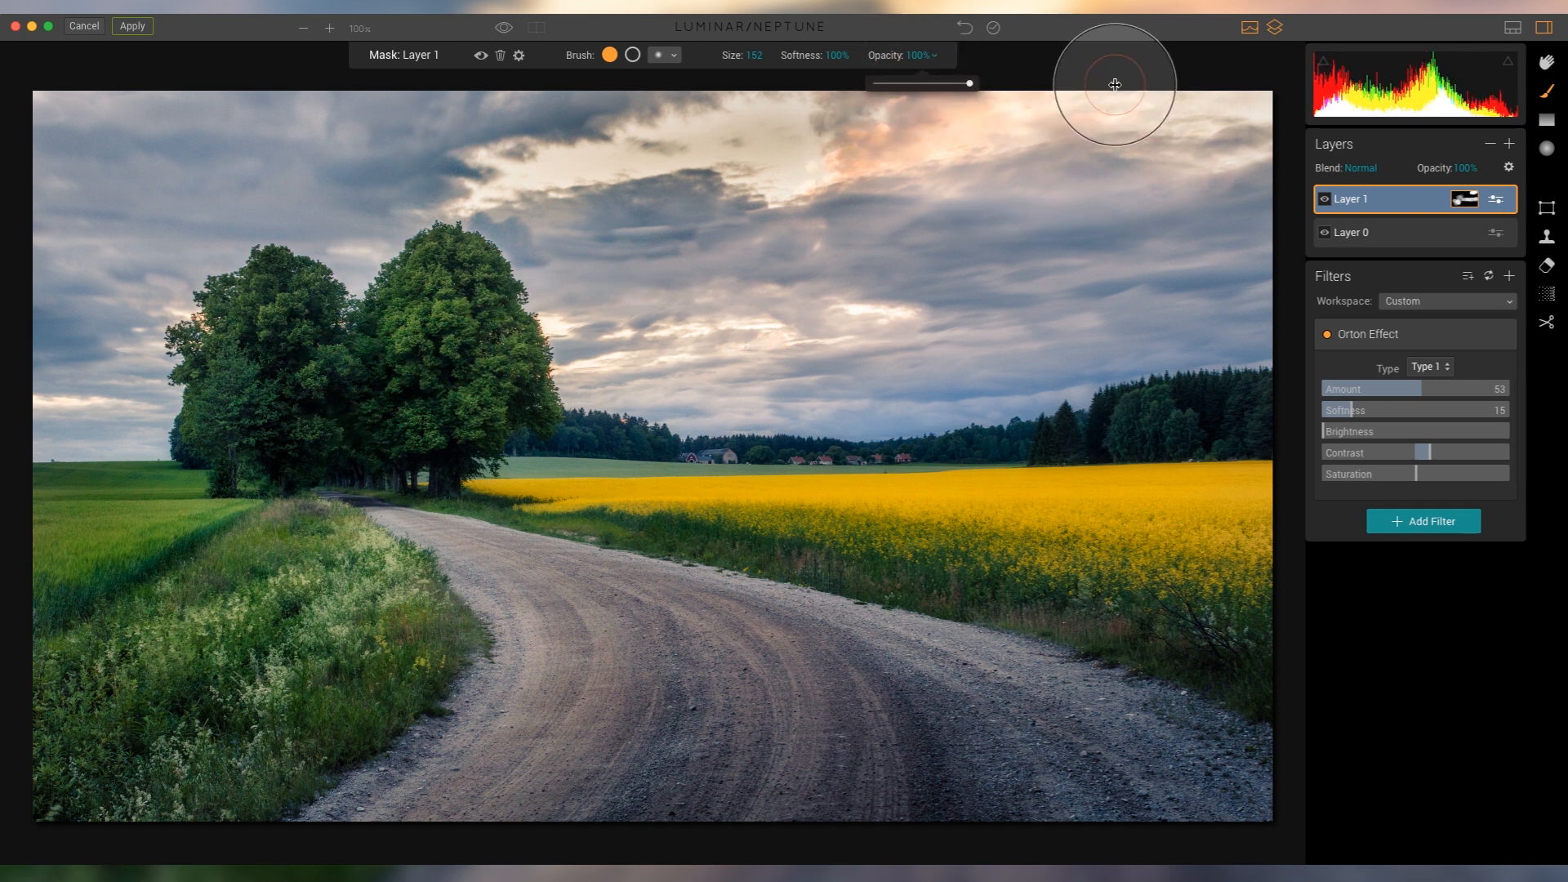
mouse_move(721, 363)
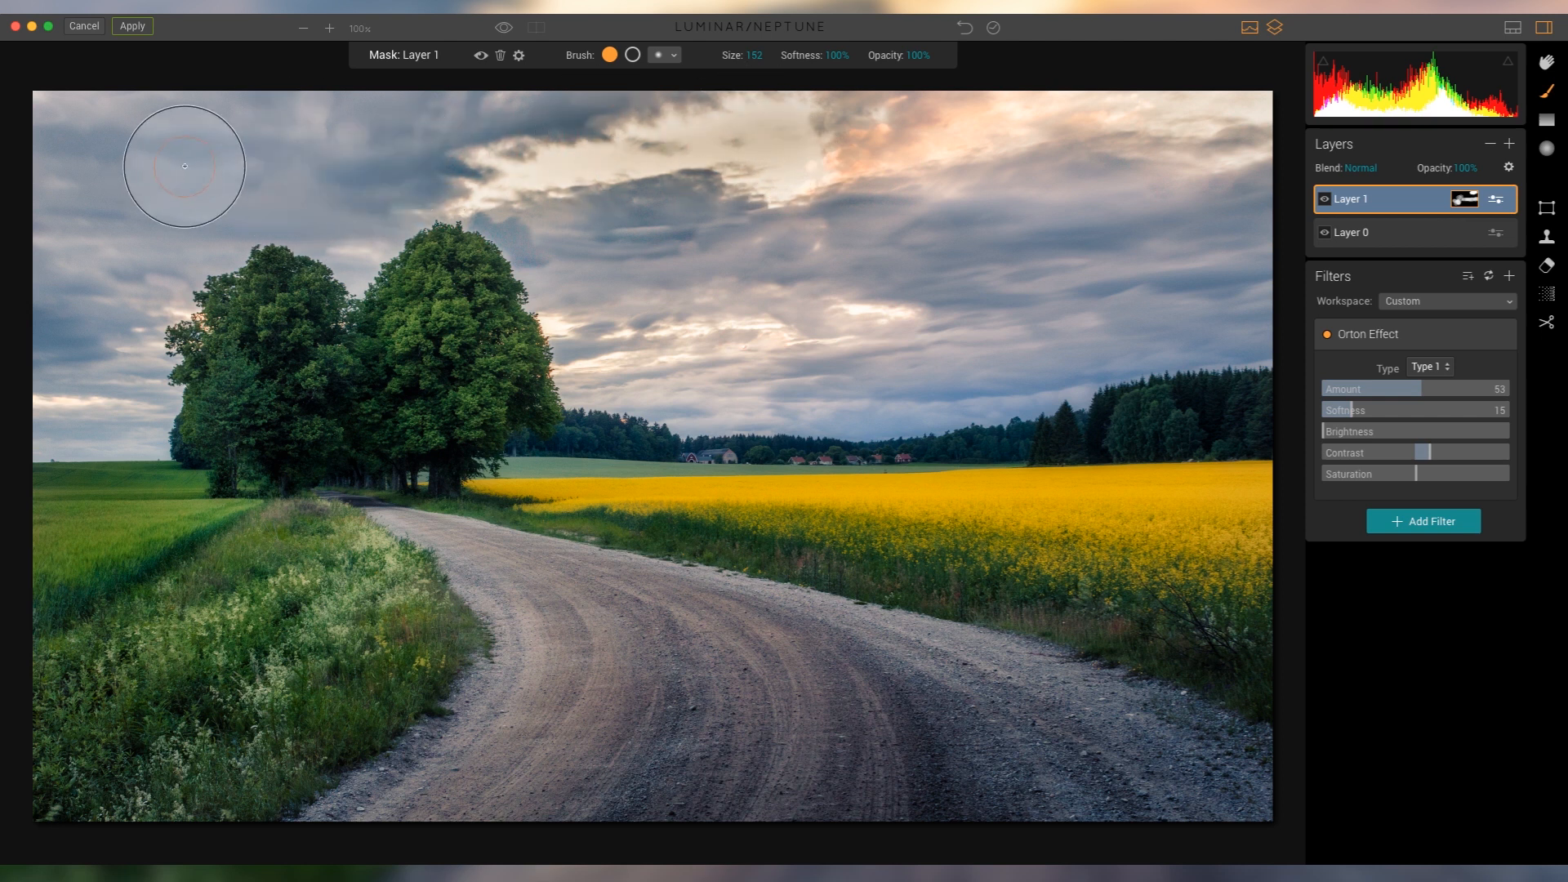
Paint the glow into the sky, compare the layer on and off, then add a third empty layer.
left_click_drag(185, 165, 846, 165)
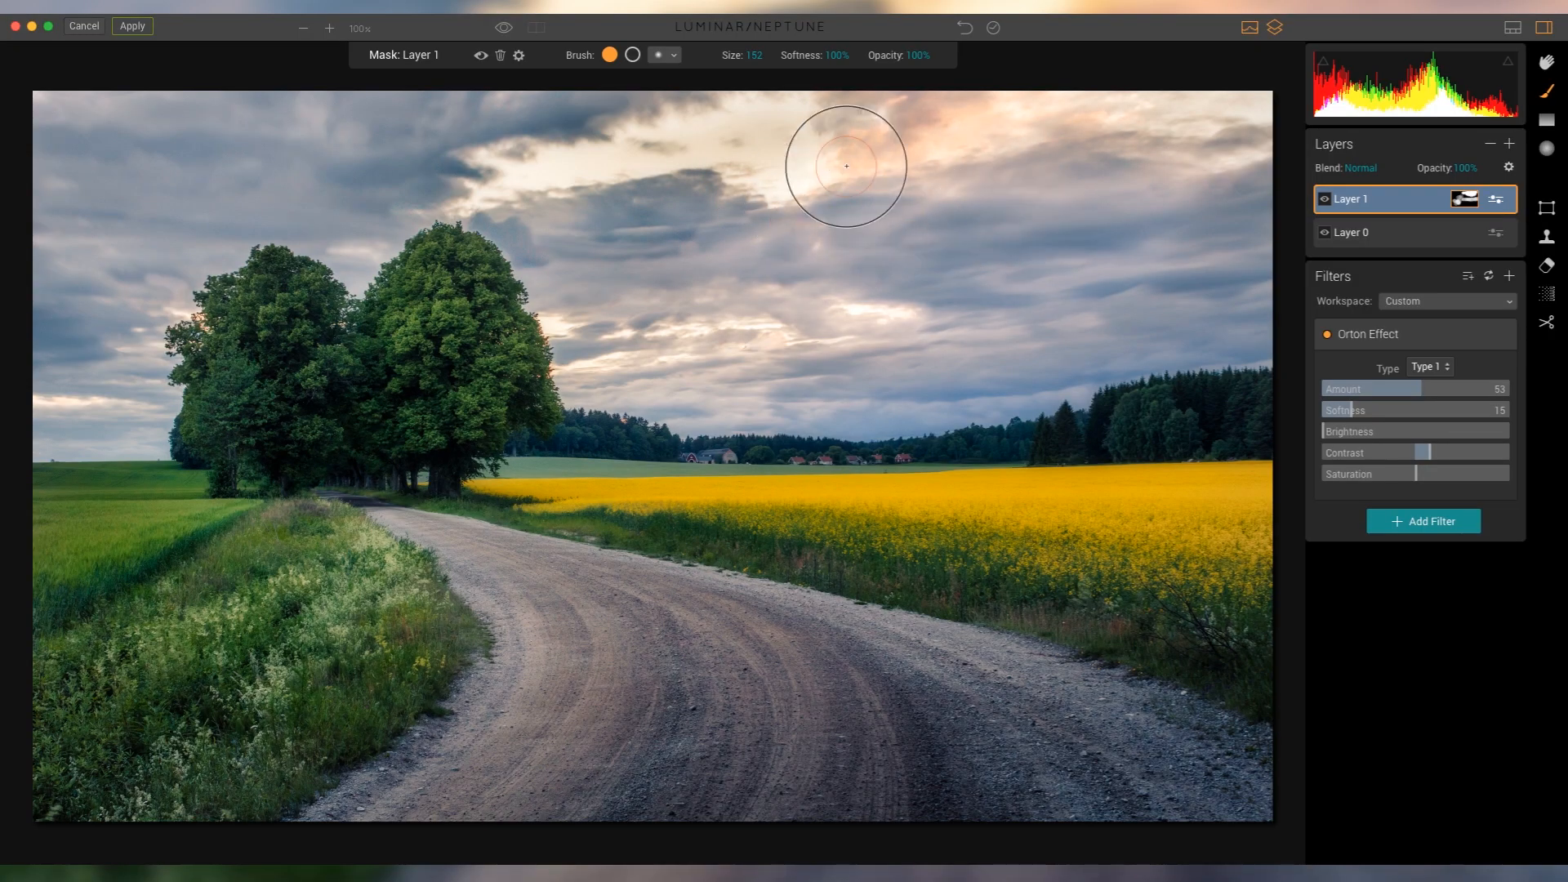
left_click_drag(848, 165, 818, 383)
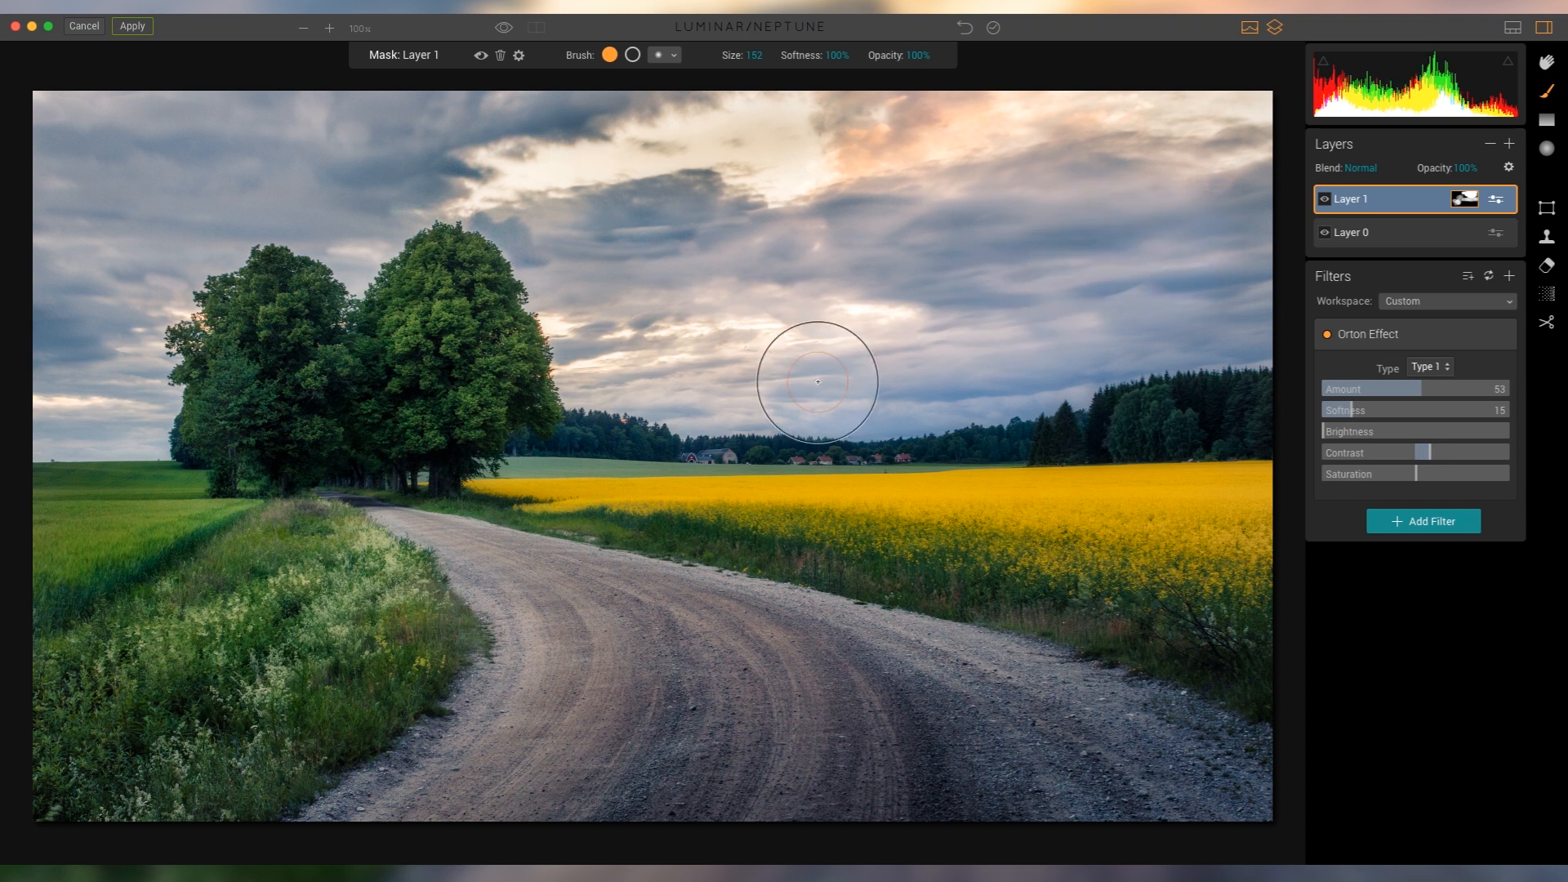
left_click_drag(819, 383, 230, 621)
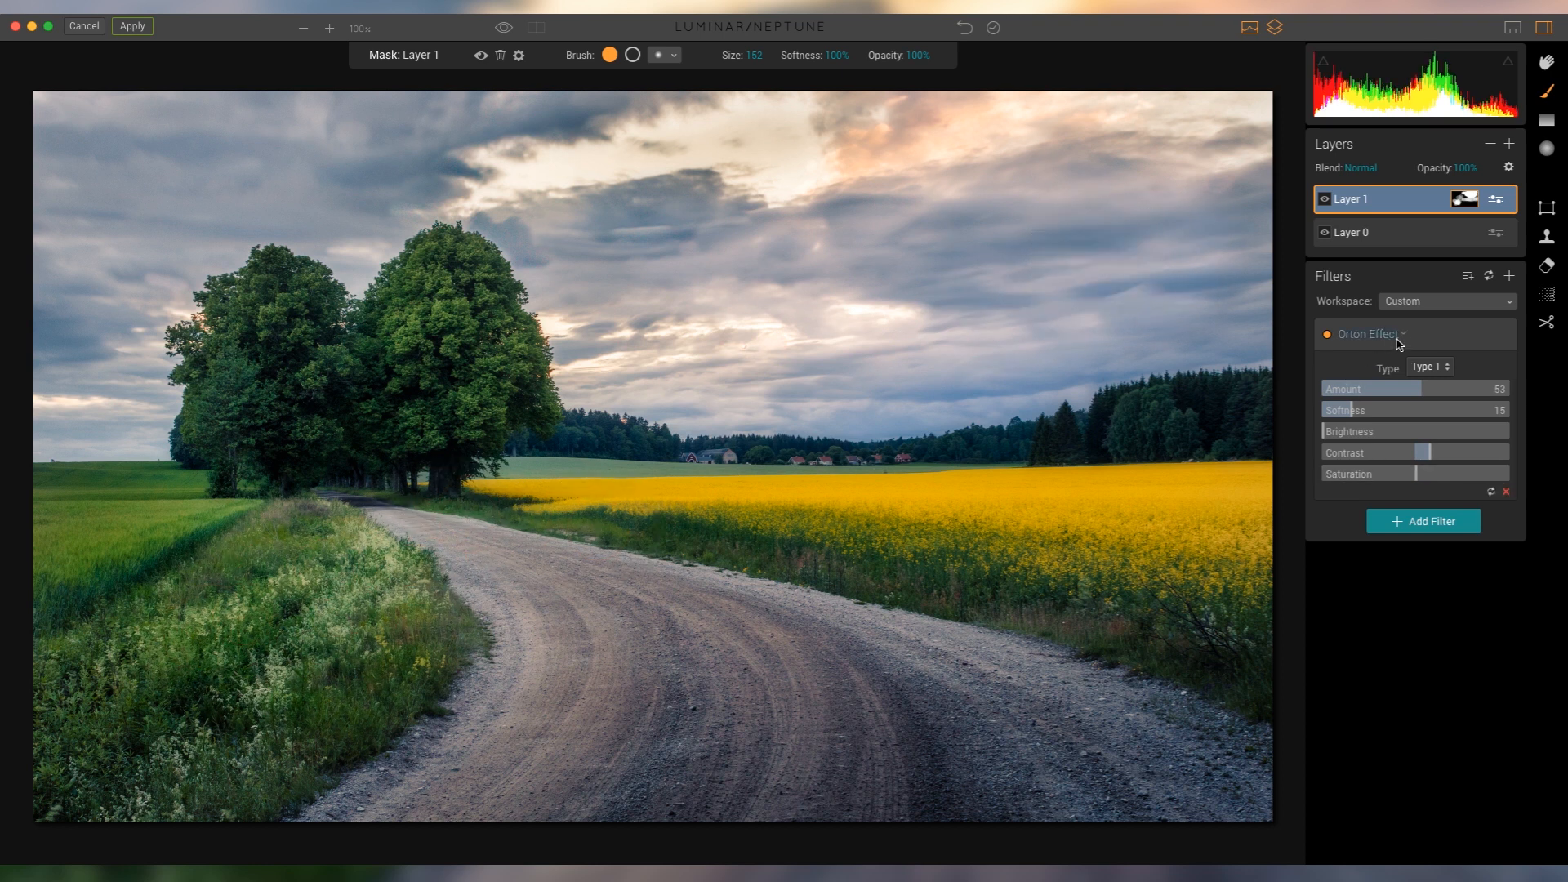
left_click(1324, 199)
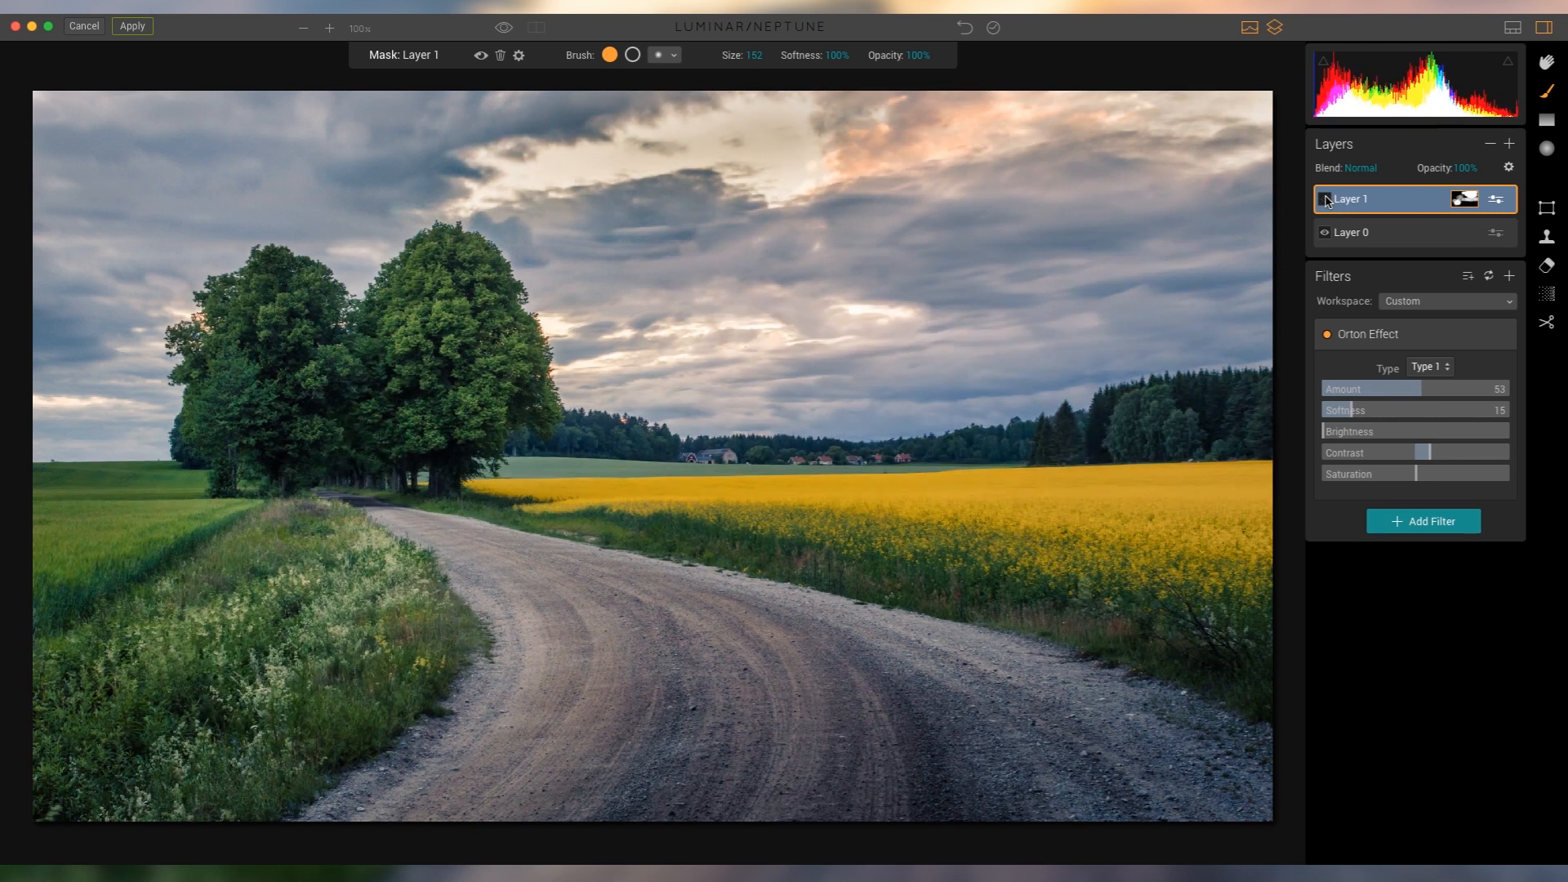
left_click(1325, 199)
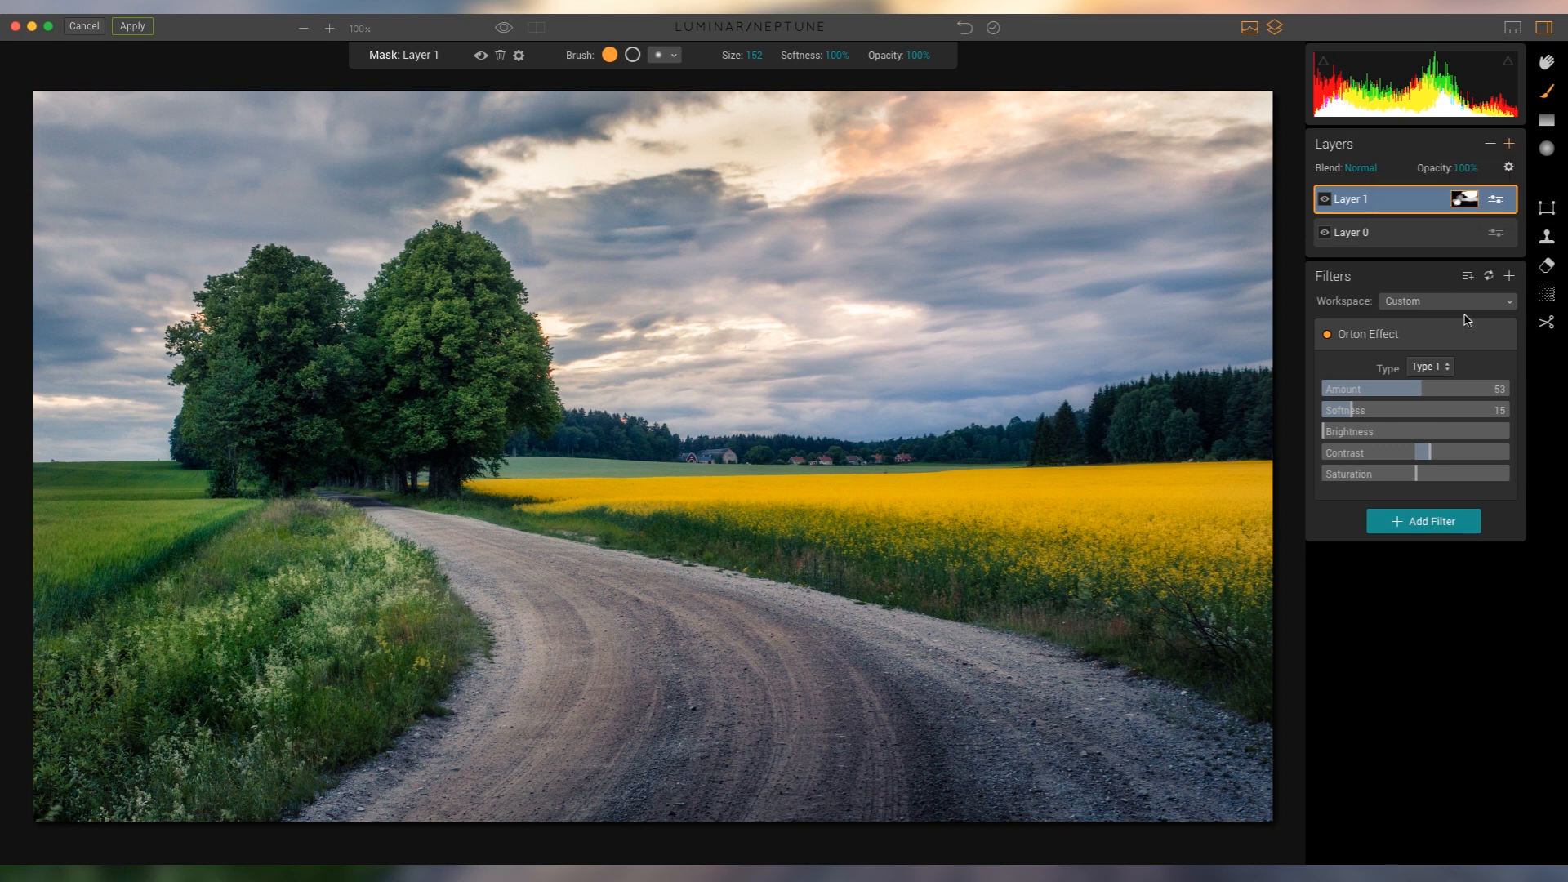
left_click(1509, 144)
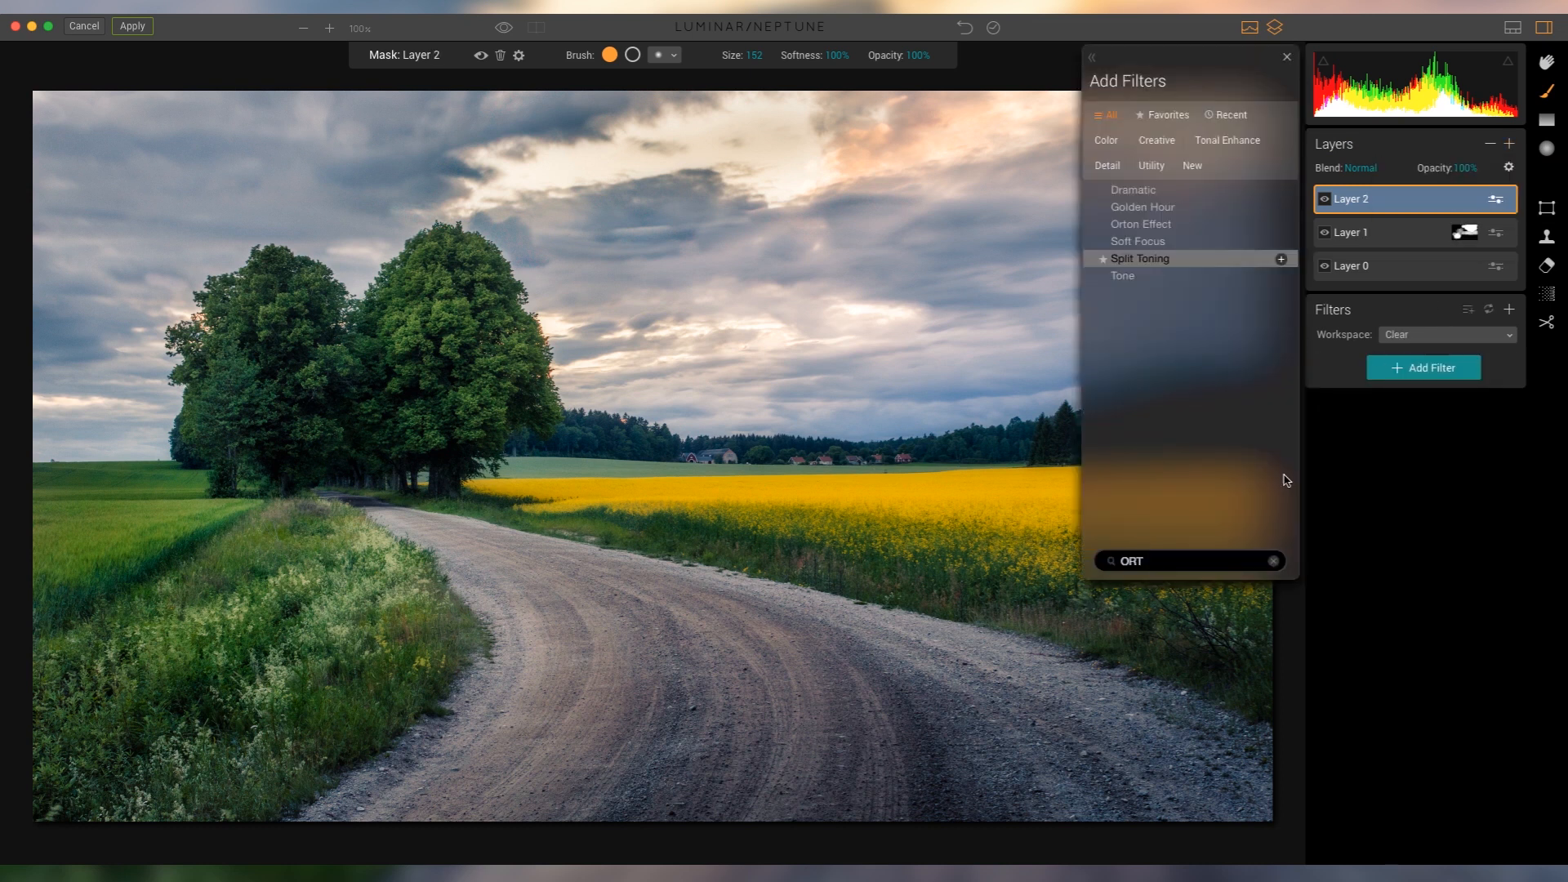
Warm Layer 2 with Golden Hour amount 32 and Accent AI boost 24.
left_click(1142, 207)
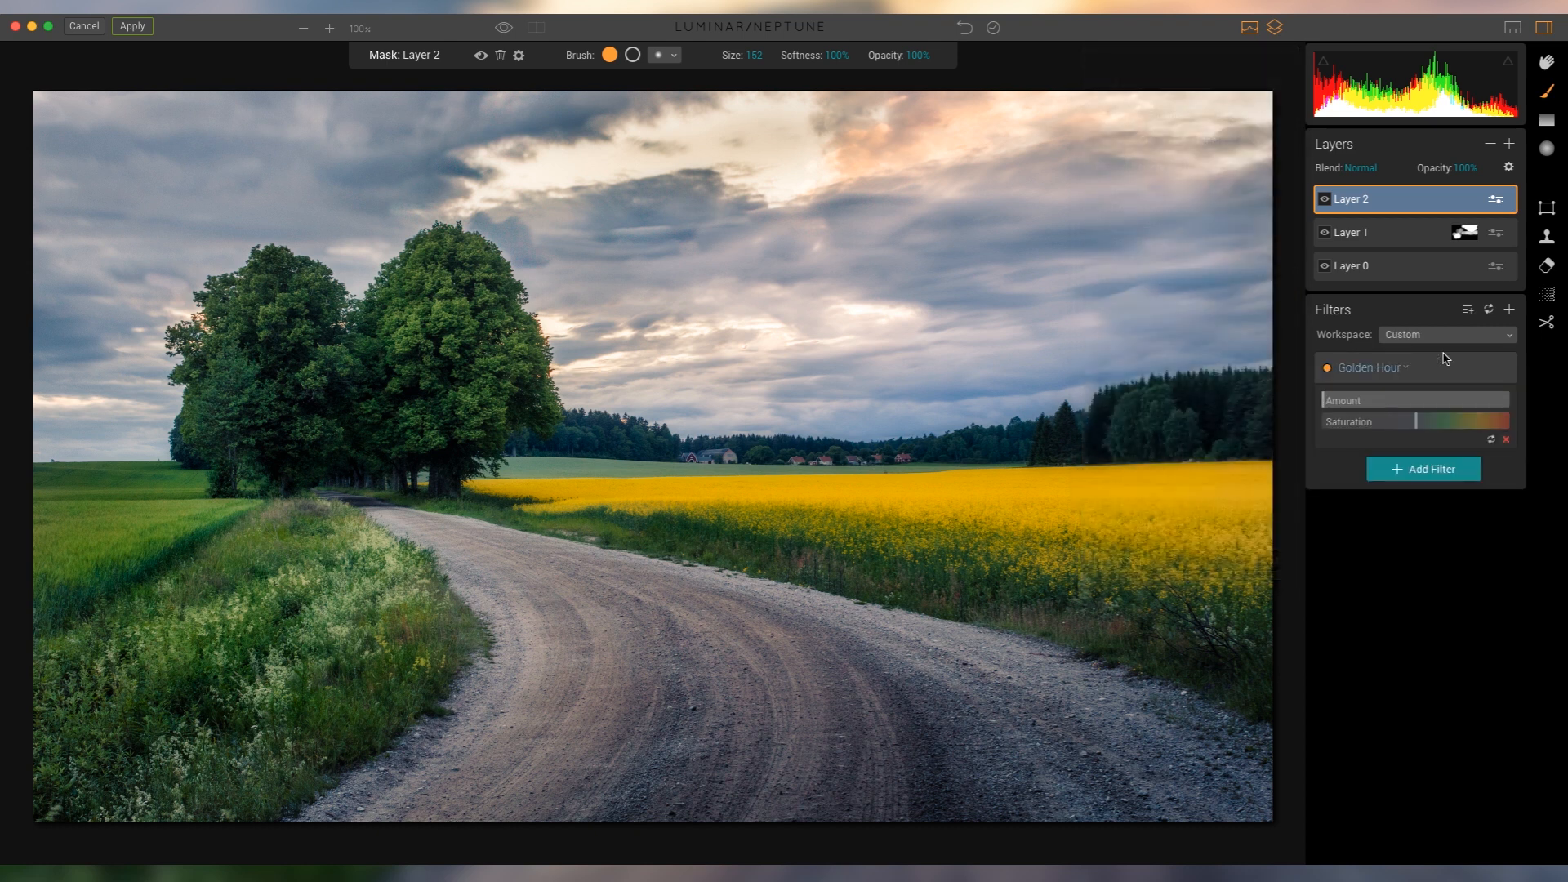
left_click_drag(1325, 400, 1365, 400)
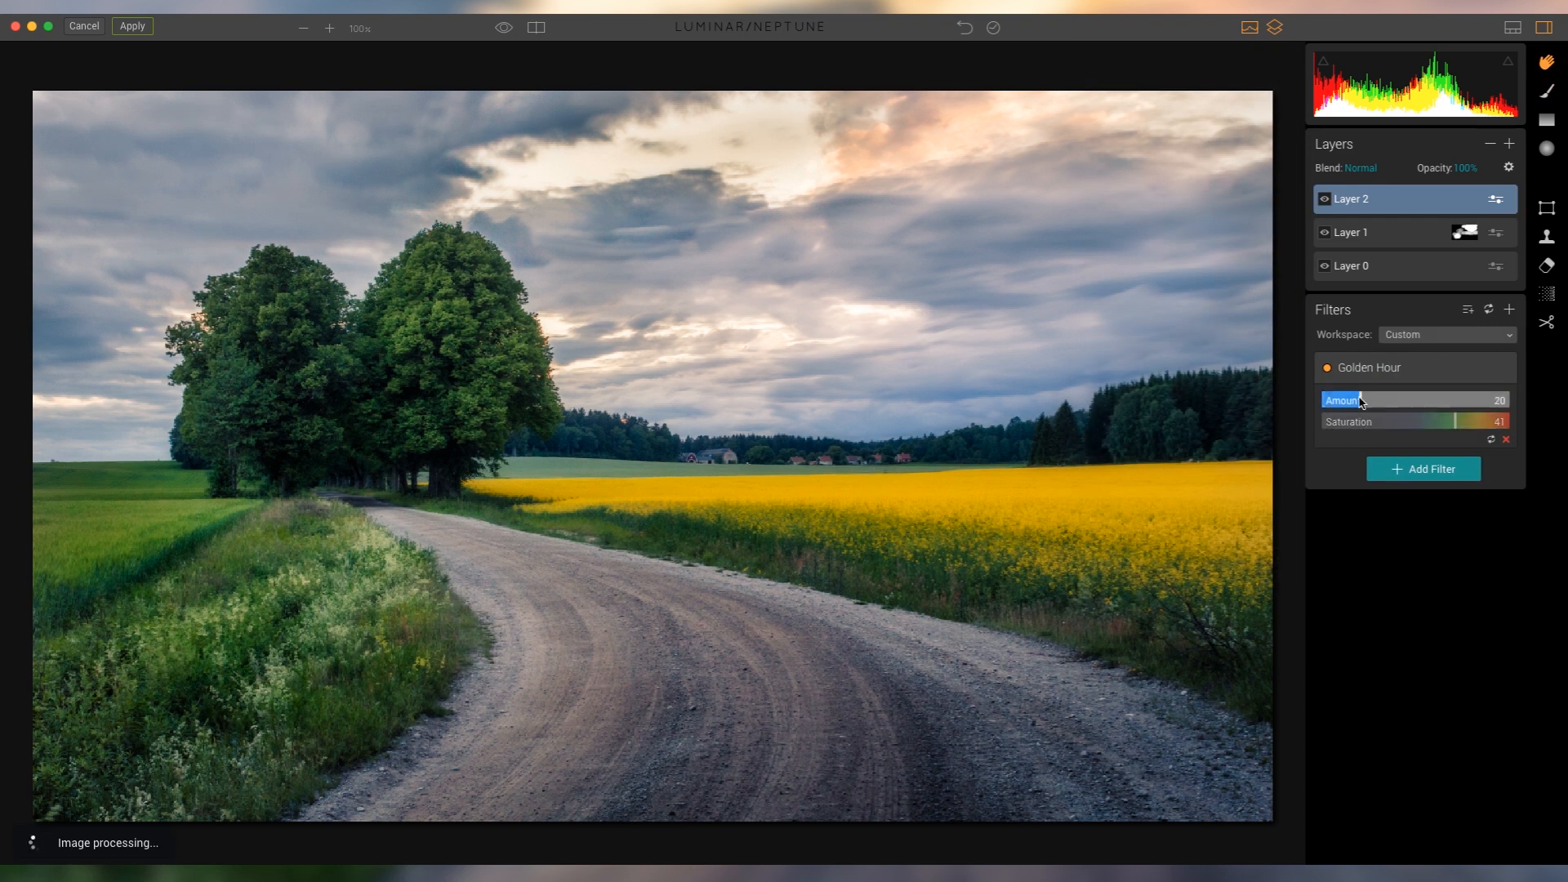
left_click_drag(1356, 400, 1384, 400)
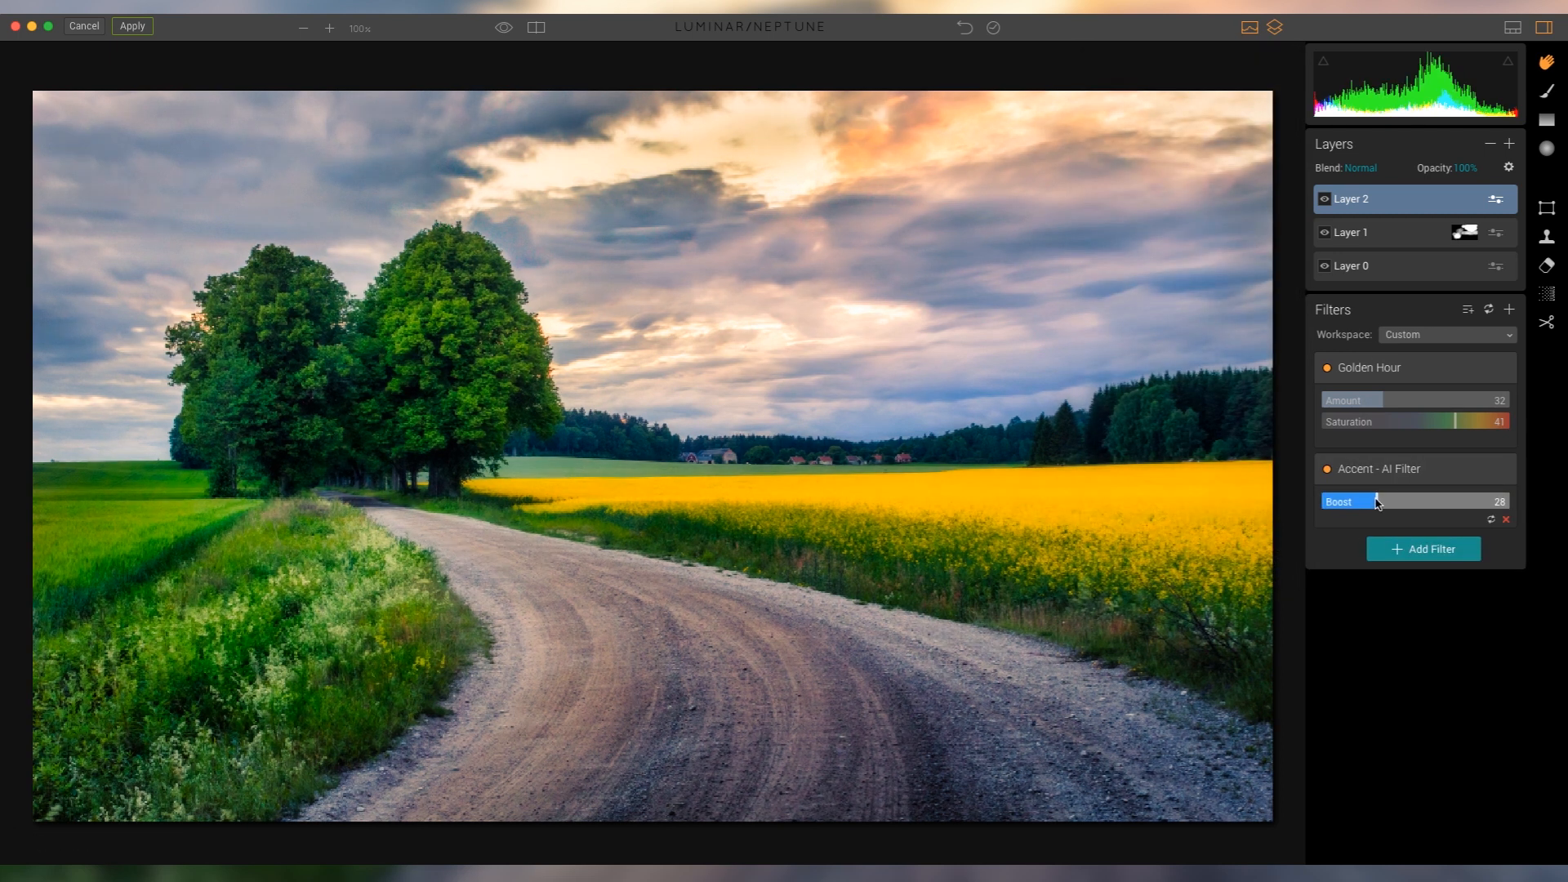
left_click_drag(1377, 502, 1368, 501)
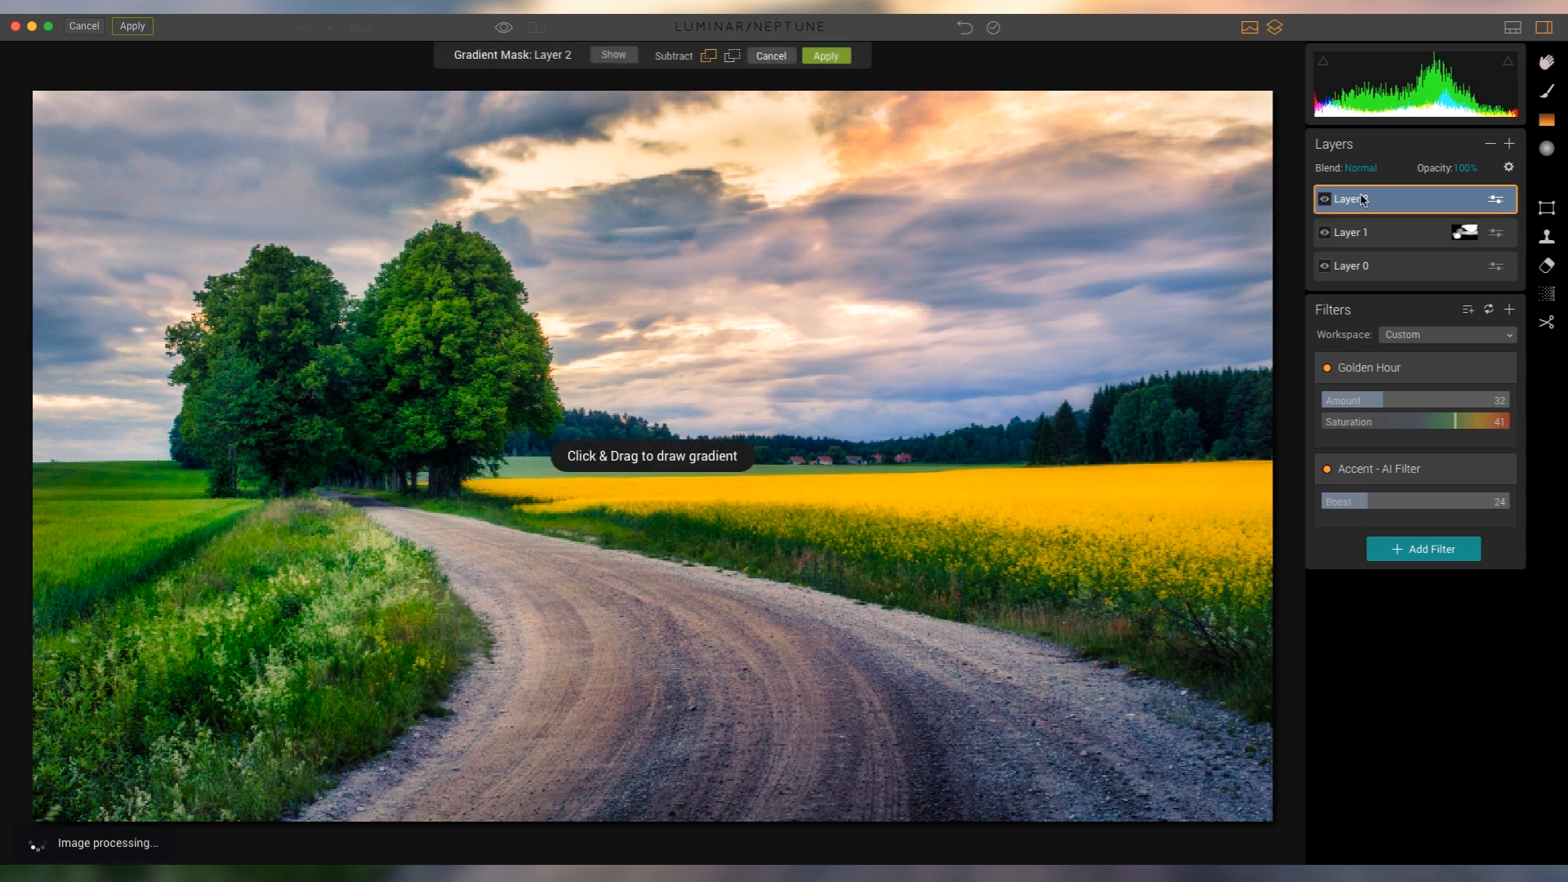
Limit Layer 2 with a diagonal gradient mask across the sky toward the horizon.
left_click_drag(702, 368, 621, 570)
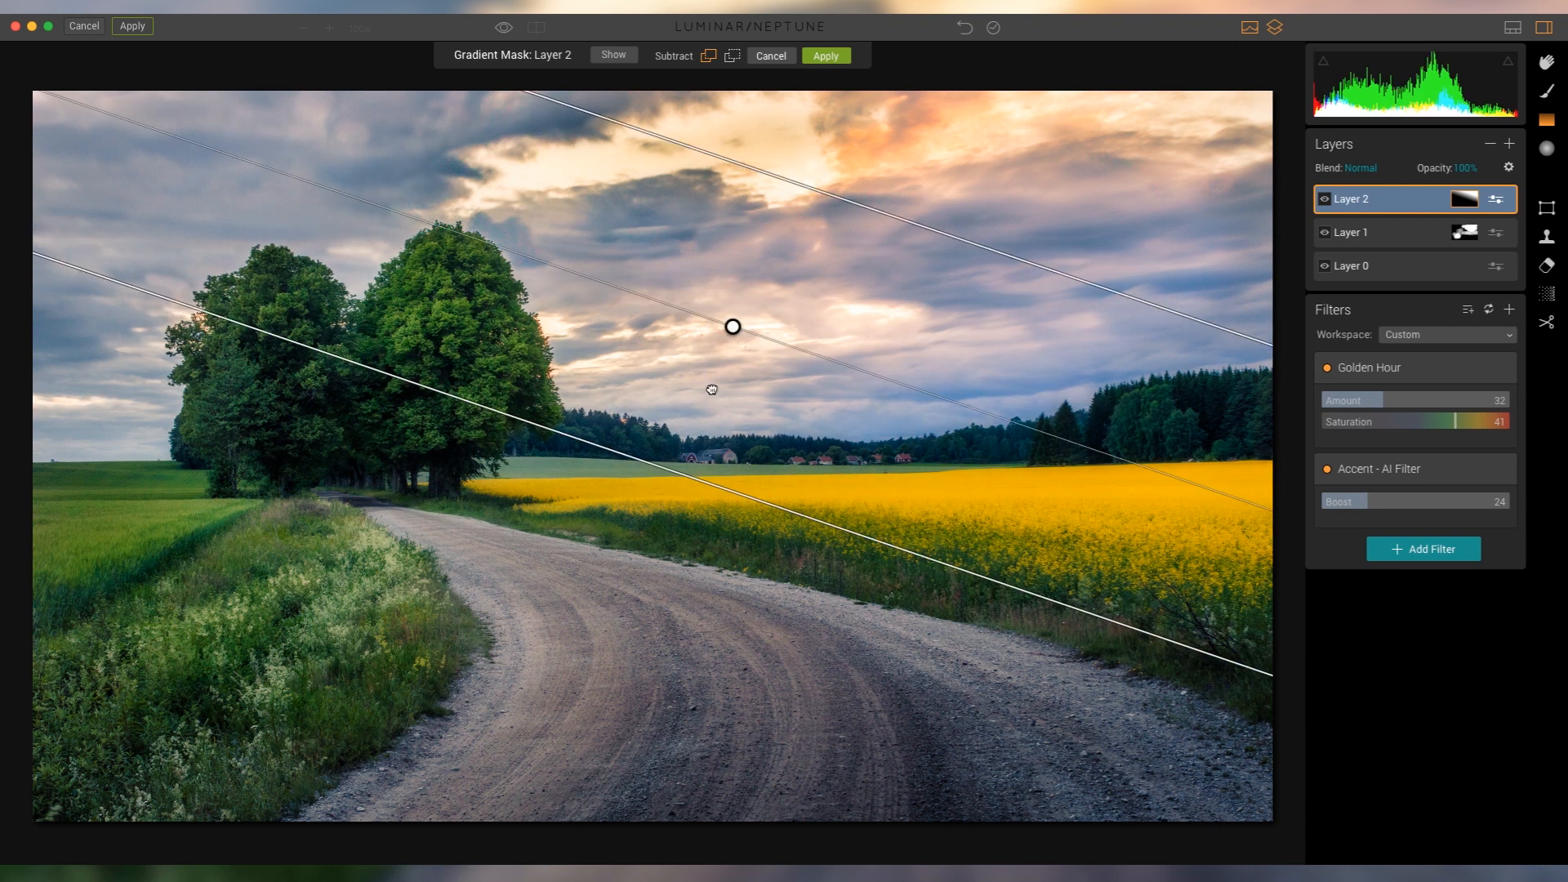
left_click_drag(731, 327, 701, 417)
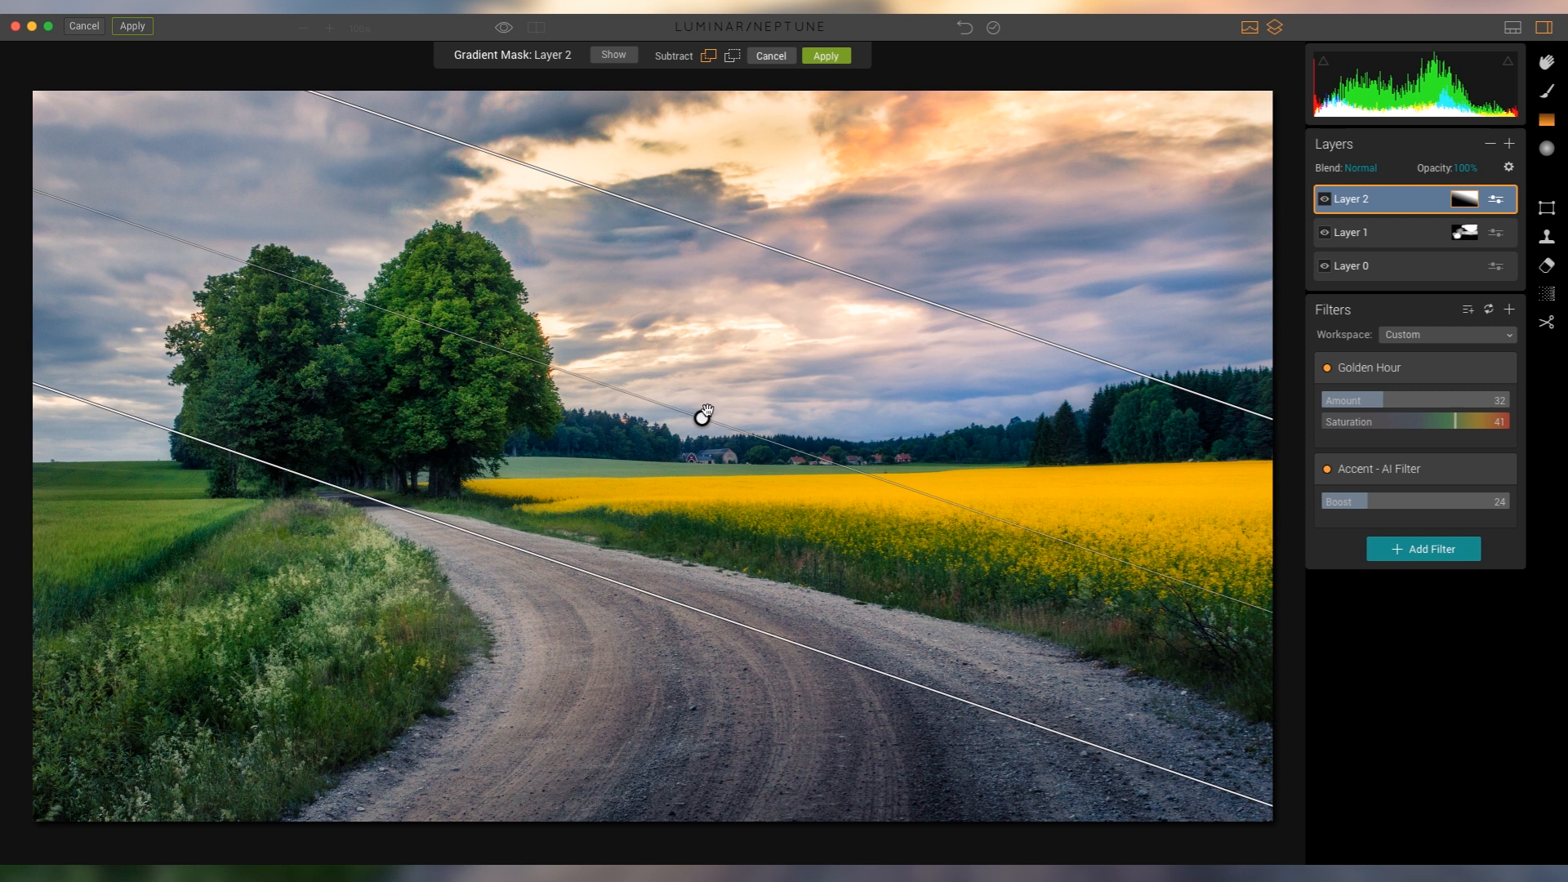
left_click(824, 55)
type("ACCE")
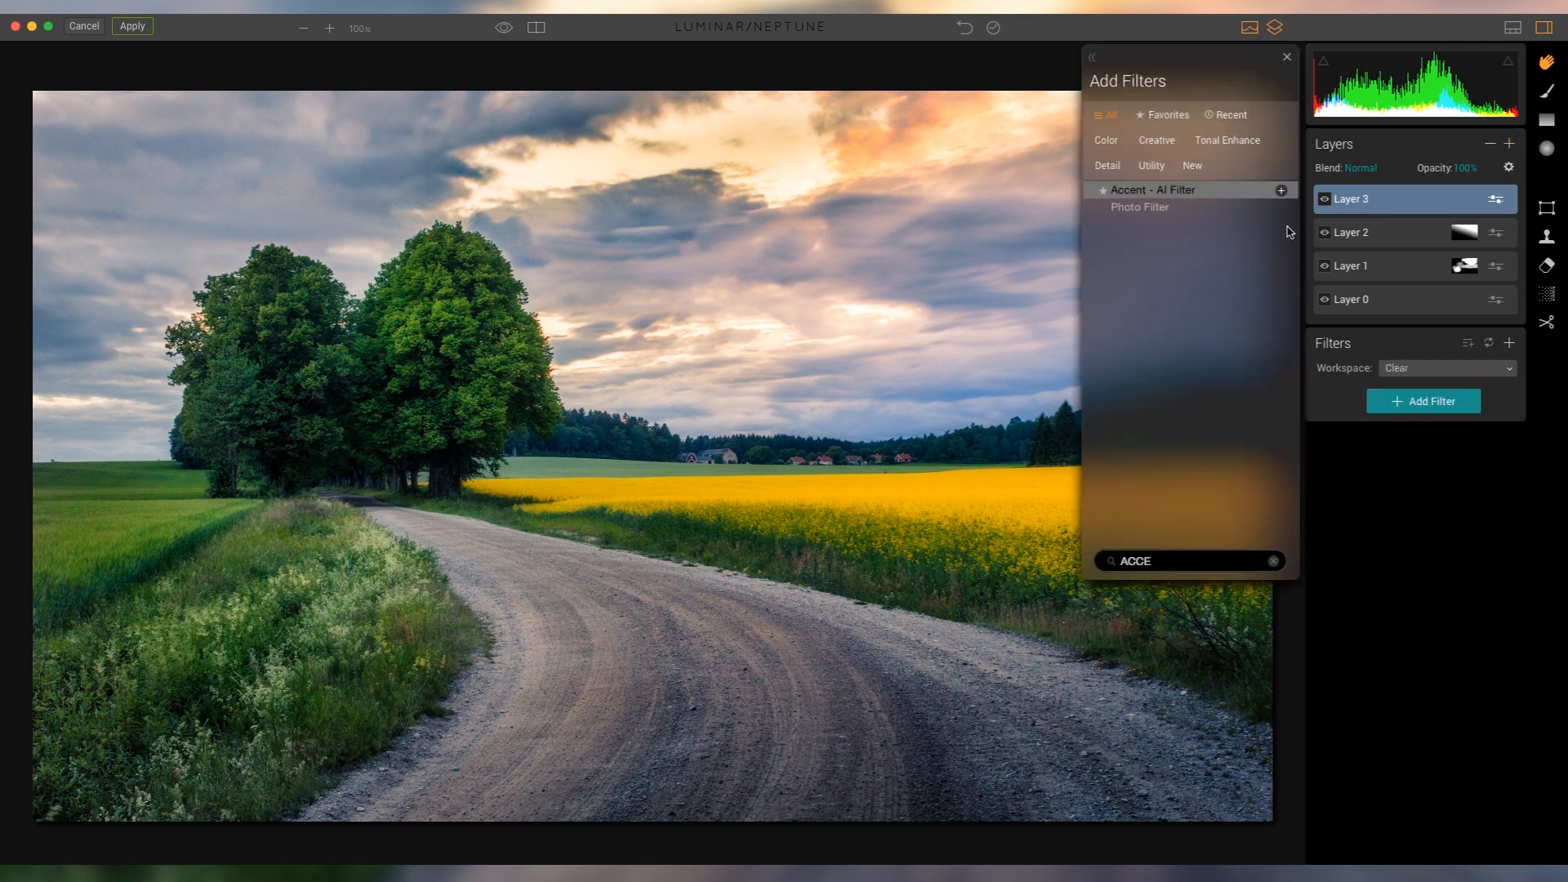
Give Layer 3 the Landscape filters with exposure -0.65 and contrast 15.
left_click(1272, 561)
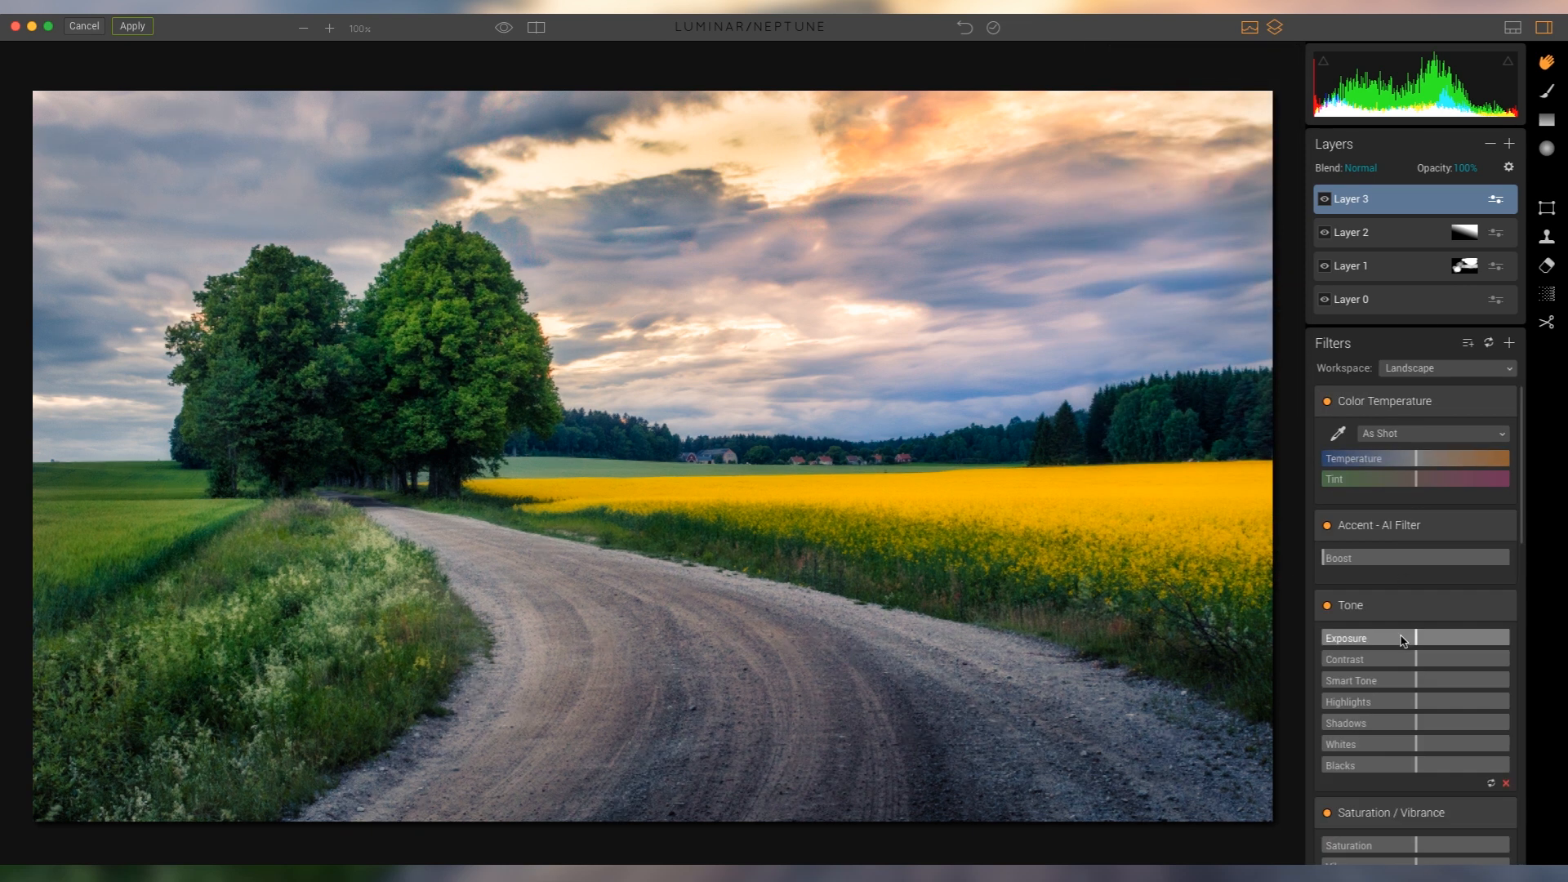
left_click_drag(1440, 638, 1410, 639)
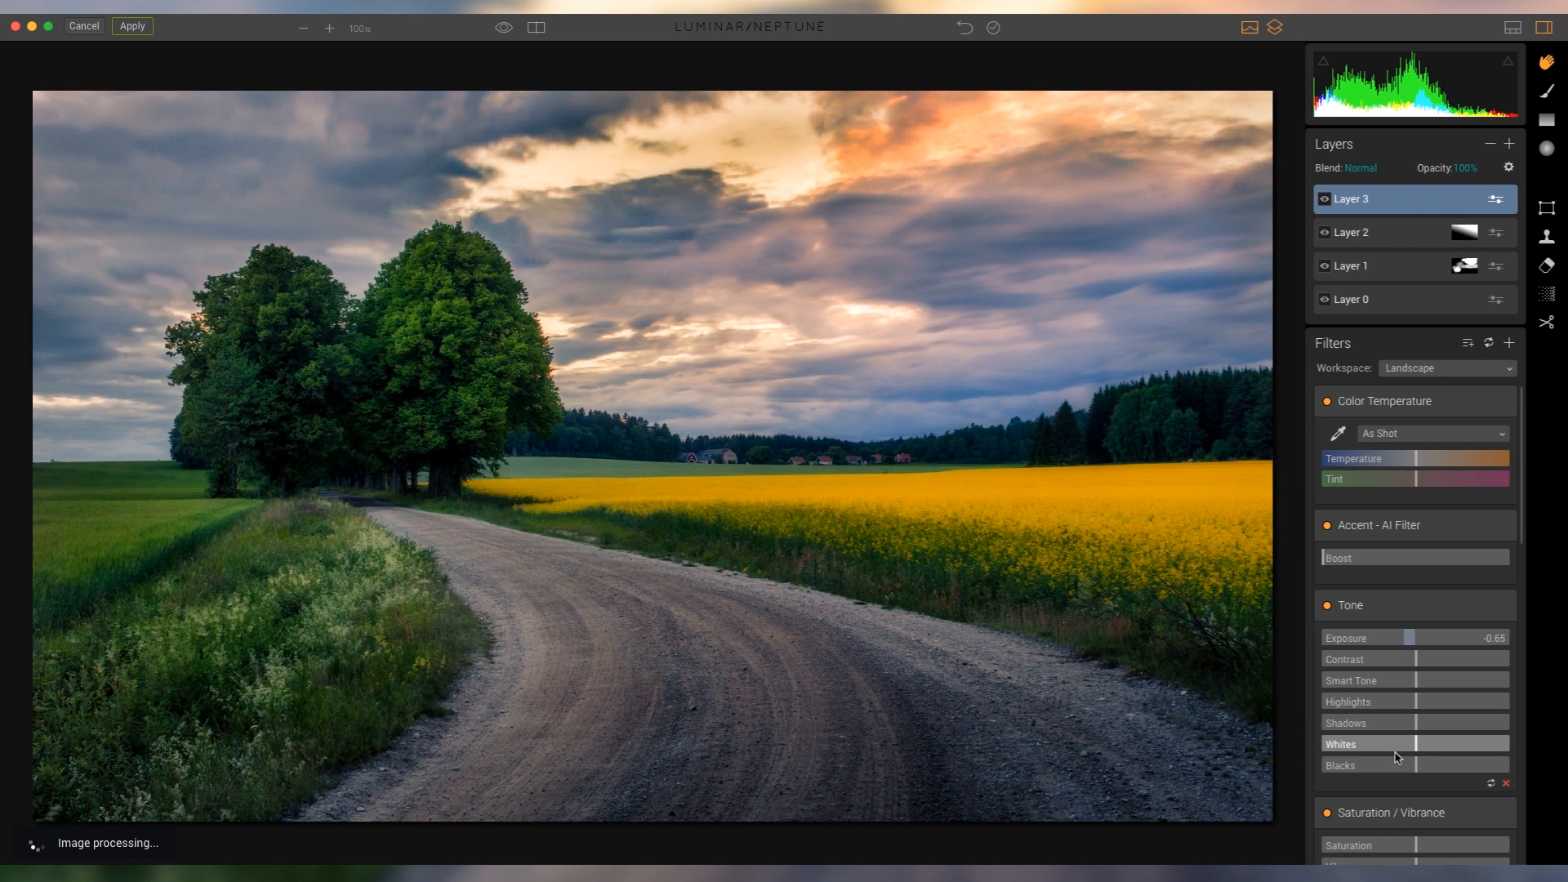
left_click_drag(1410, 659, 1424, 658)
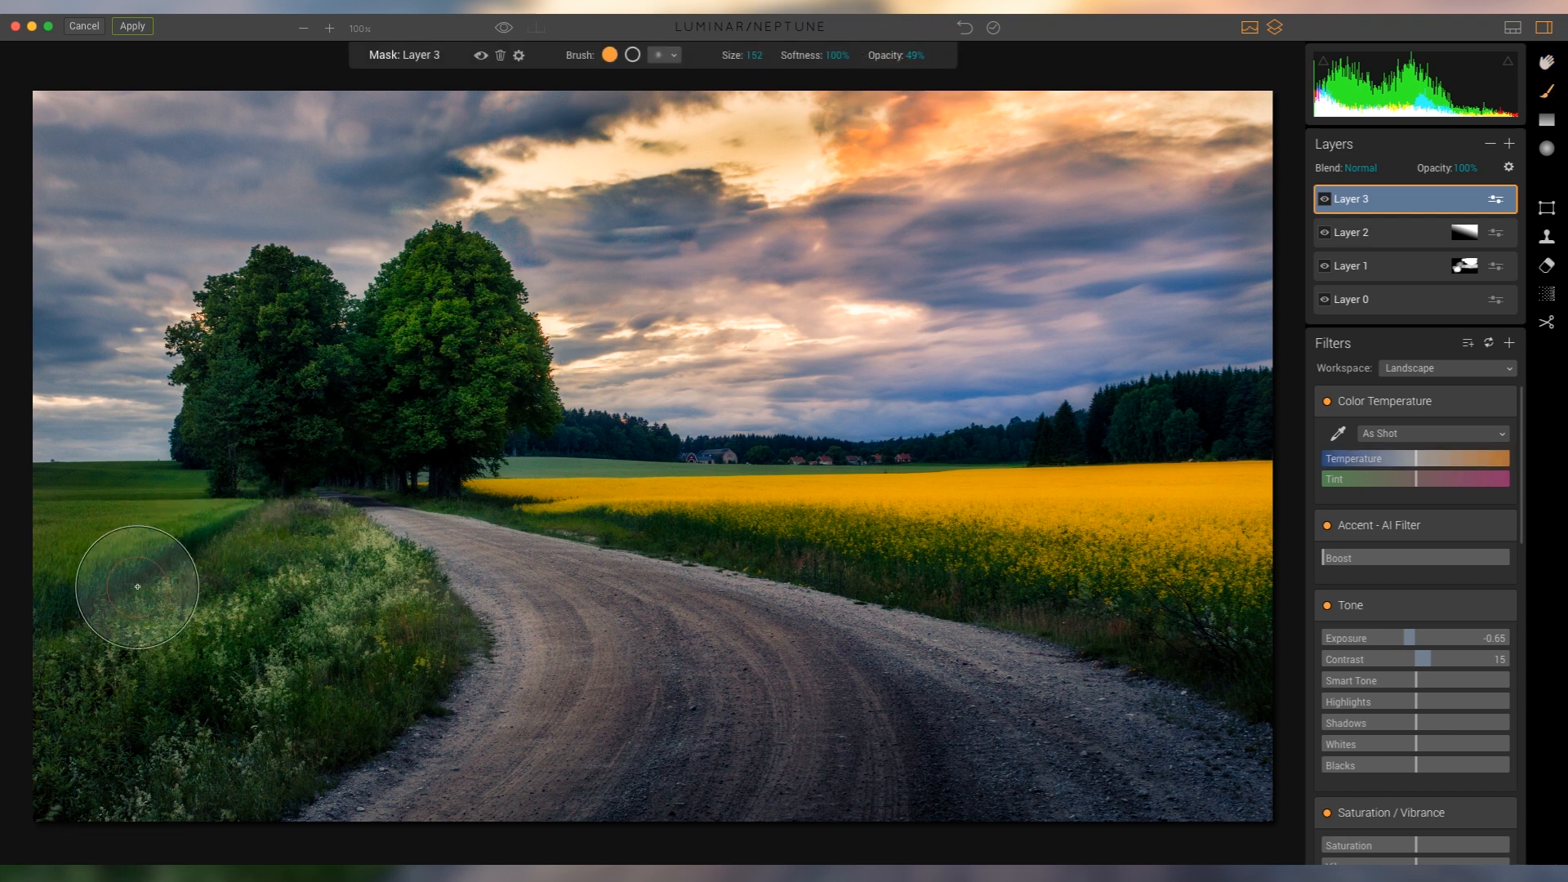
Brush the darkening over the left grass, meadow and yellow field, then add Layer 4.
left_click_drag(138, 584, 958, 556)
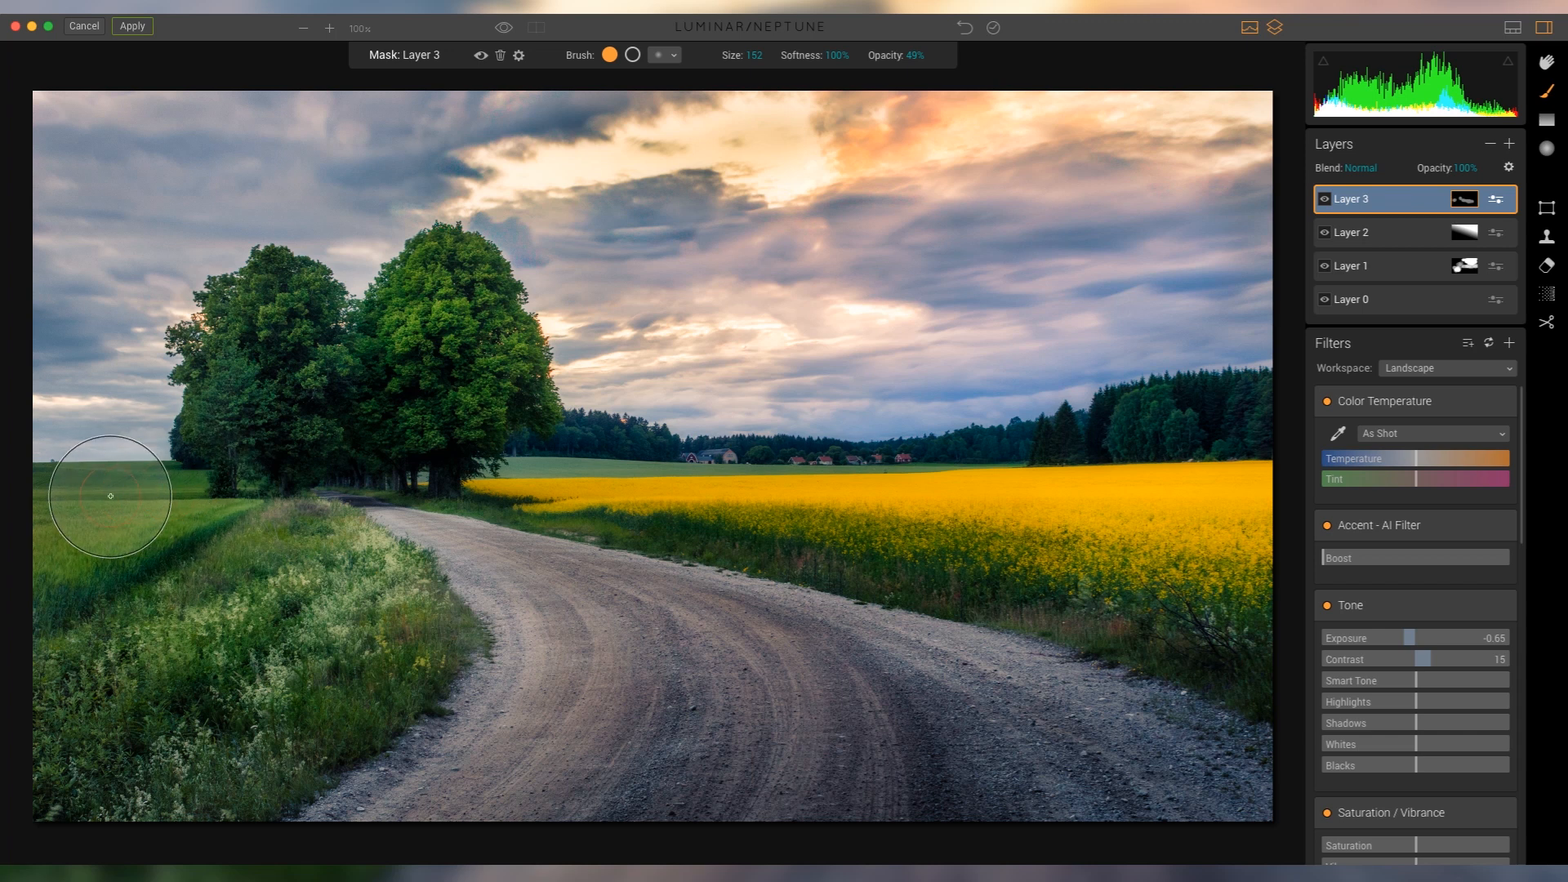
left_click_drag(110, 496, 155, 417)
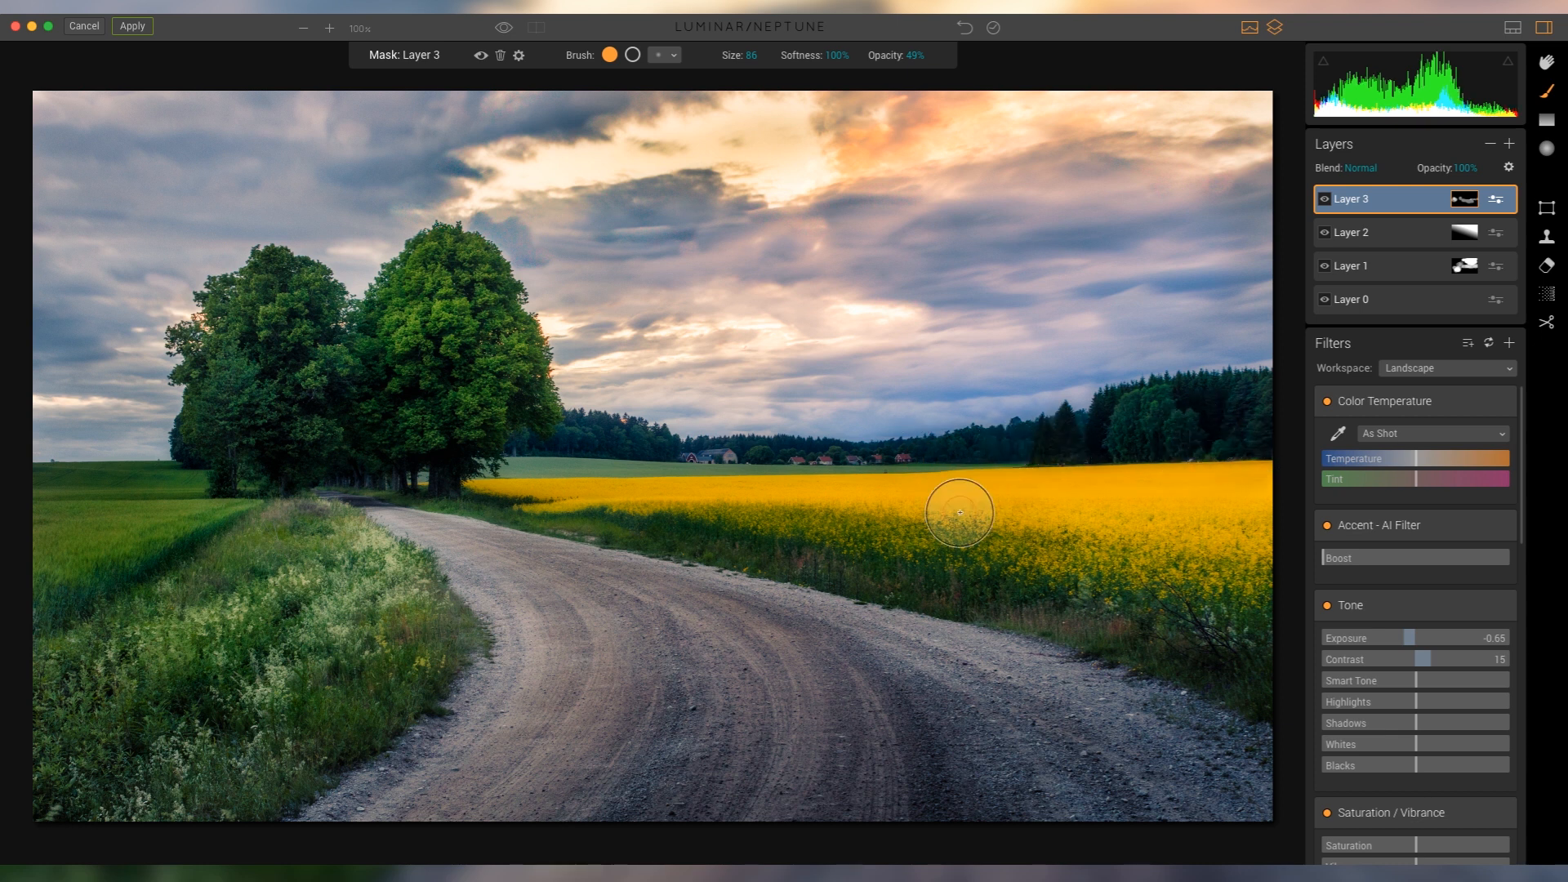
left_click_drag(959, 513, 366, 676)
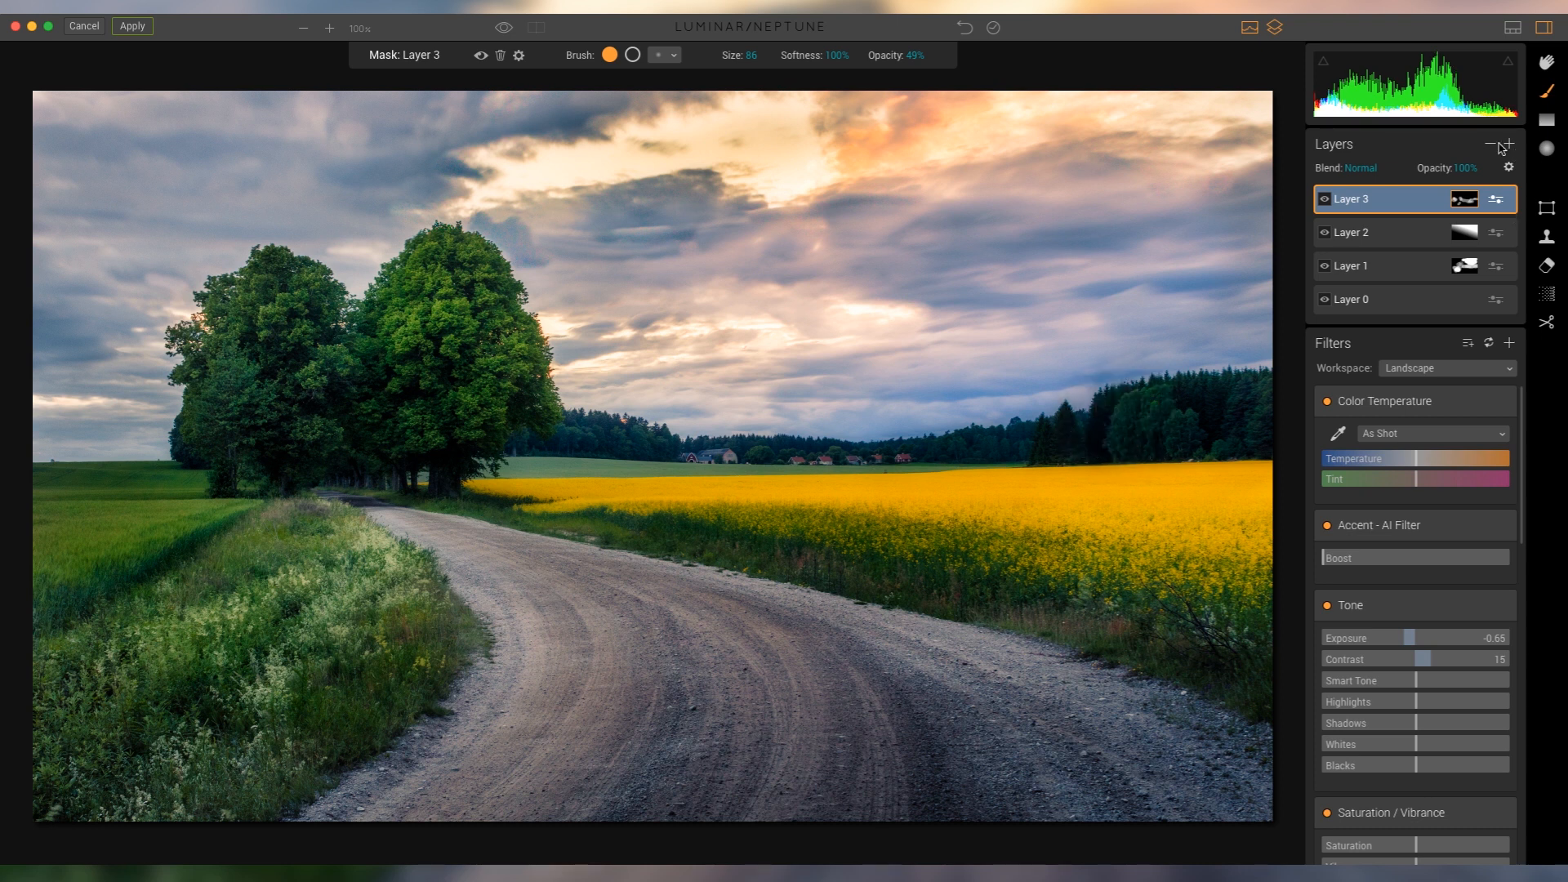
left_click(1509, 146)
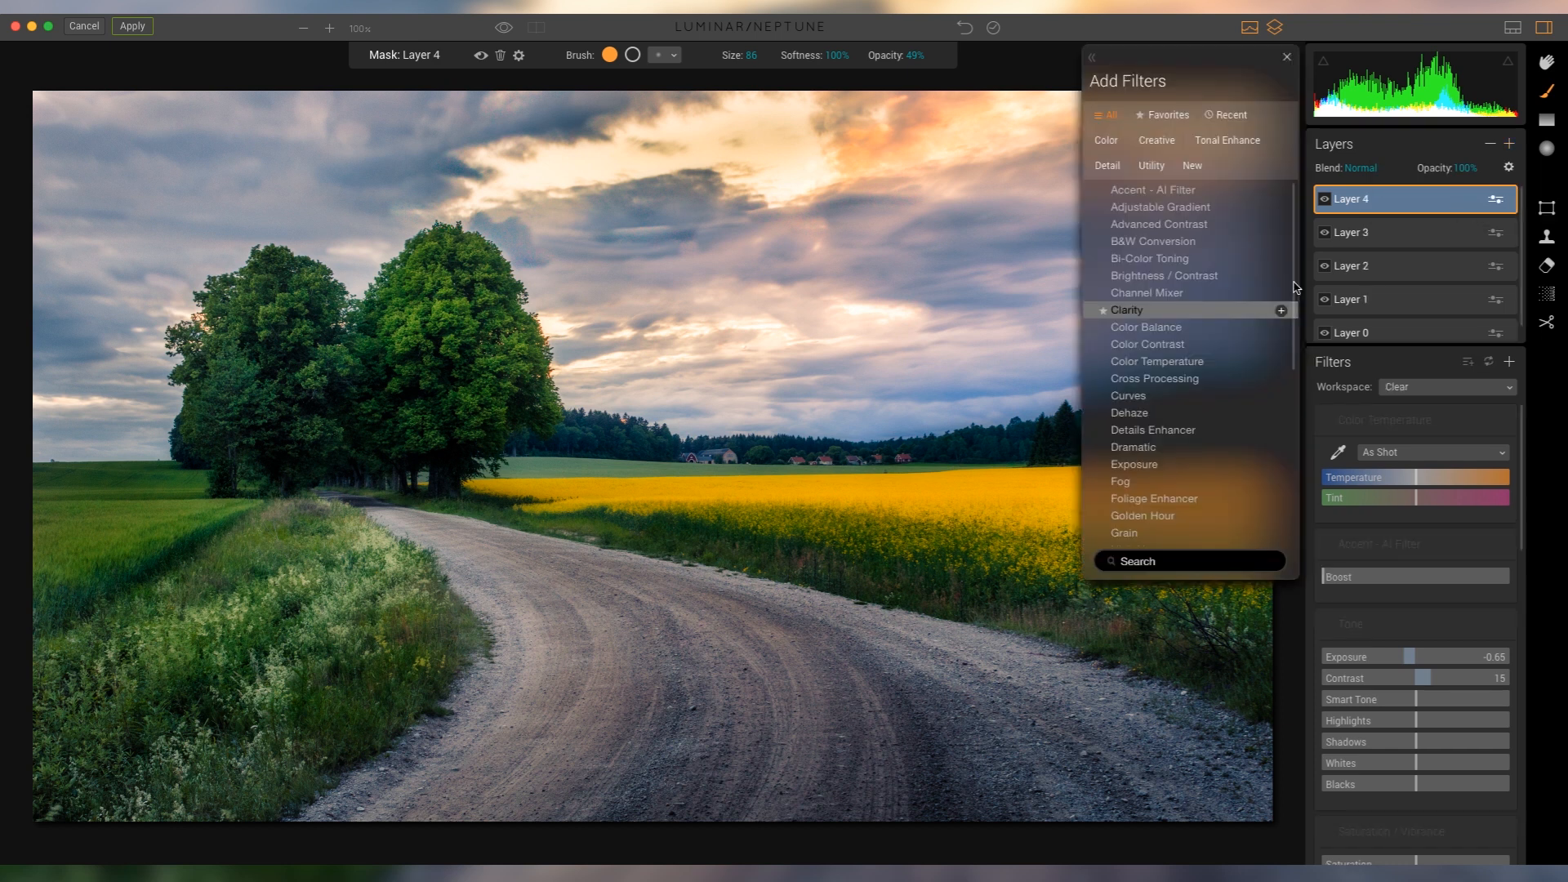
Give Layer 4 a Curves filter, the Landscape workspace and its own mask.
left_click(1129, 396)
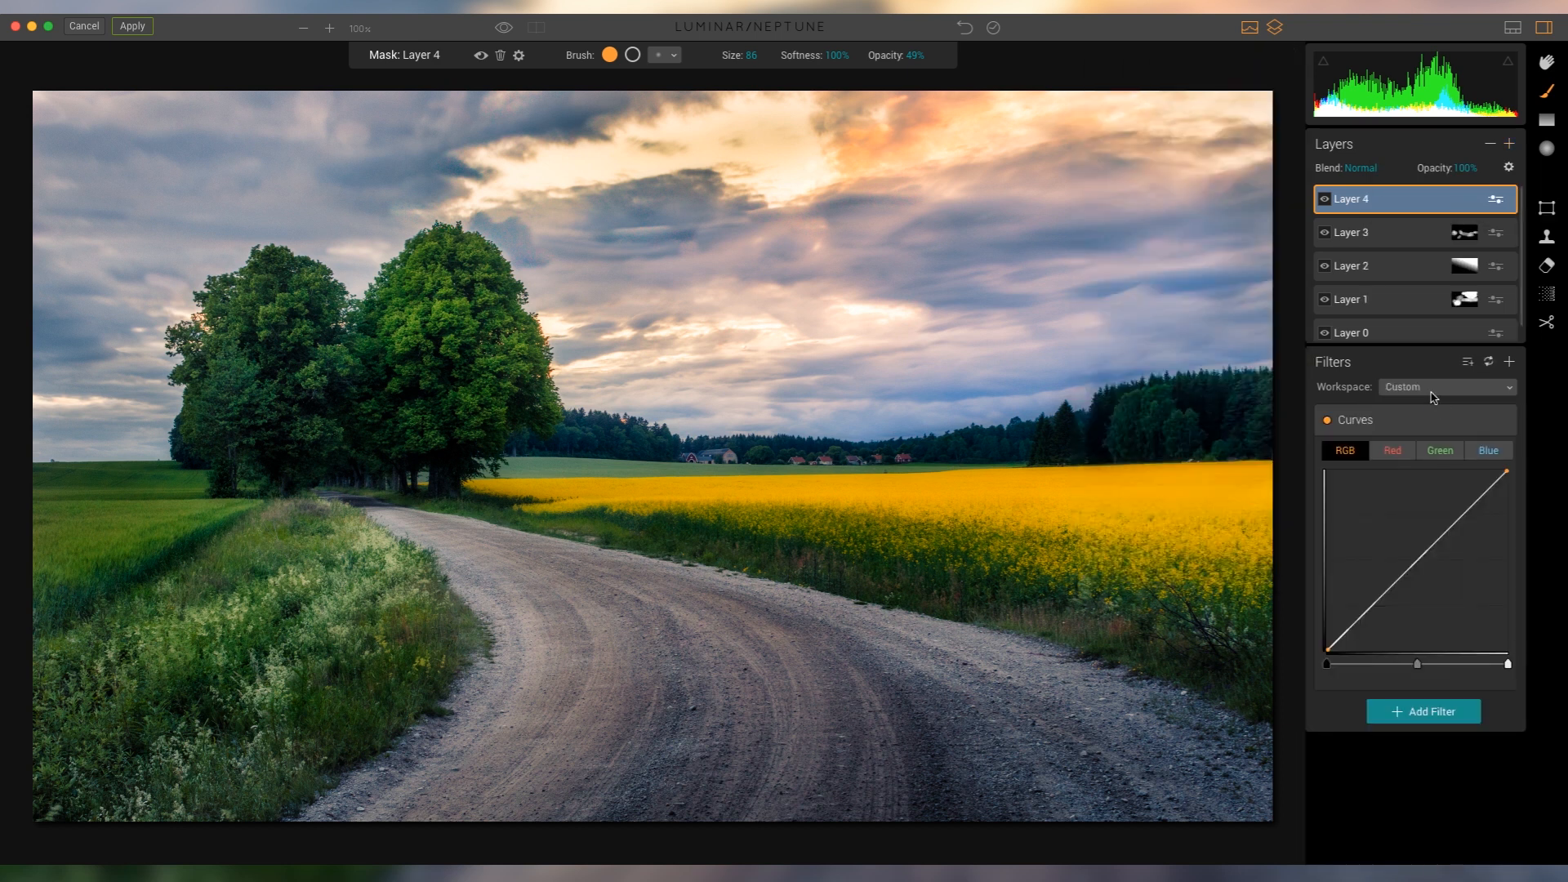
left_click(1445, 388)
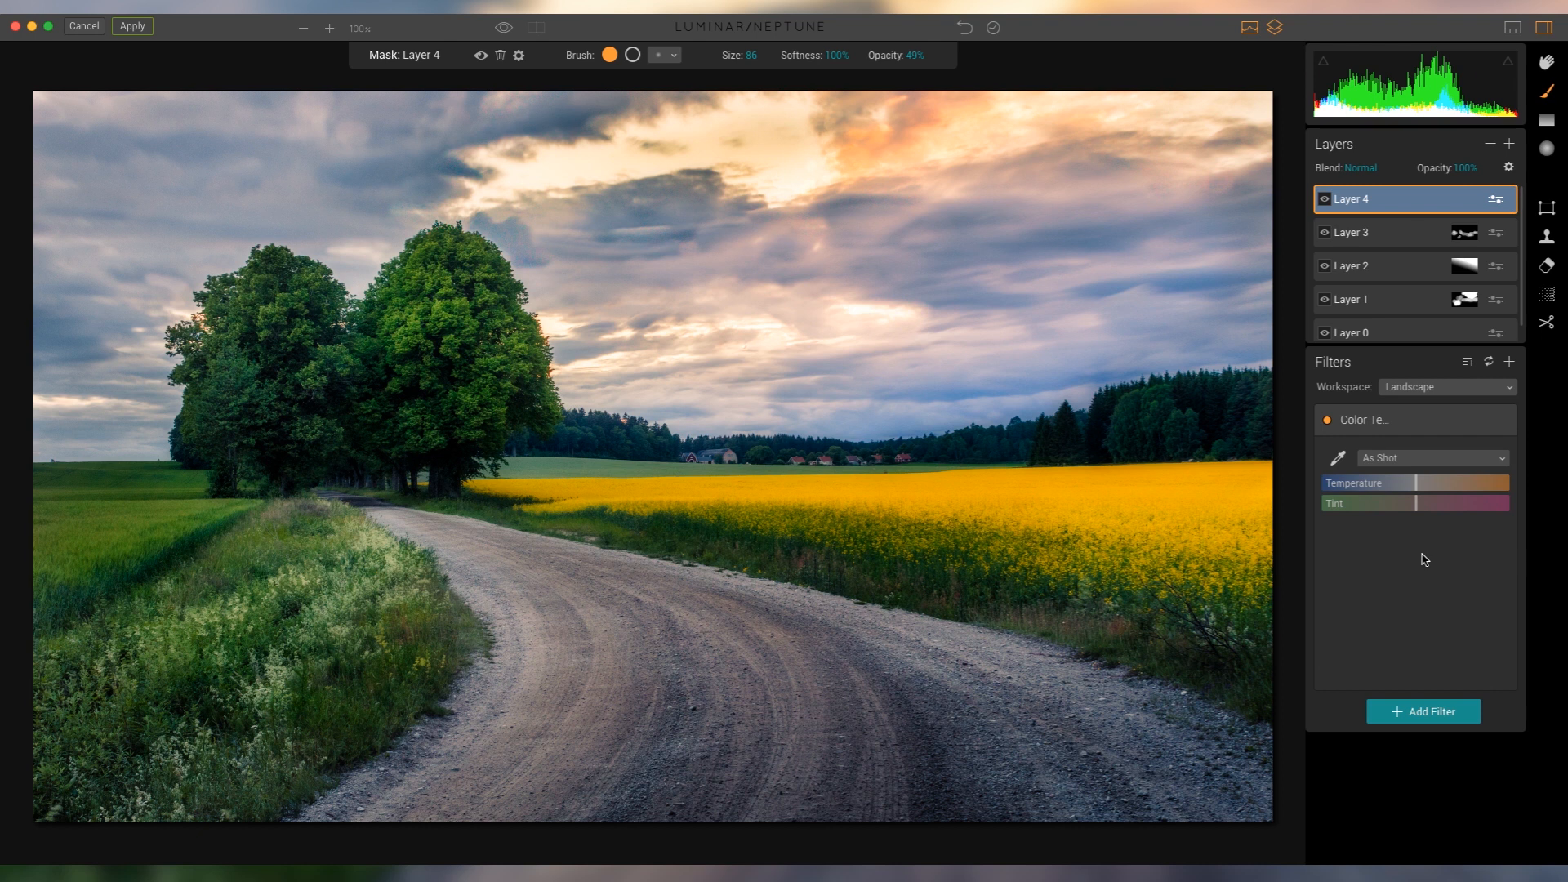
left_click(1423, 710)
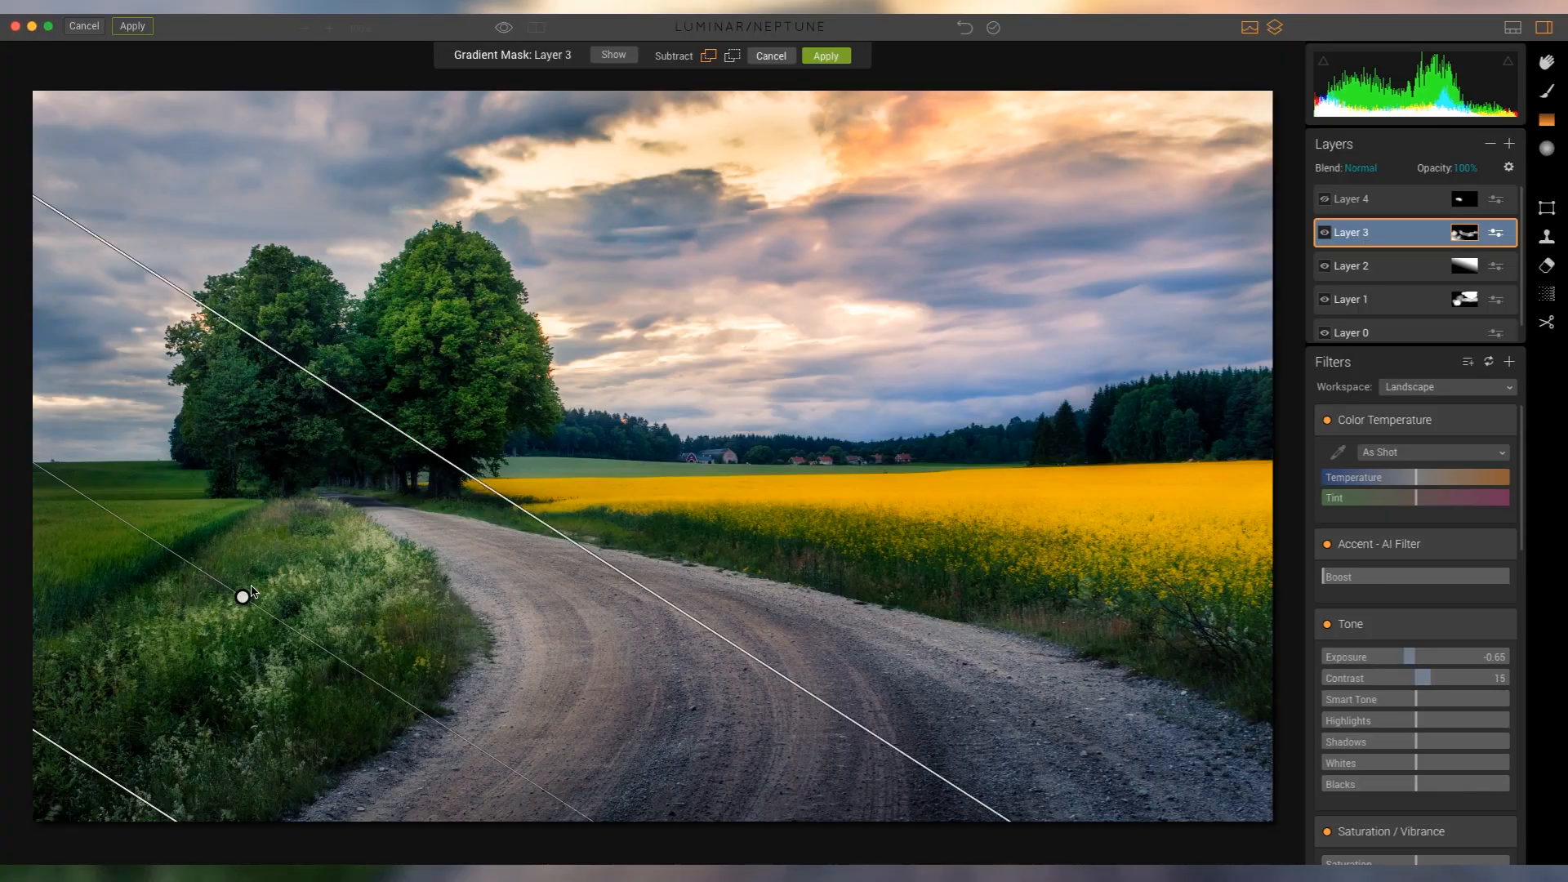
Apply a diagonal gradient mask over the lower-left grass to Layer 3's darkening.
left_click_drag(242, 597, 221, 630)
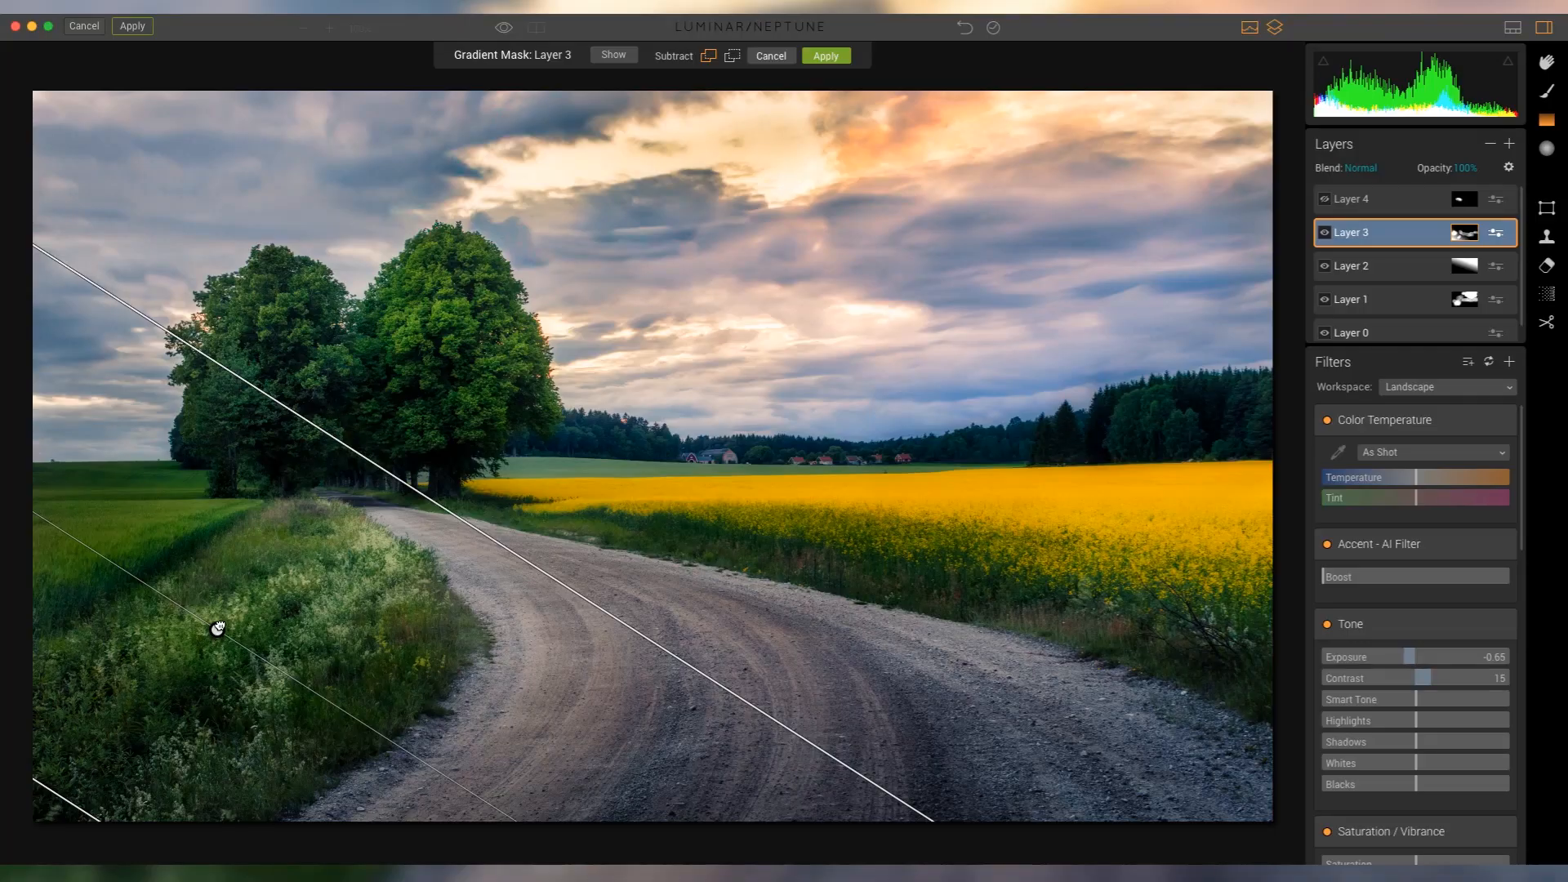
left_click(823, 56)
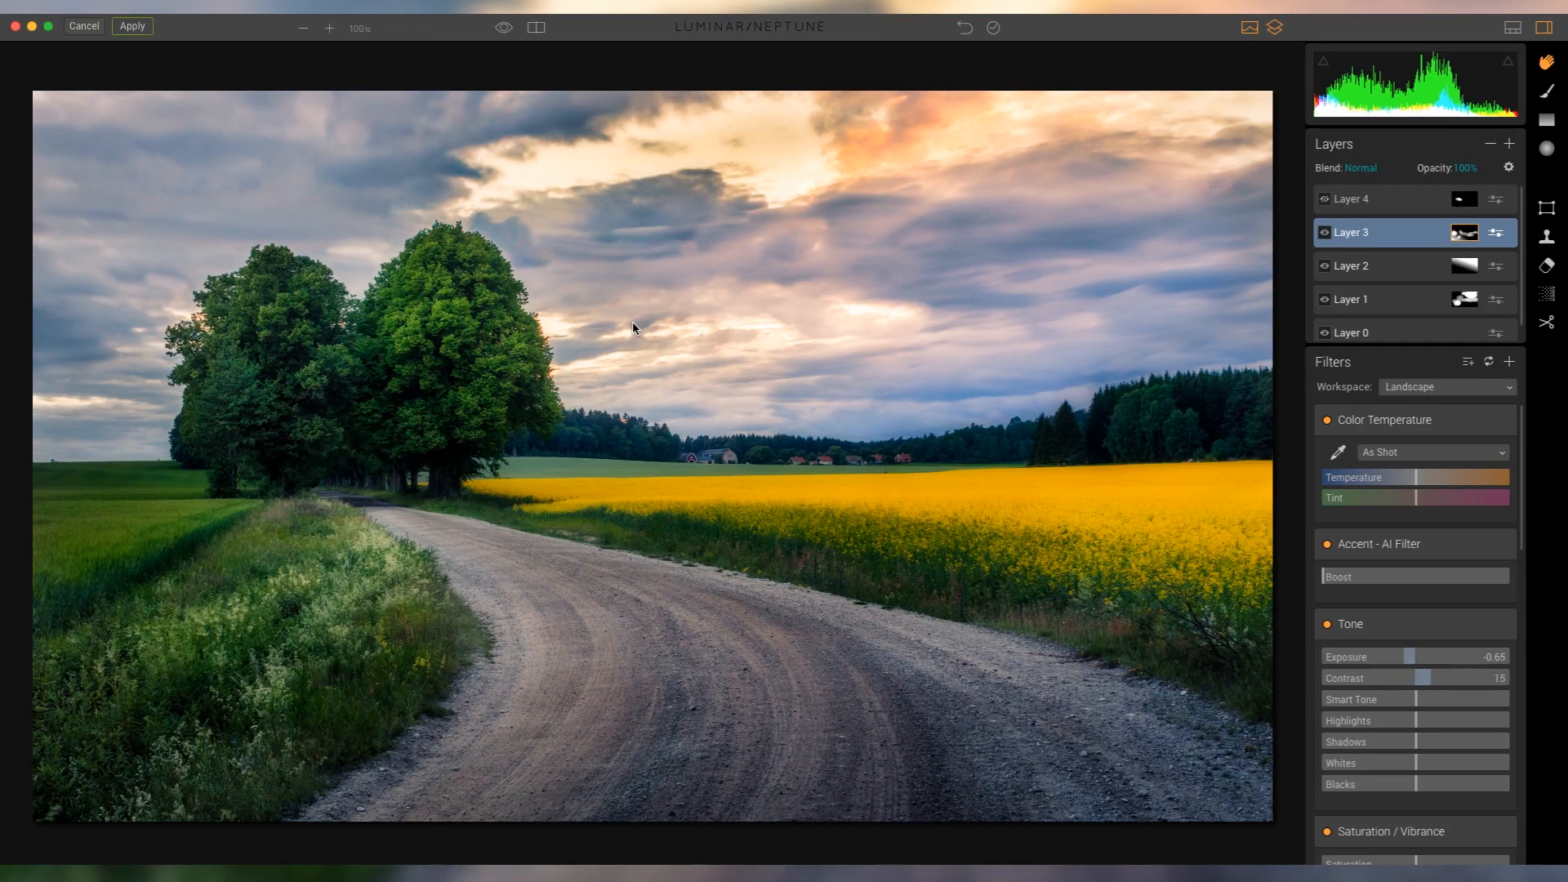
Compare original and edited landscape in the before/after split view, sweeping the divider across.
left_click(536, 27)
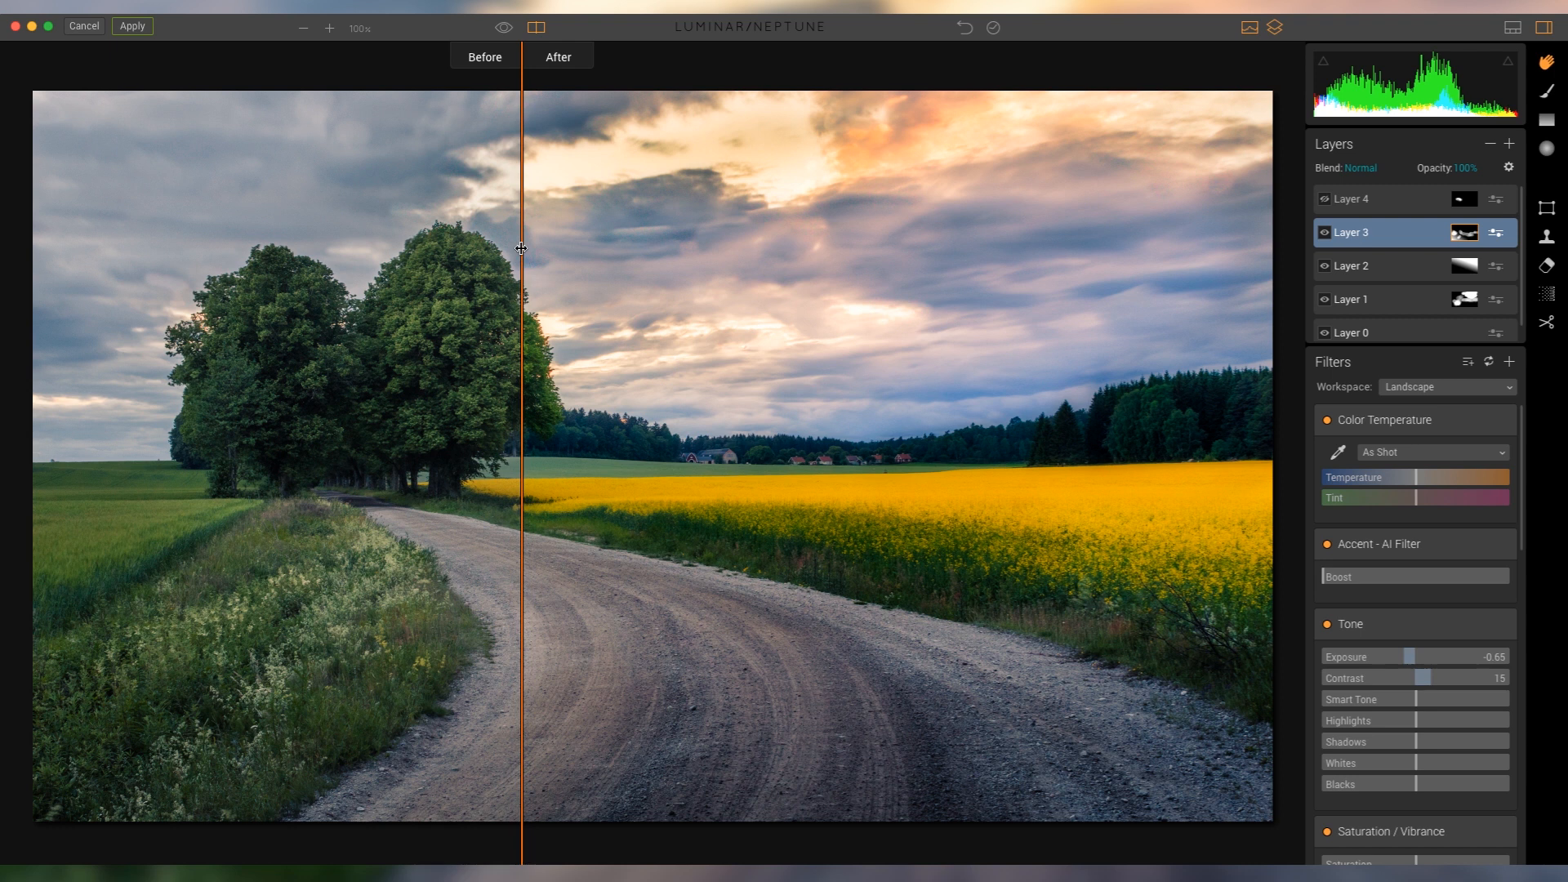
left_click_drag(519, 247, 933, 322)
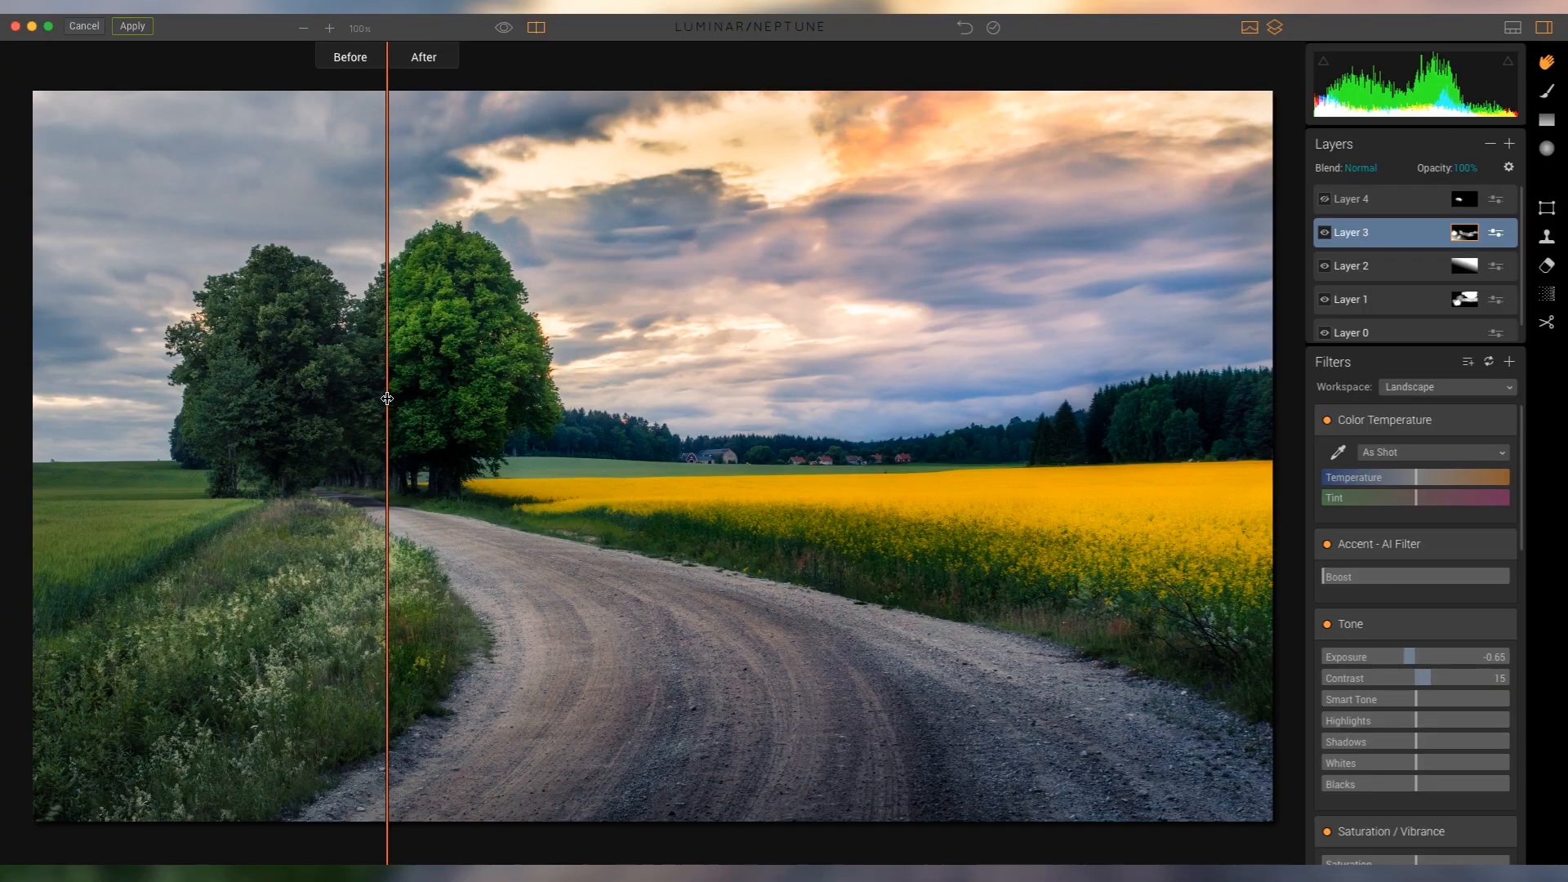
left_click_drag(389, 400, 132, 410)
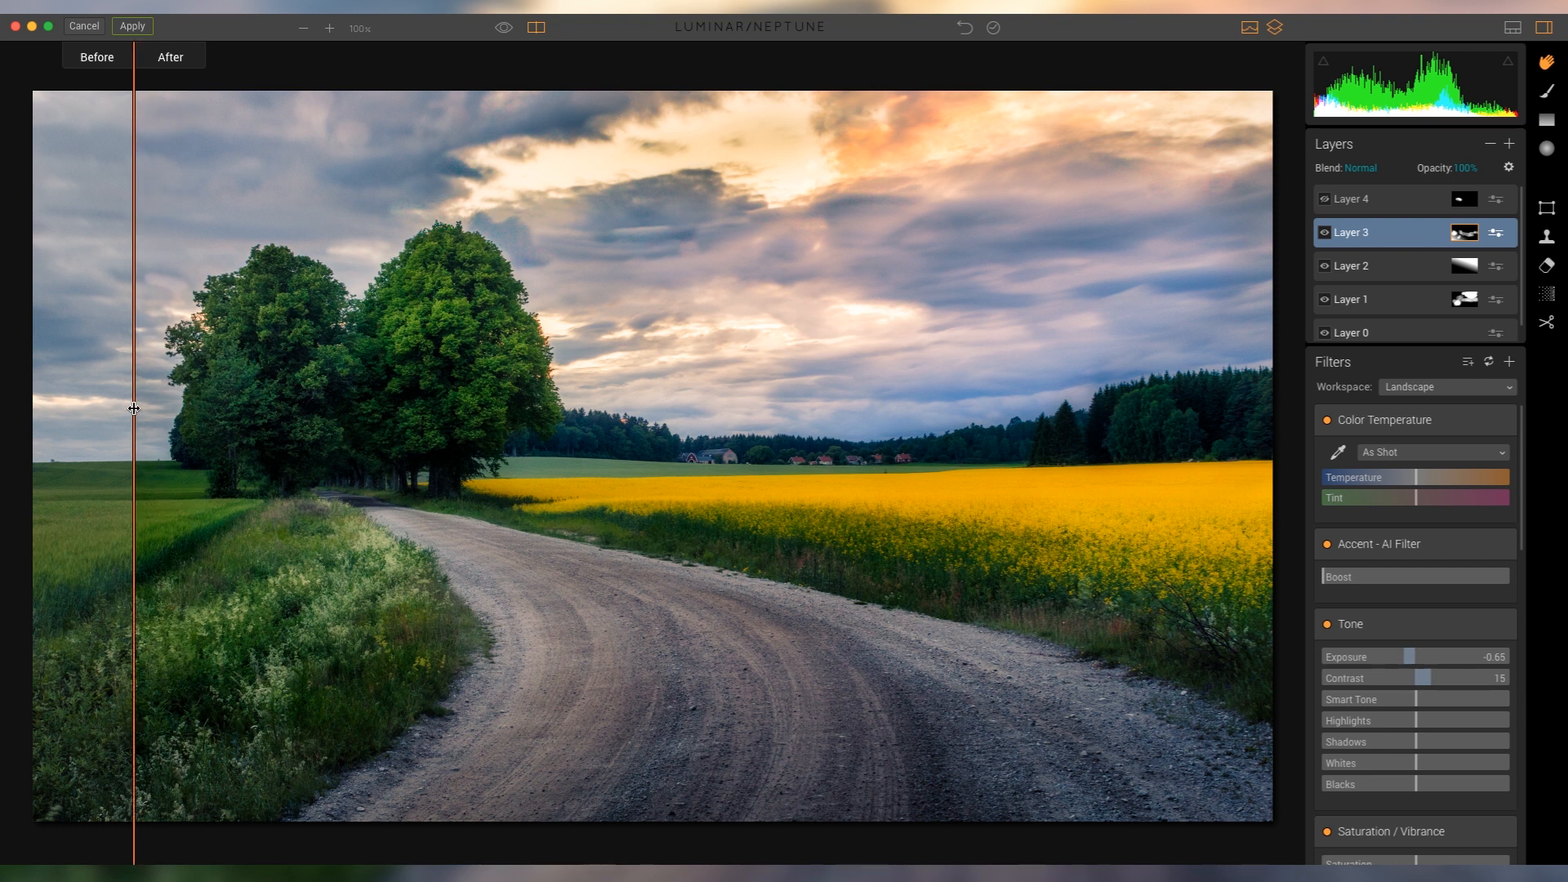
left_click_drag(133, 407, 866, 406)
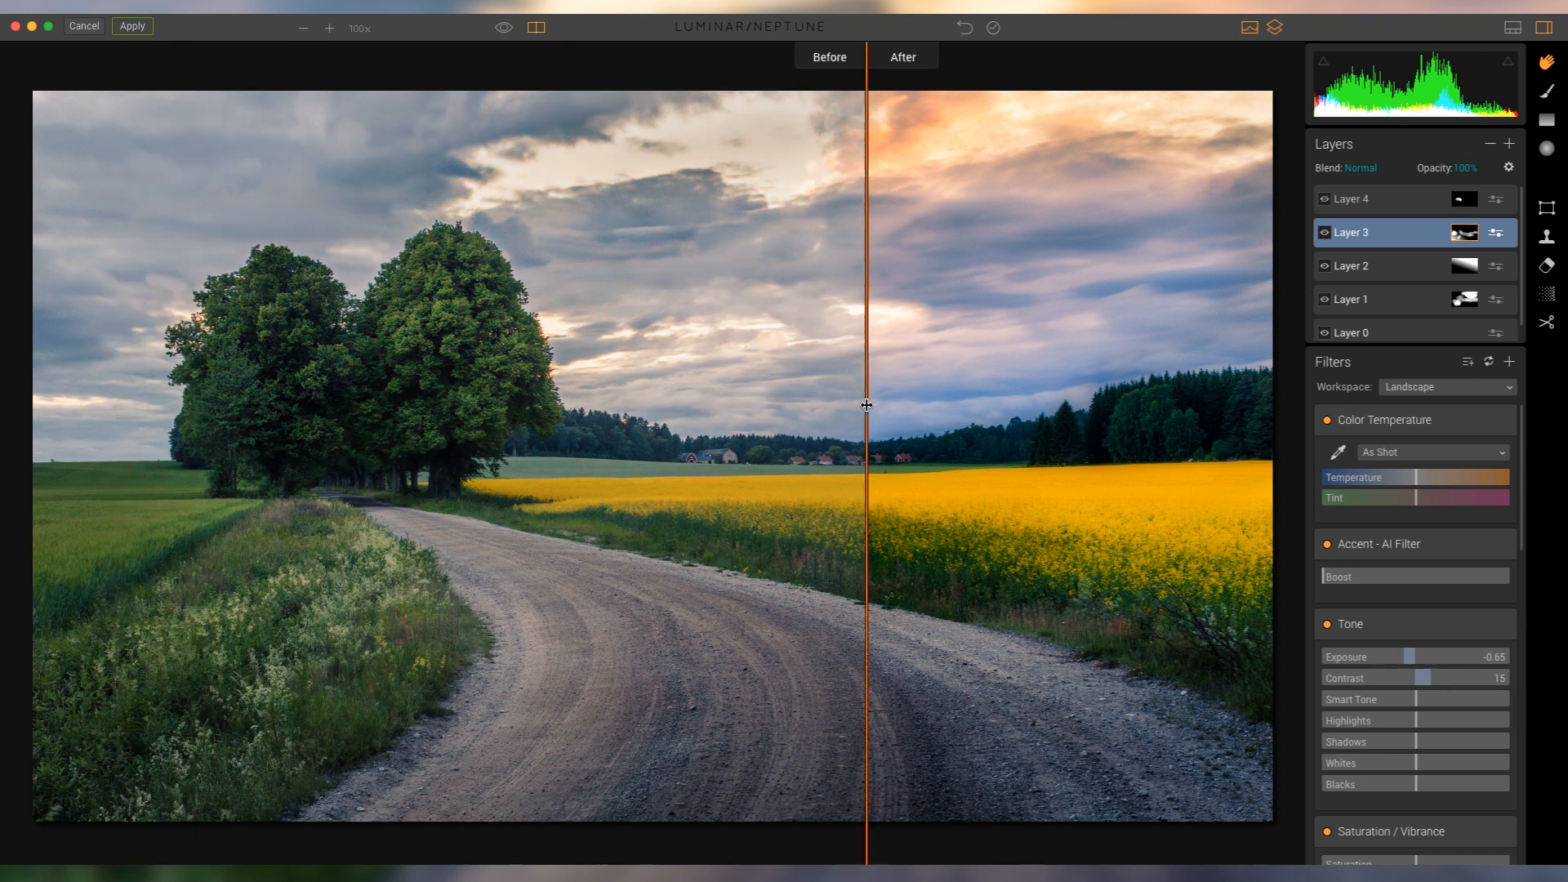
left_click_drag(868, 405, 644, 408)
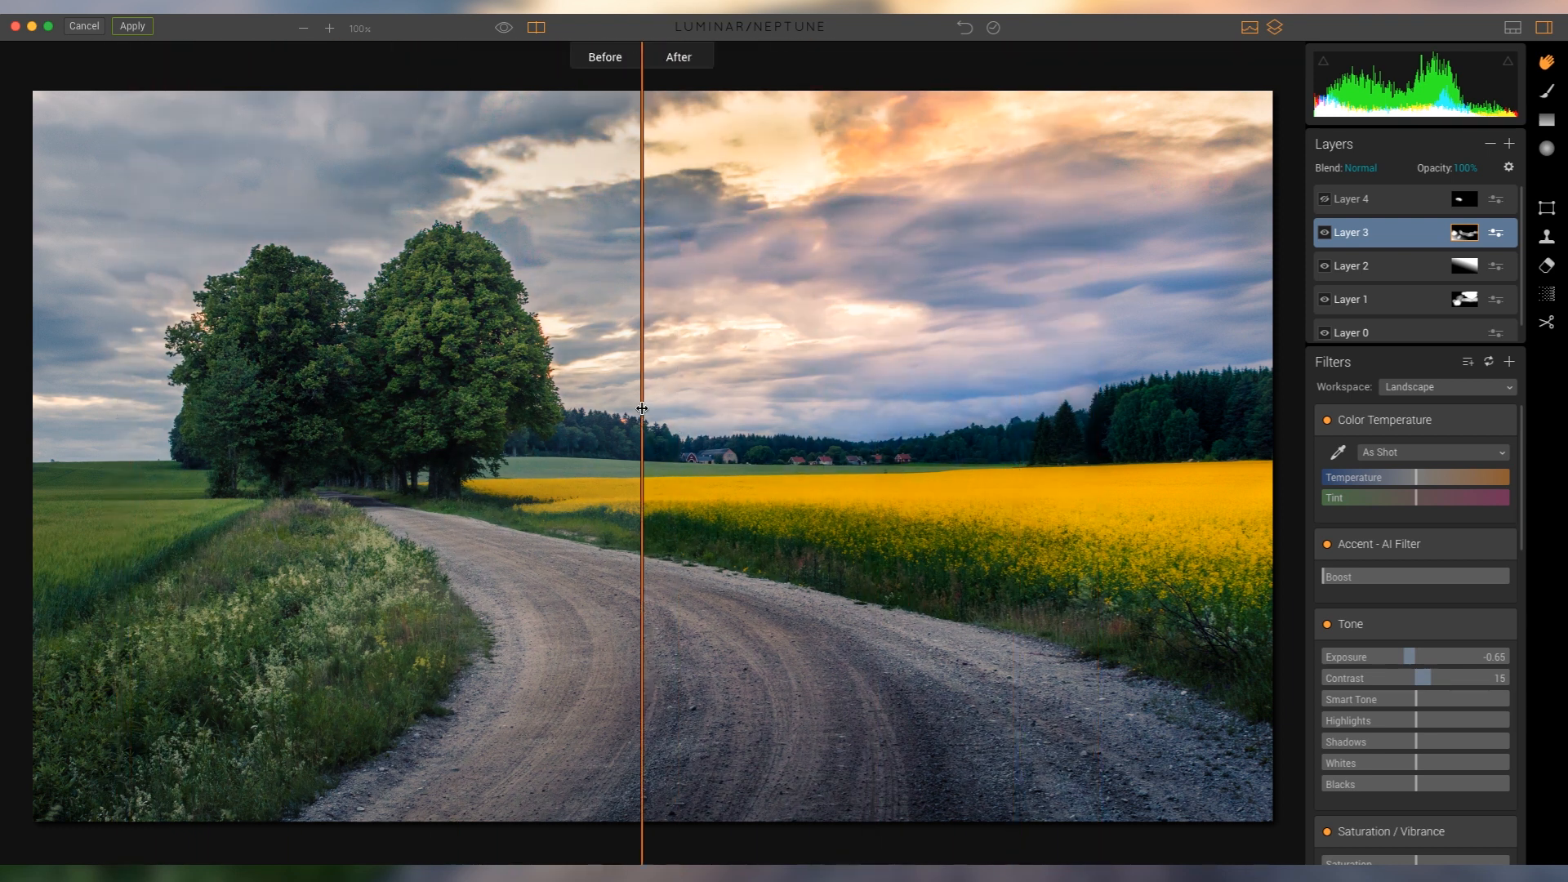
left_click_drag(642, 408, 735, 428)
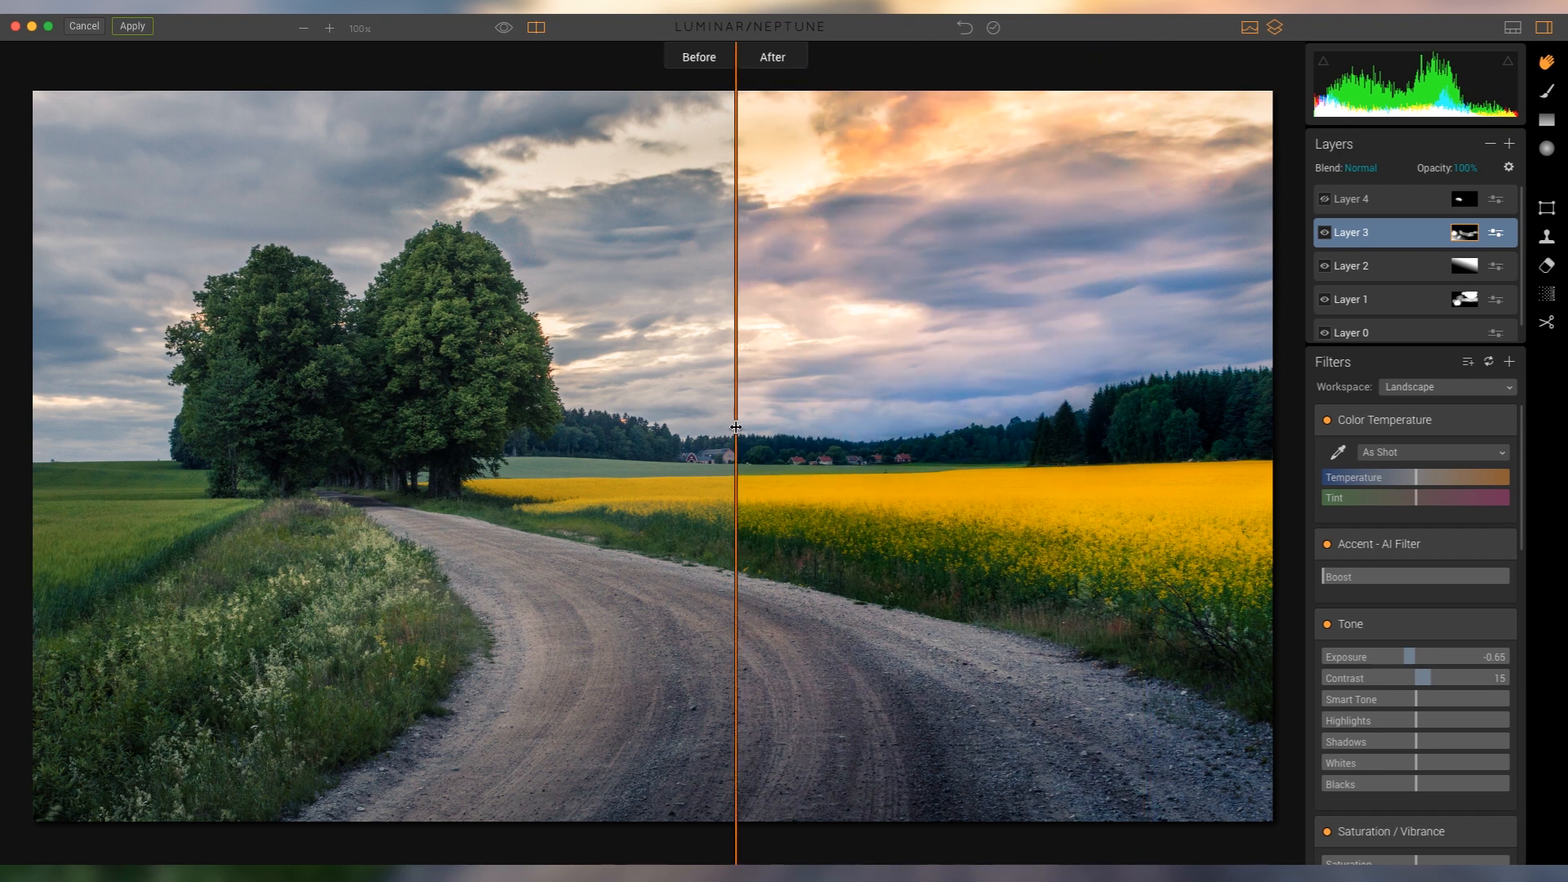